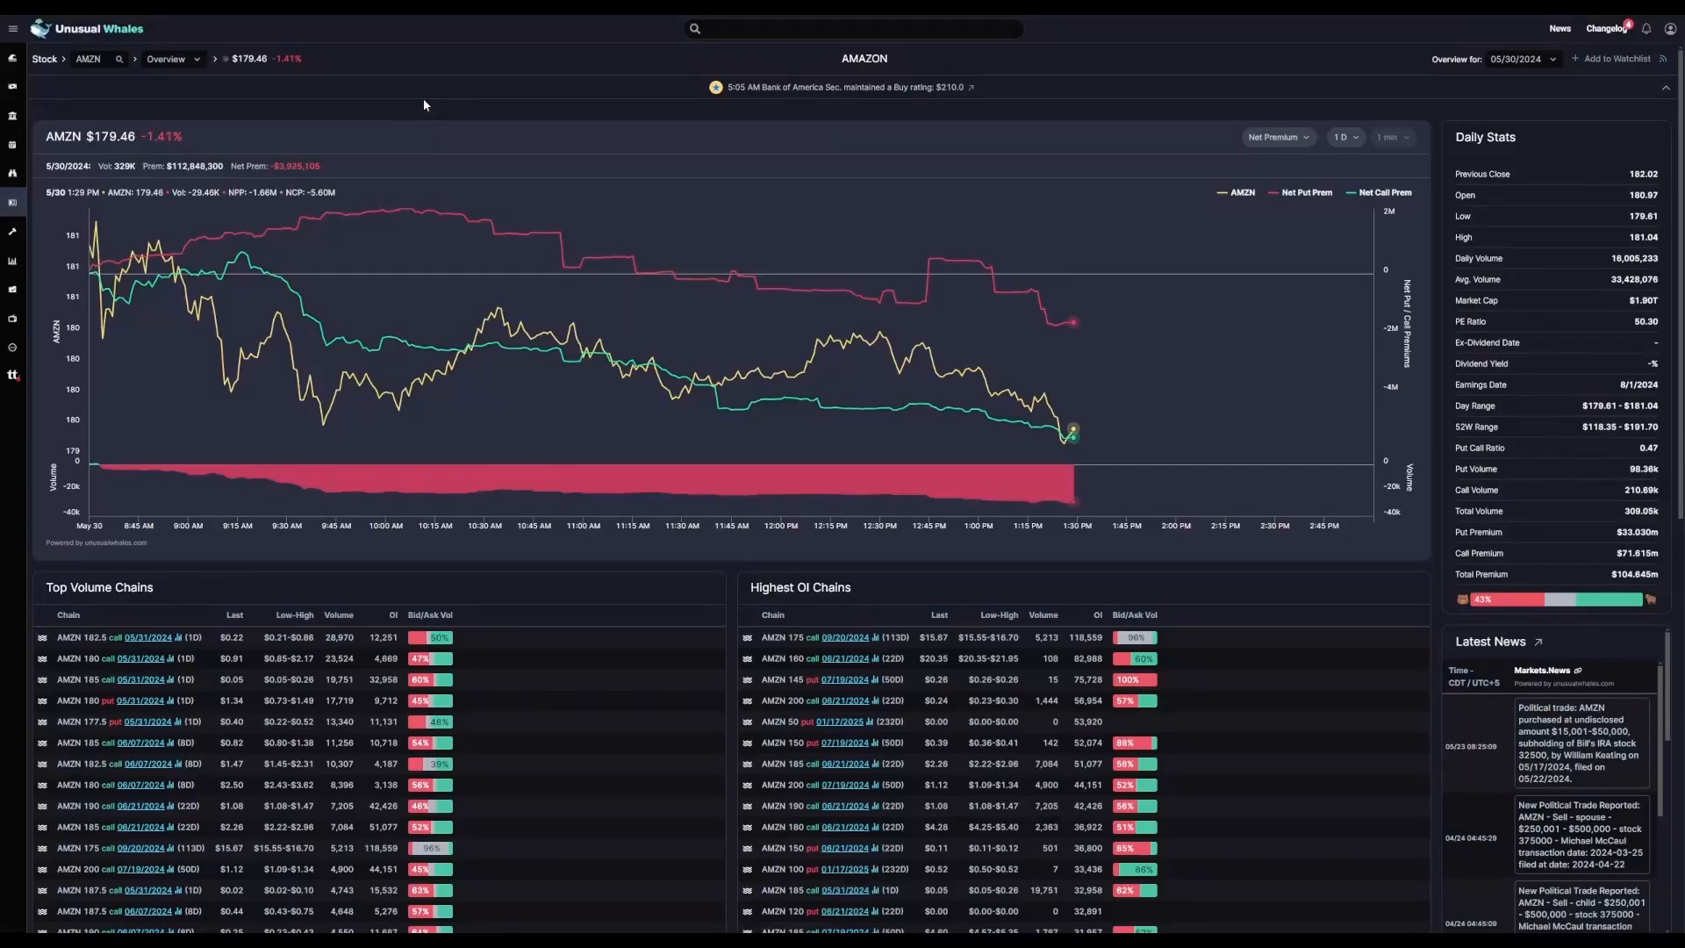
mouse_move(196, 94)
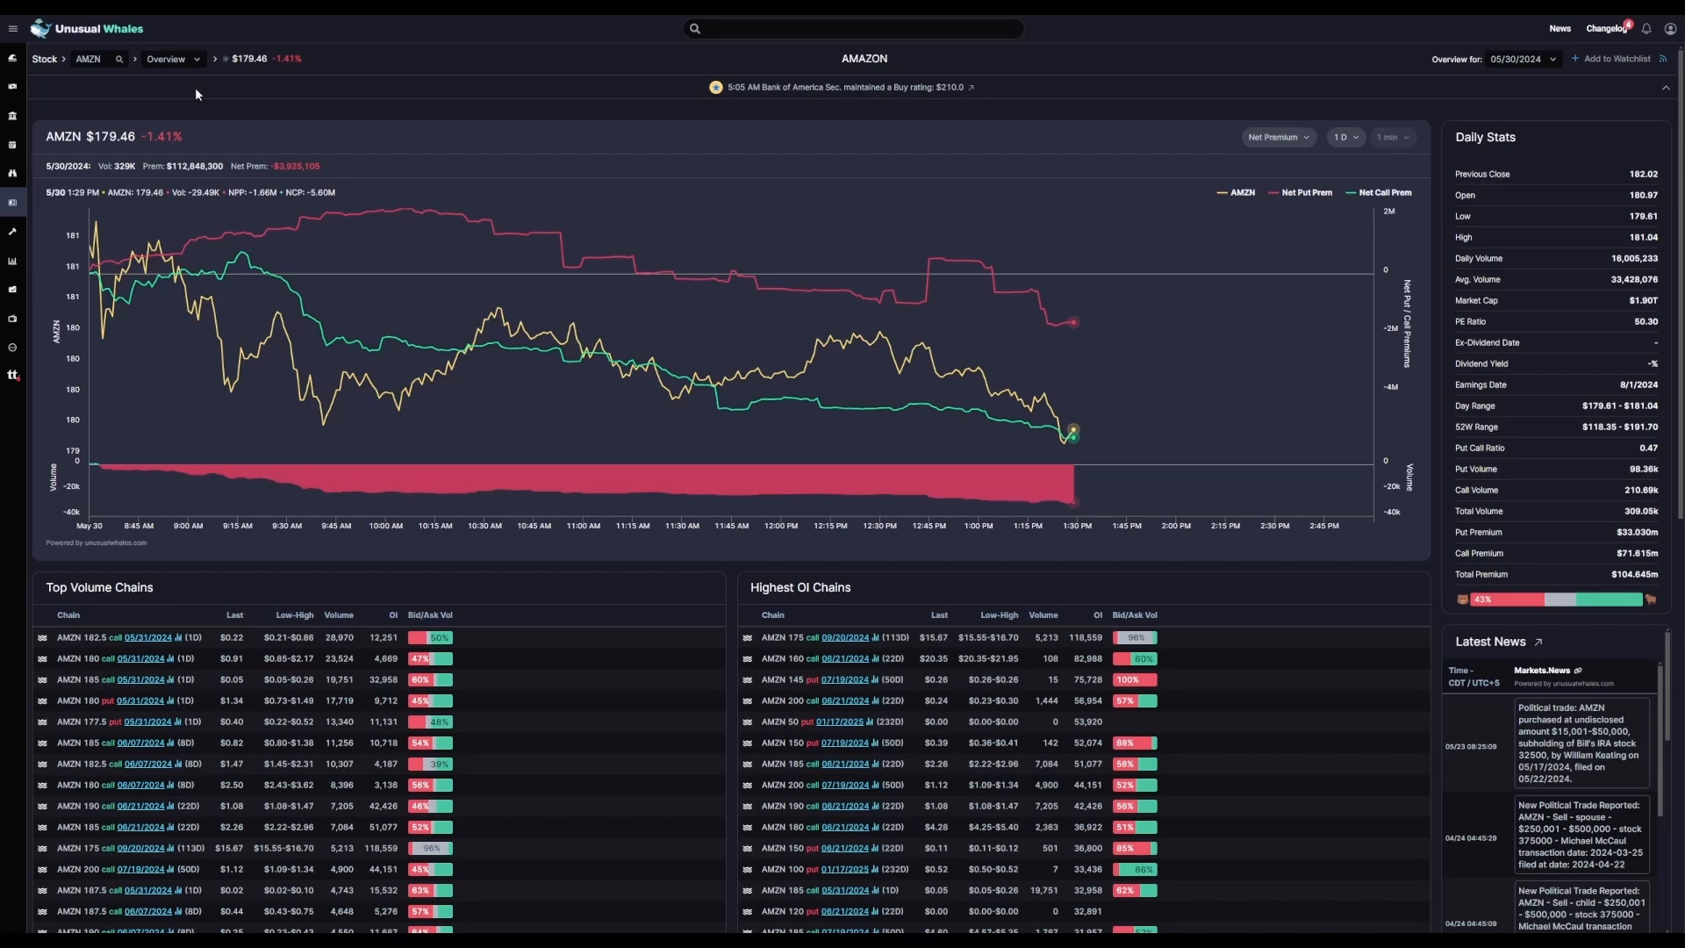
- Expand the Overview breadcrumb dropdown listing AMZN's analysis sections
click(166, 59)
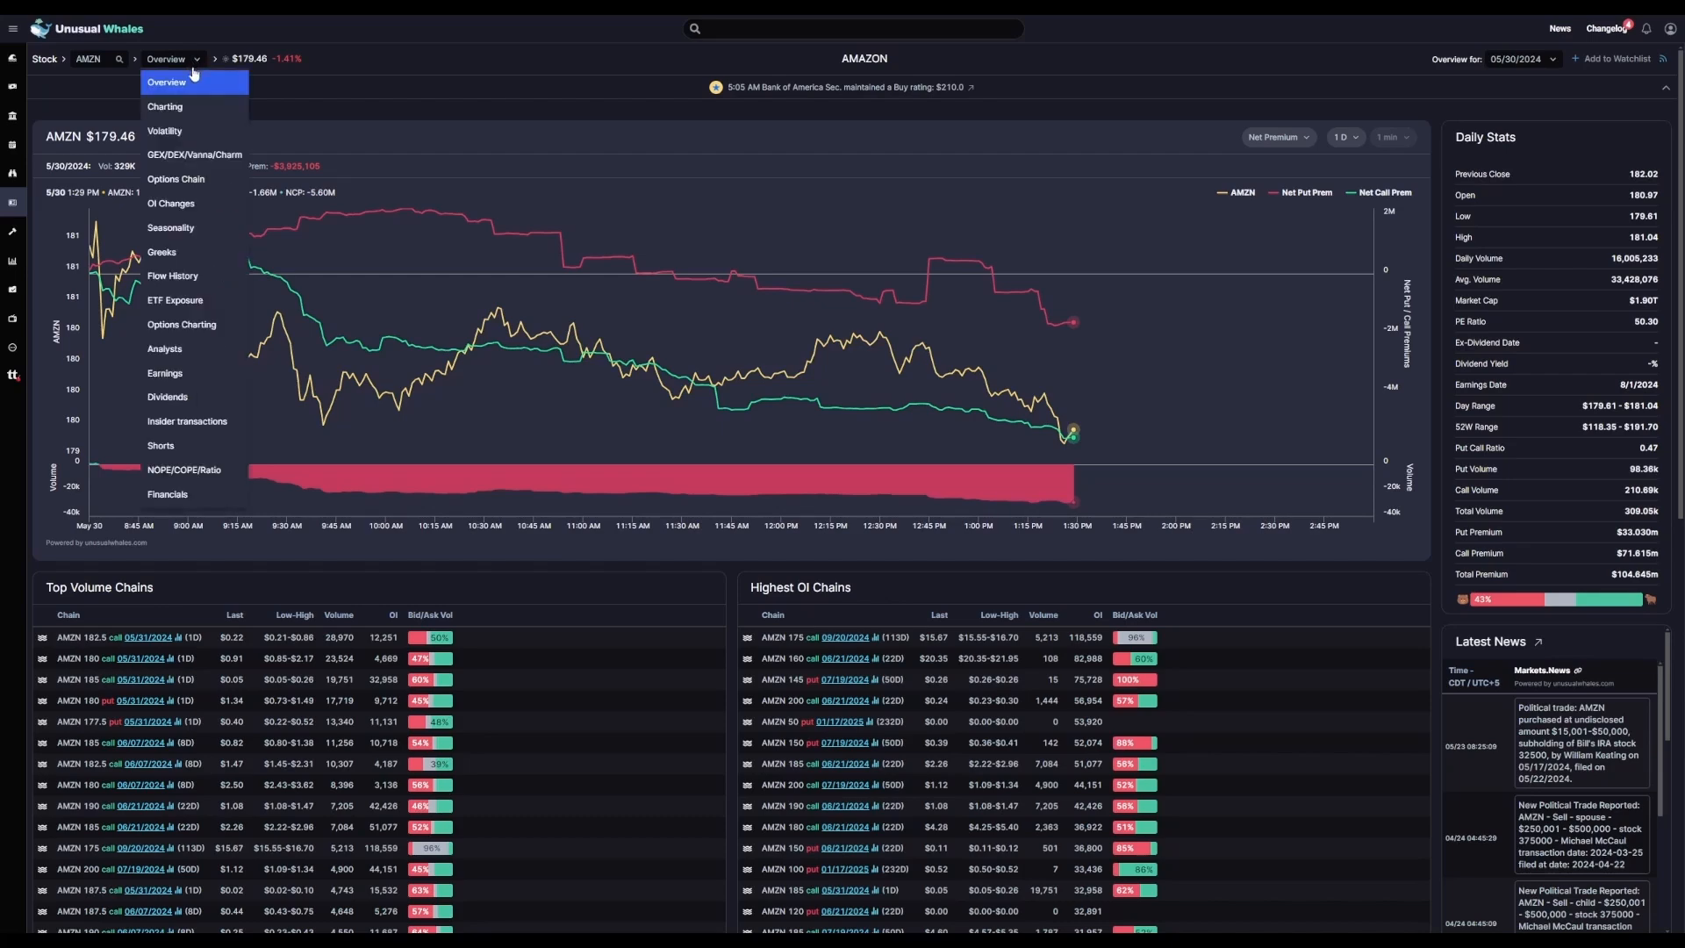
- Go to AMZN's GEX/DEX/Vanna/Charm page with the Gamma tab showing daily GEX and gamma by strike
click(195, 154)
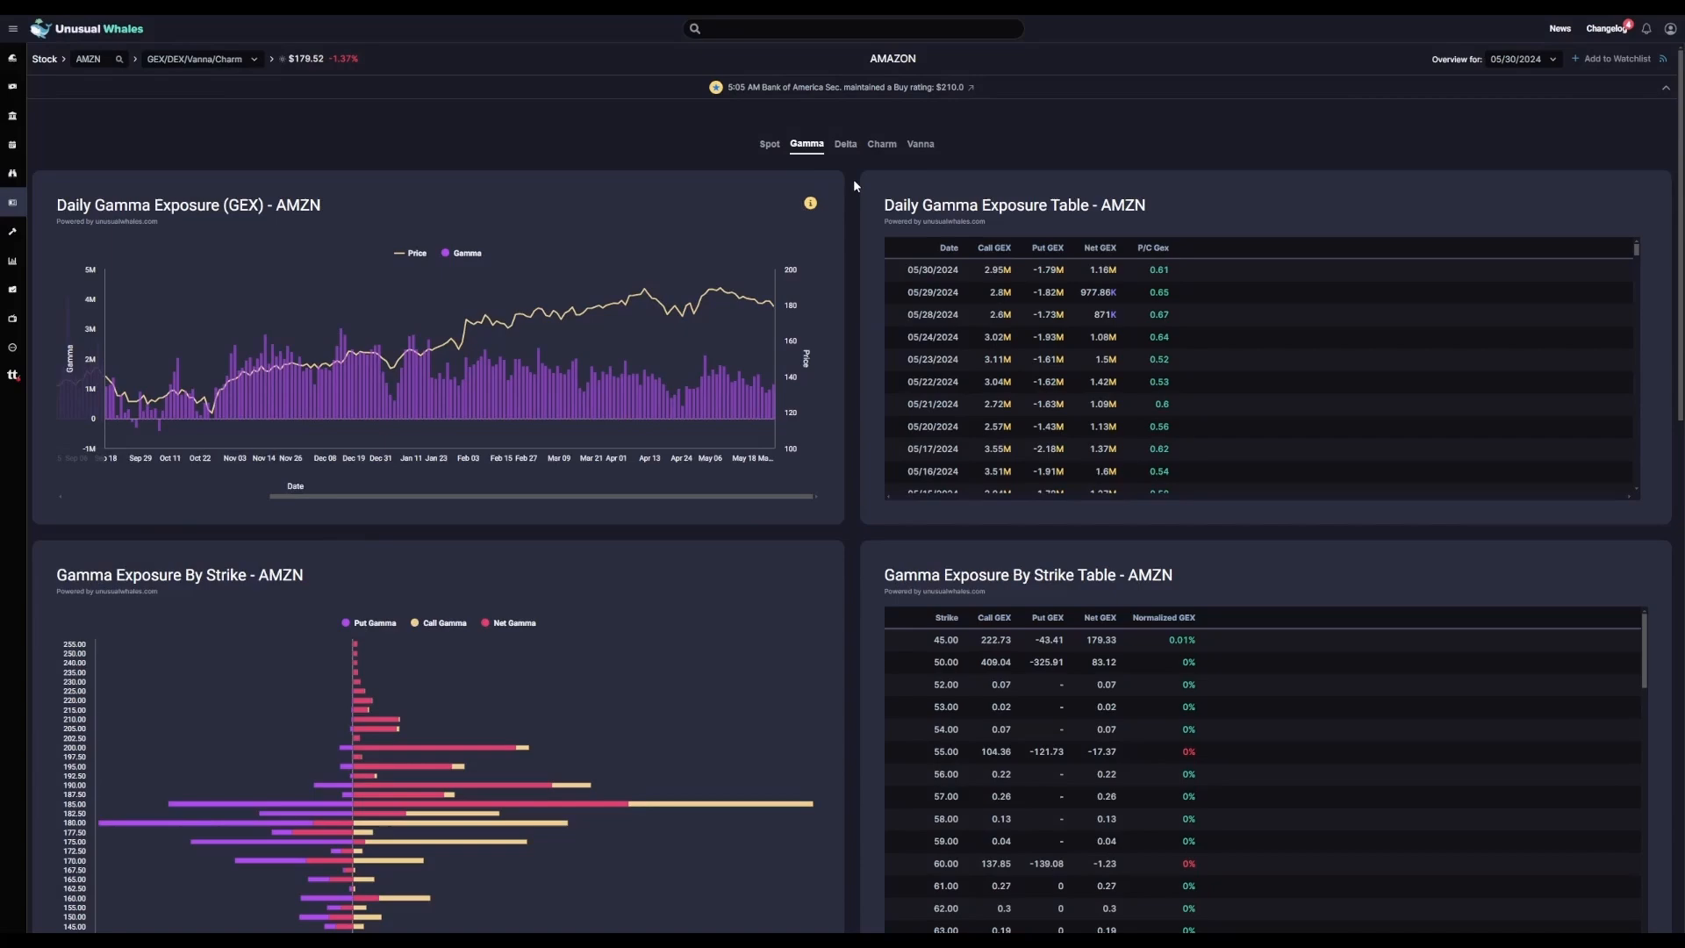
mouse_move(875, 222)
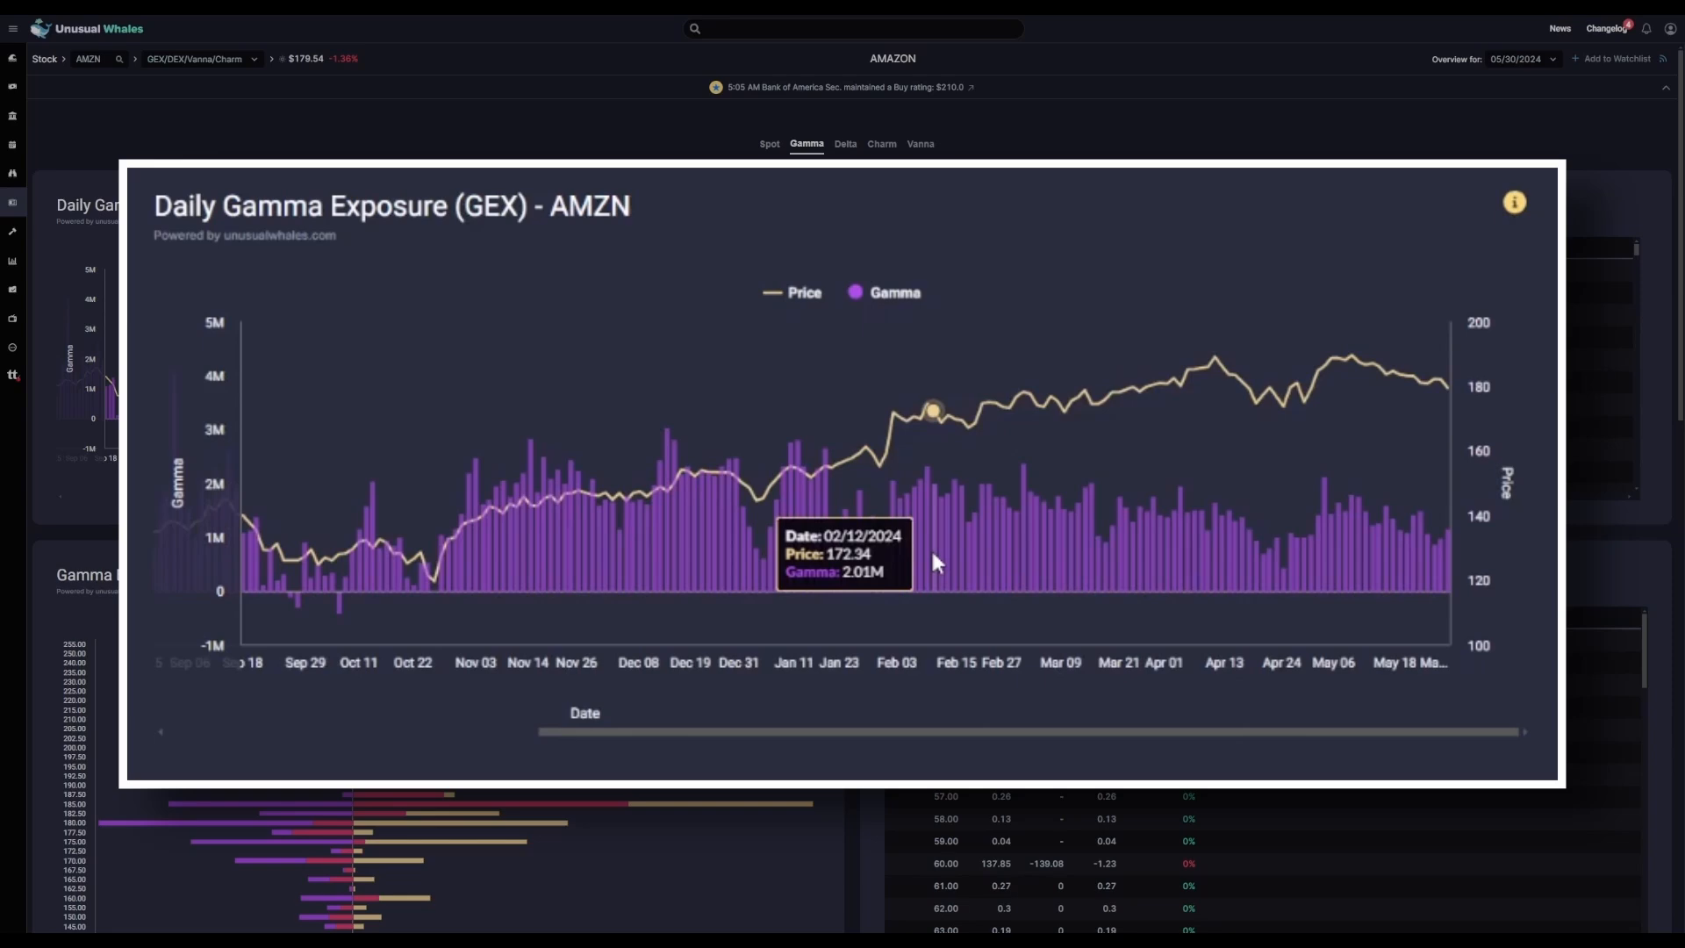
mouse_move(946, 567)
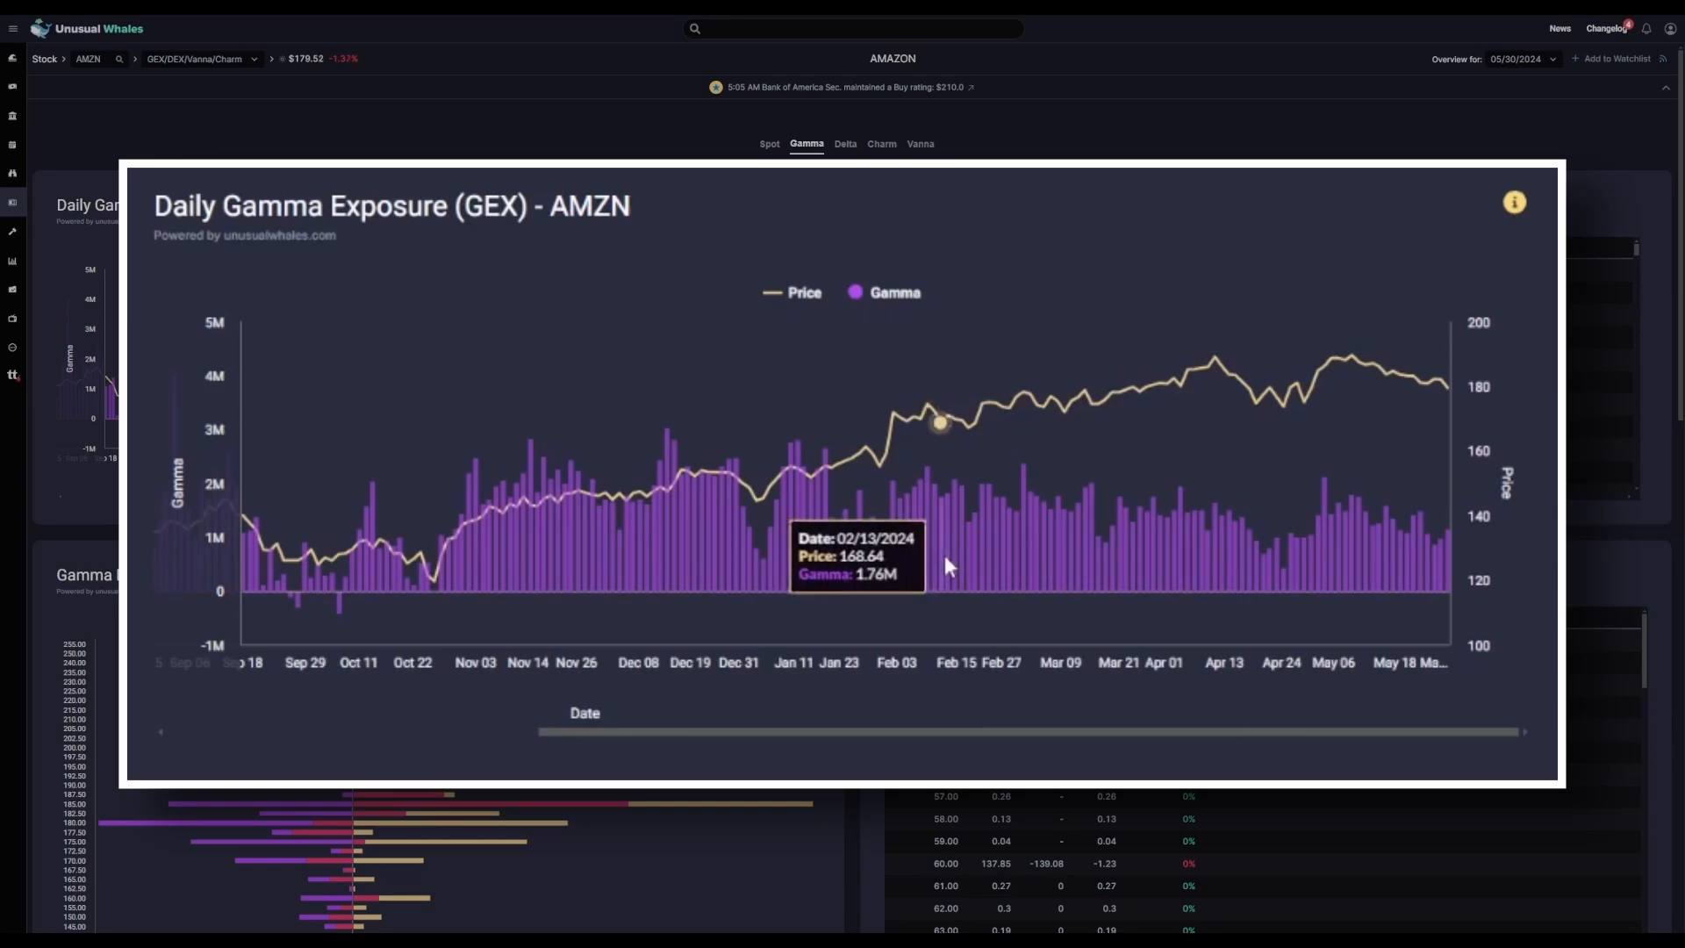
mouse_move(1326, 561)
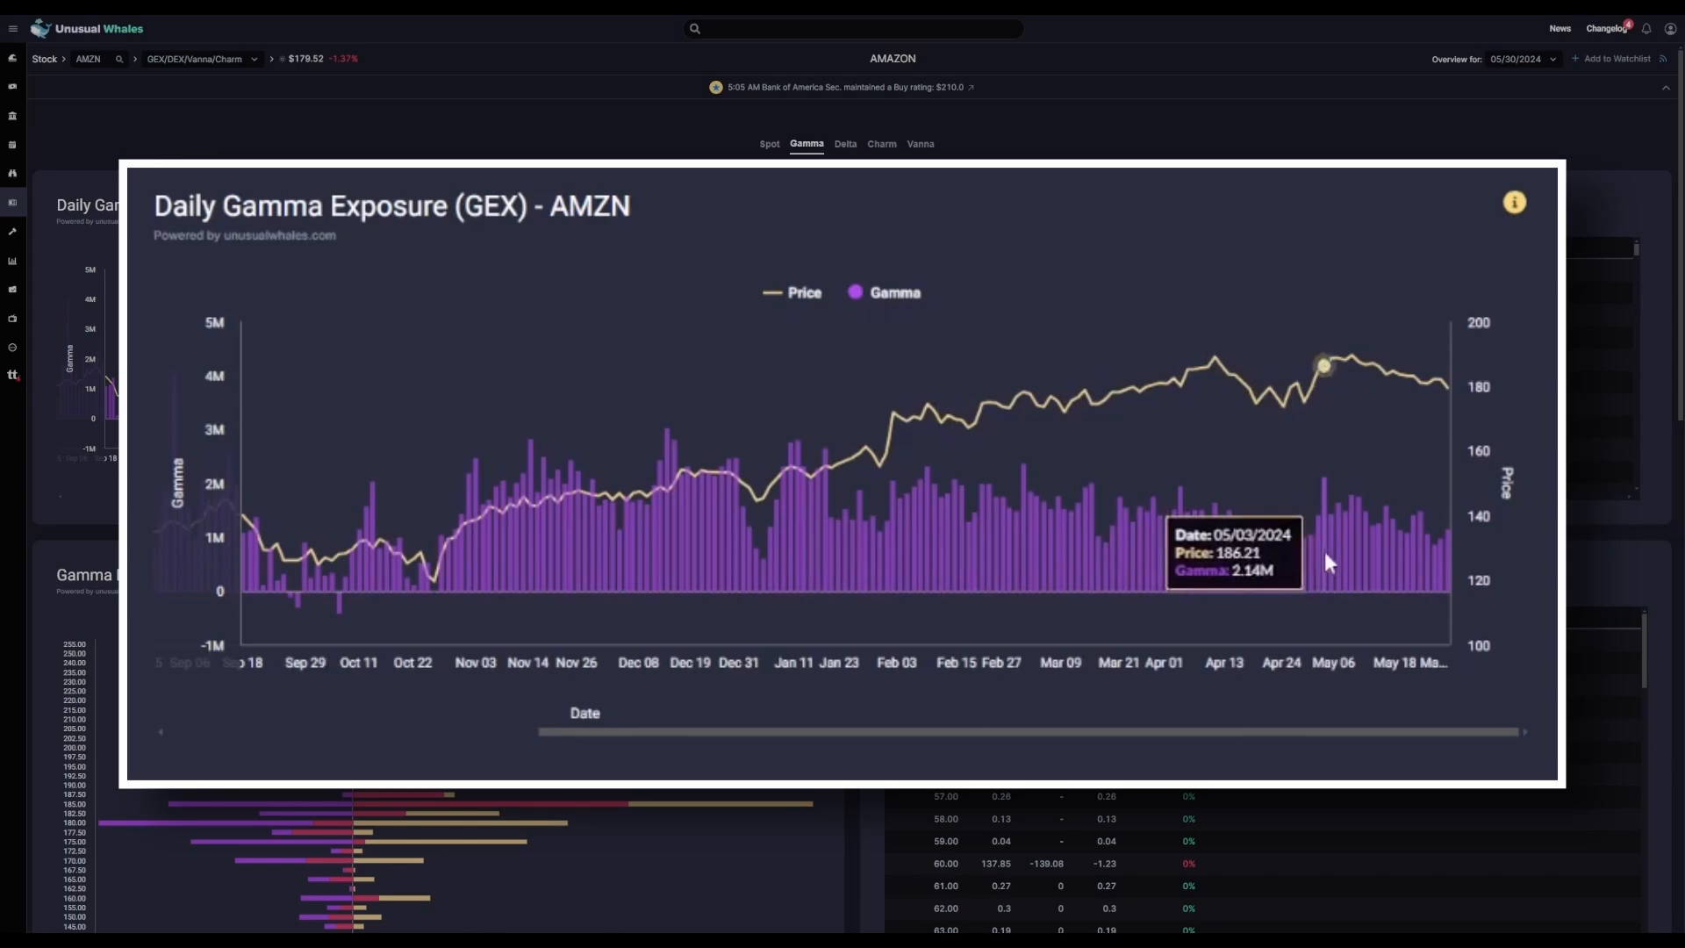
mouse_move(782, 772)
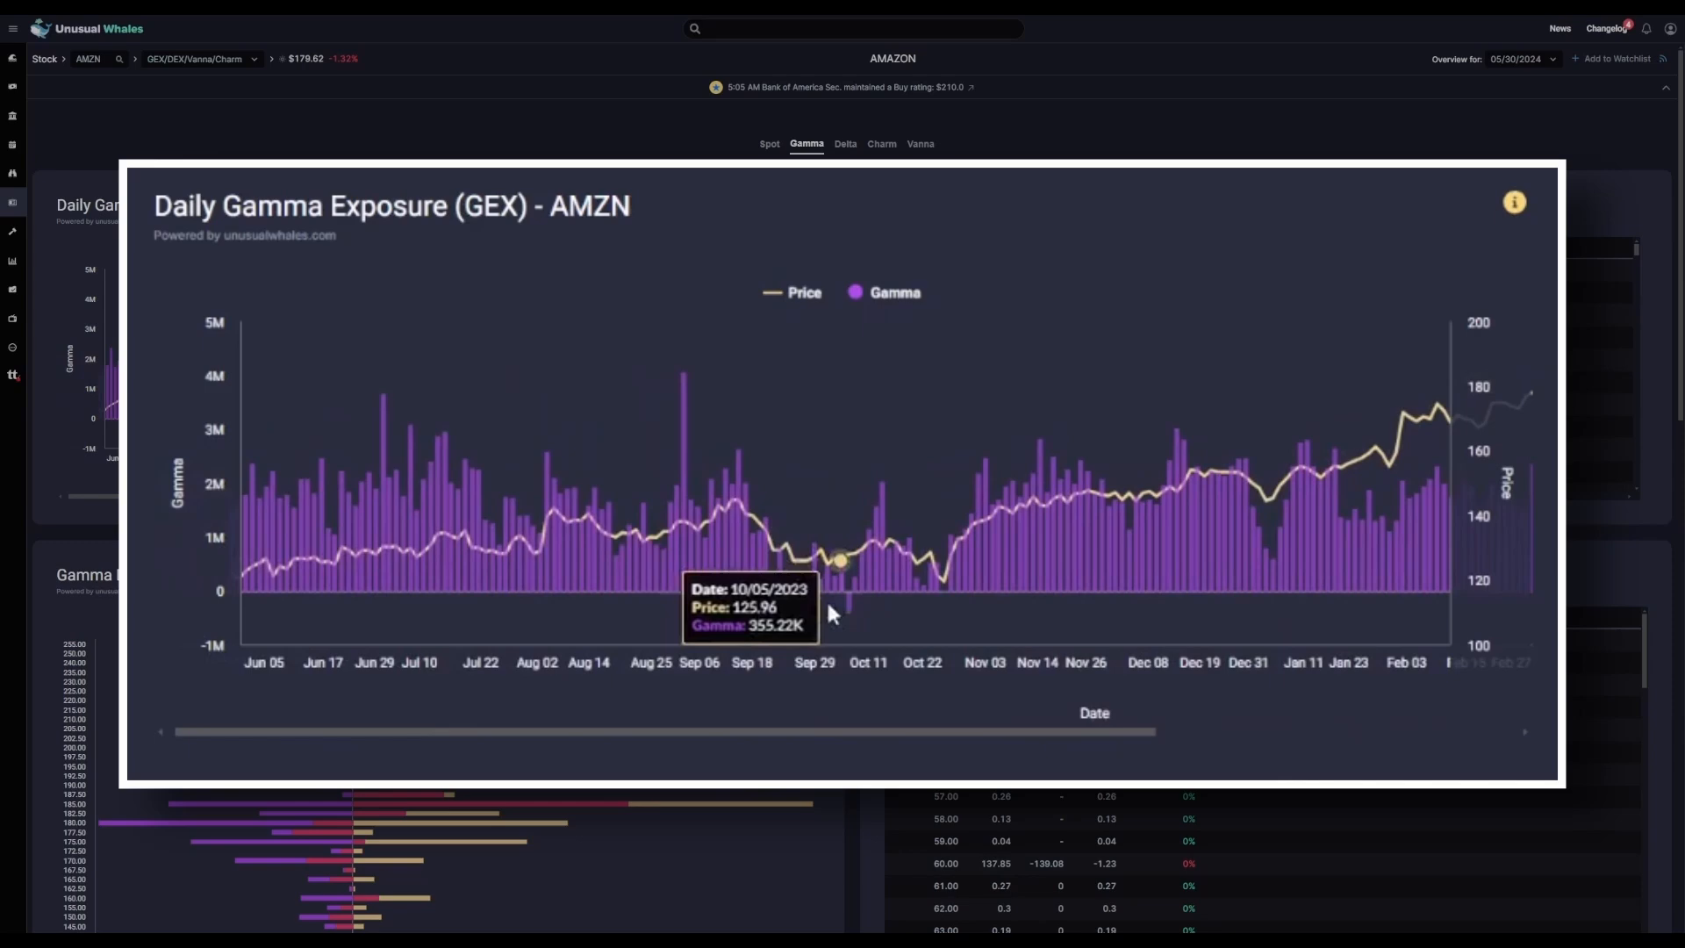
mouse_move(857, 608)
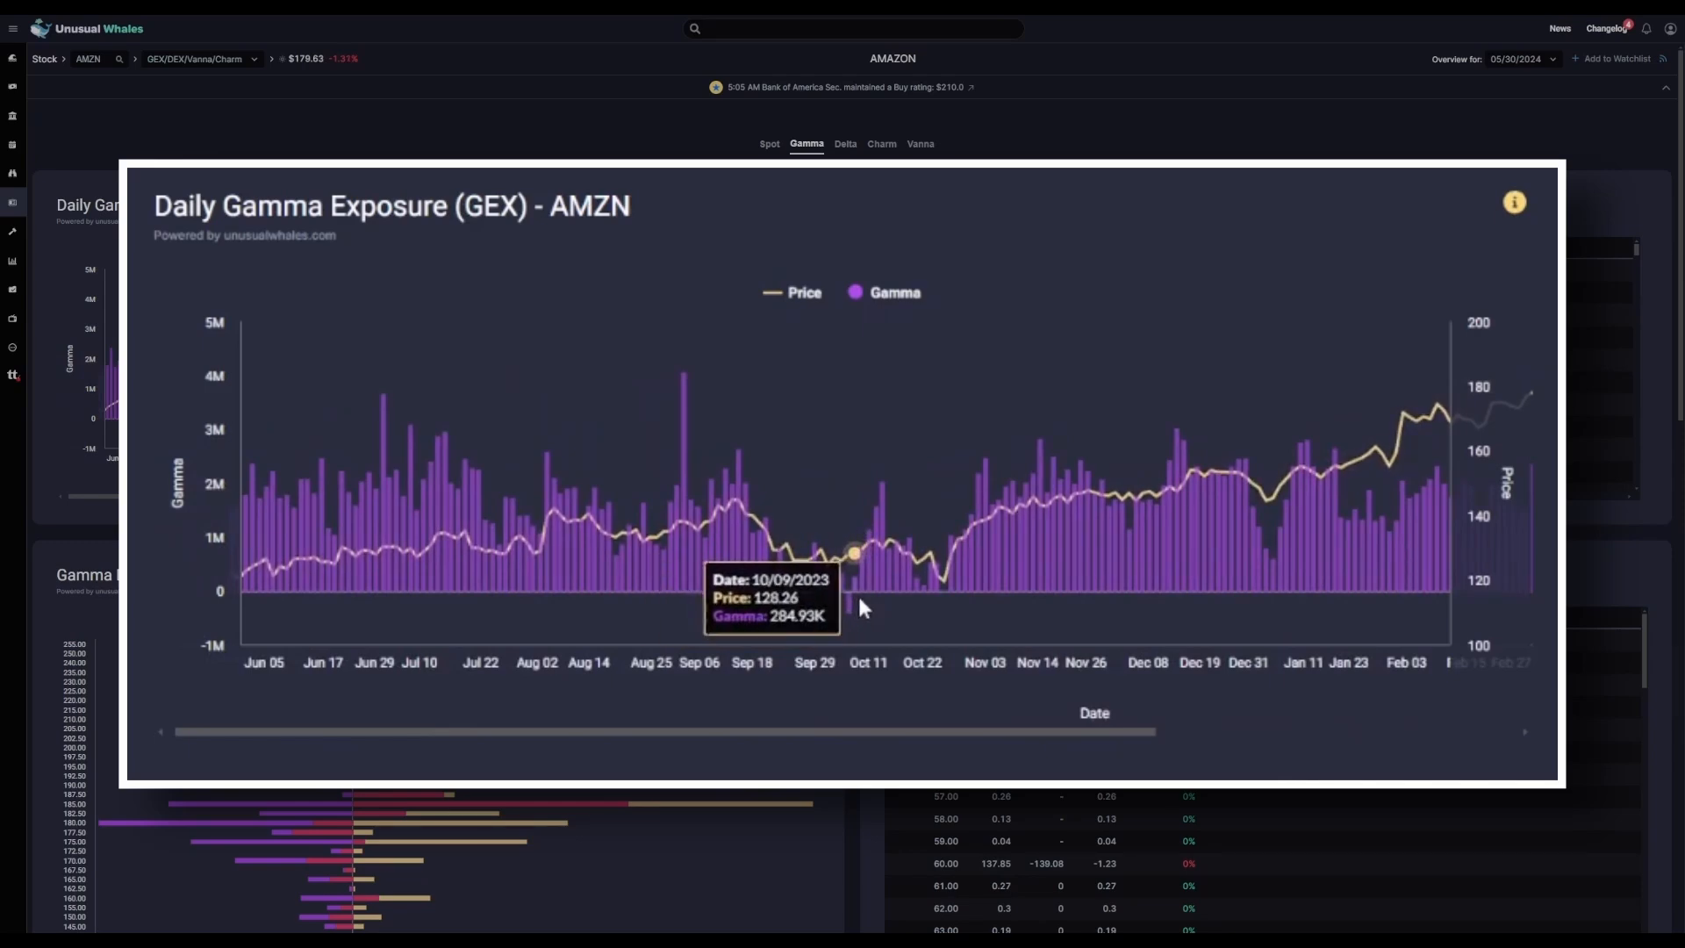
mouse_move(814, 611)
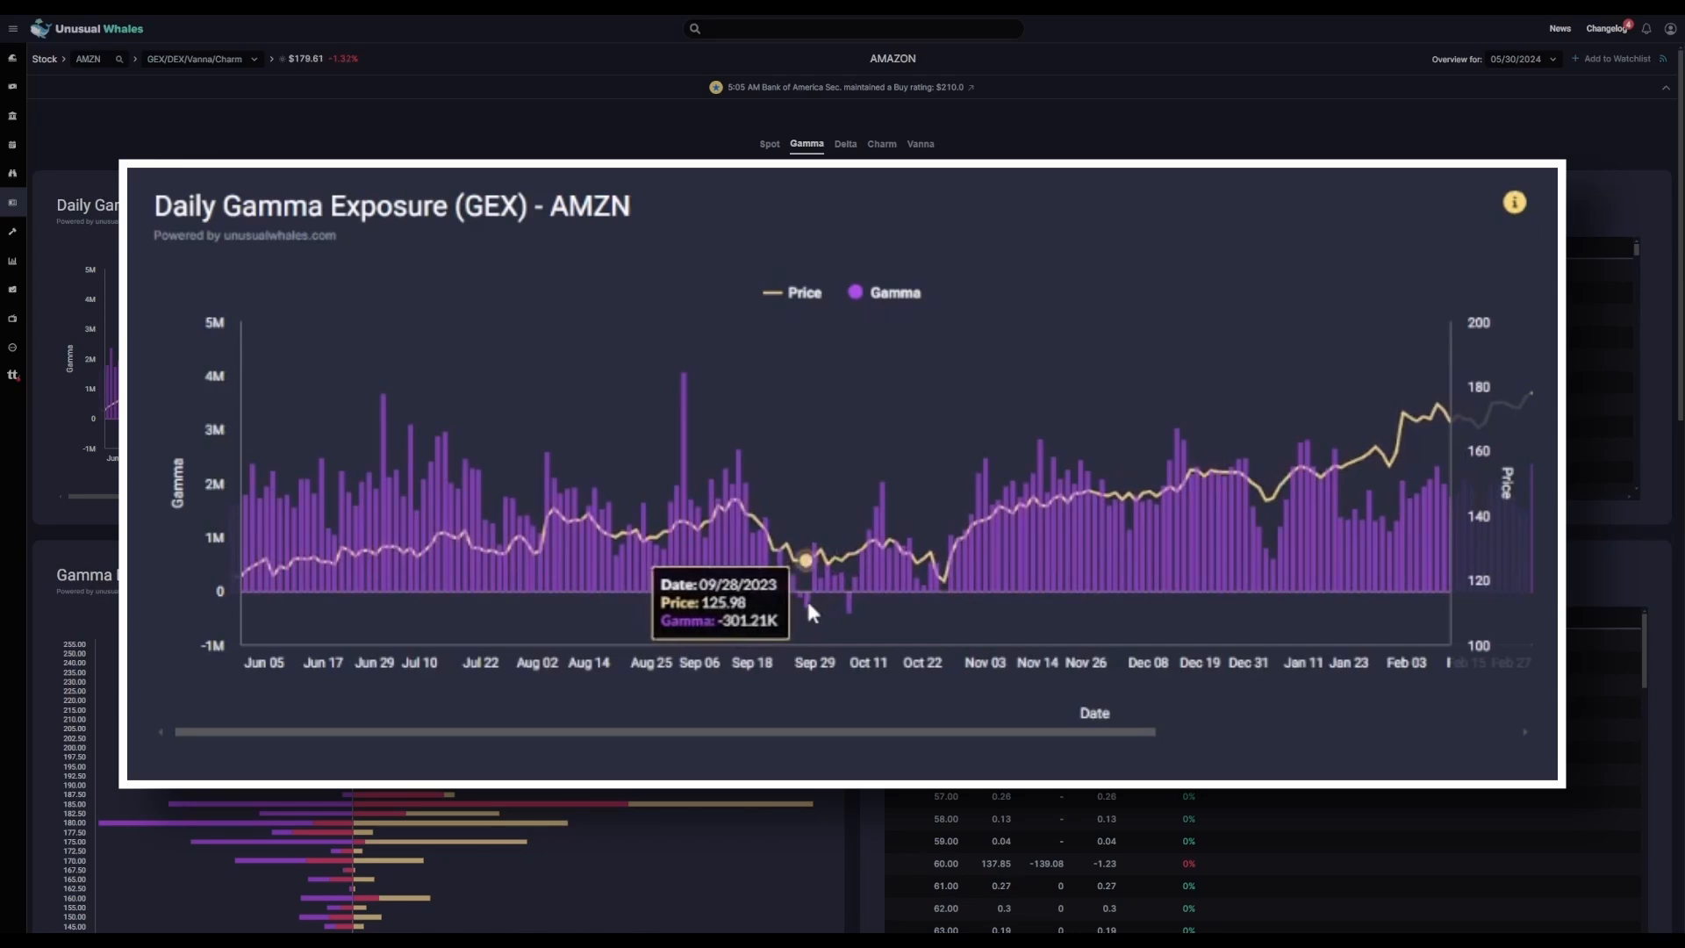
mouse_move(814, 613)
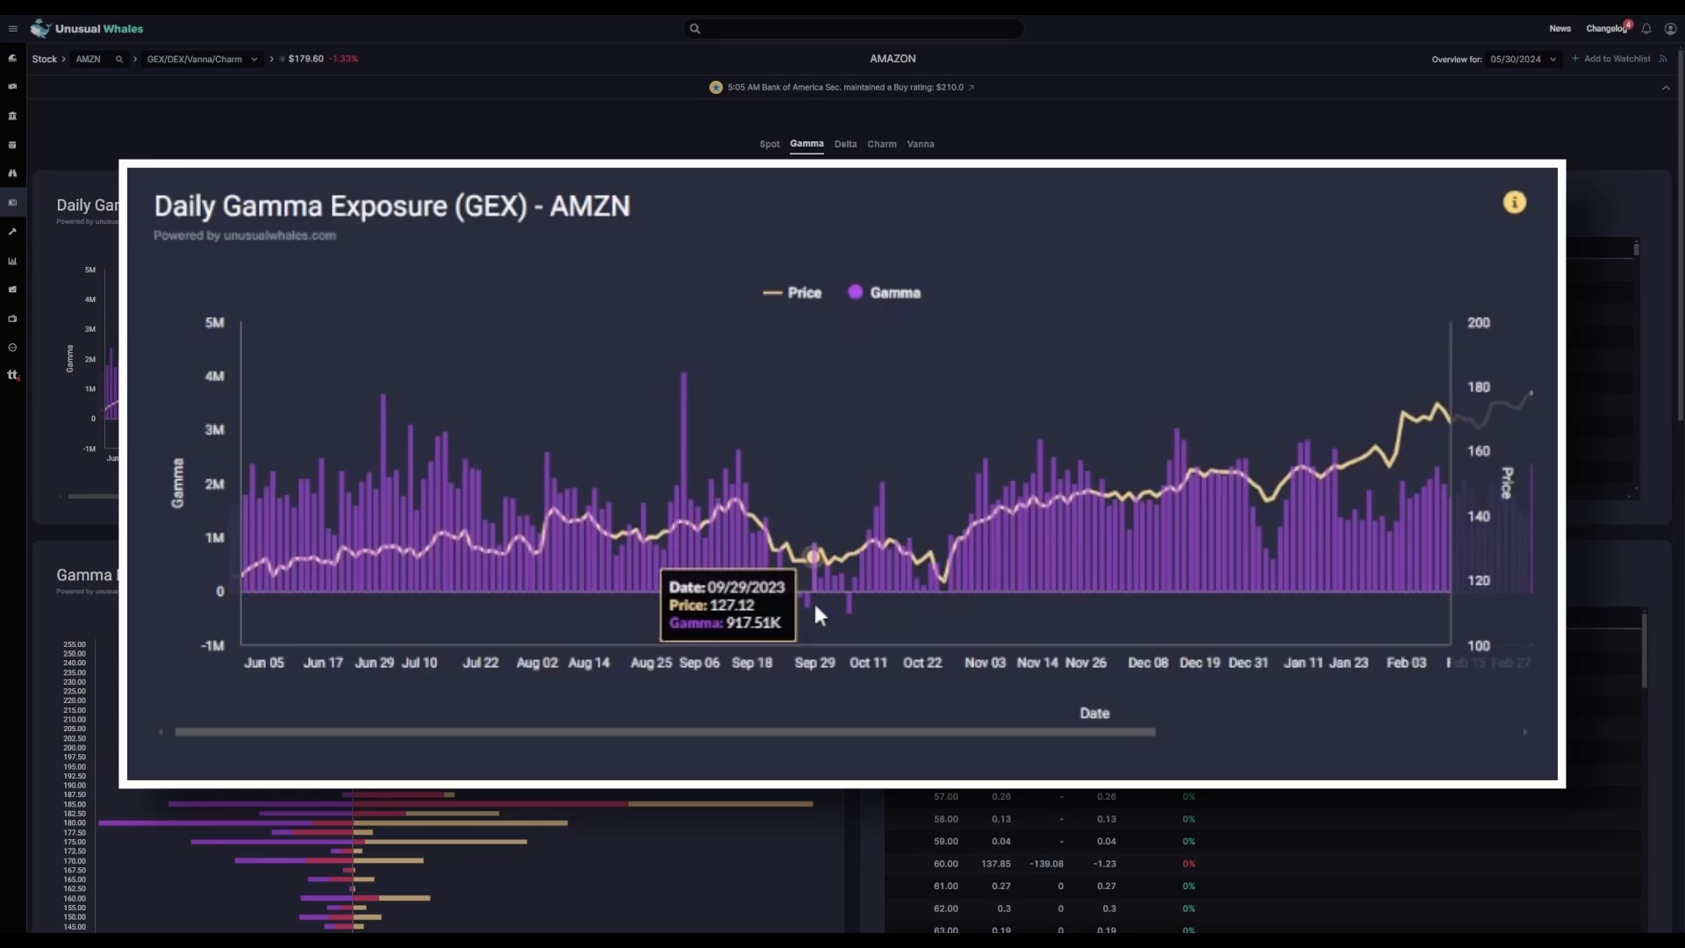
mouse_move(585, 138)
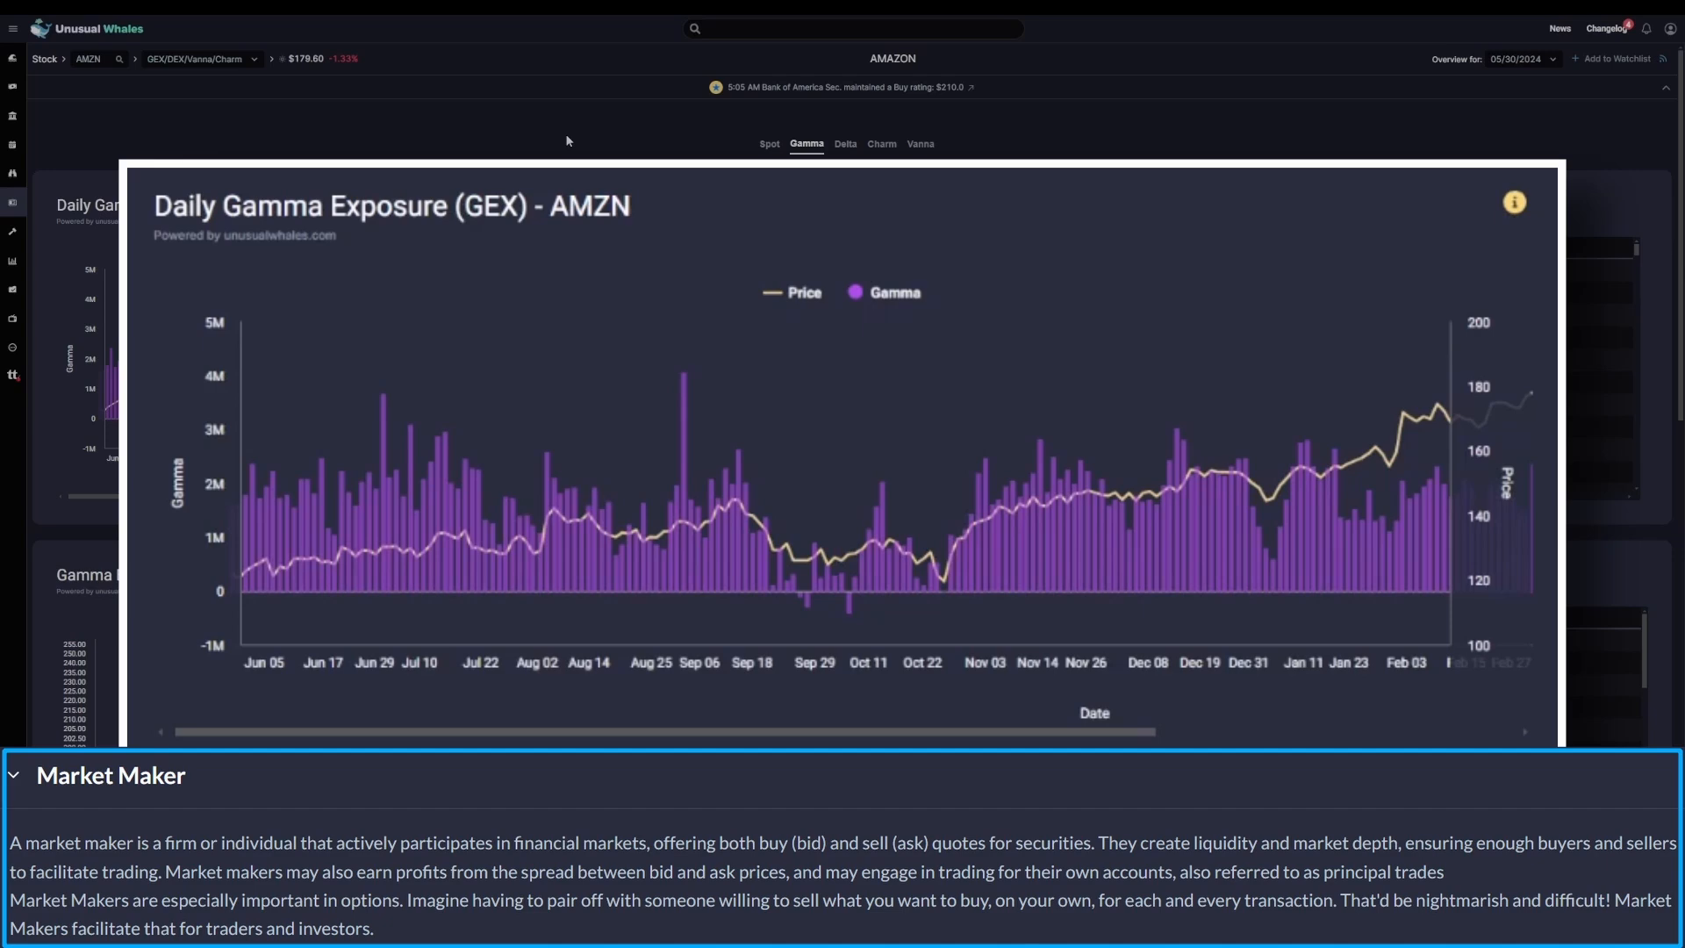
mouse_move(1068, 506)
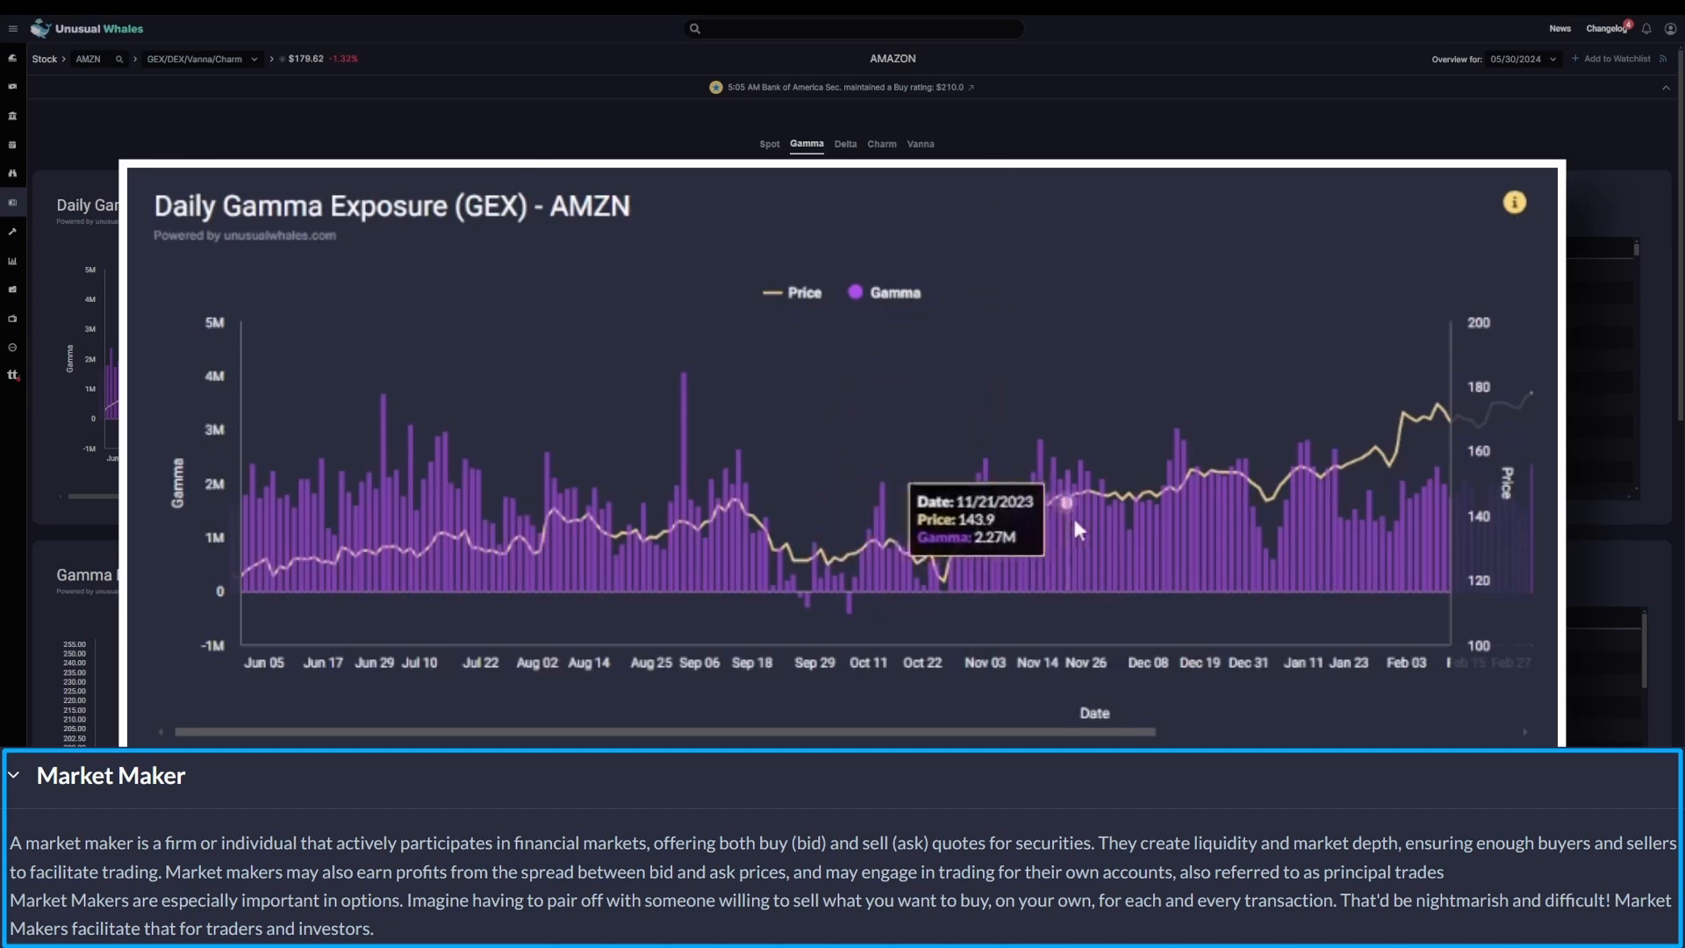
mouse_move(1188, 547)
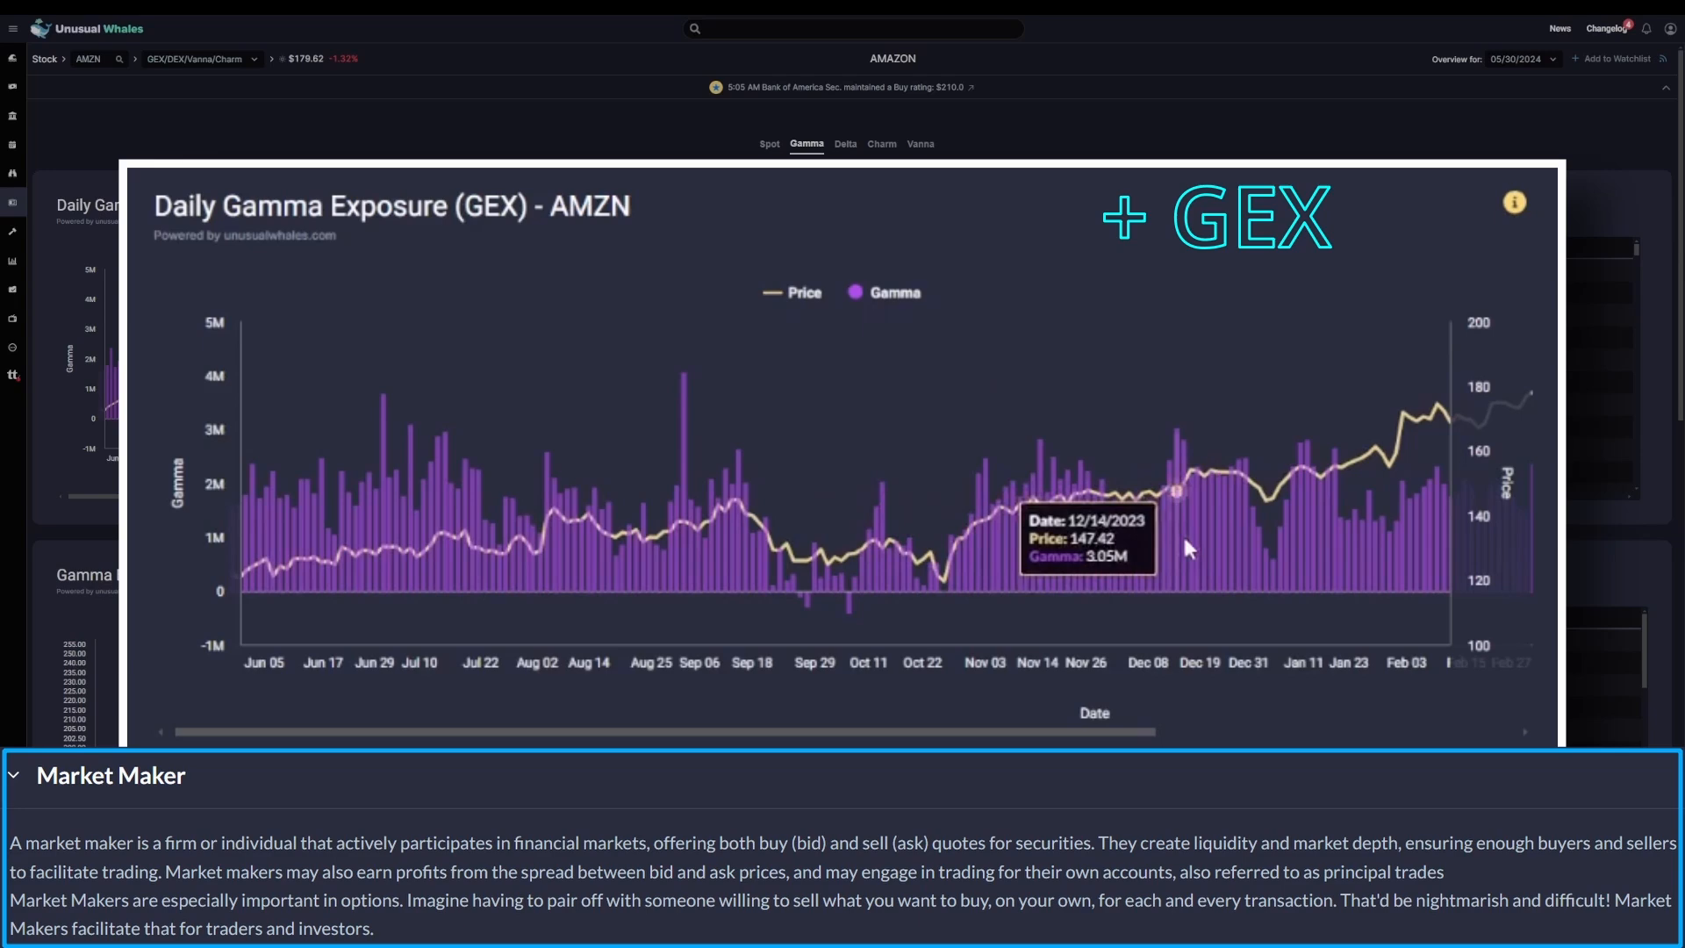
mouse_move(1179, 548)
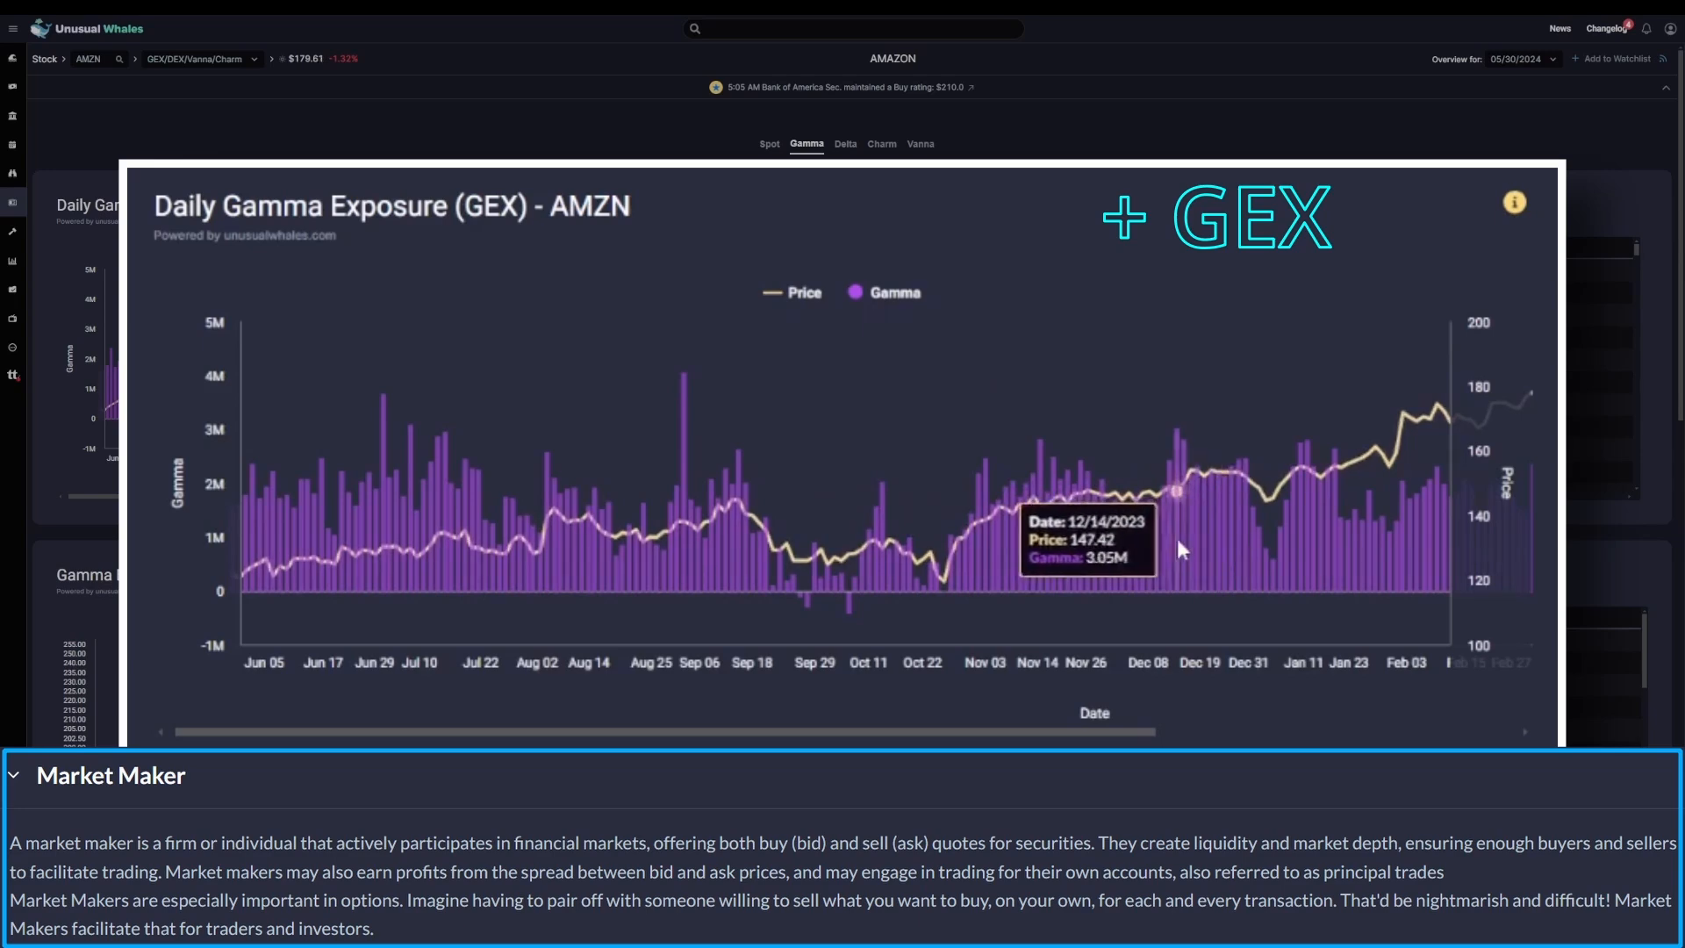
mouse_move(1172, 547)
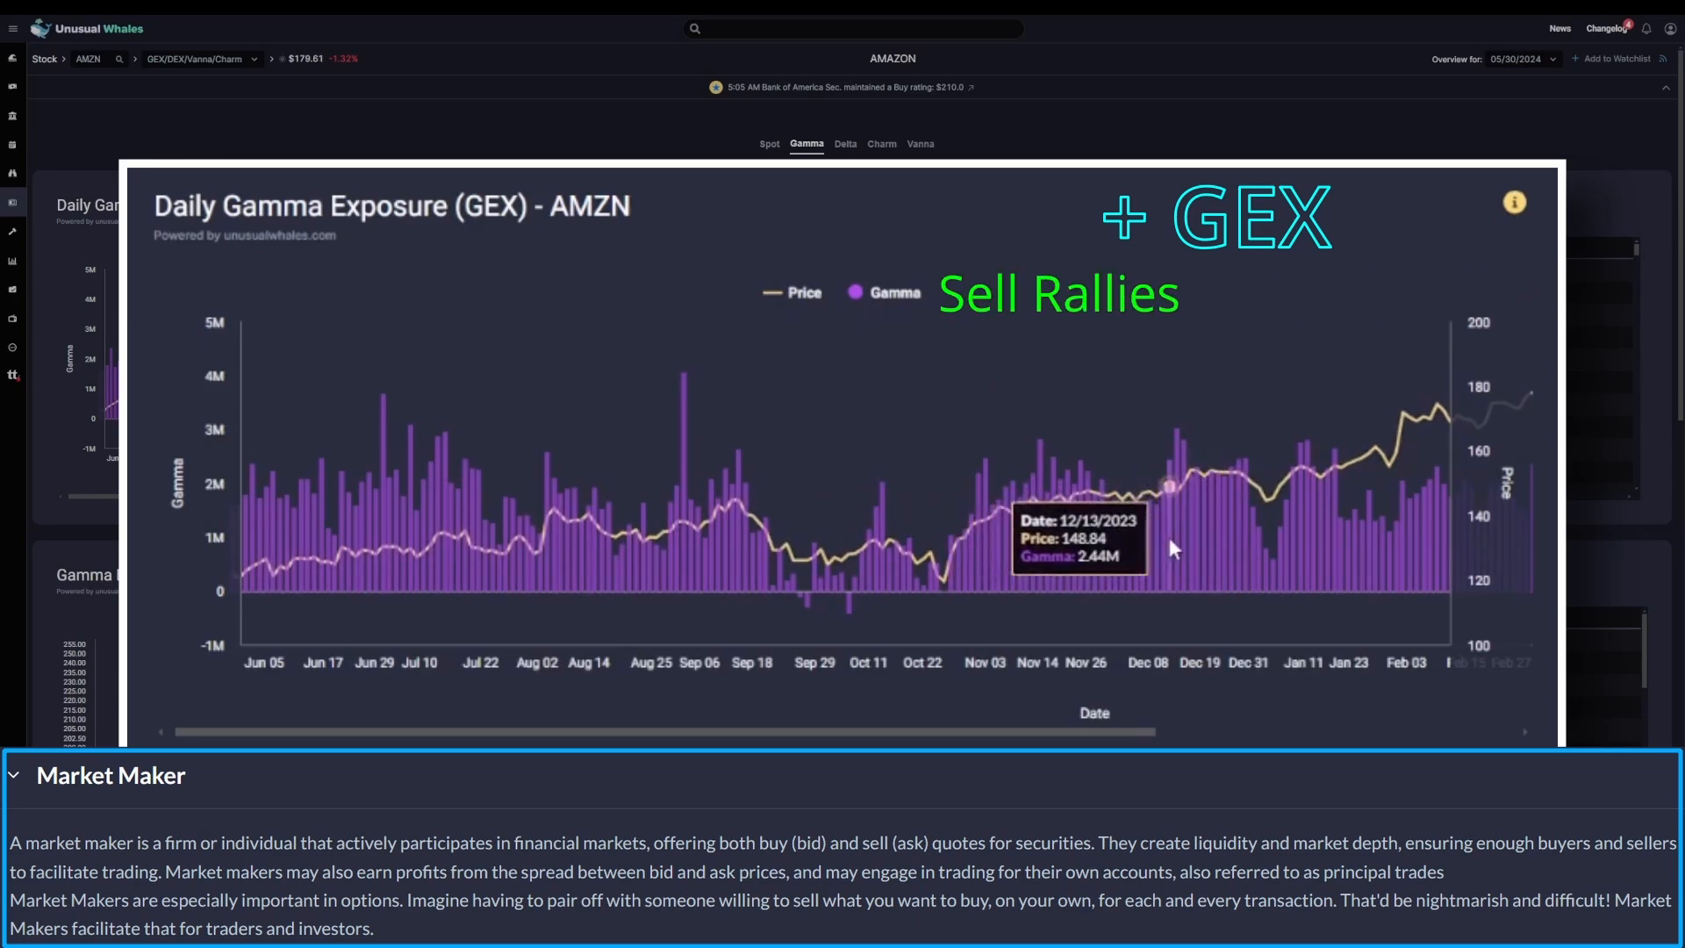
mouse_move(1199, 542)
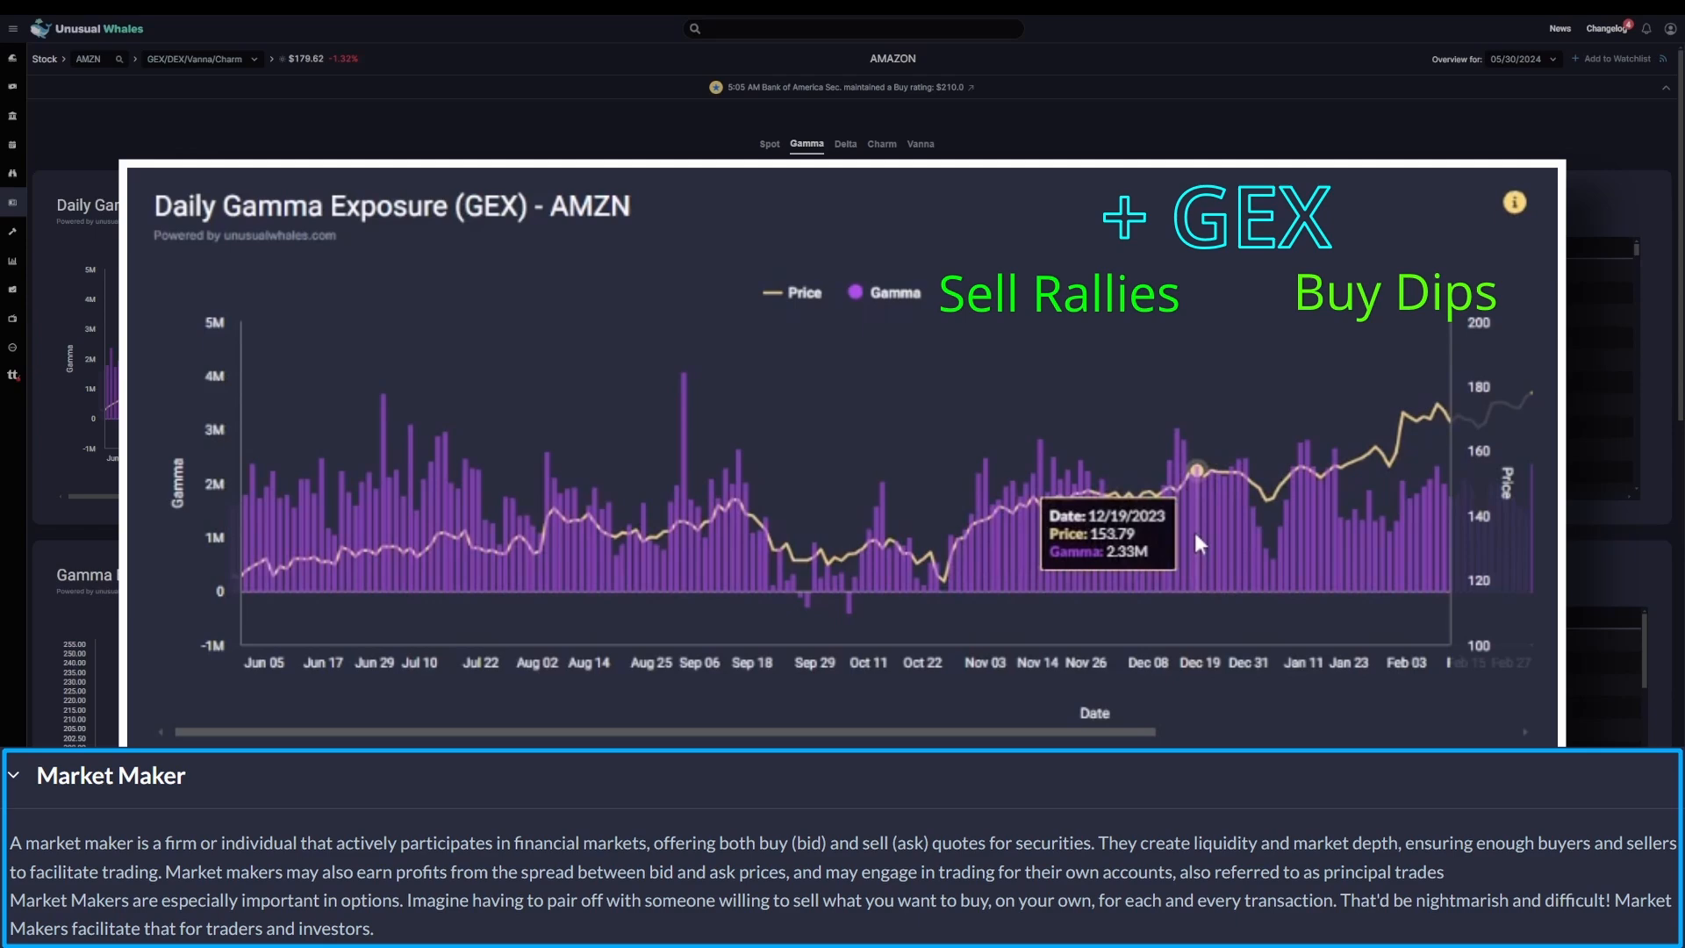
mouse_move(806, 627)
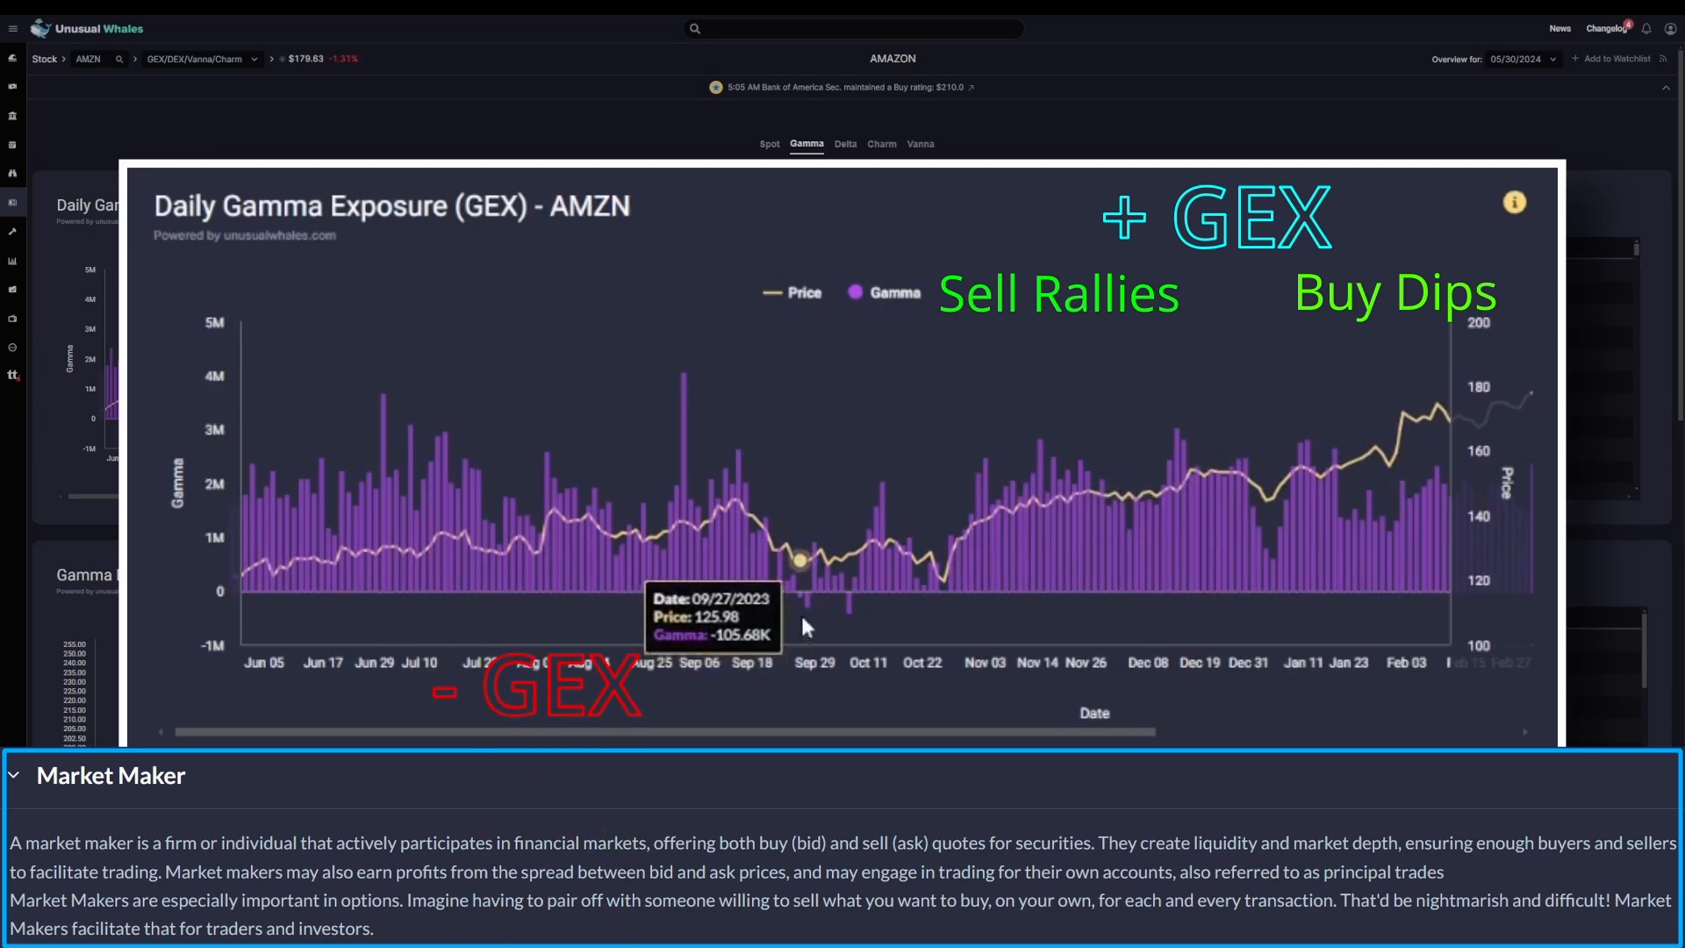
mouse_move(808, 611)
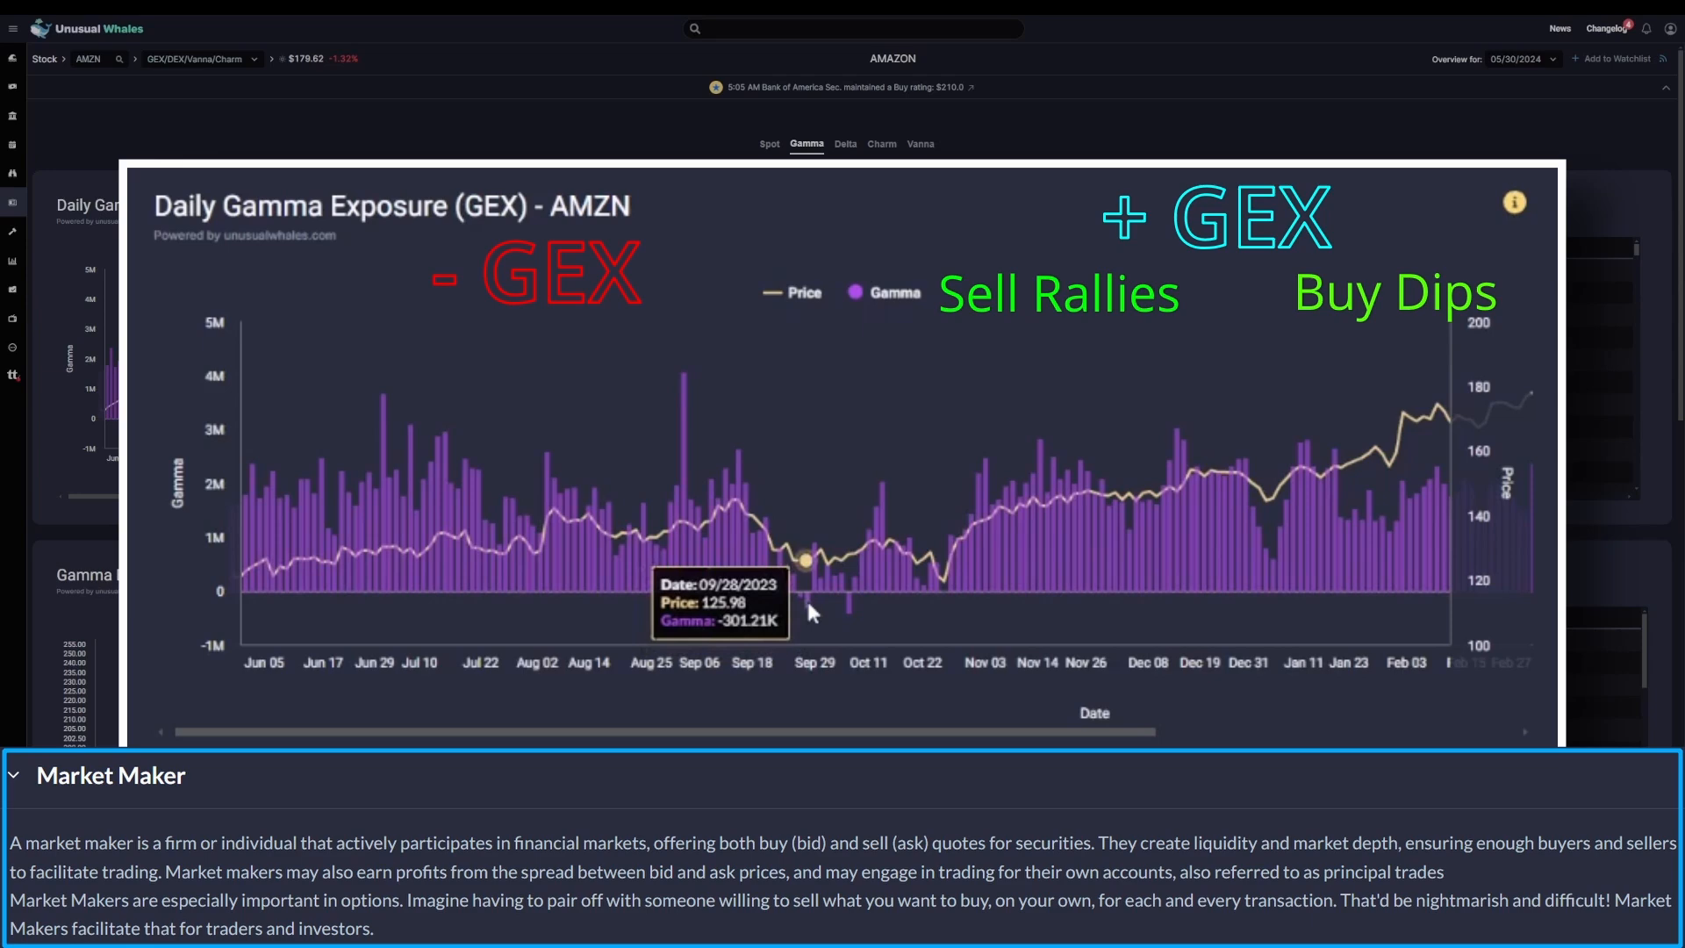
mouse_move(854, 622)
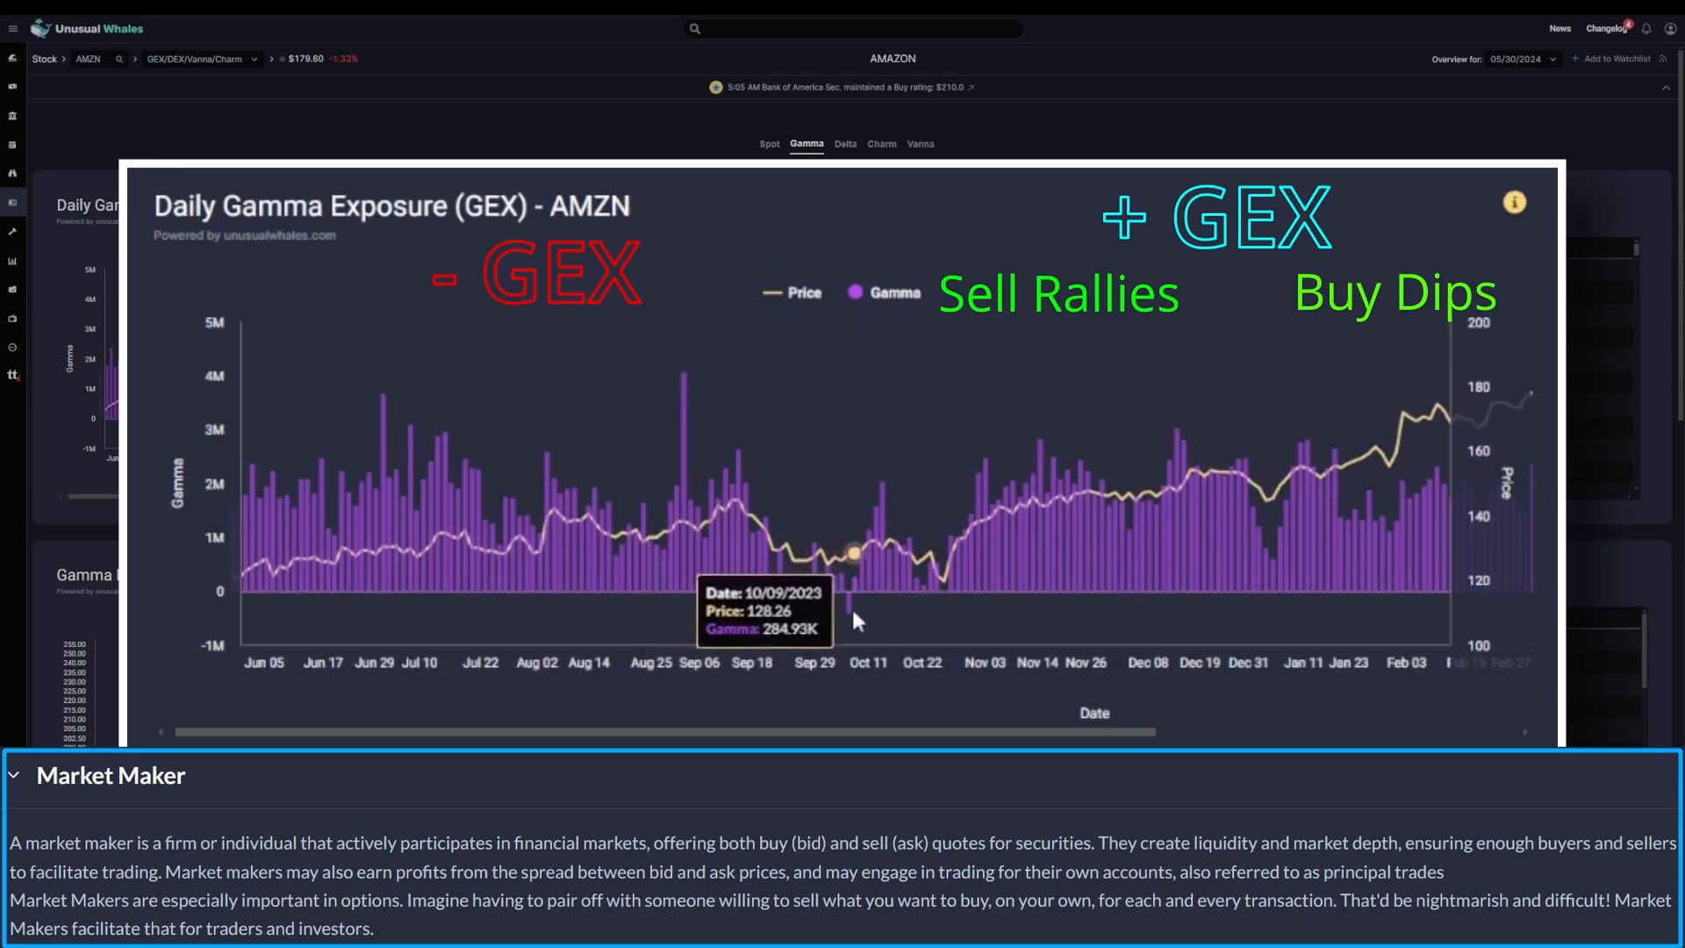
mouse_move(793, 614)
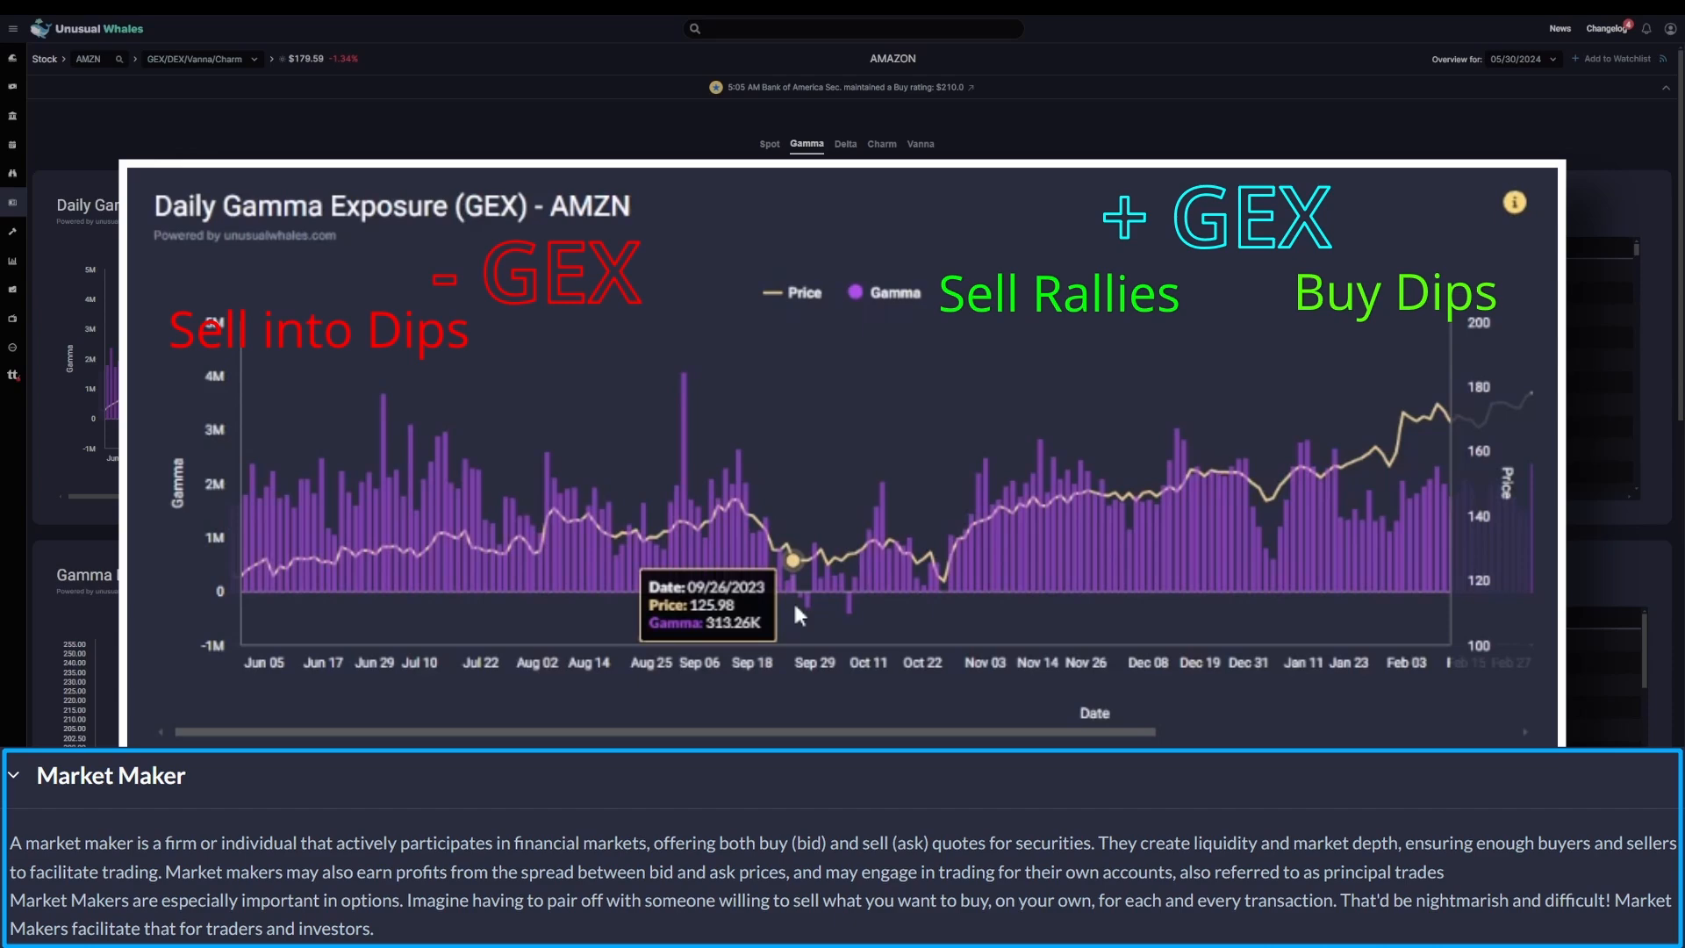
mouse_move(815, 613)
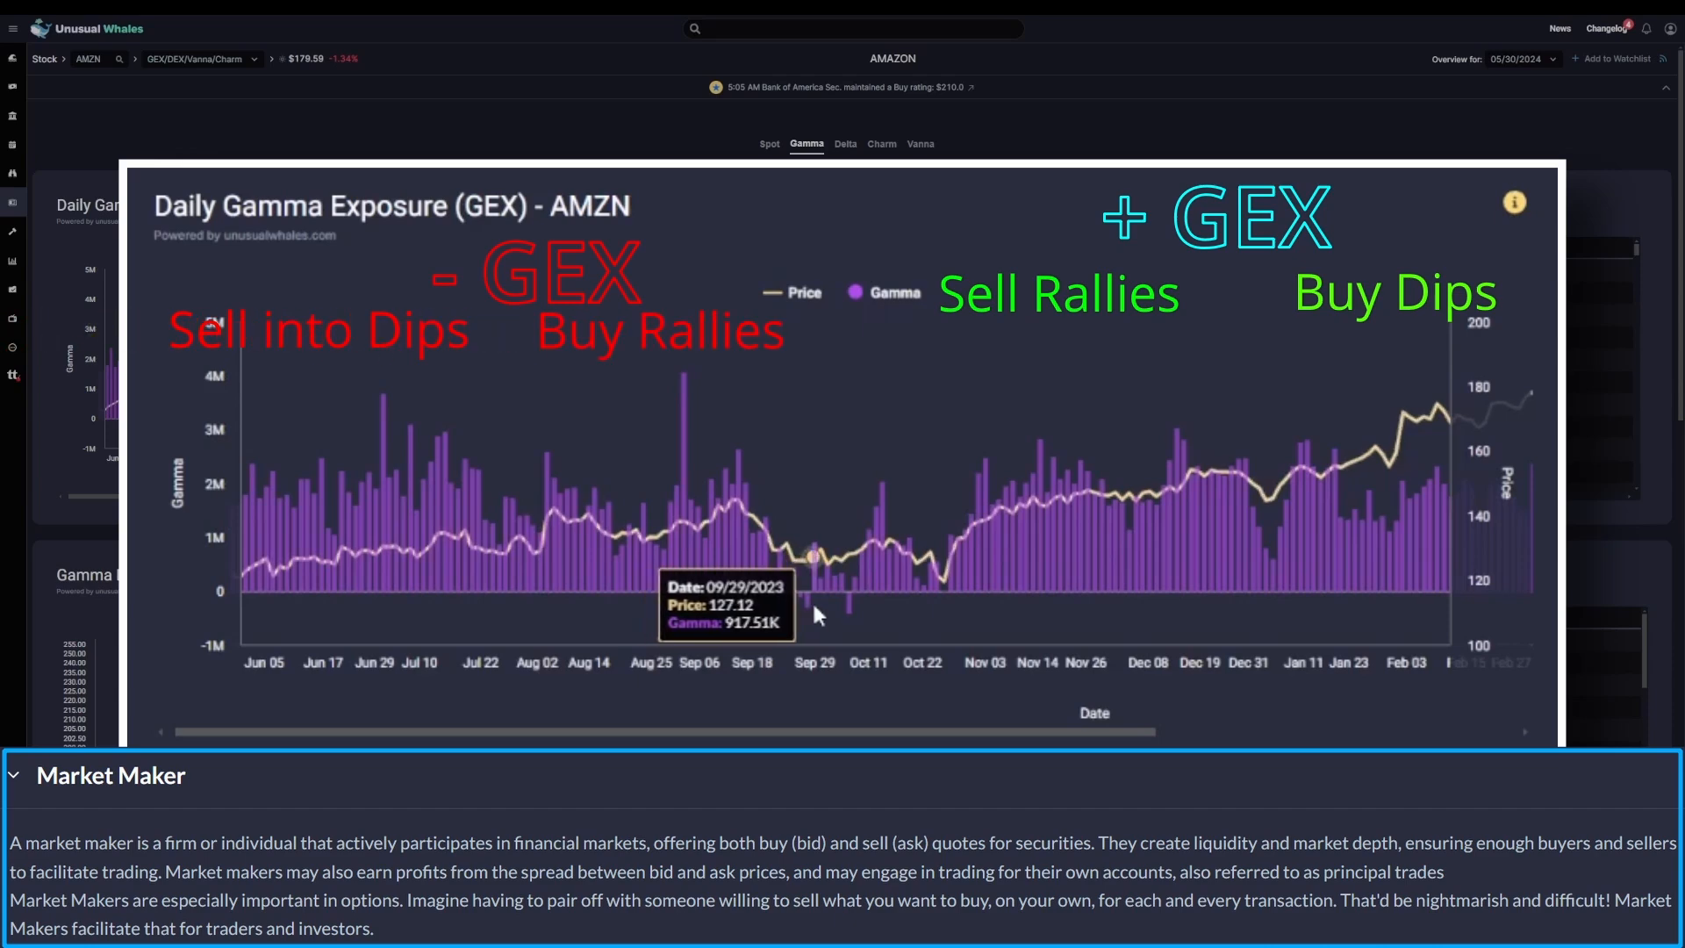
mouse_move(860, 617)
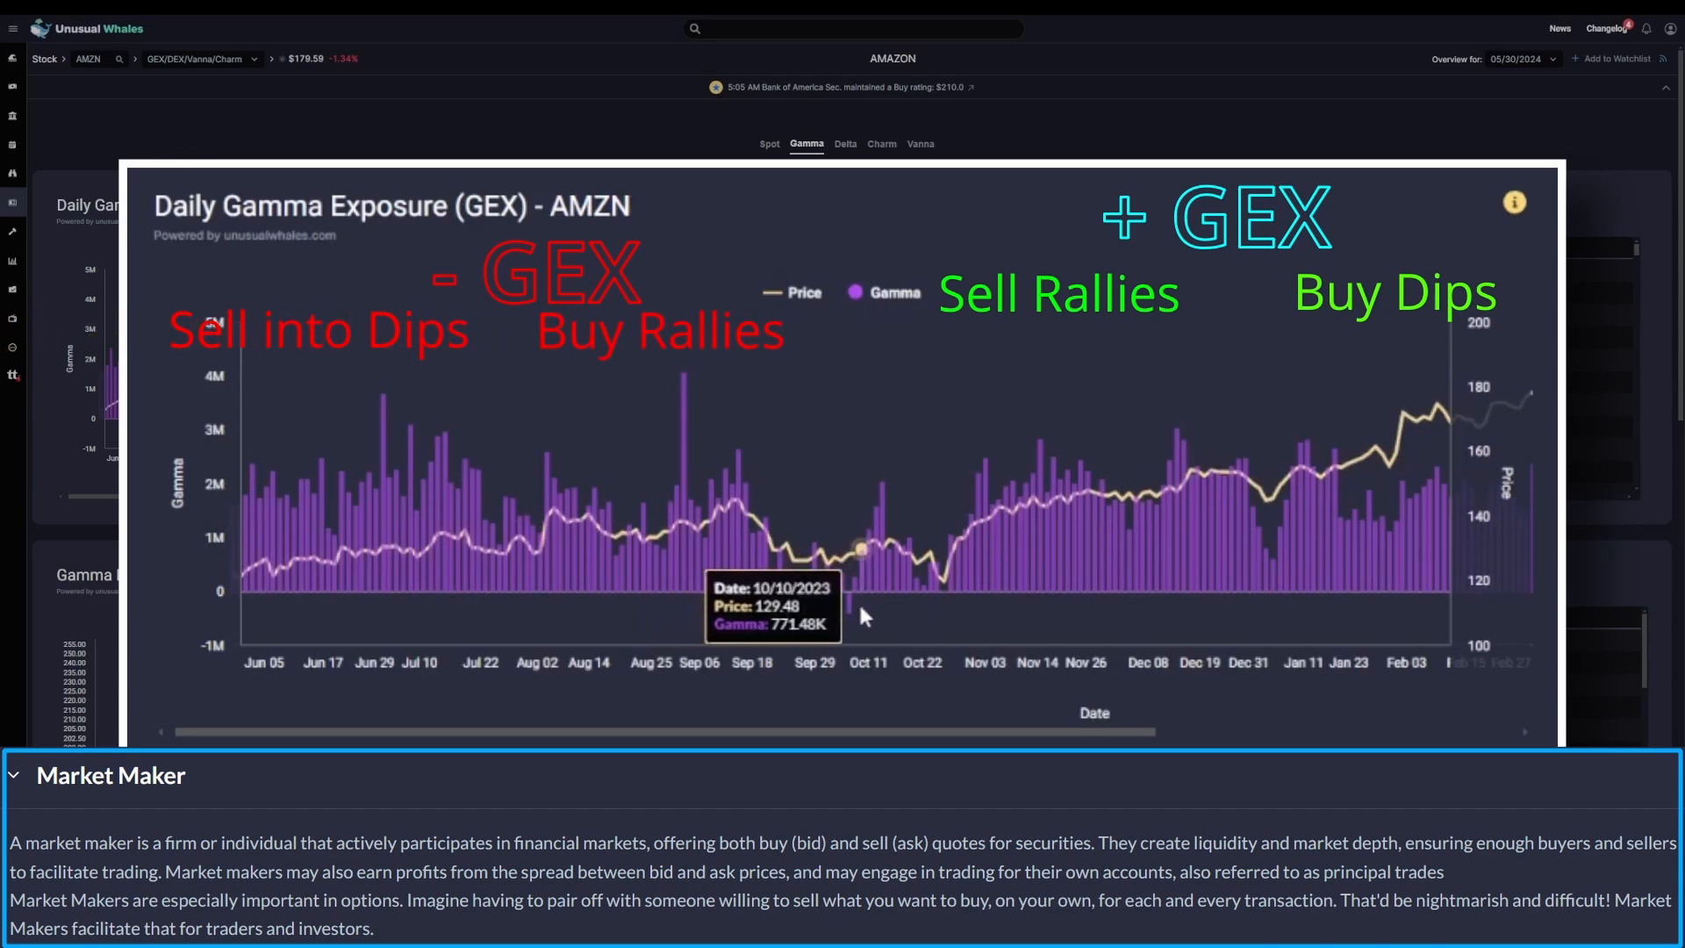
mouse_move(800, 616)
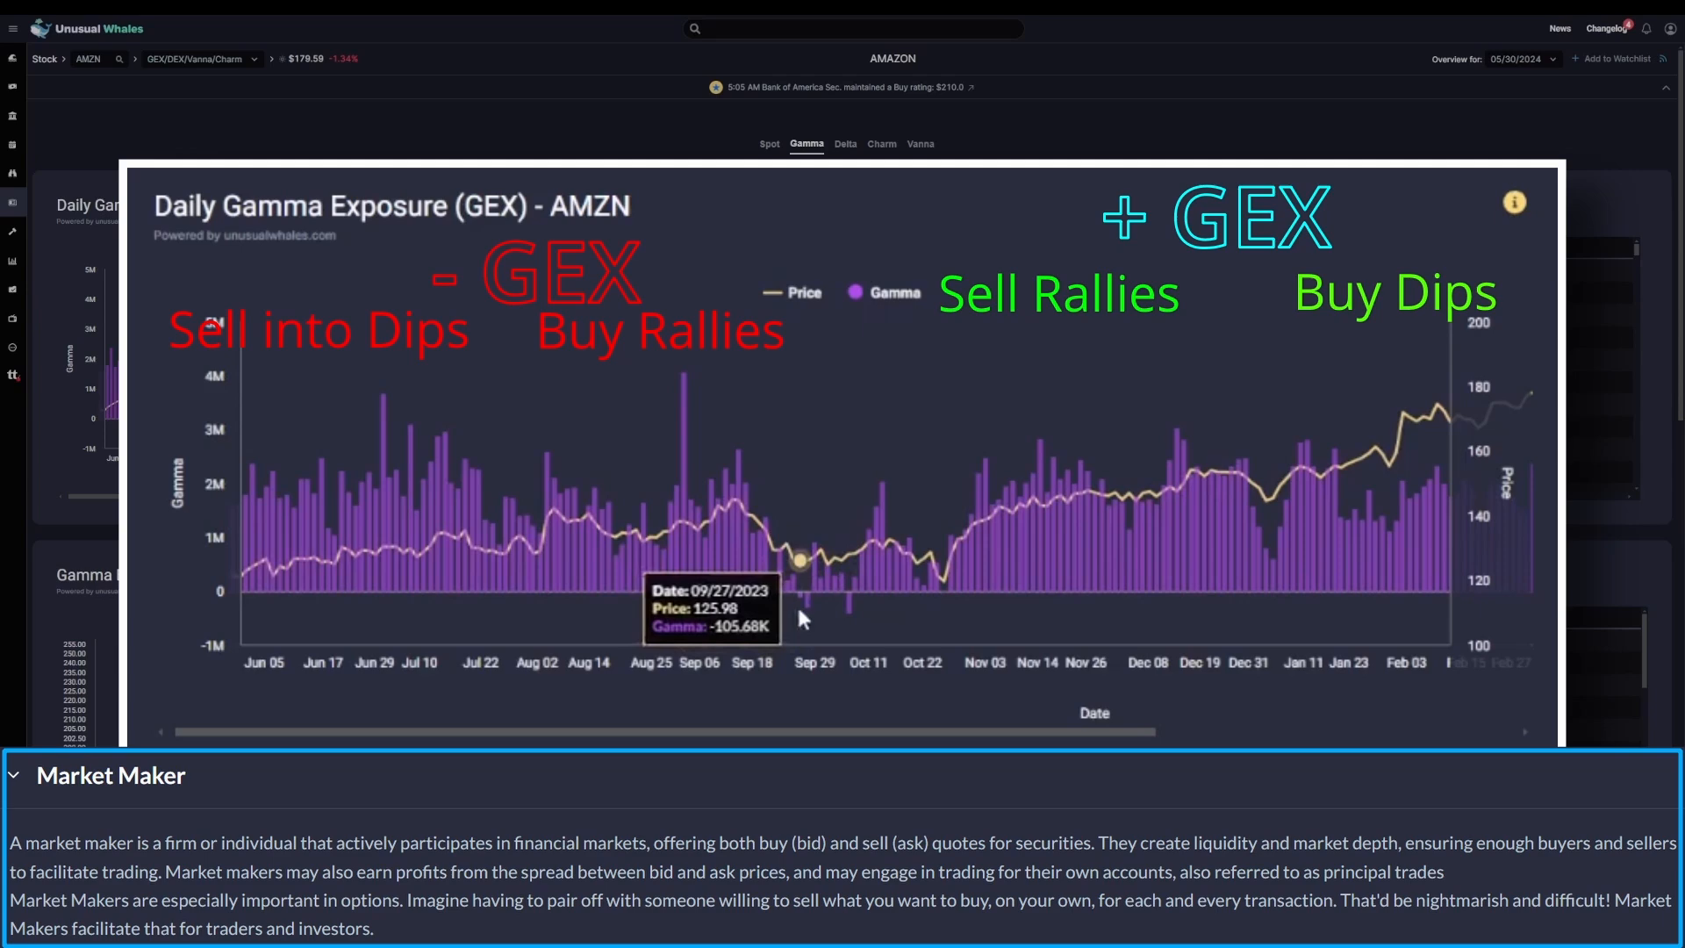
mouse_move(786, 616)
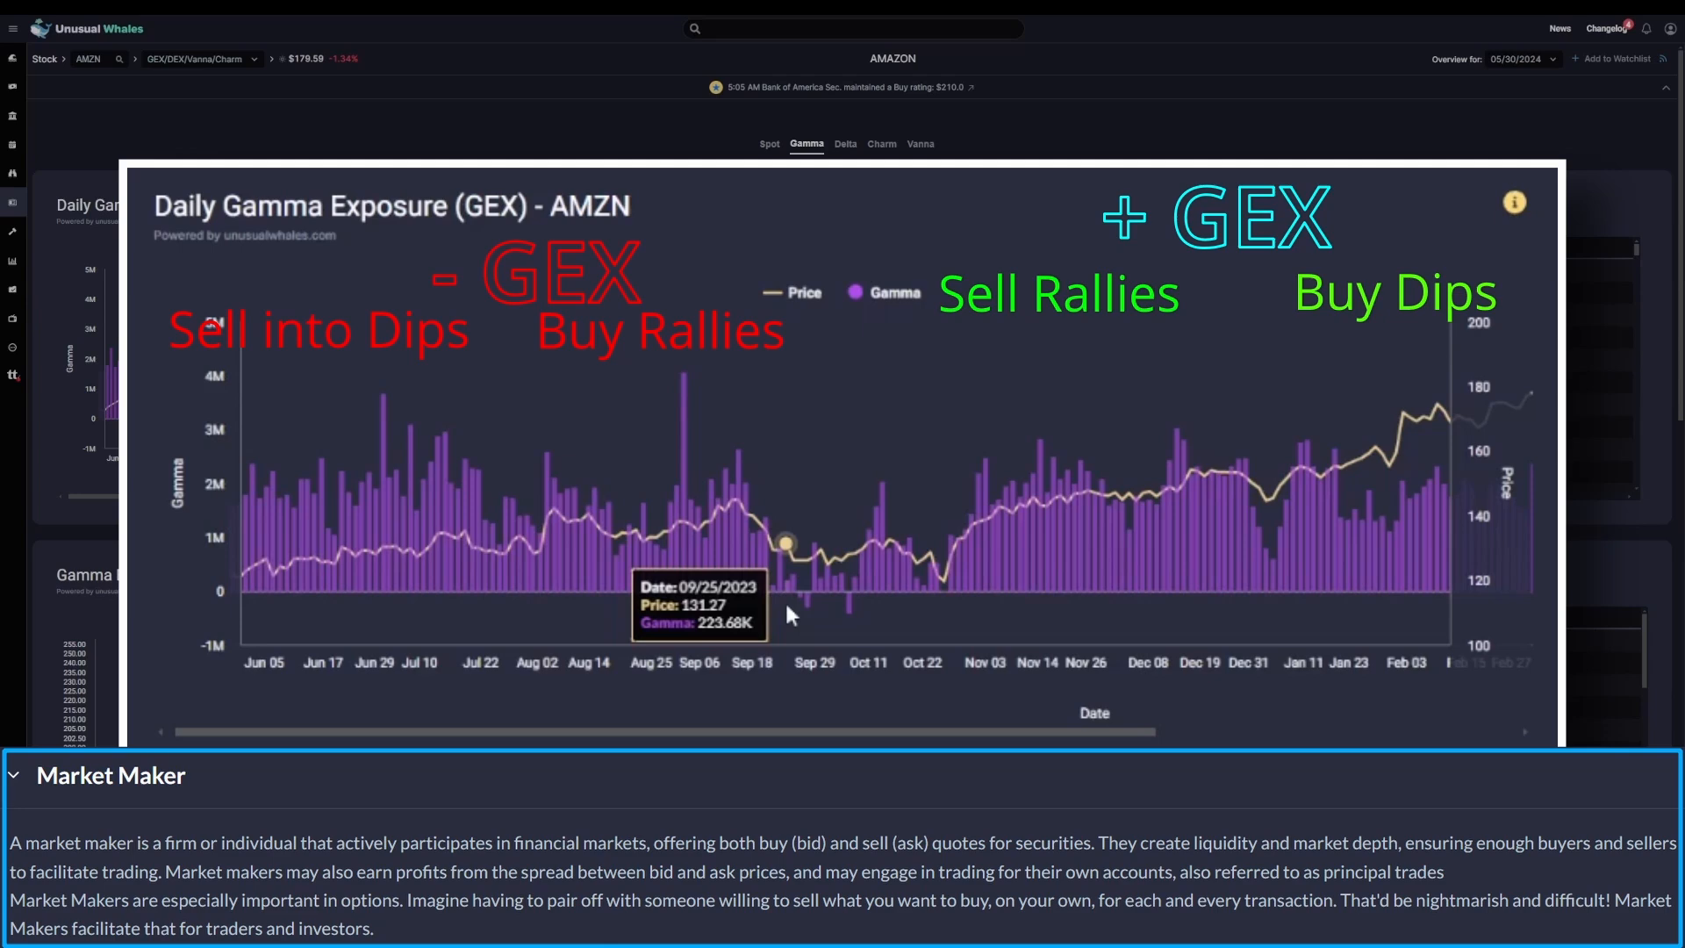
mouse_move(848, 739)
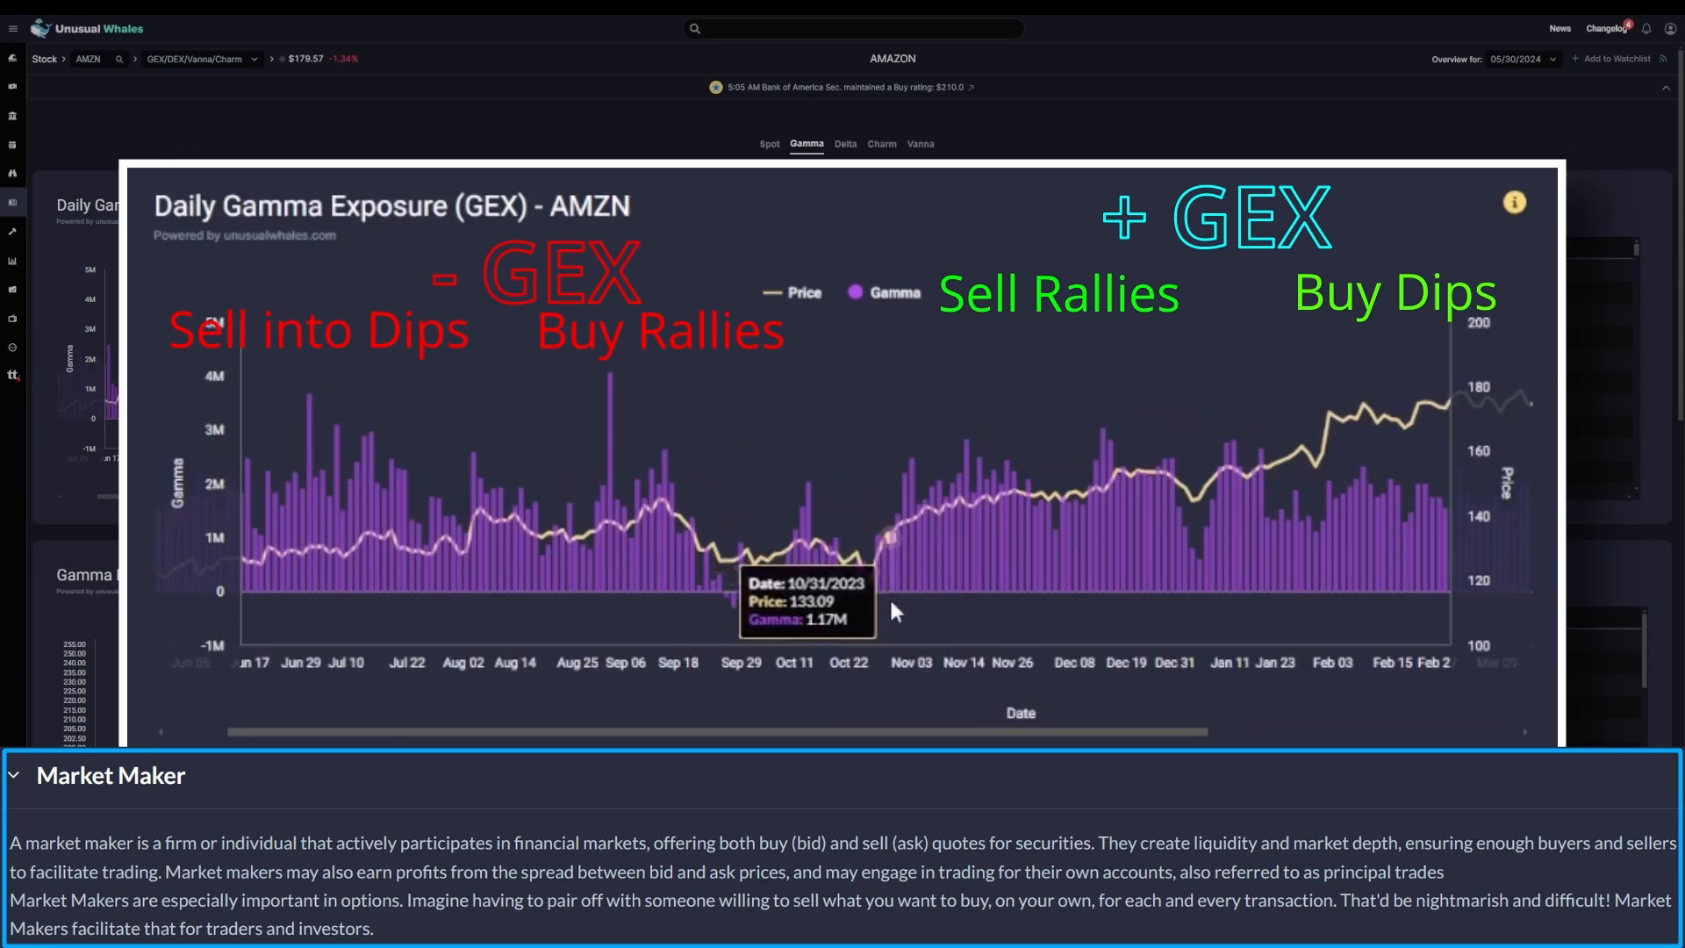
mouse_move(782, 624)
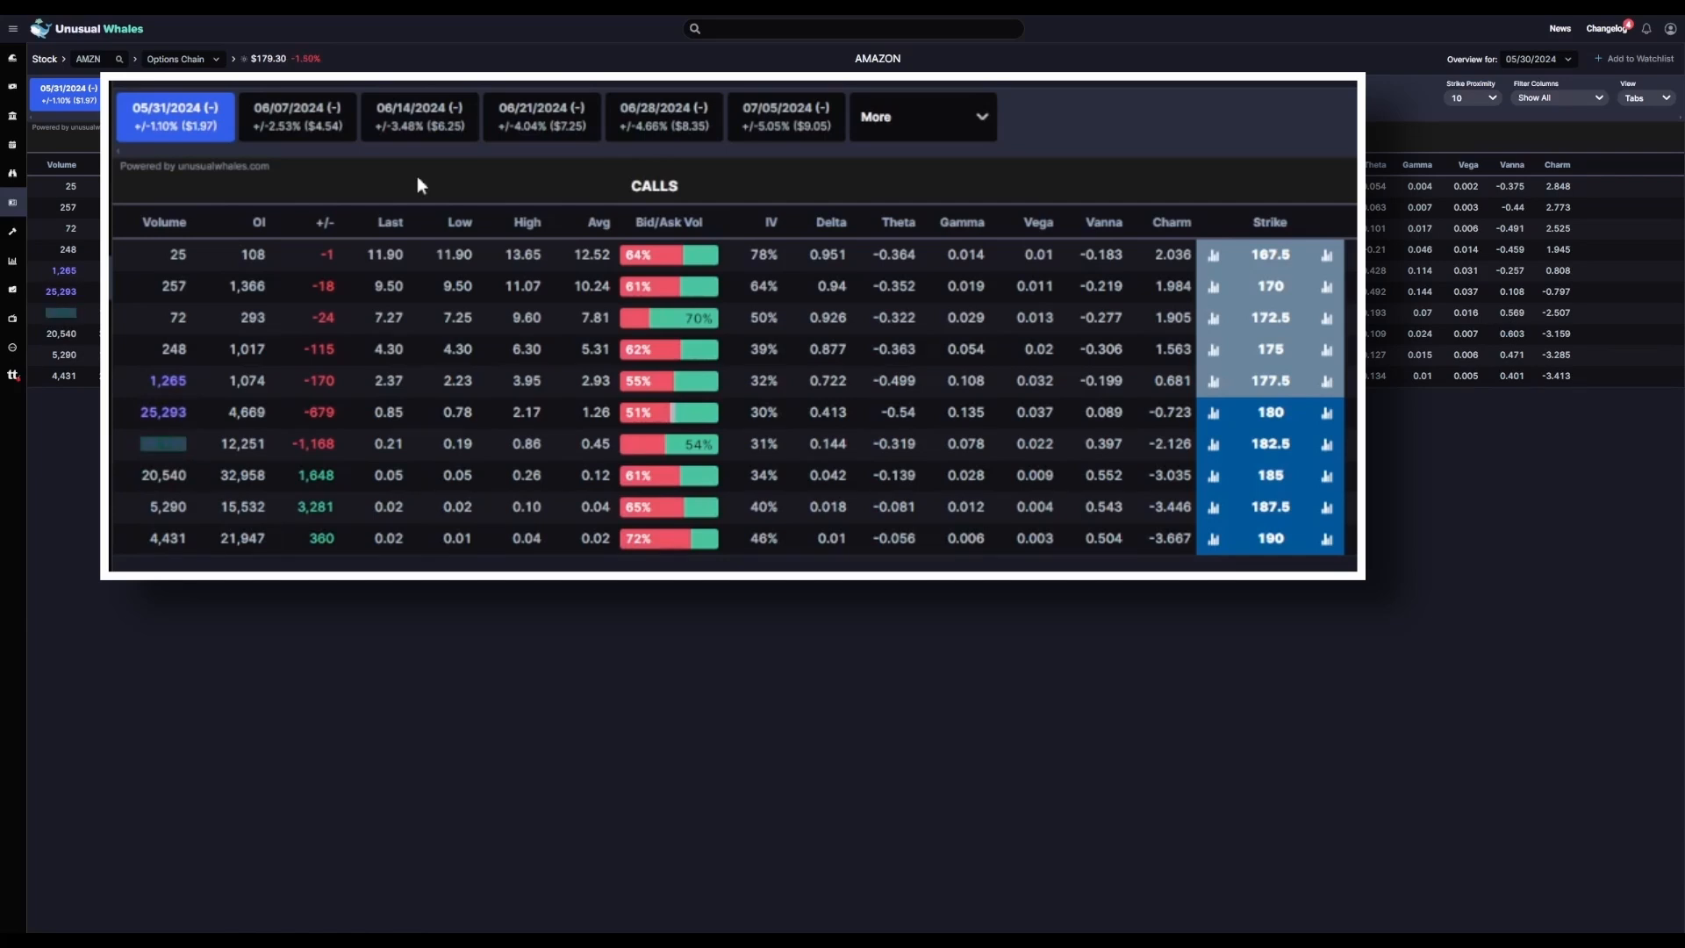
- Show AMZN's Gamma Exposure By Strike chart comparing put, call and net gamma
click(962, 222)
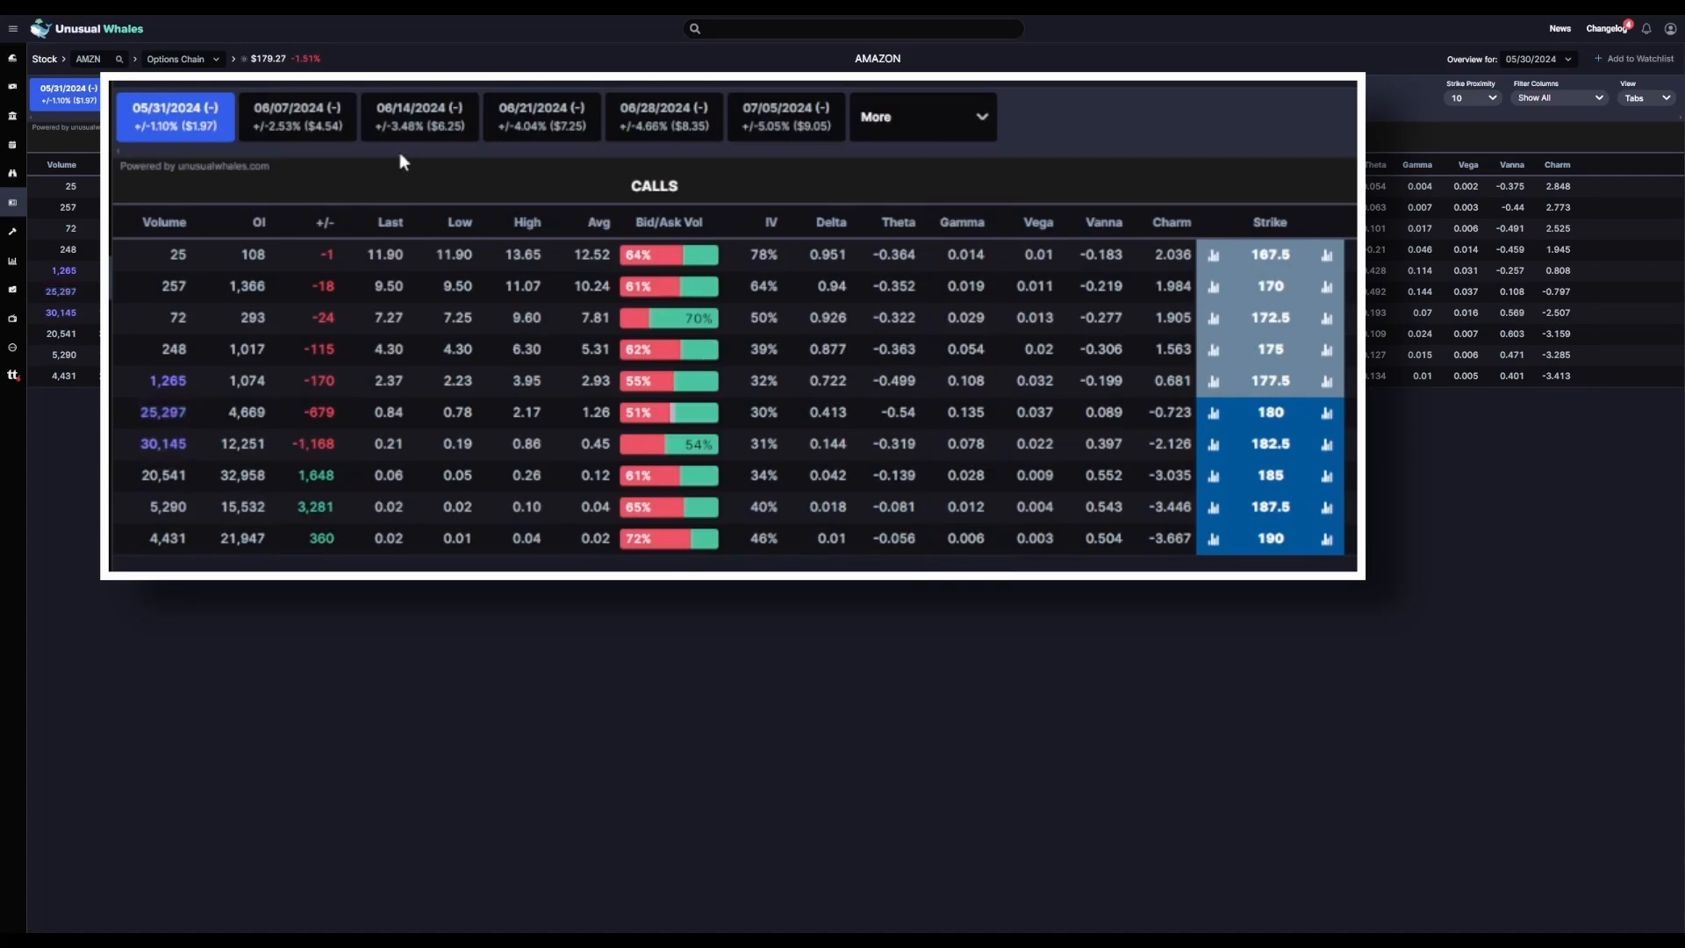
click(785, 116)
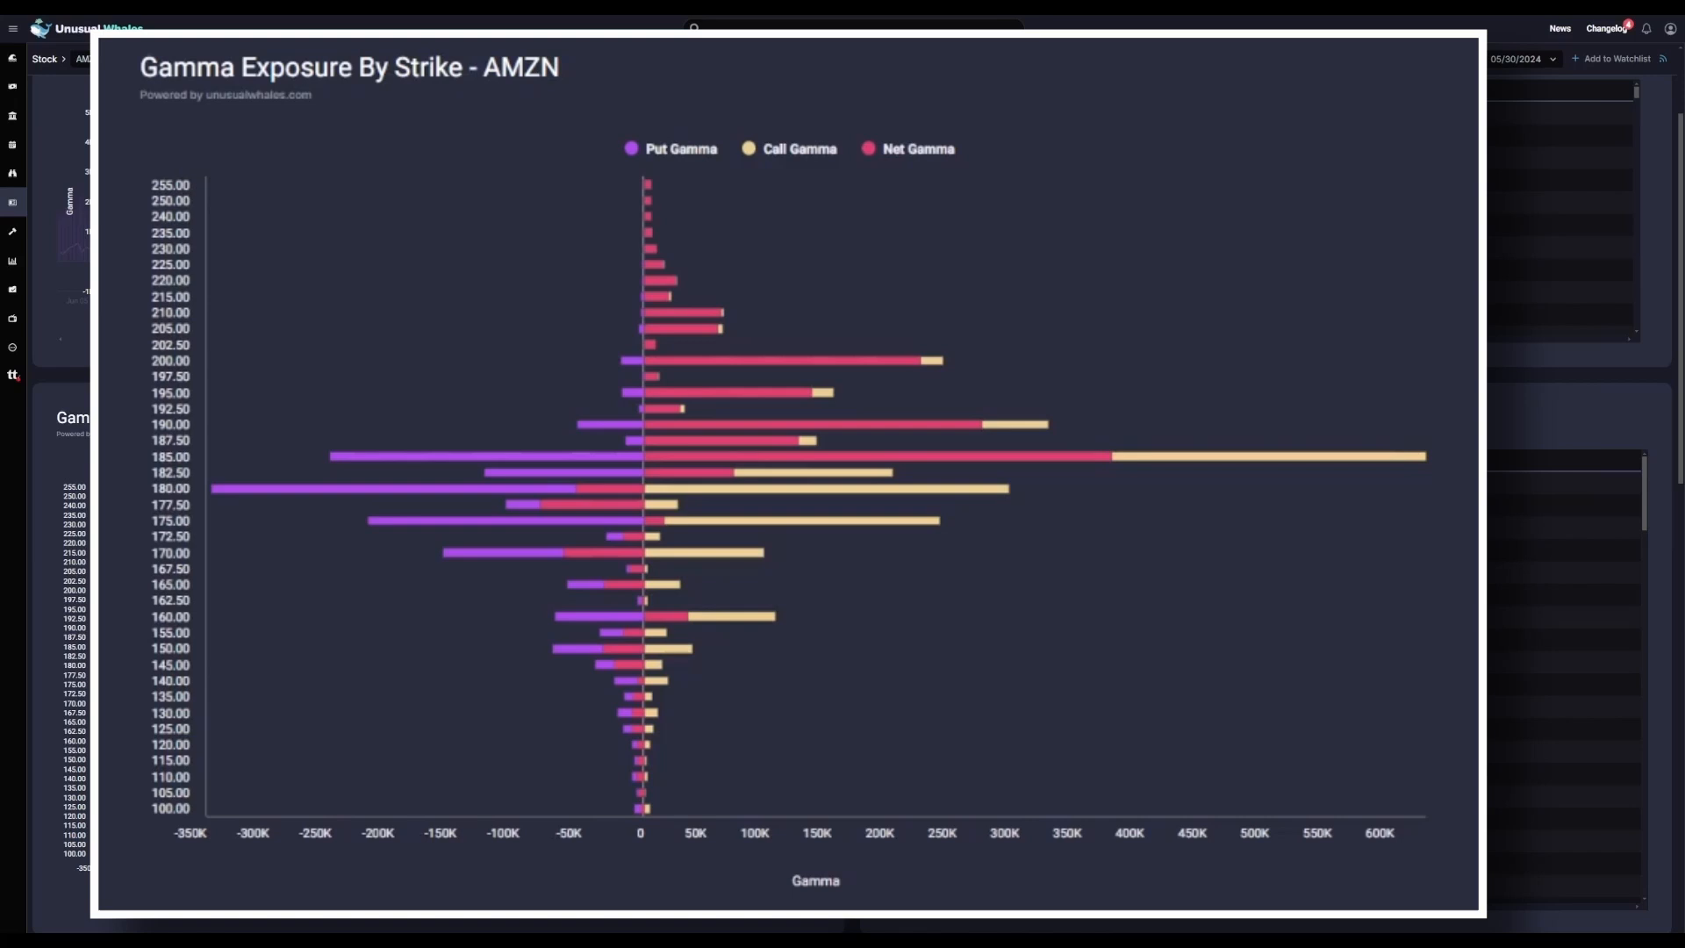
- Hide the Net Gamma series via the legend, leaving put and call gamma by strike
click(915, 149)
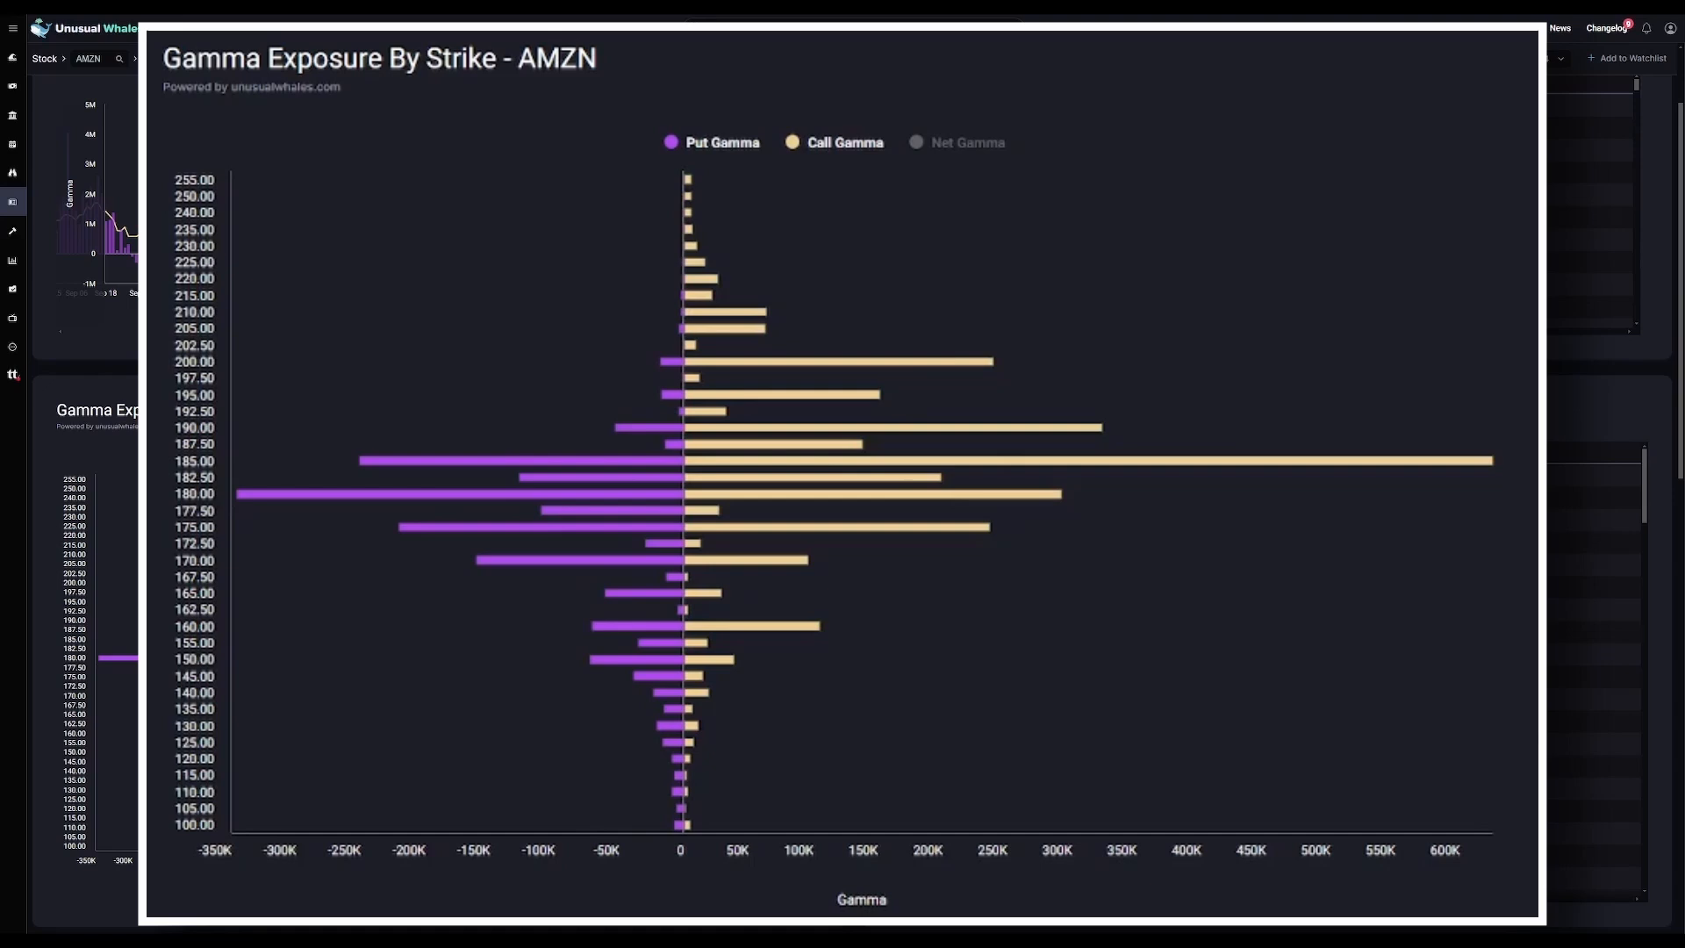
mouse_move(858, 81)
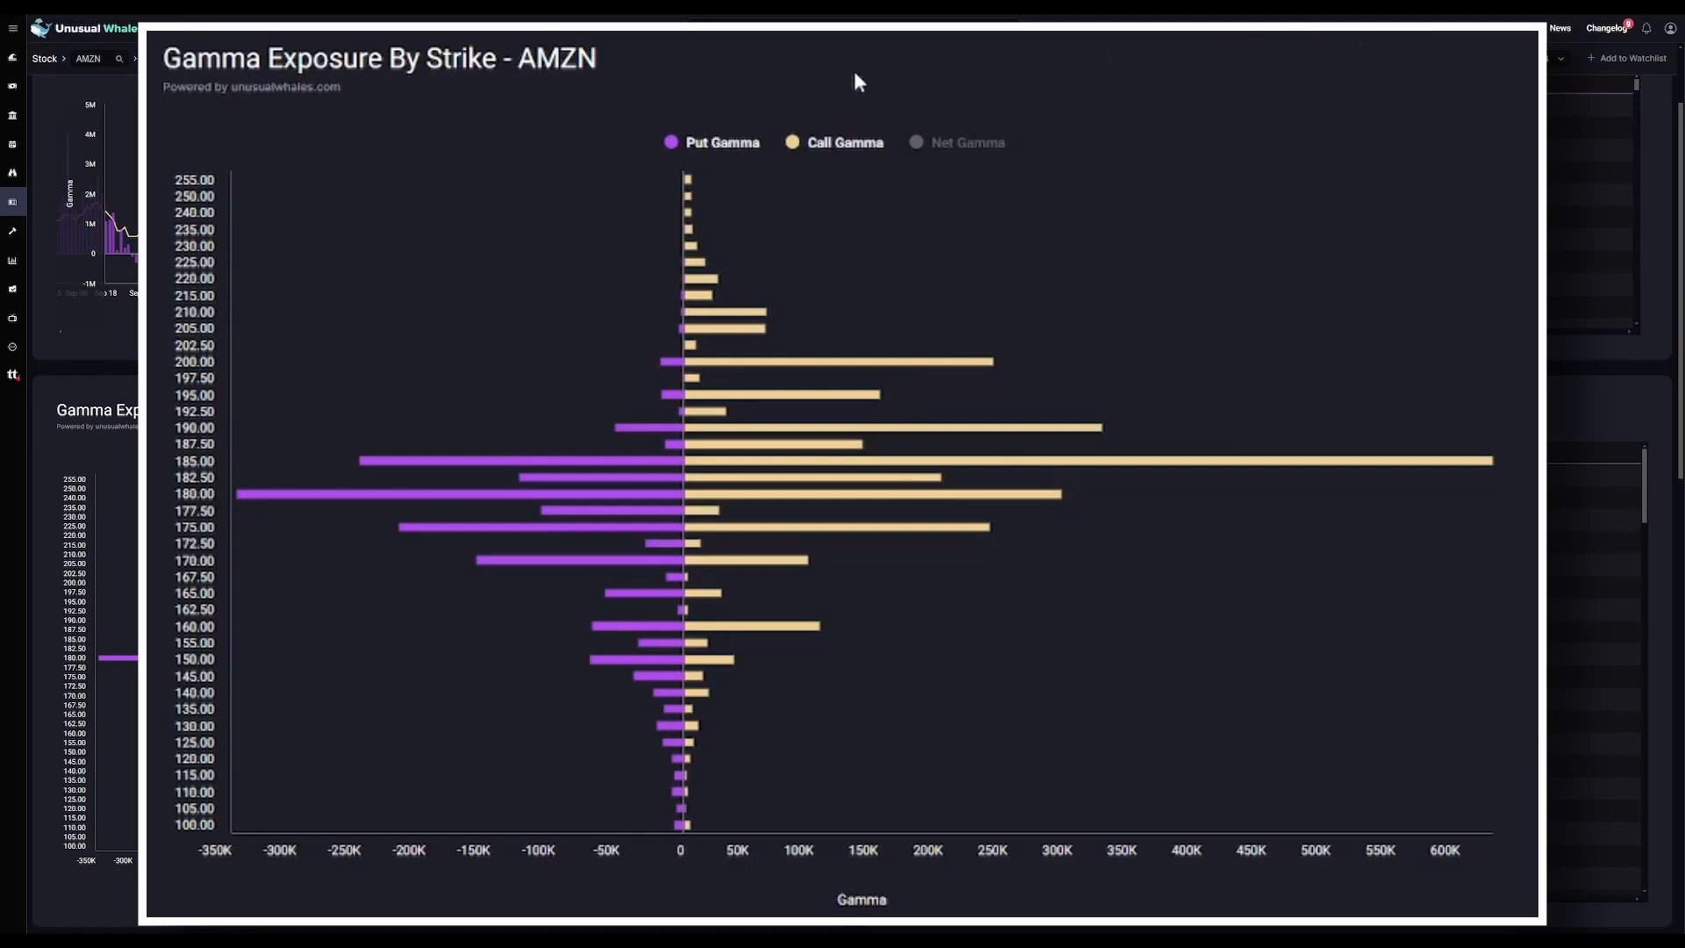
mouse_move(827, 97)
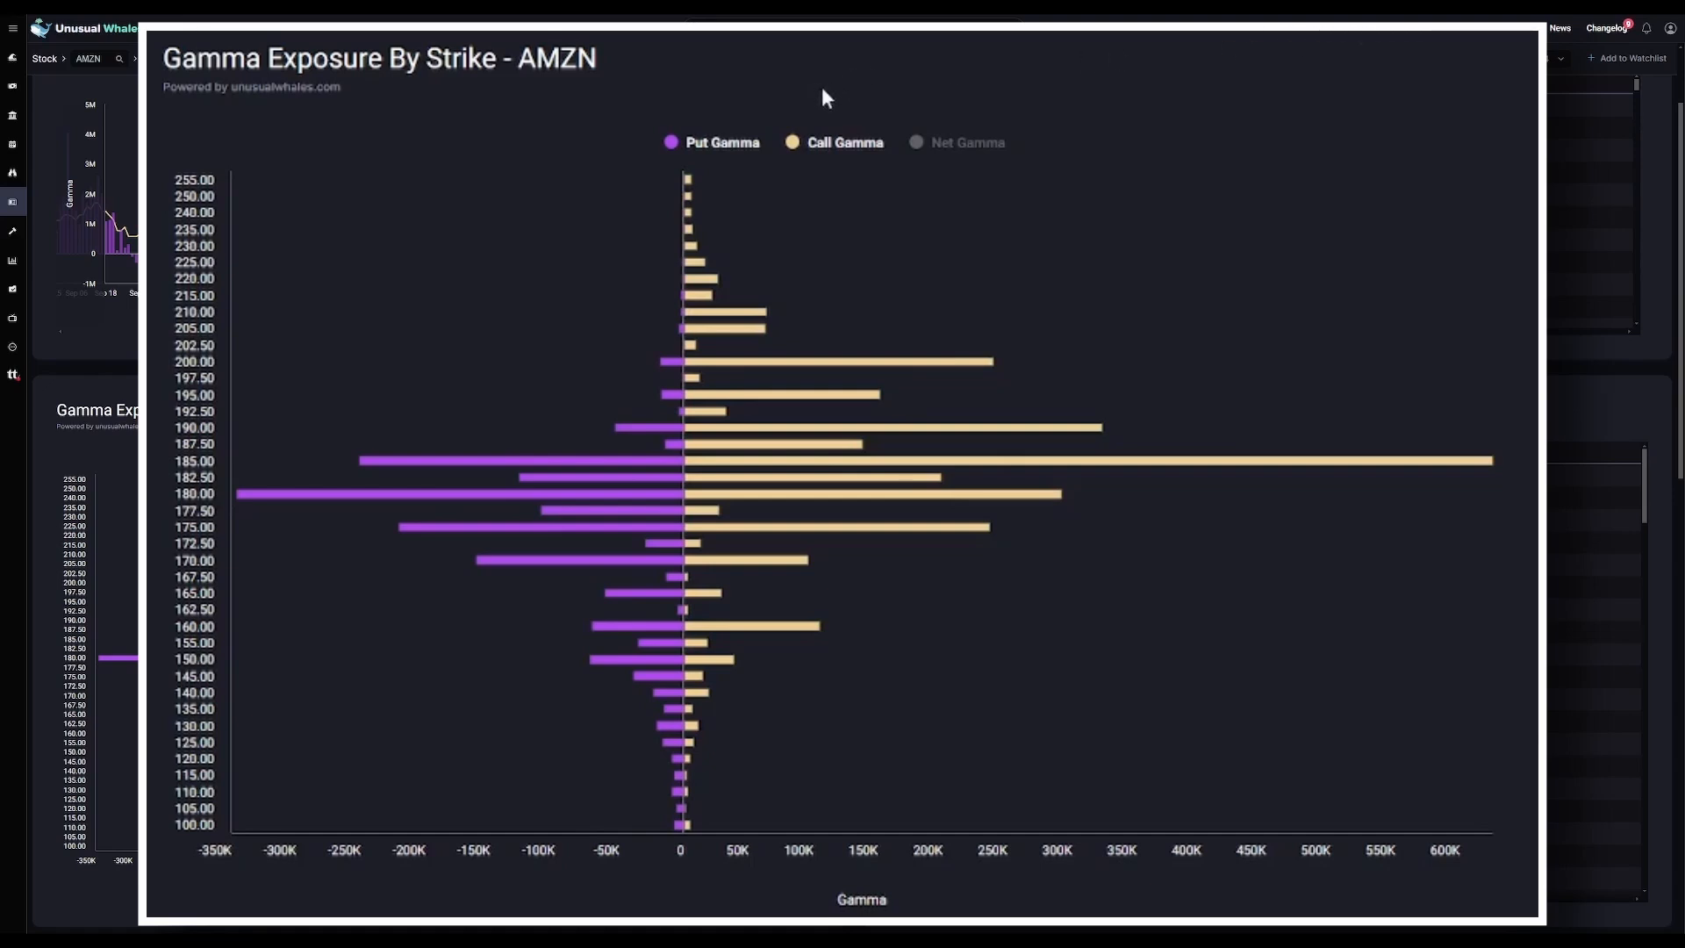
- Hide Call Gamma and show Net Gamma again on the gamma-by-strike chart
click(847, 142)
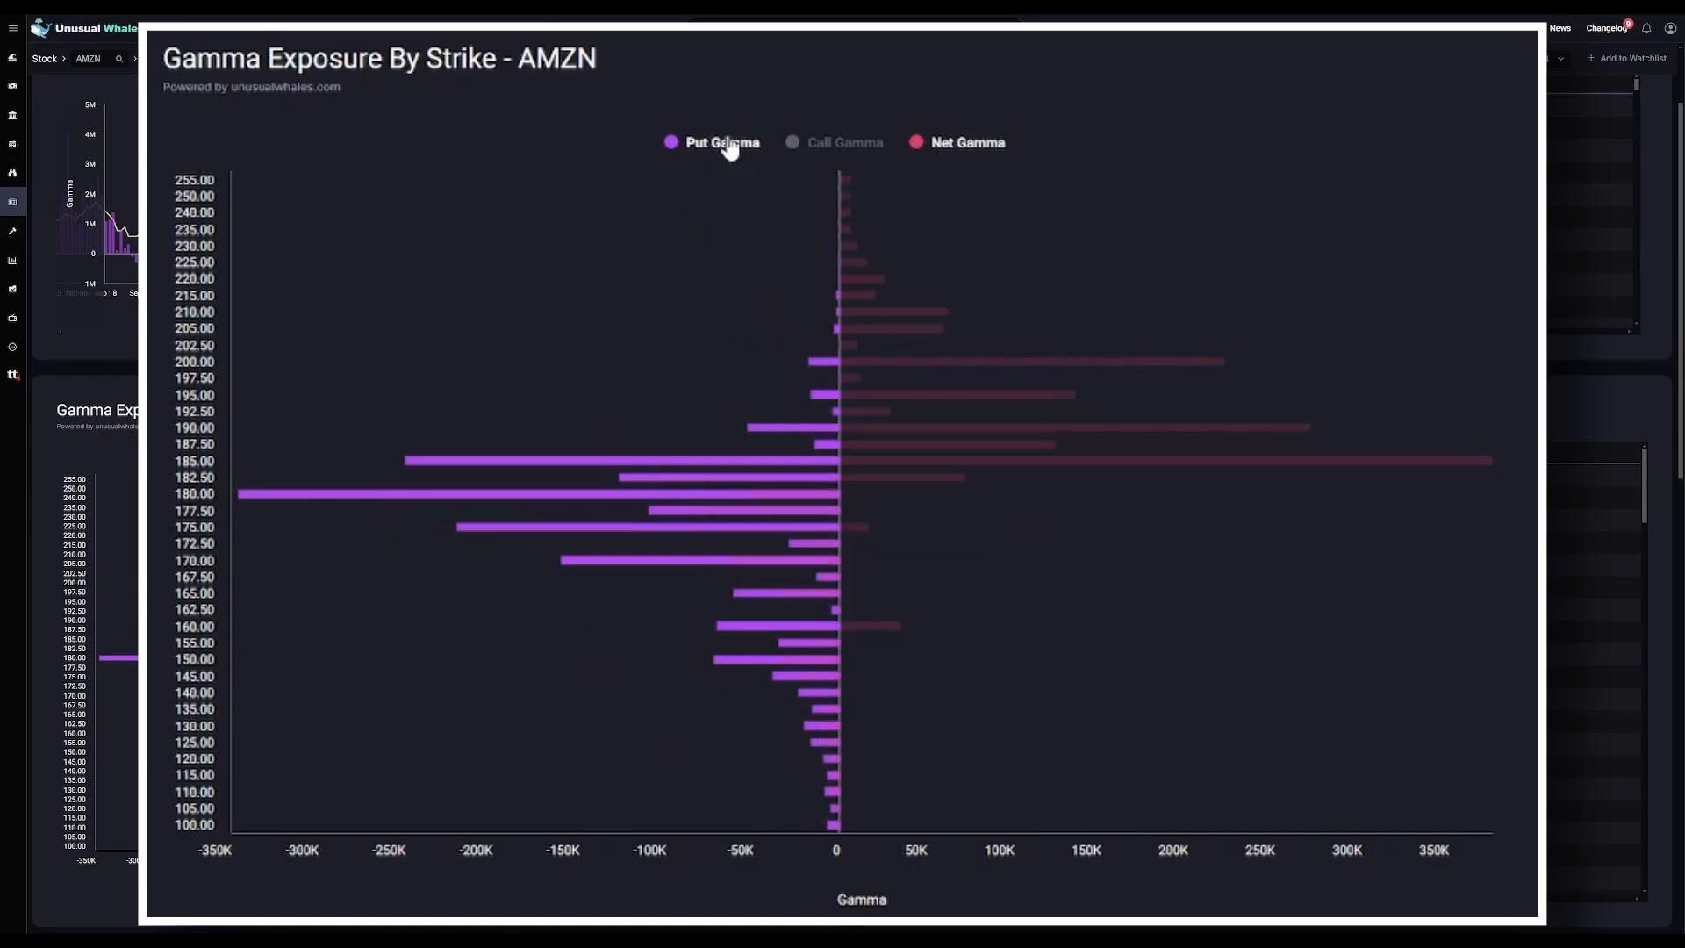
click(720, 143)
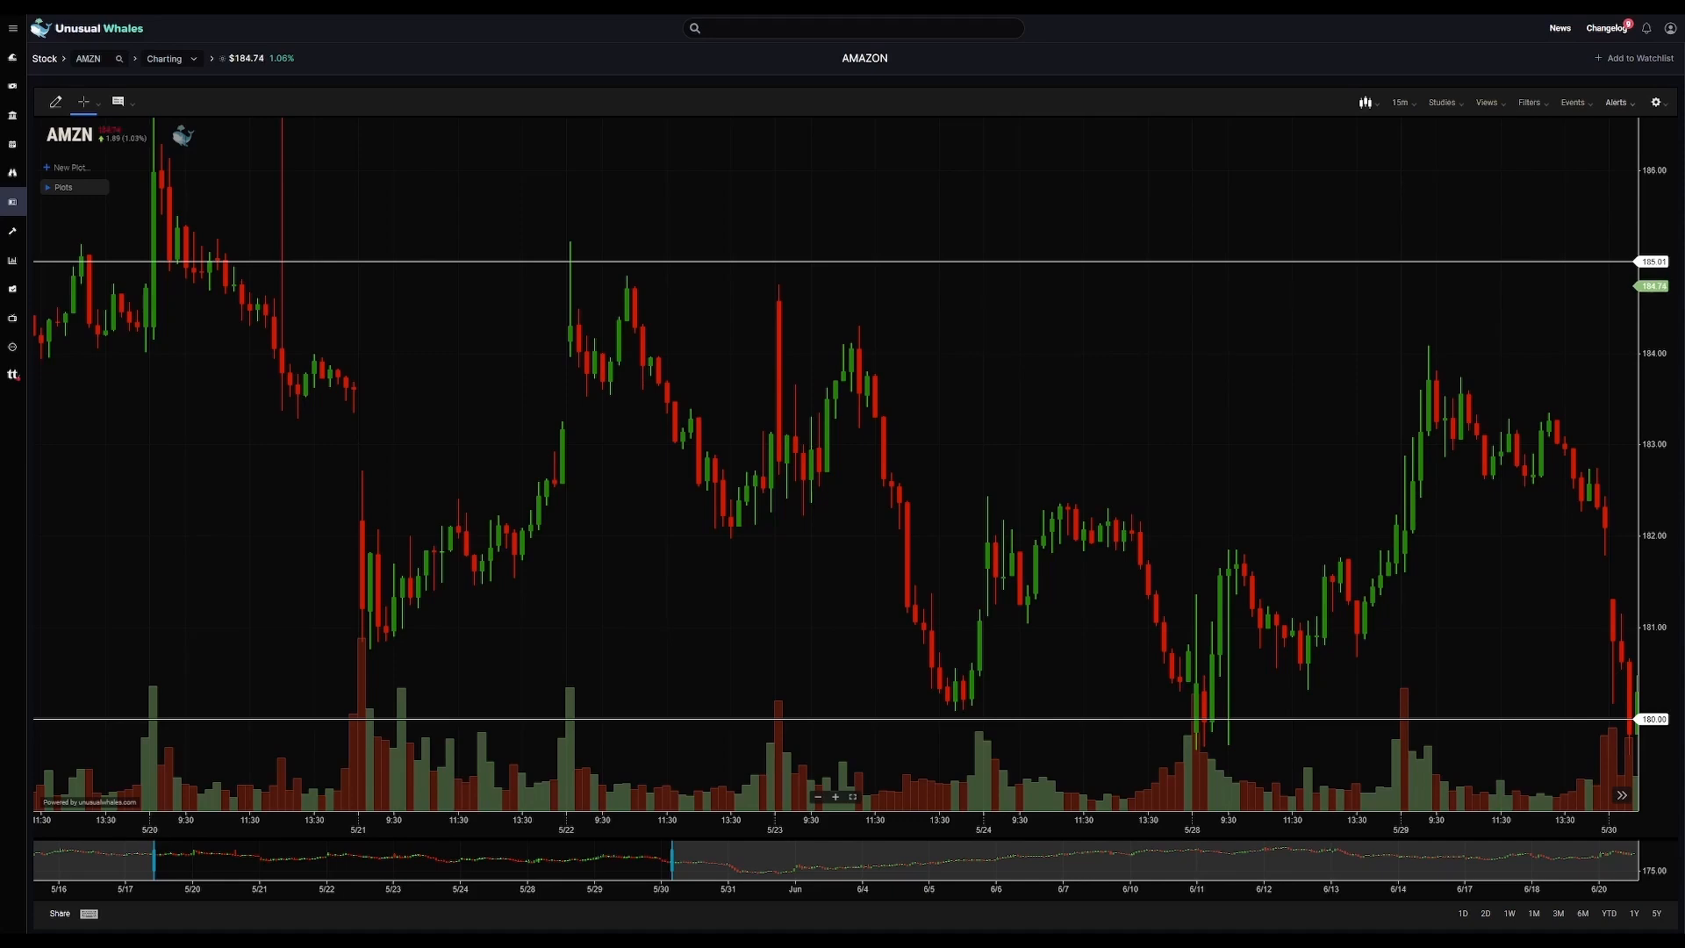
mouse_move(738, 221)
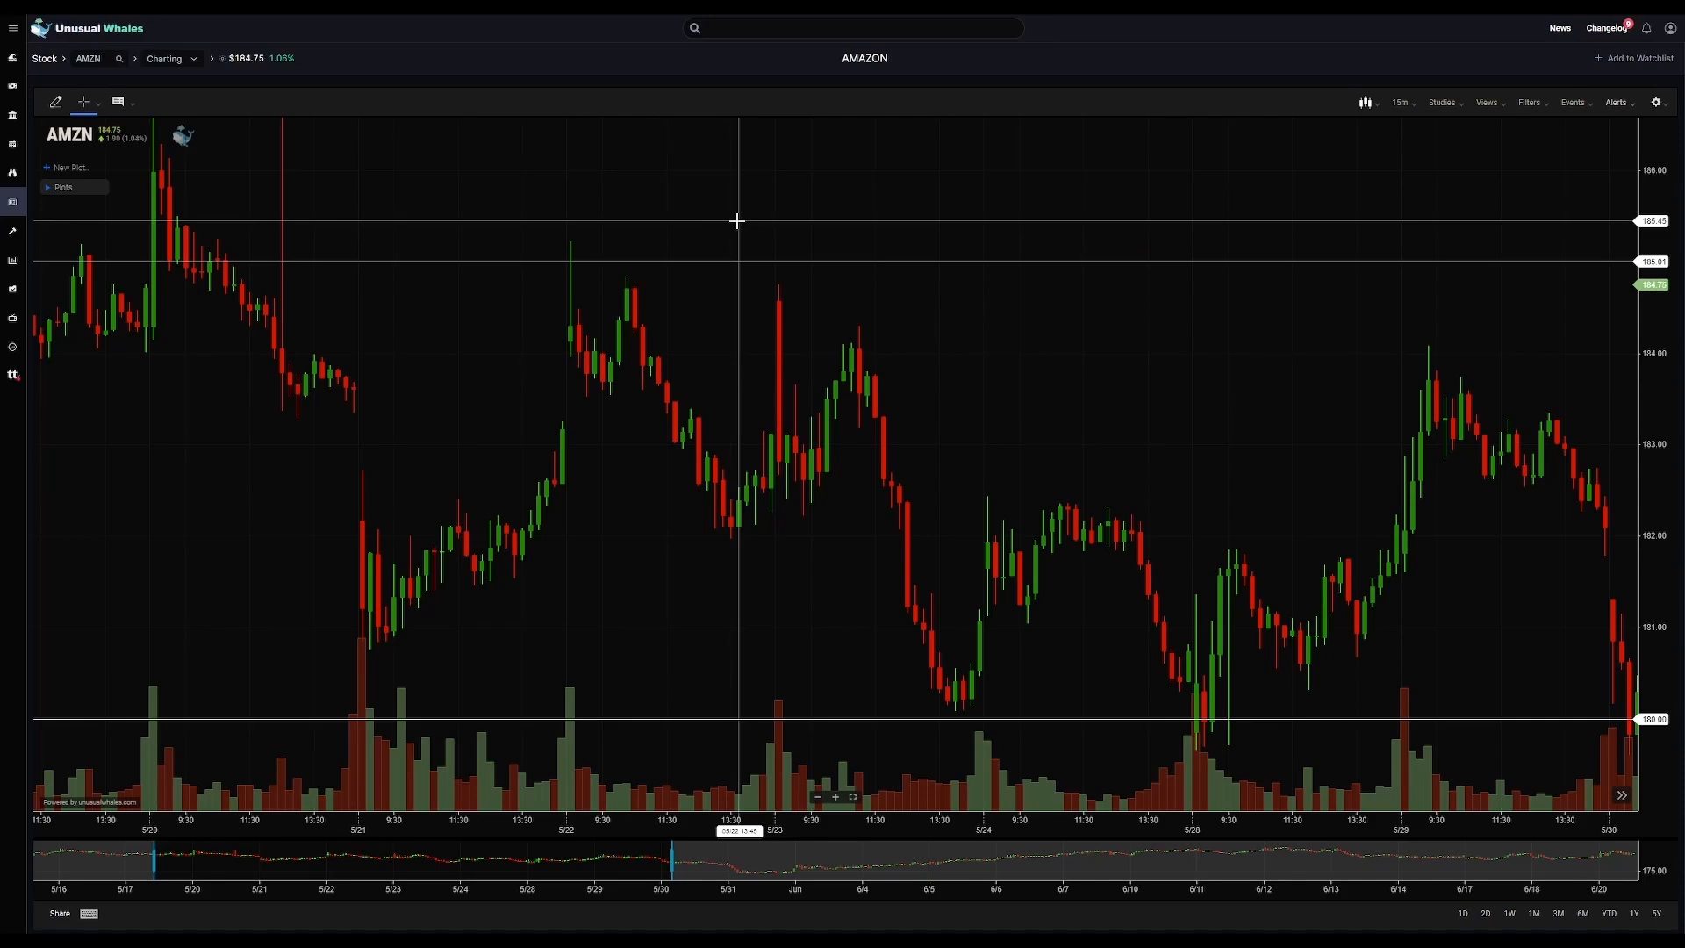
mouse_move(480, 319)
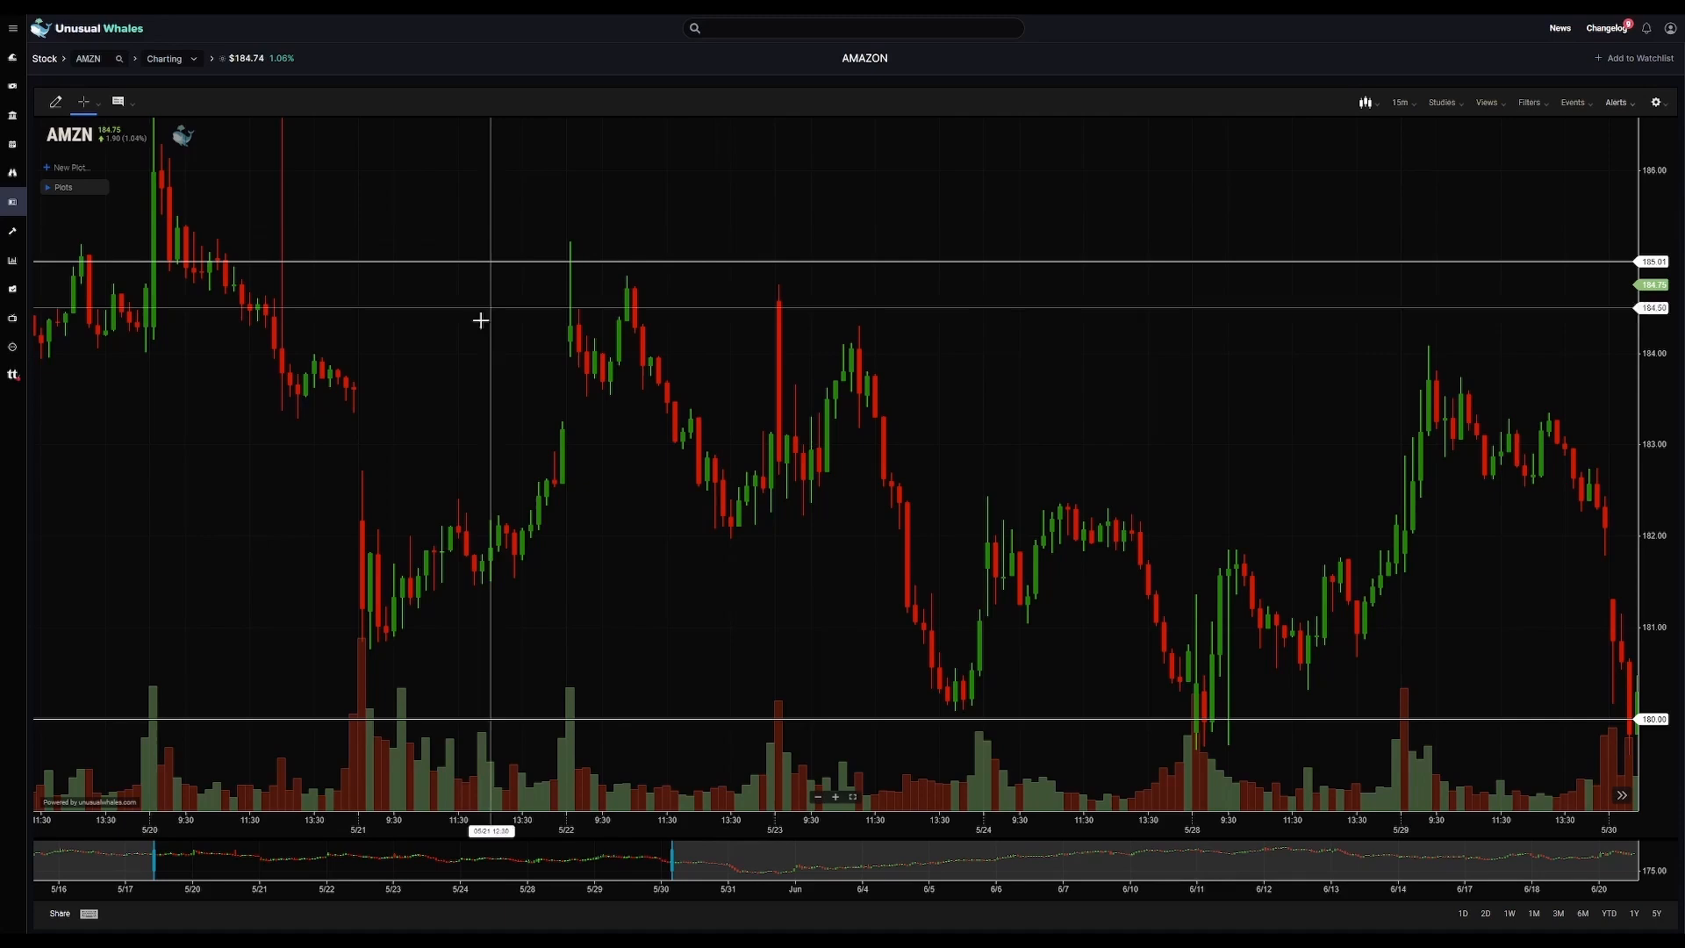
mouse_move(530, 315)
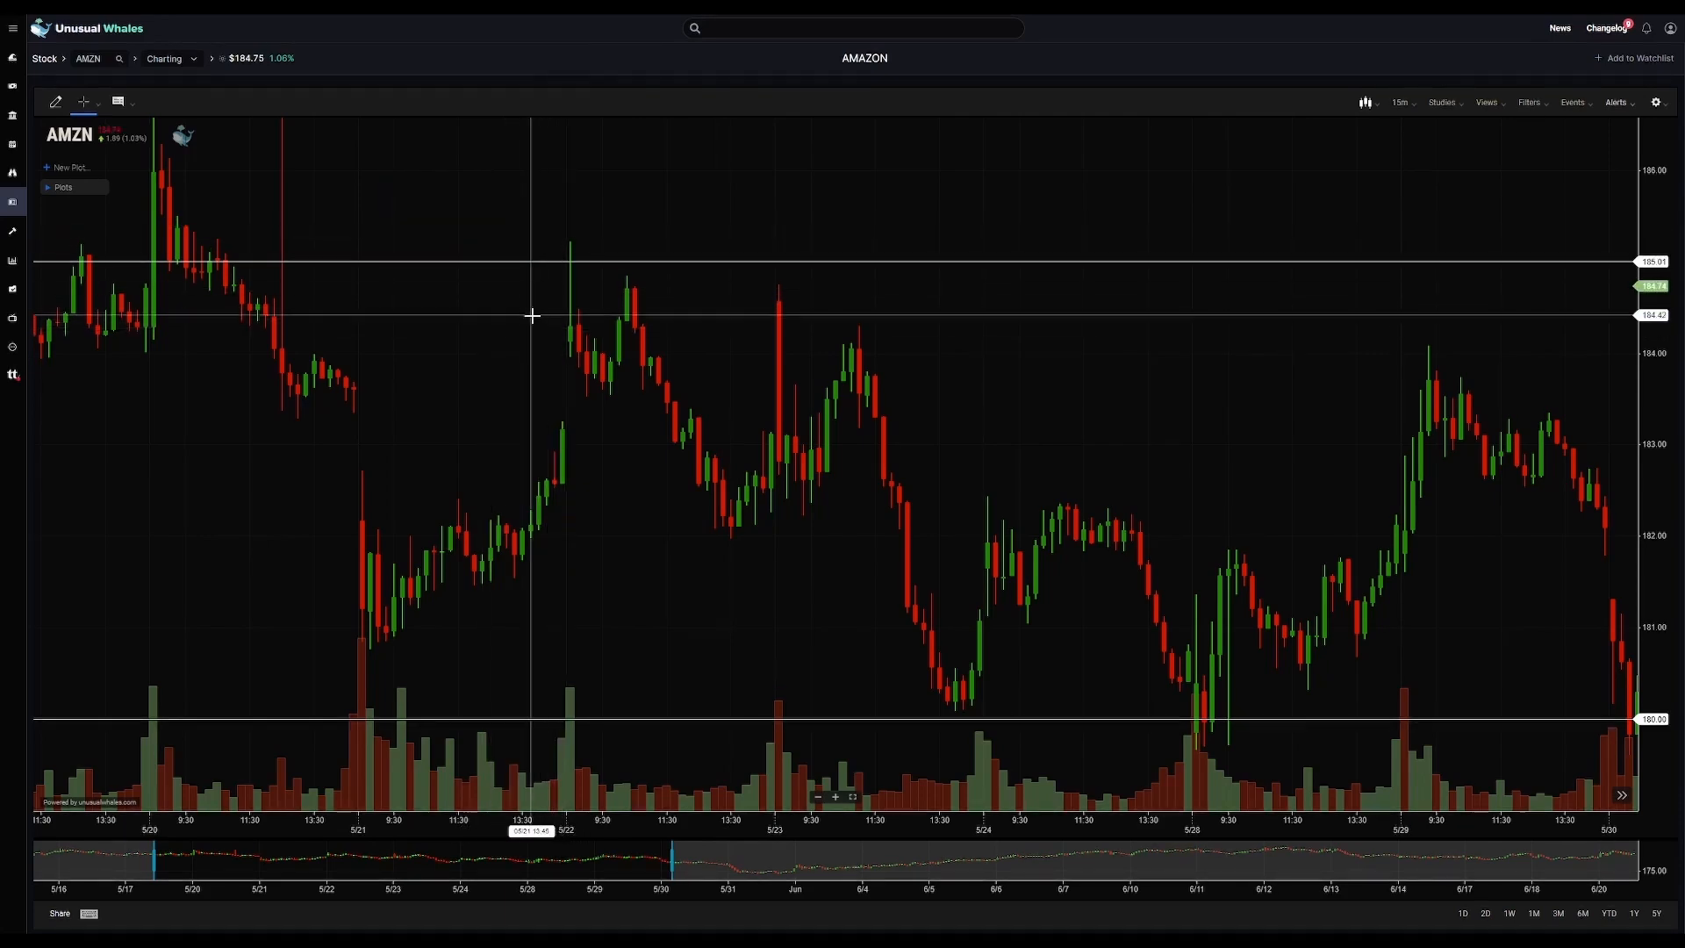
mouse_move(604, 228)
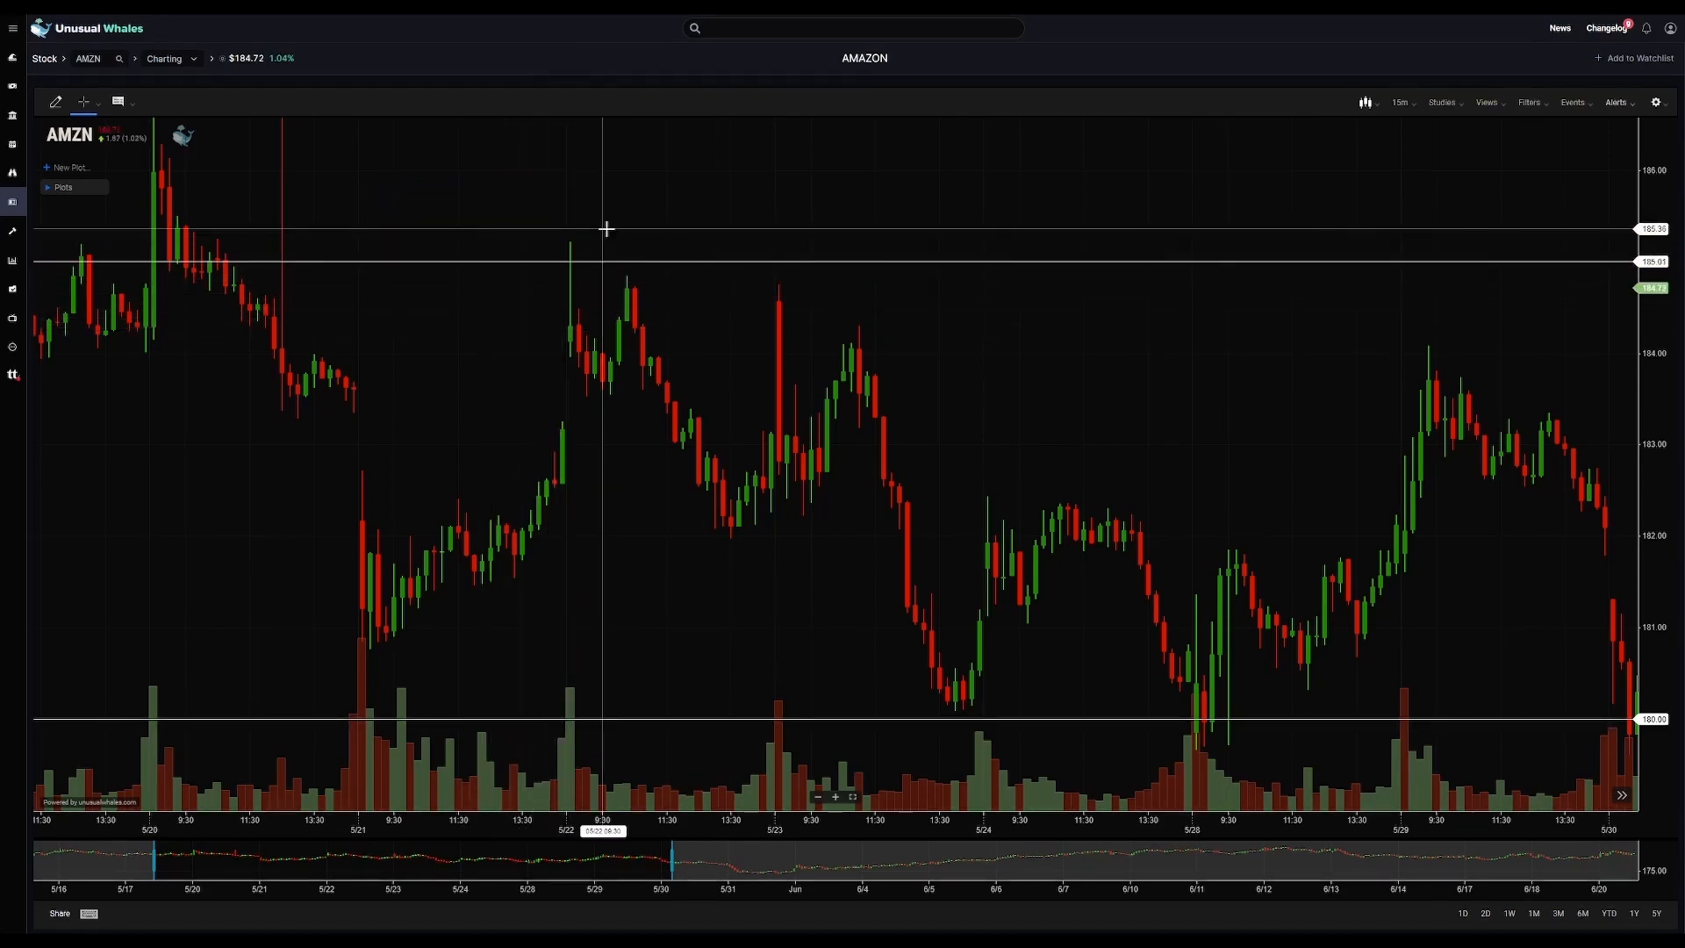
mouse_move(994, 167)
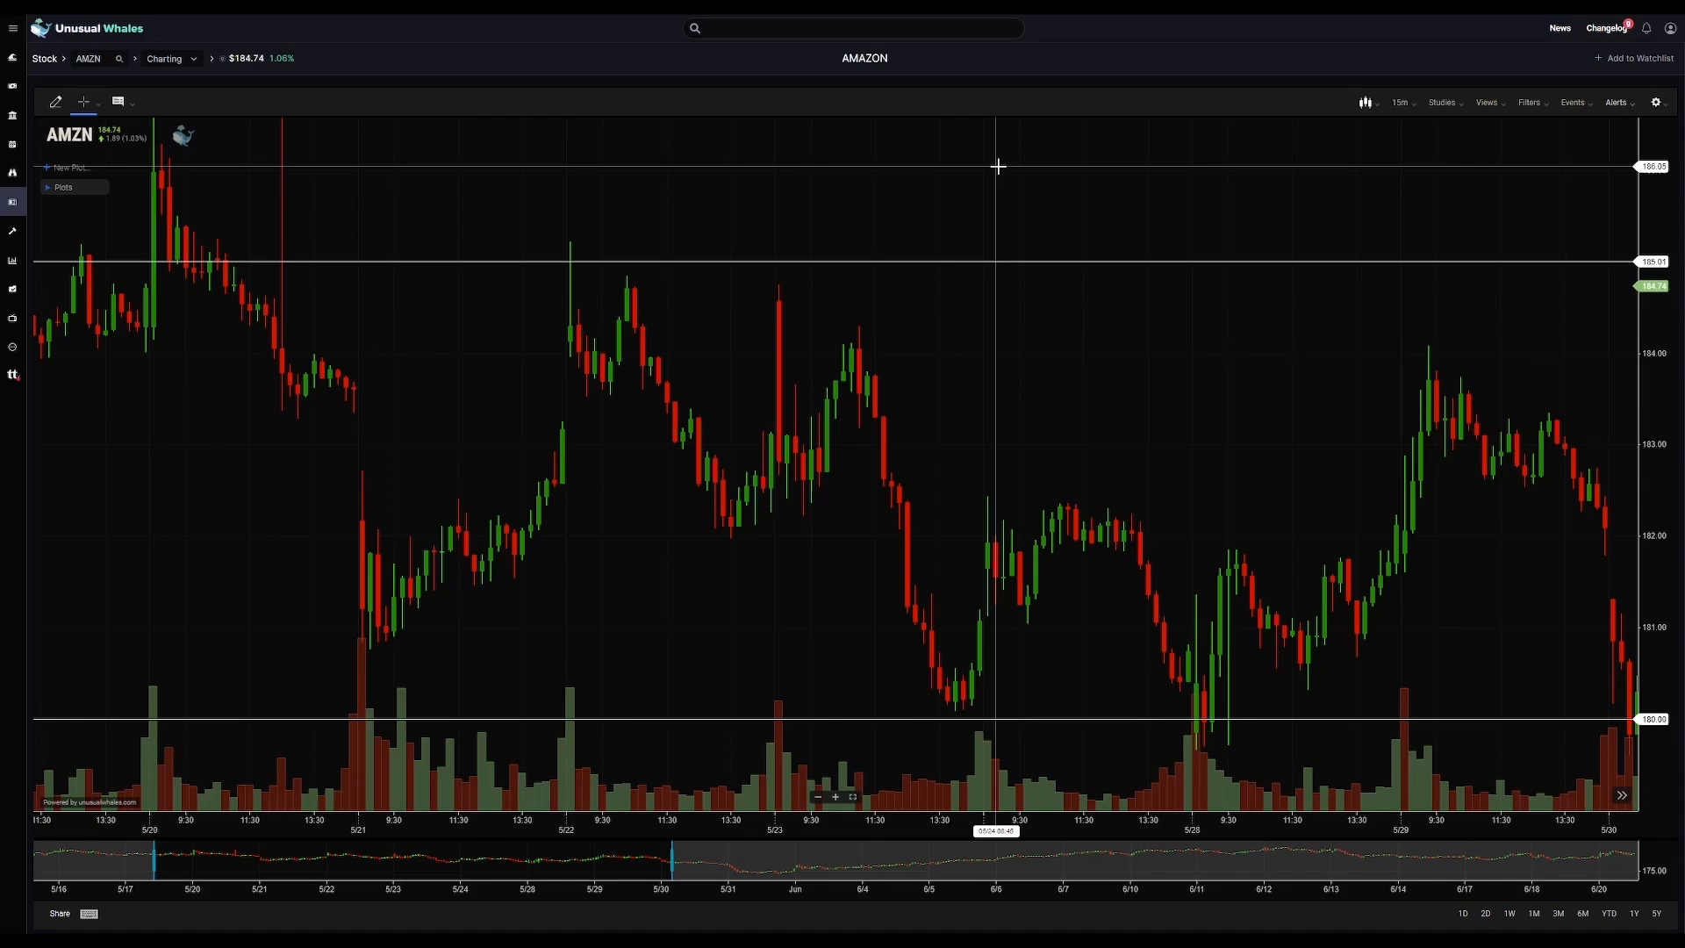
- Expand the 15m interval dropdown on the AMZN price chart
click(1401, 102)
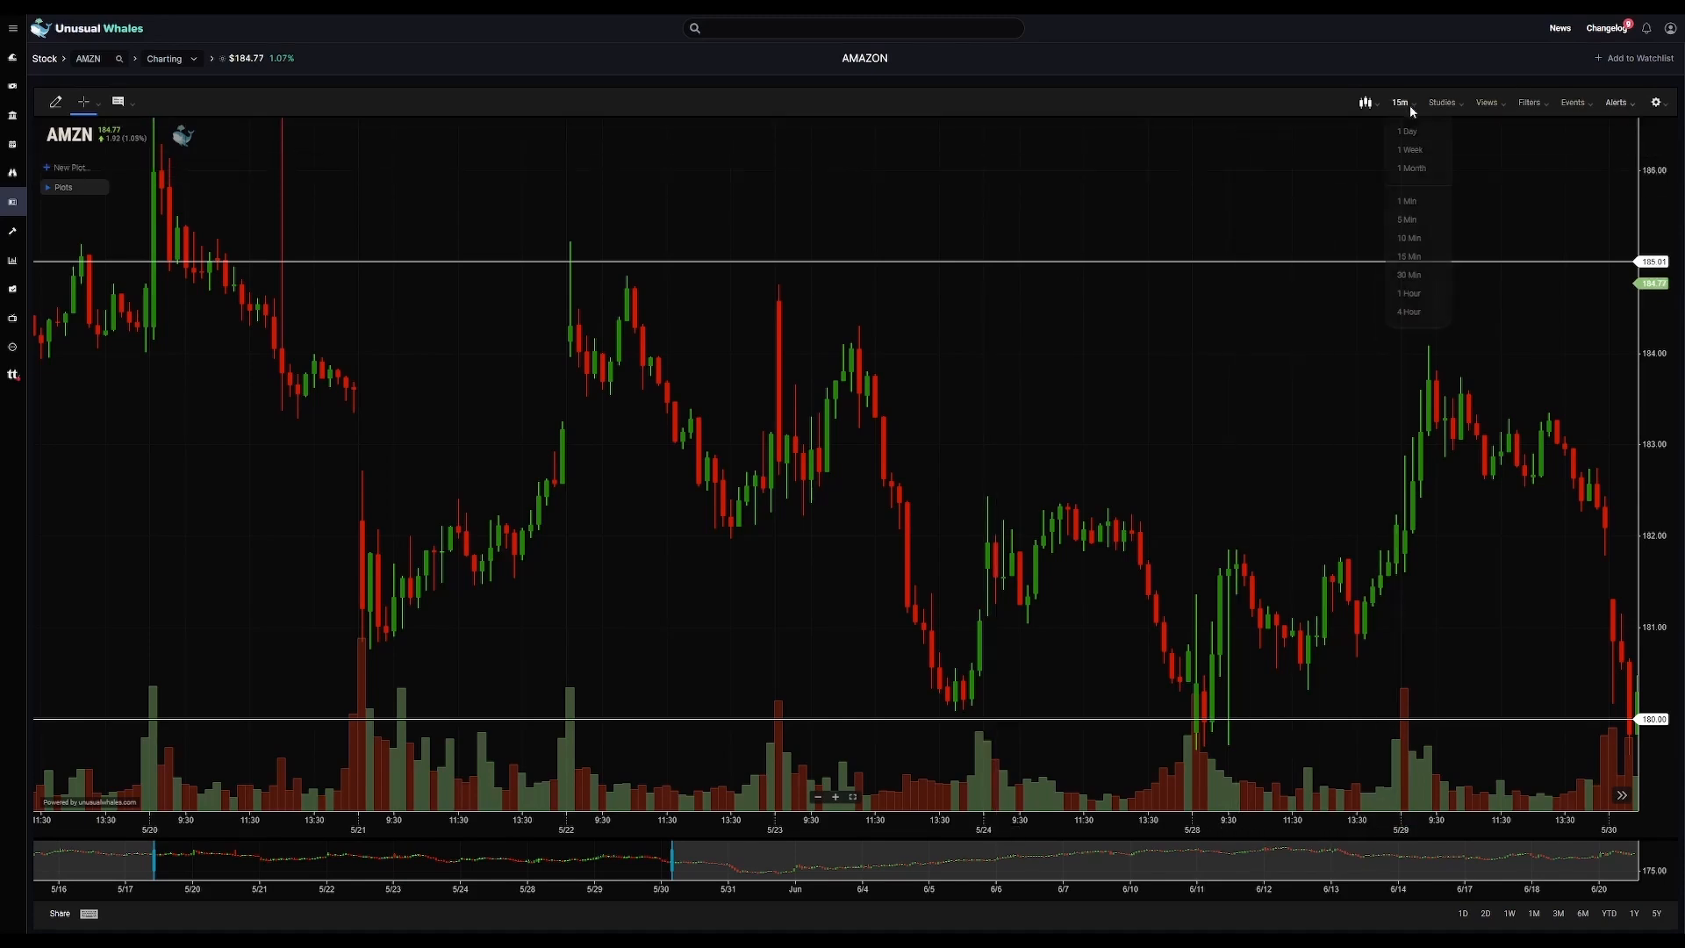
- Switch the AMZN chart to 1 Day candles
click(1404, 130)
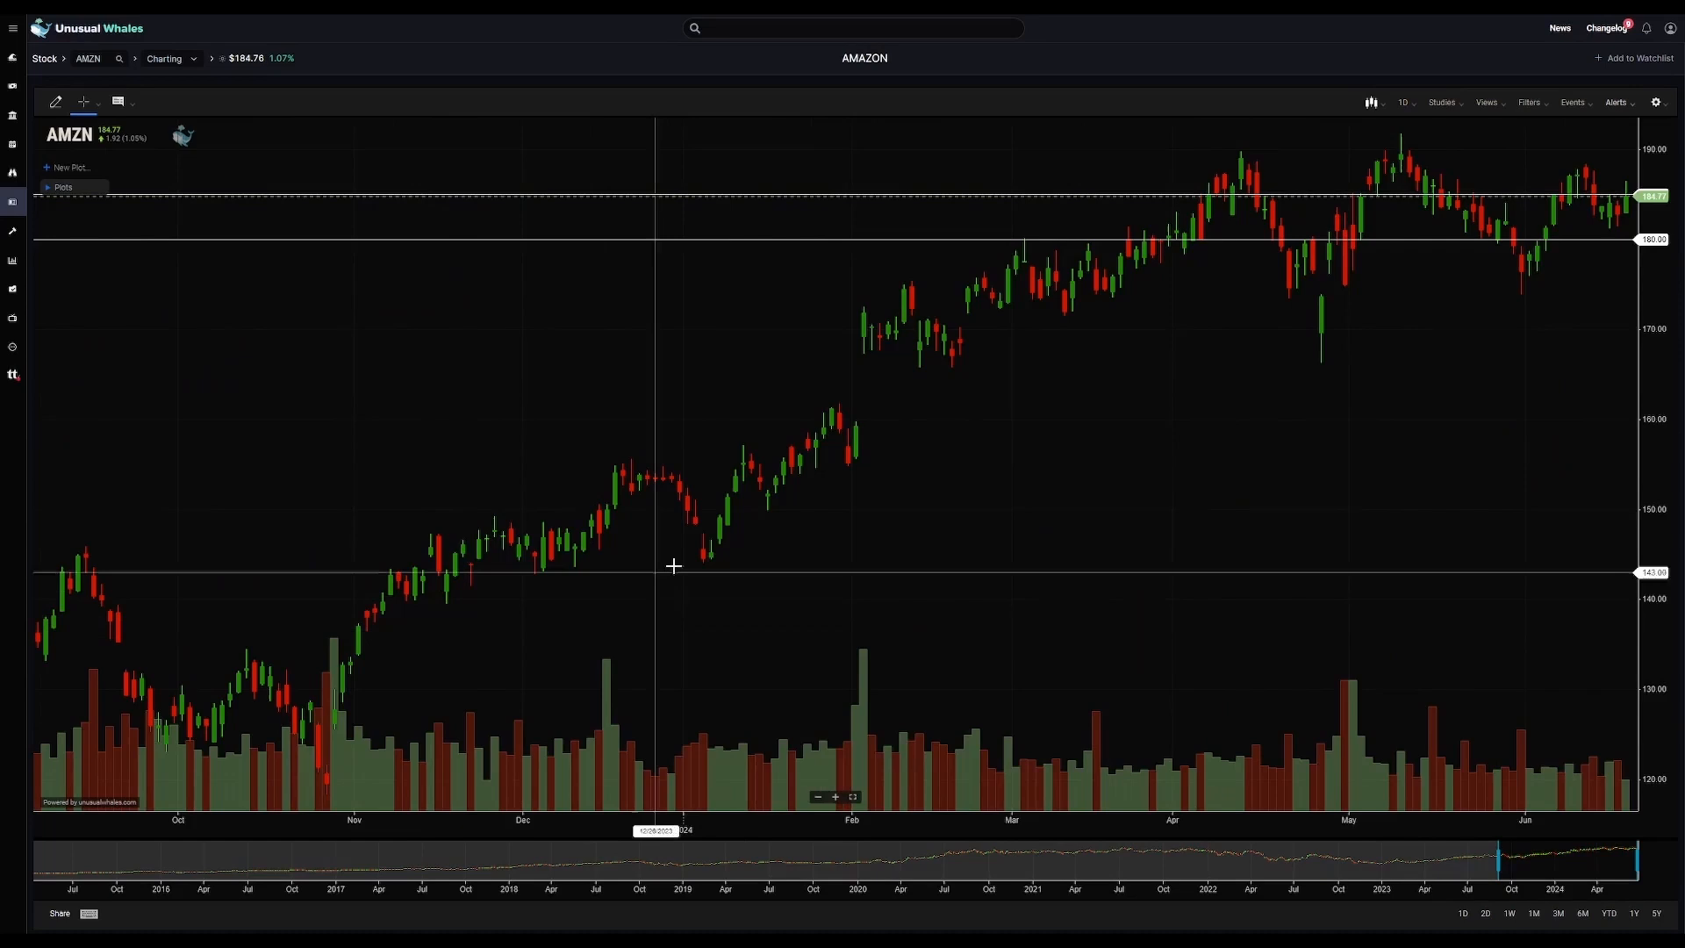
mouse_move(964, 468)
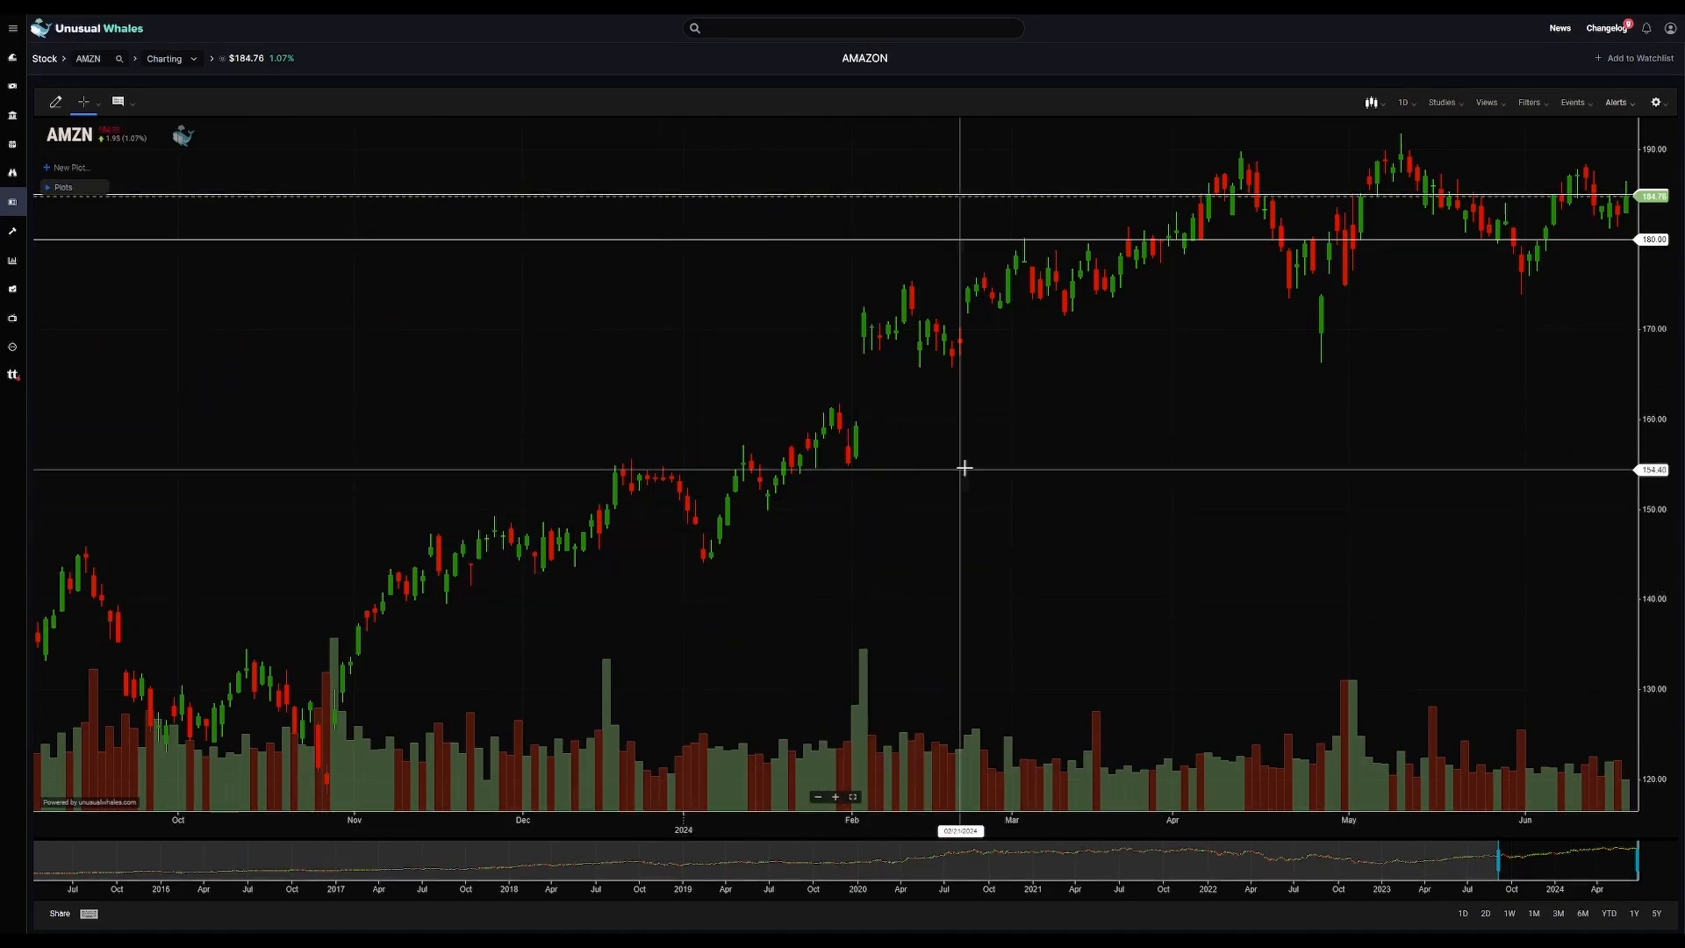
mouse_move(823, 548)
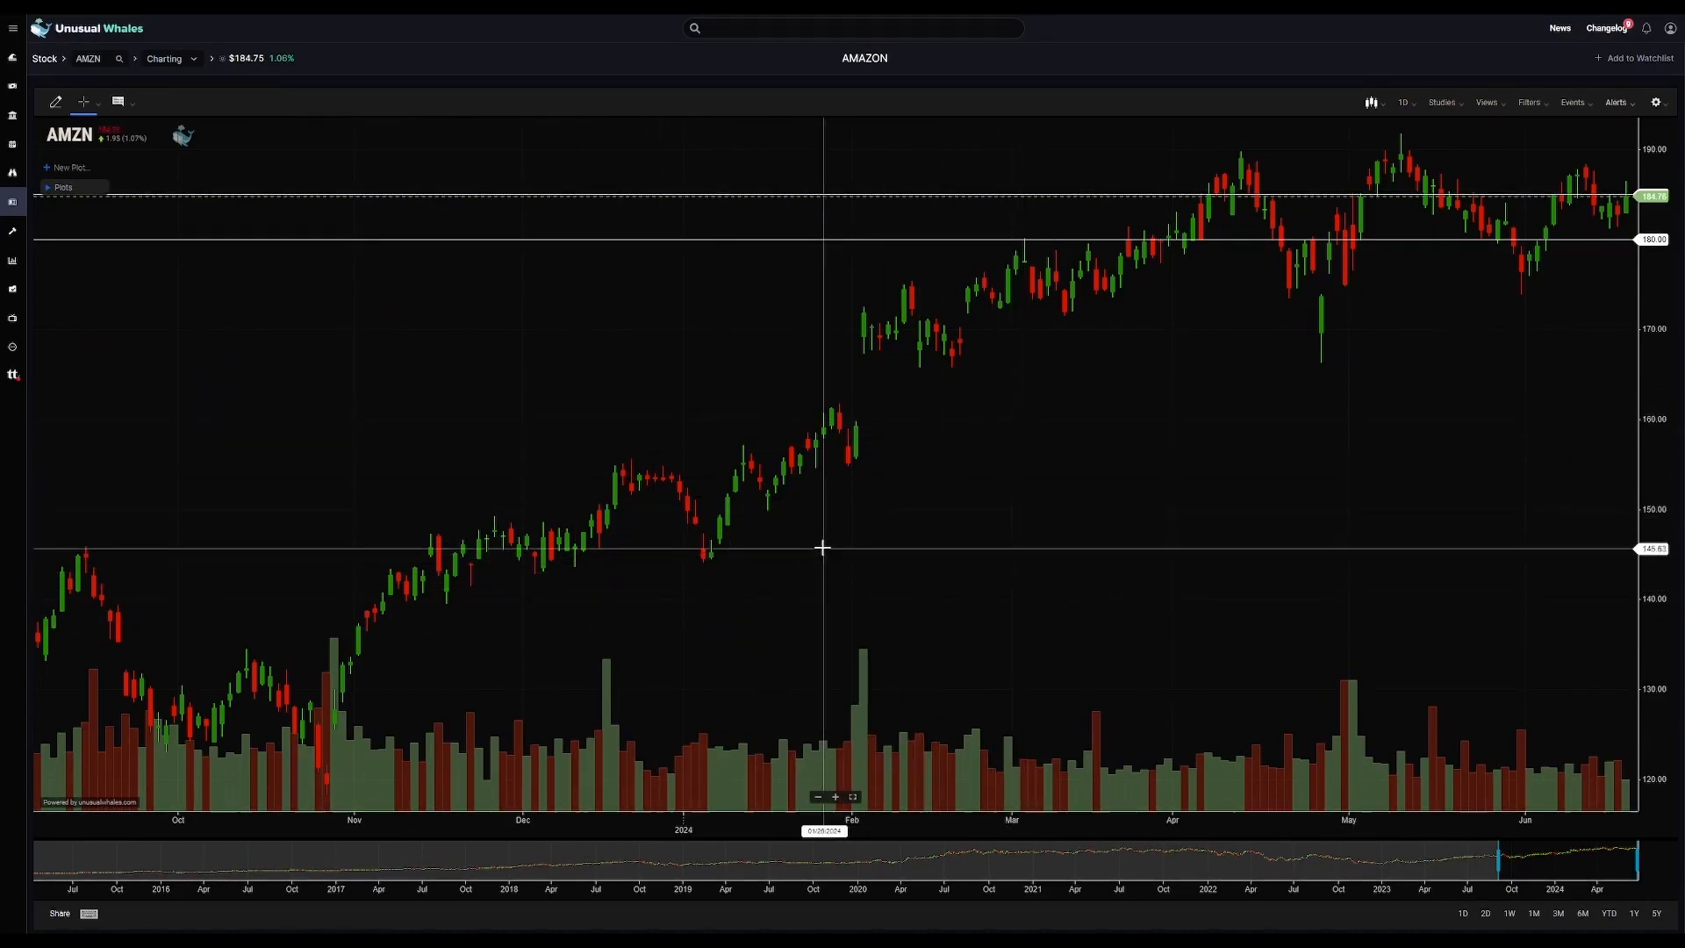
mouse_move(1418, 378)
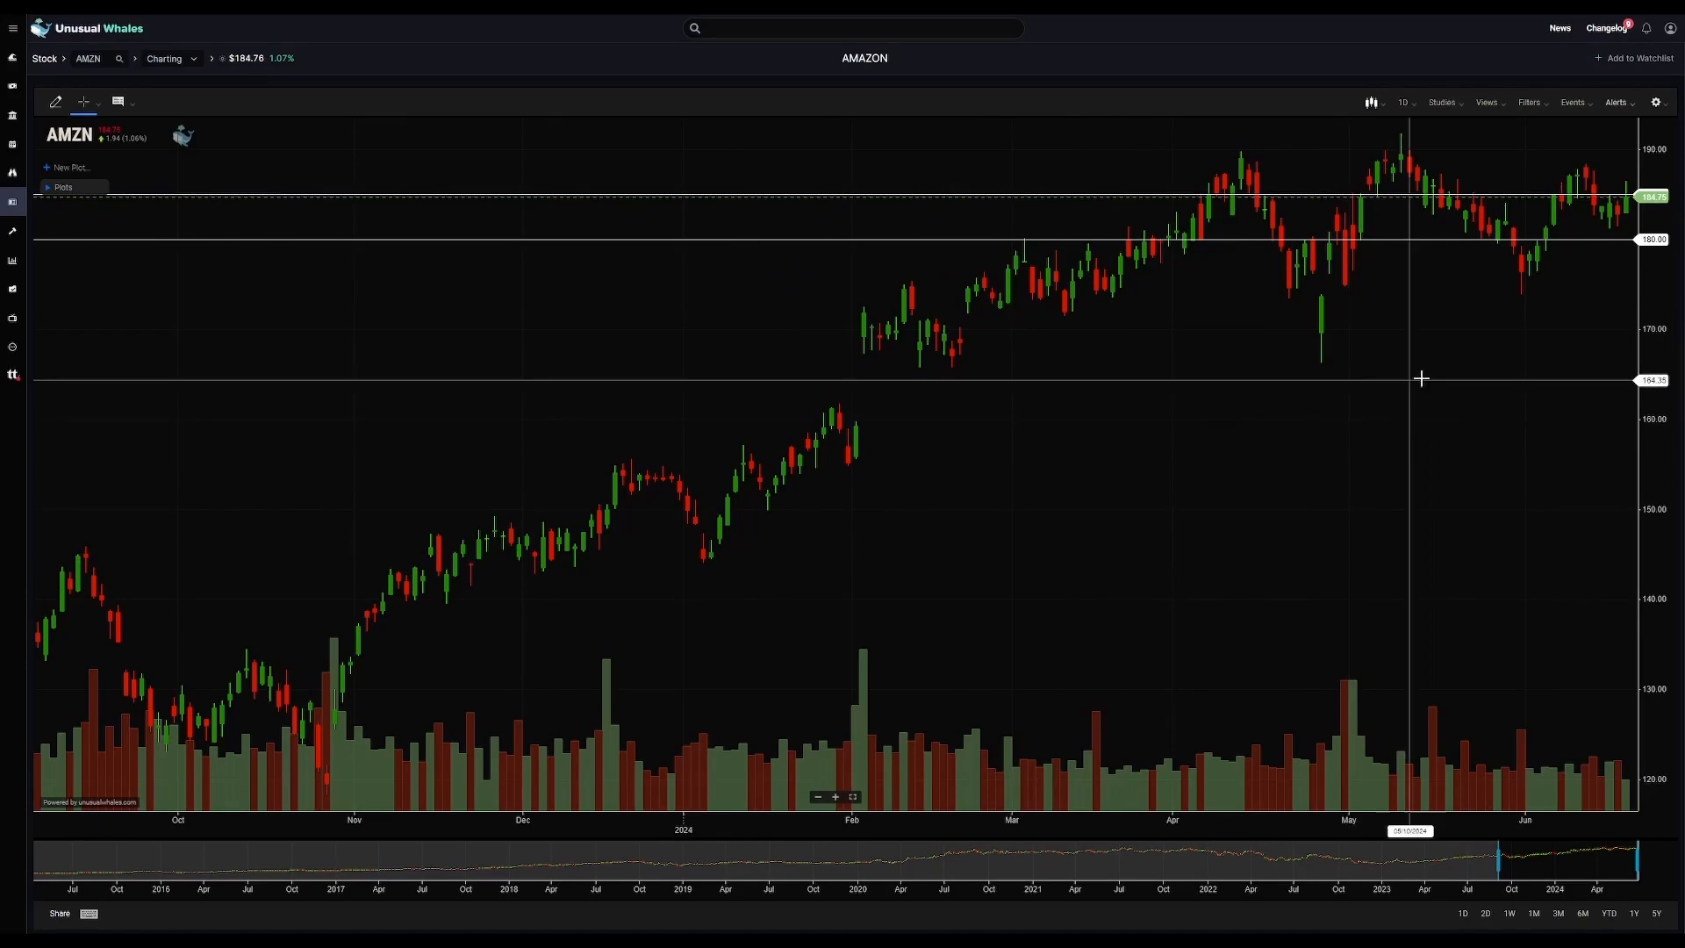
mouse_move(1186, 400)
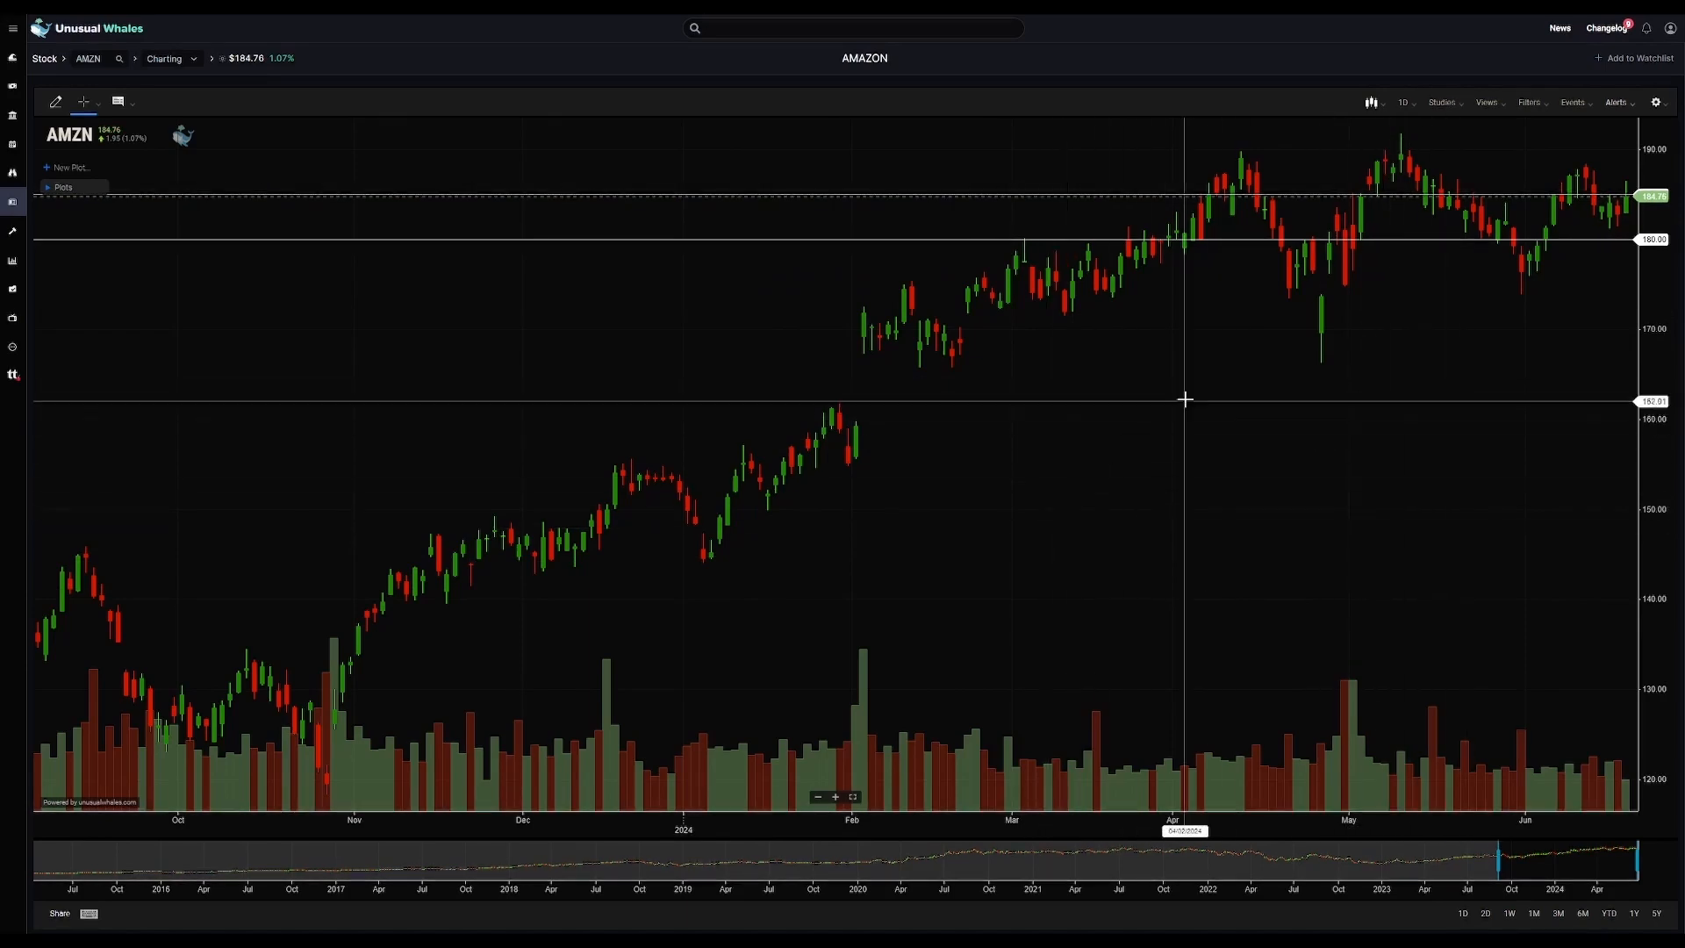
mouse_move(1220, 407)
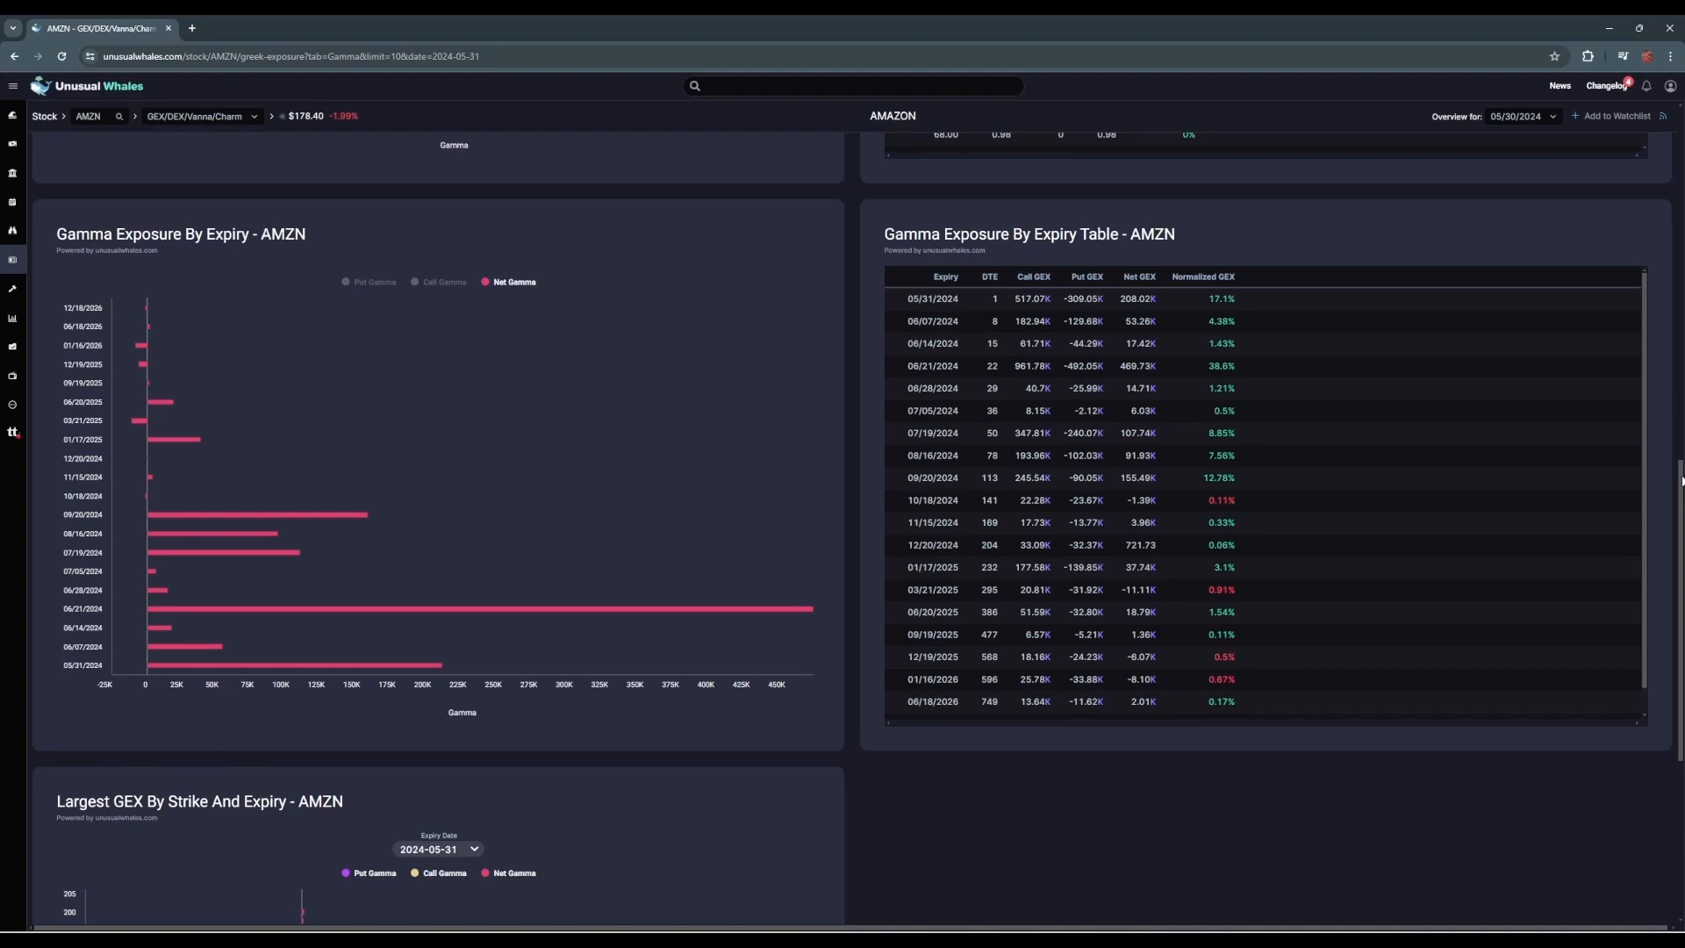
- Scroll the gamma page down to the Largest GEX By Strike And Expiry chart
scroll(down, 3)
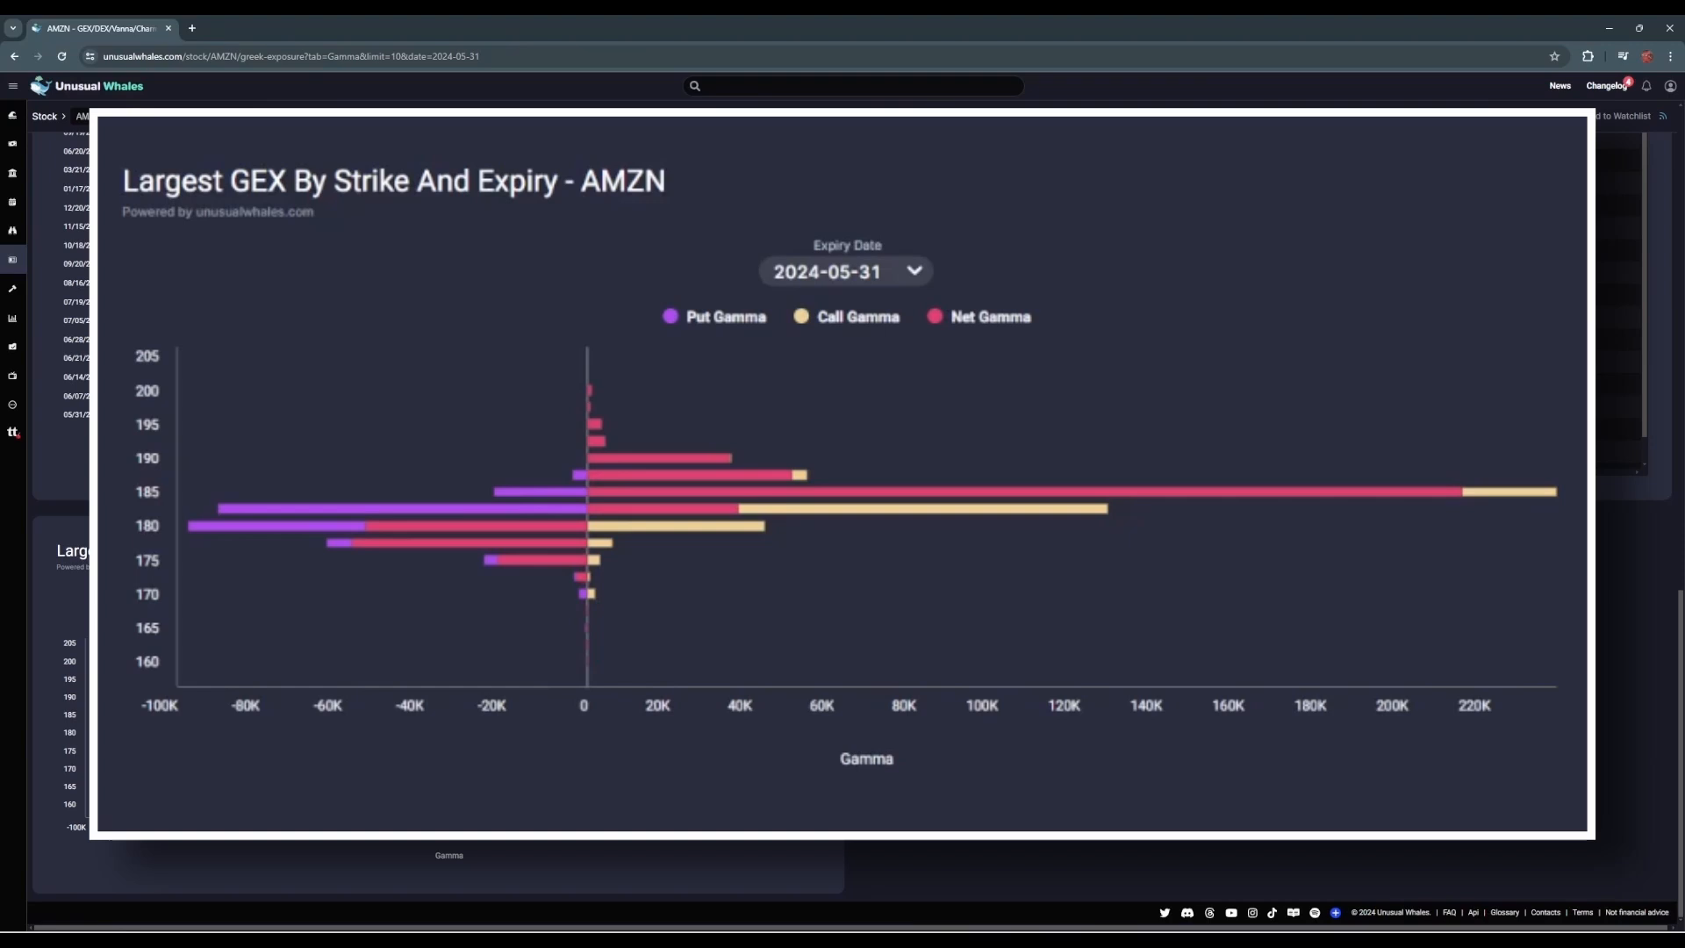
- Review the 2024-05-31 expiry's largest GEX by strike and hide Net Gamma from it
click(844, 271)
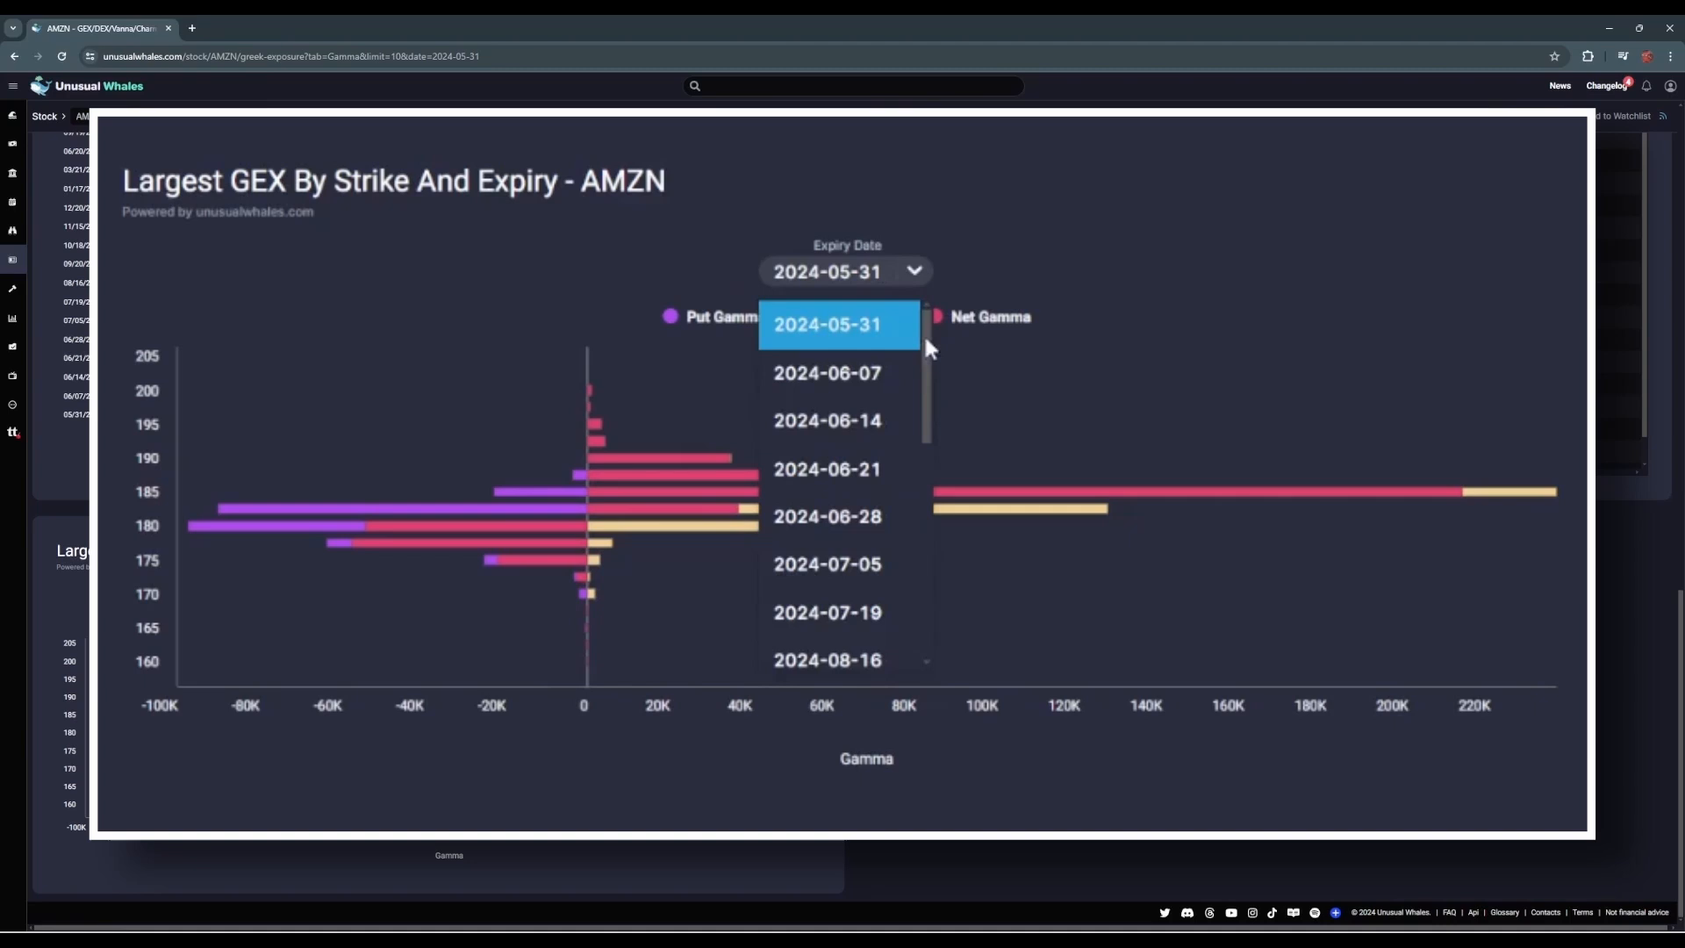
scroll(down, 3)
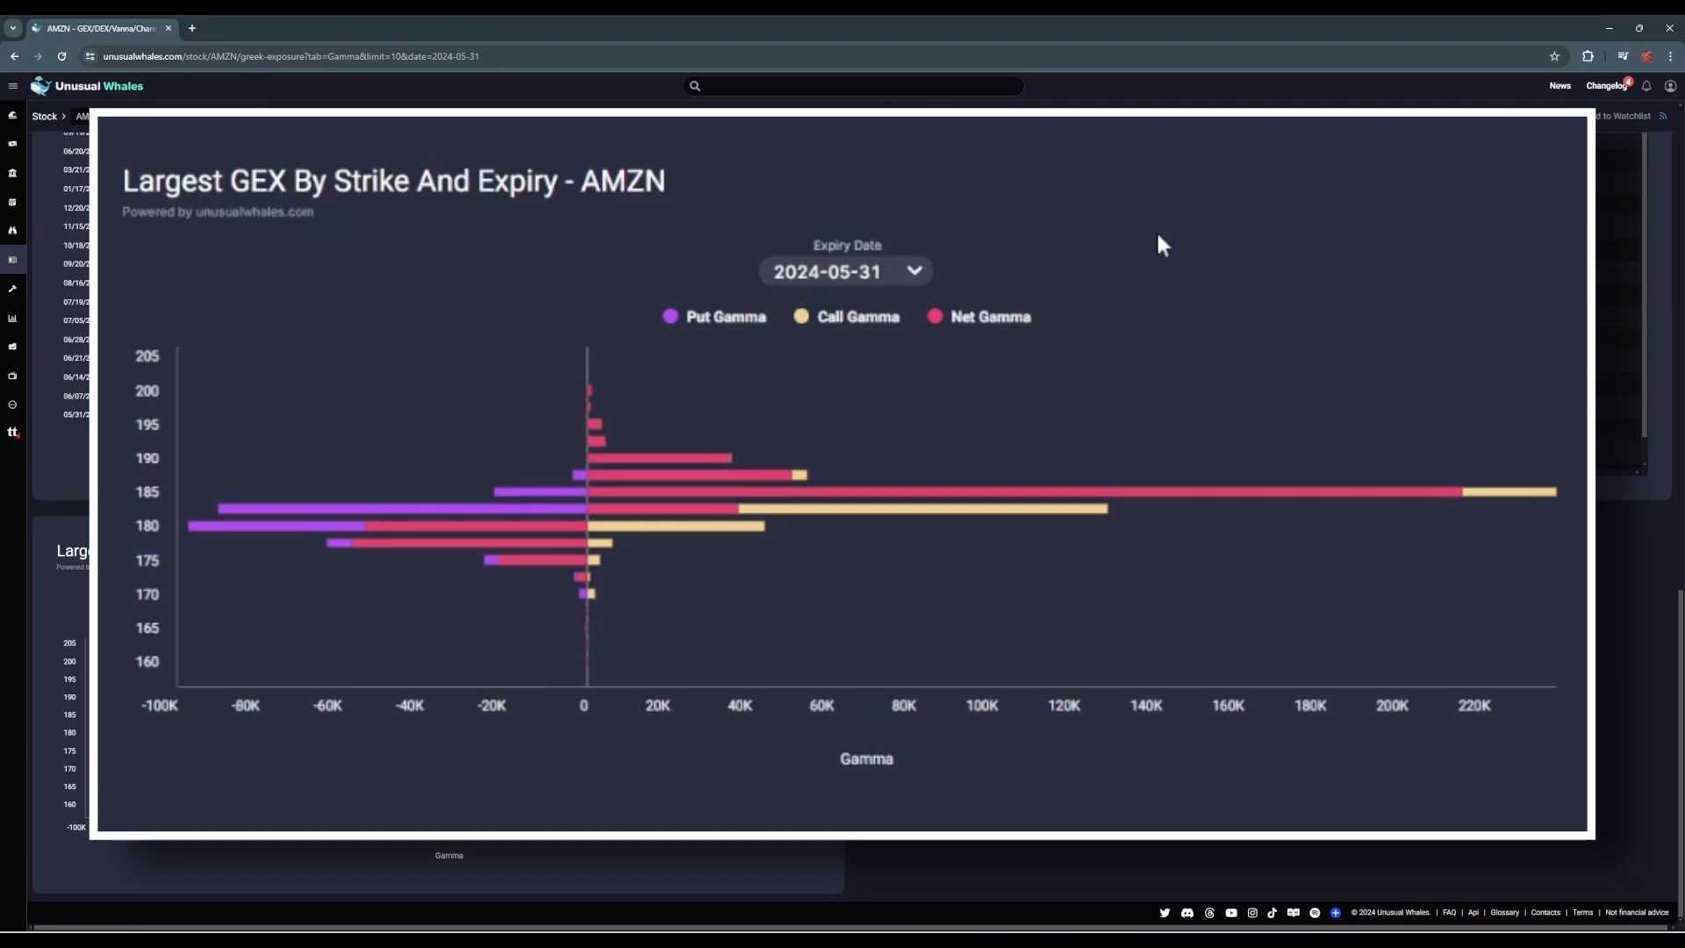
mouse_move(1461, 196)
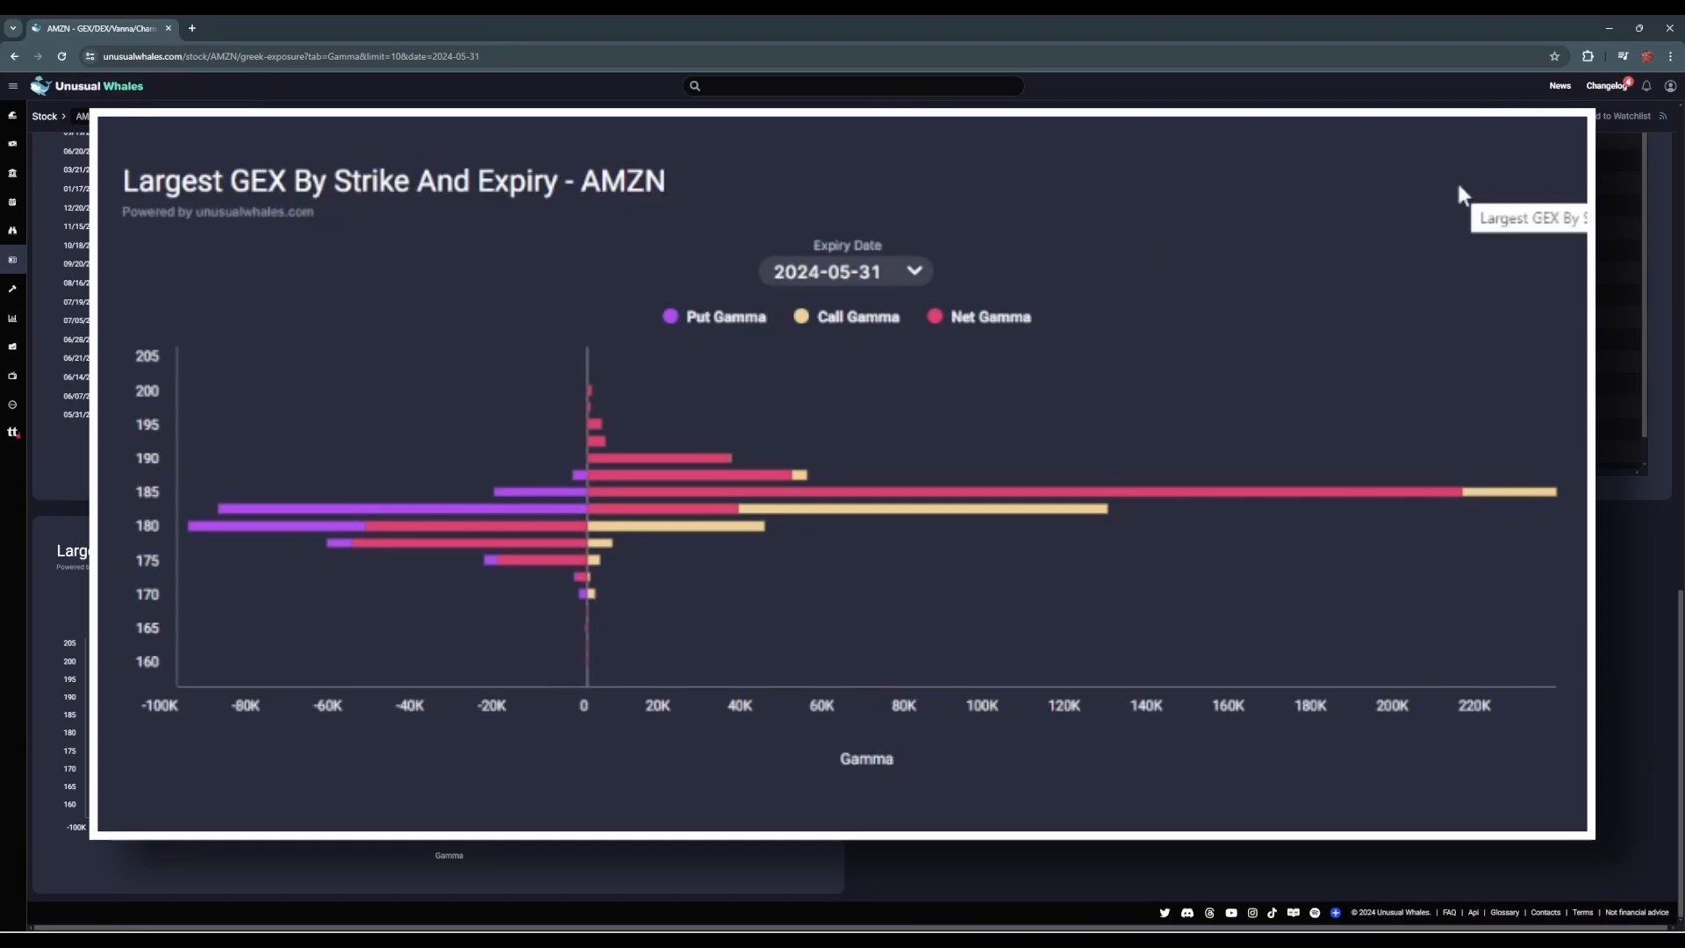
mouse_move(1200, 161)
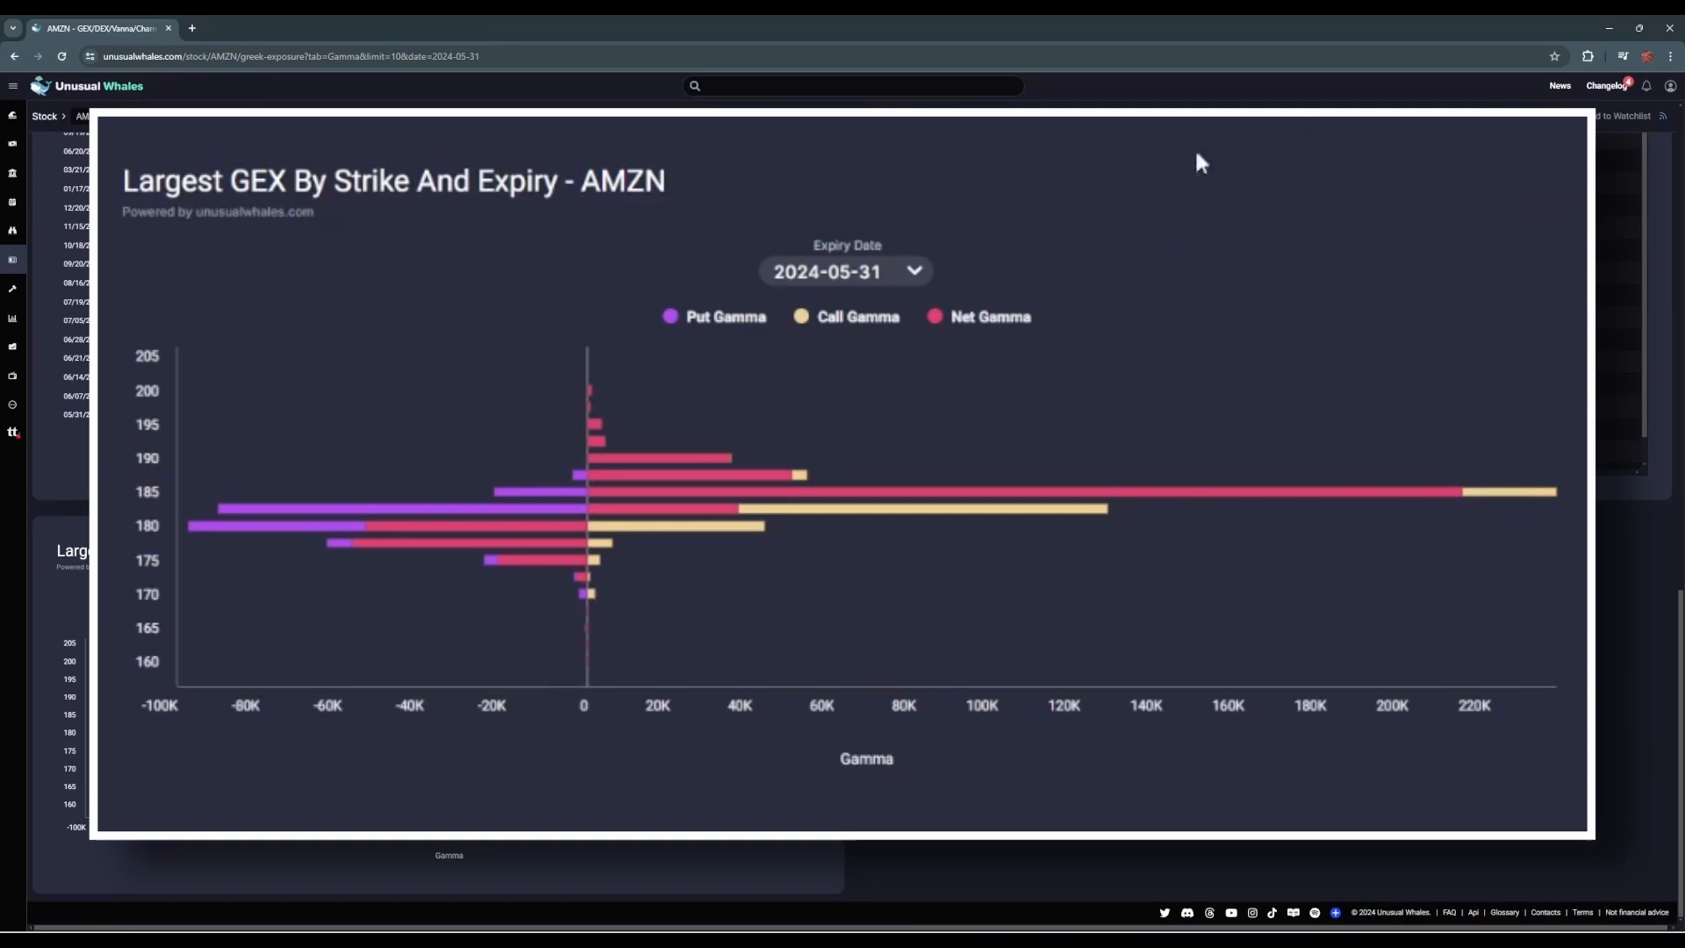
click(986, 316)
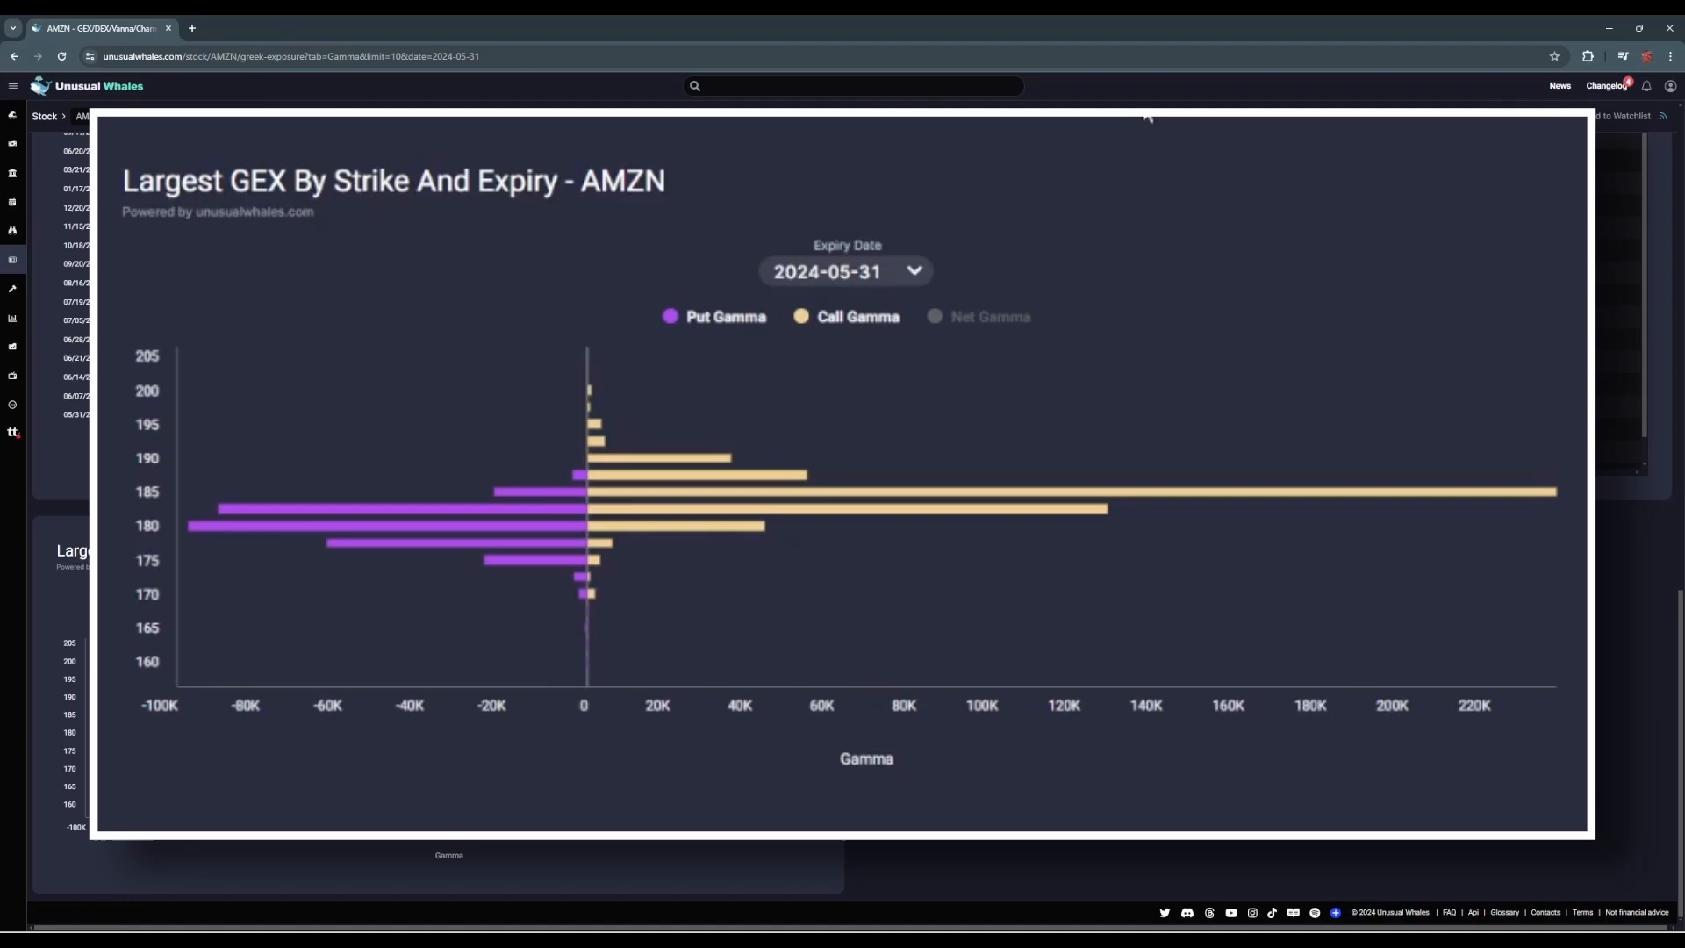
mouse_move(1227, 504)
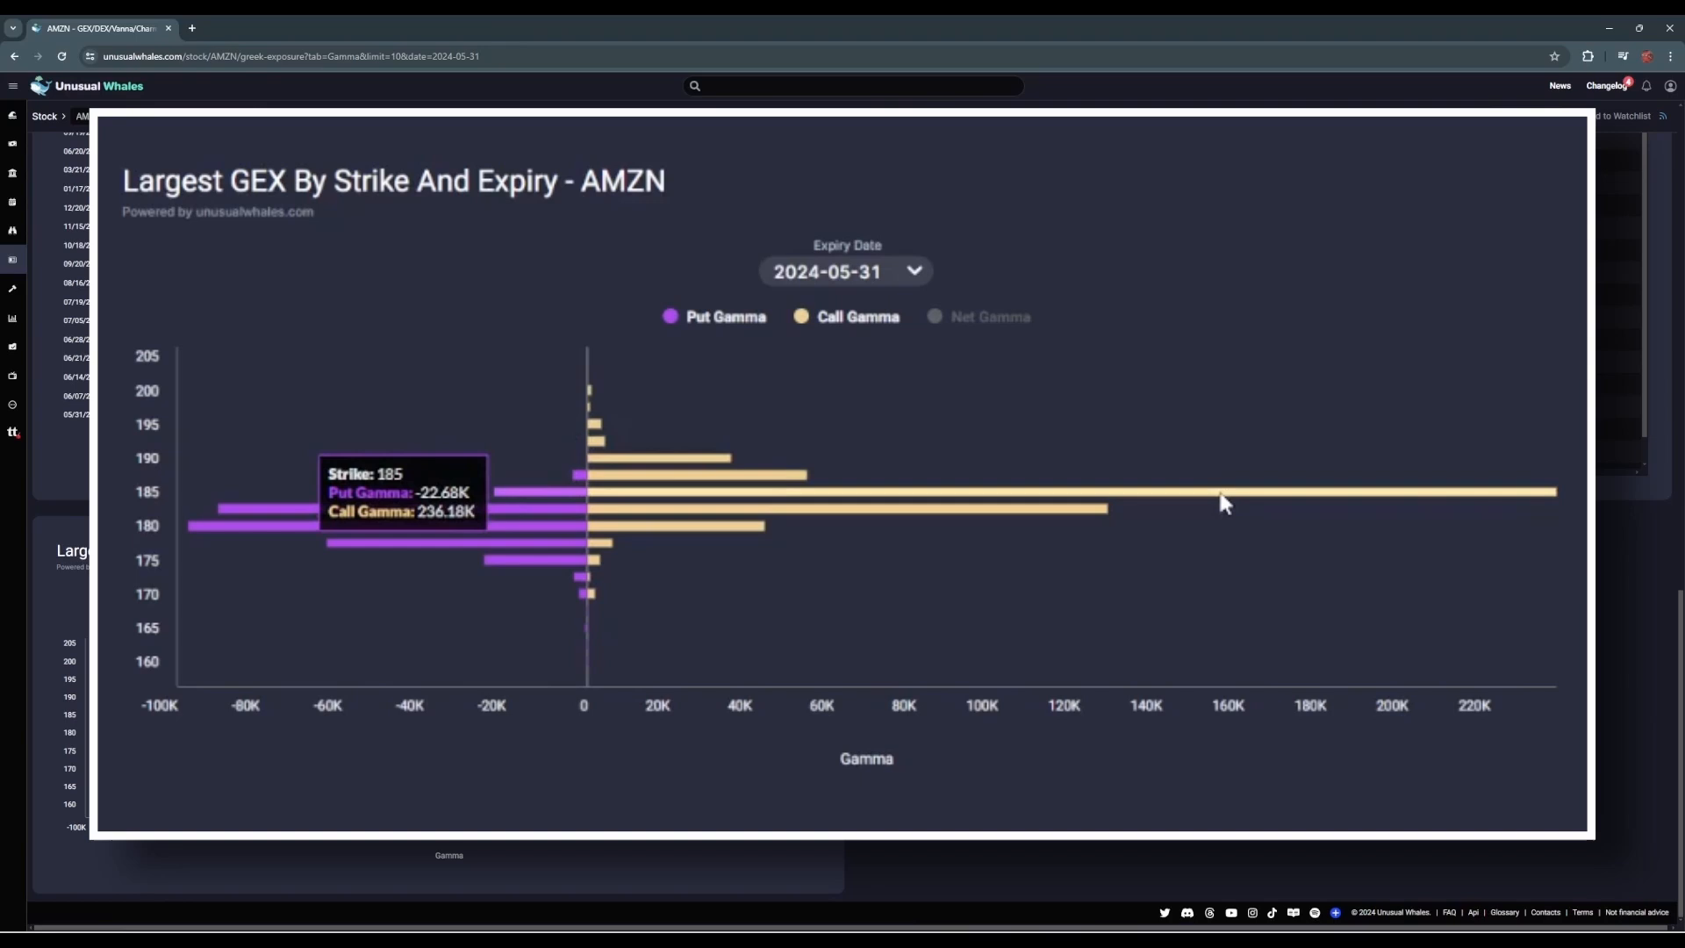
mouse_move(328, 704)
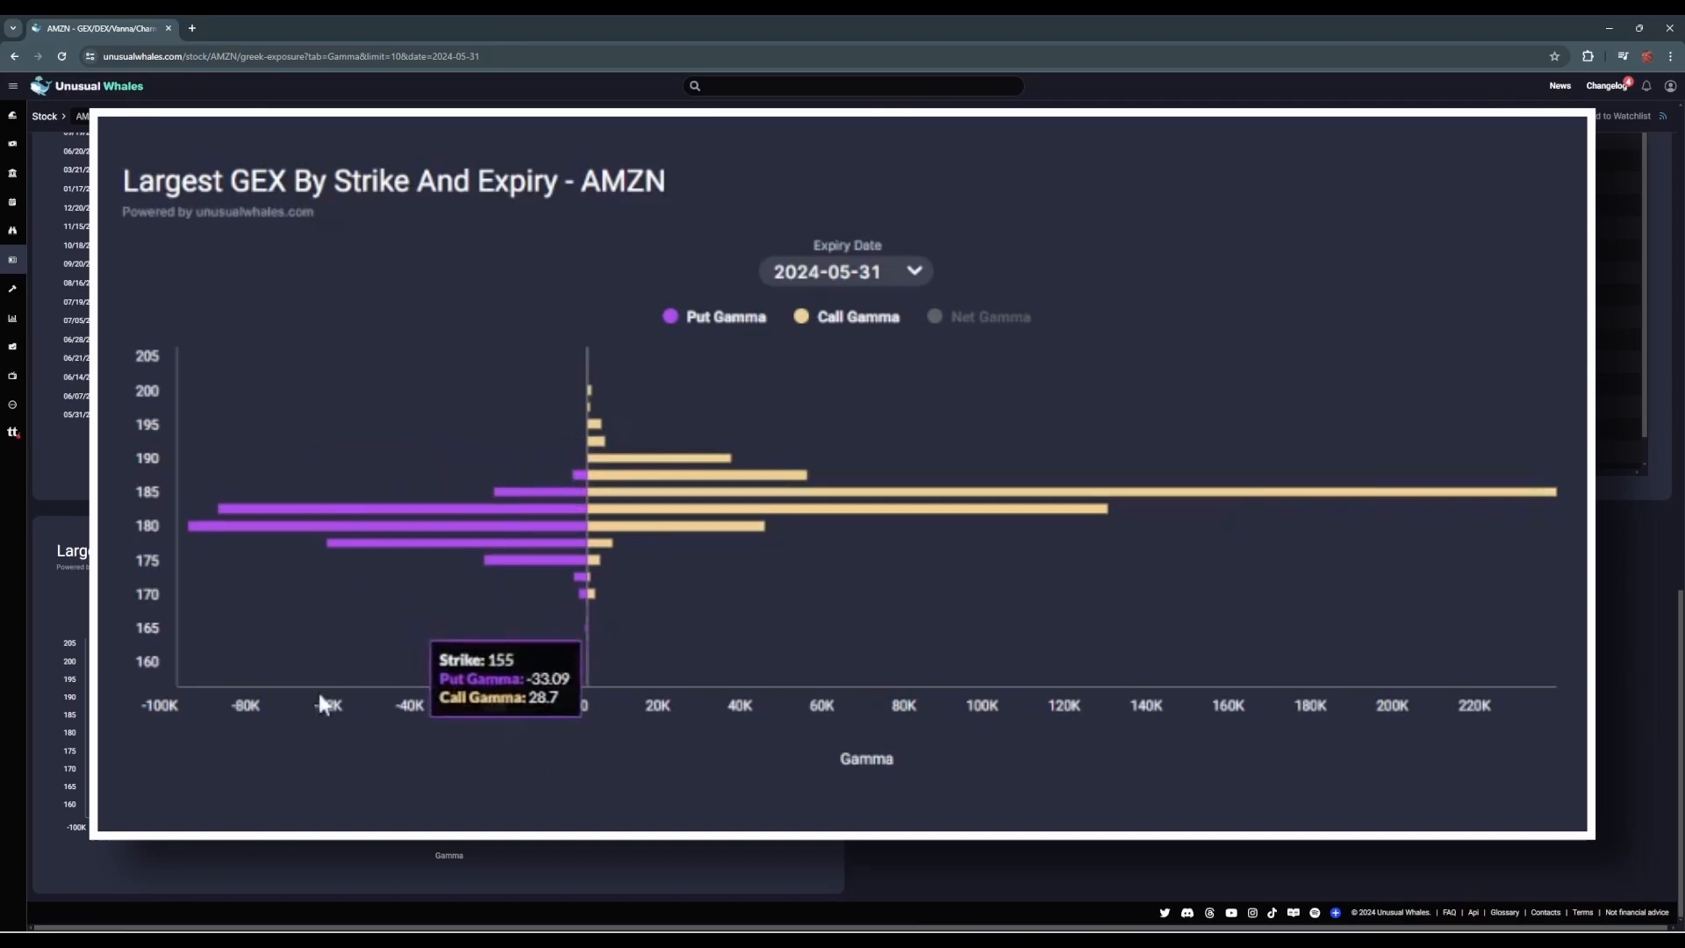
mouse_move(255, 540)
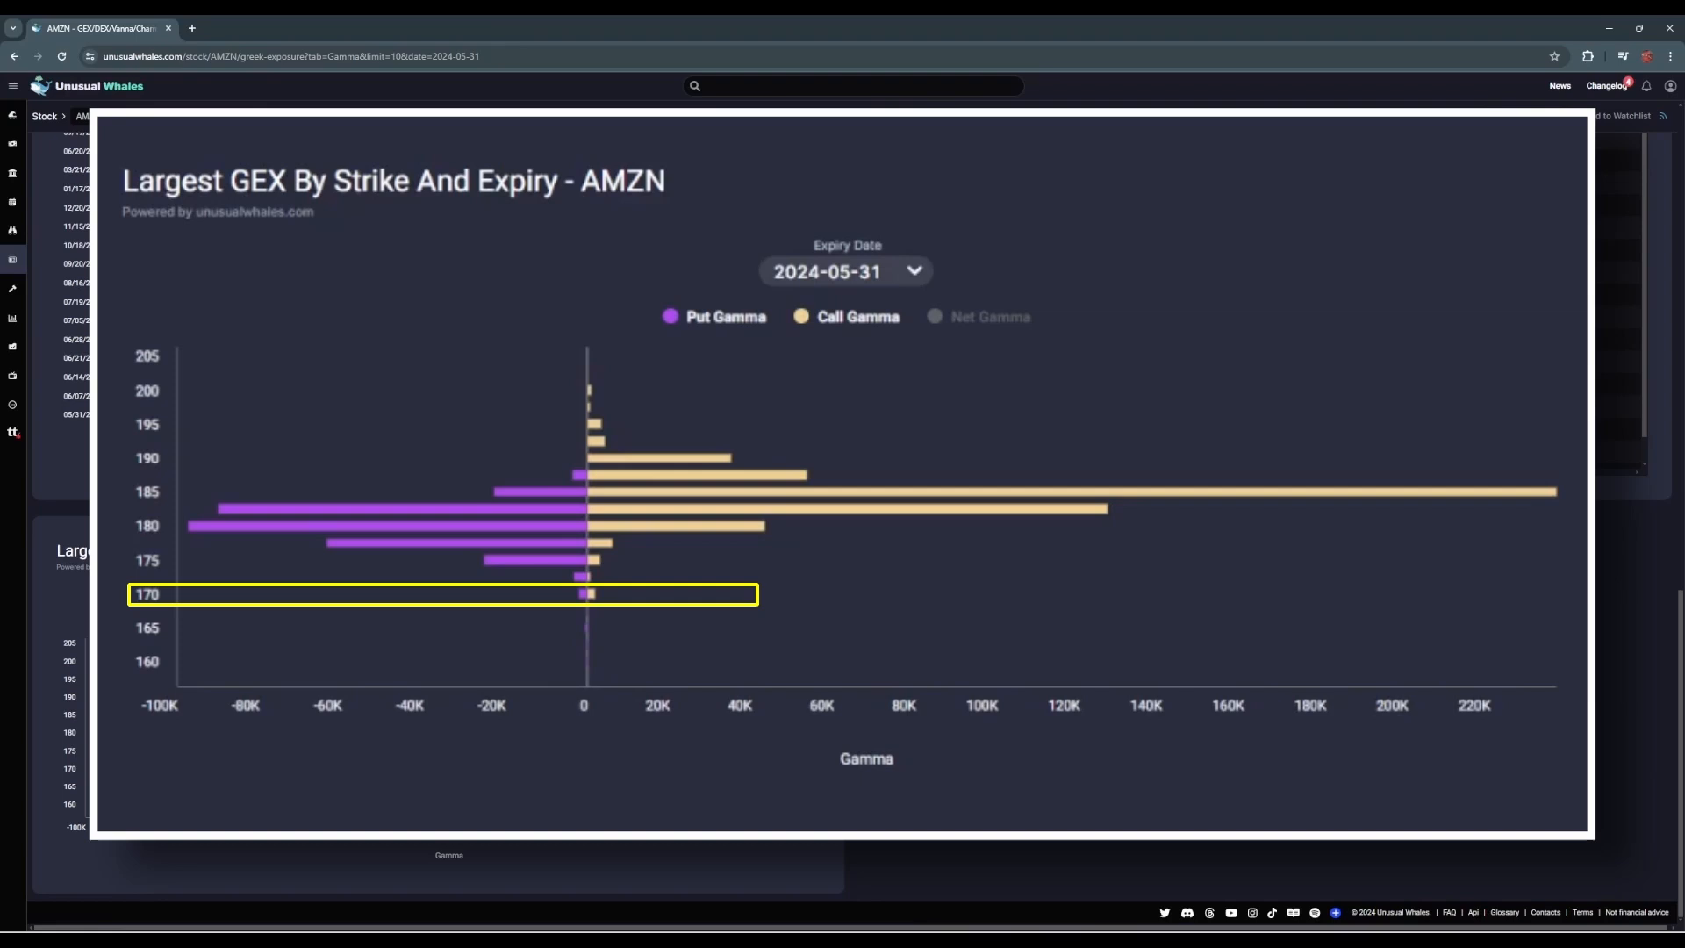
mouse_move(1296, 148)
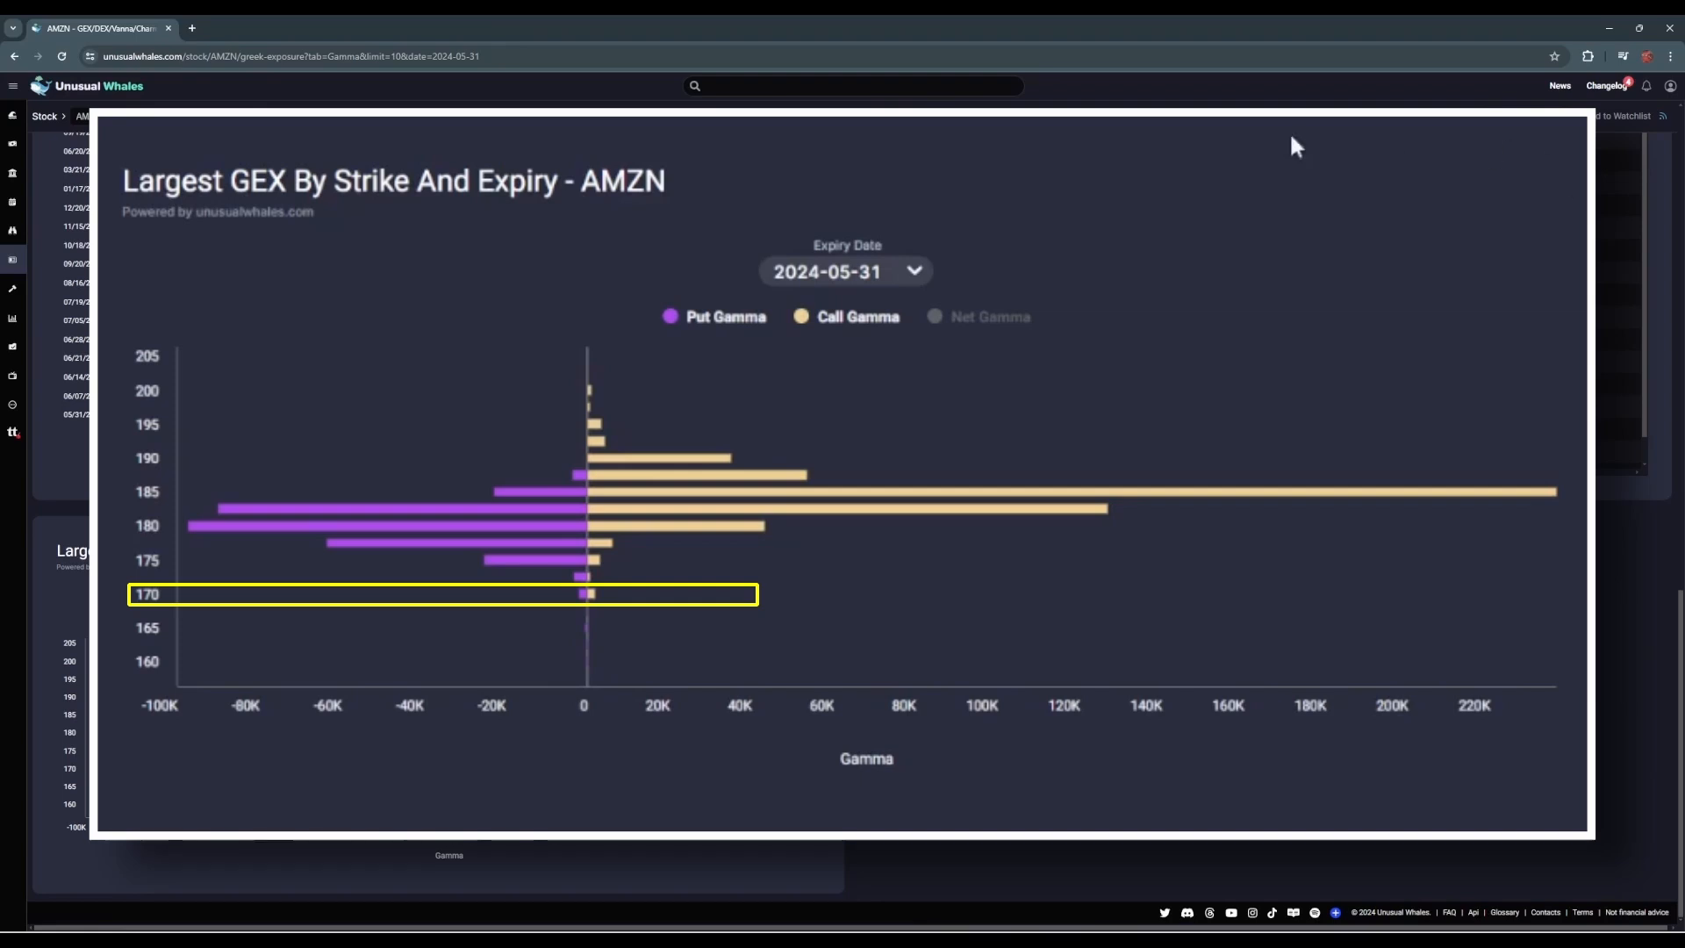
click(990, 316)
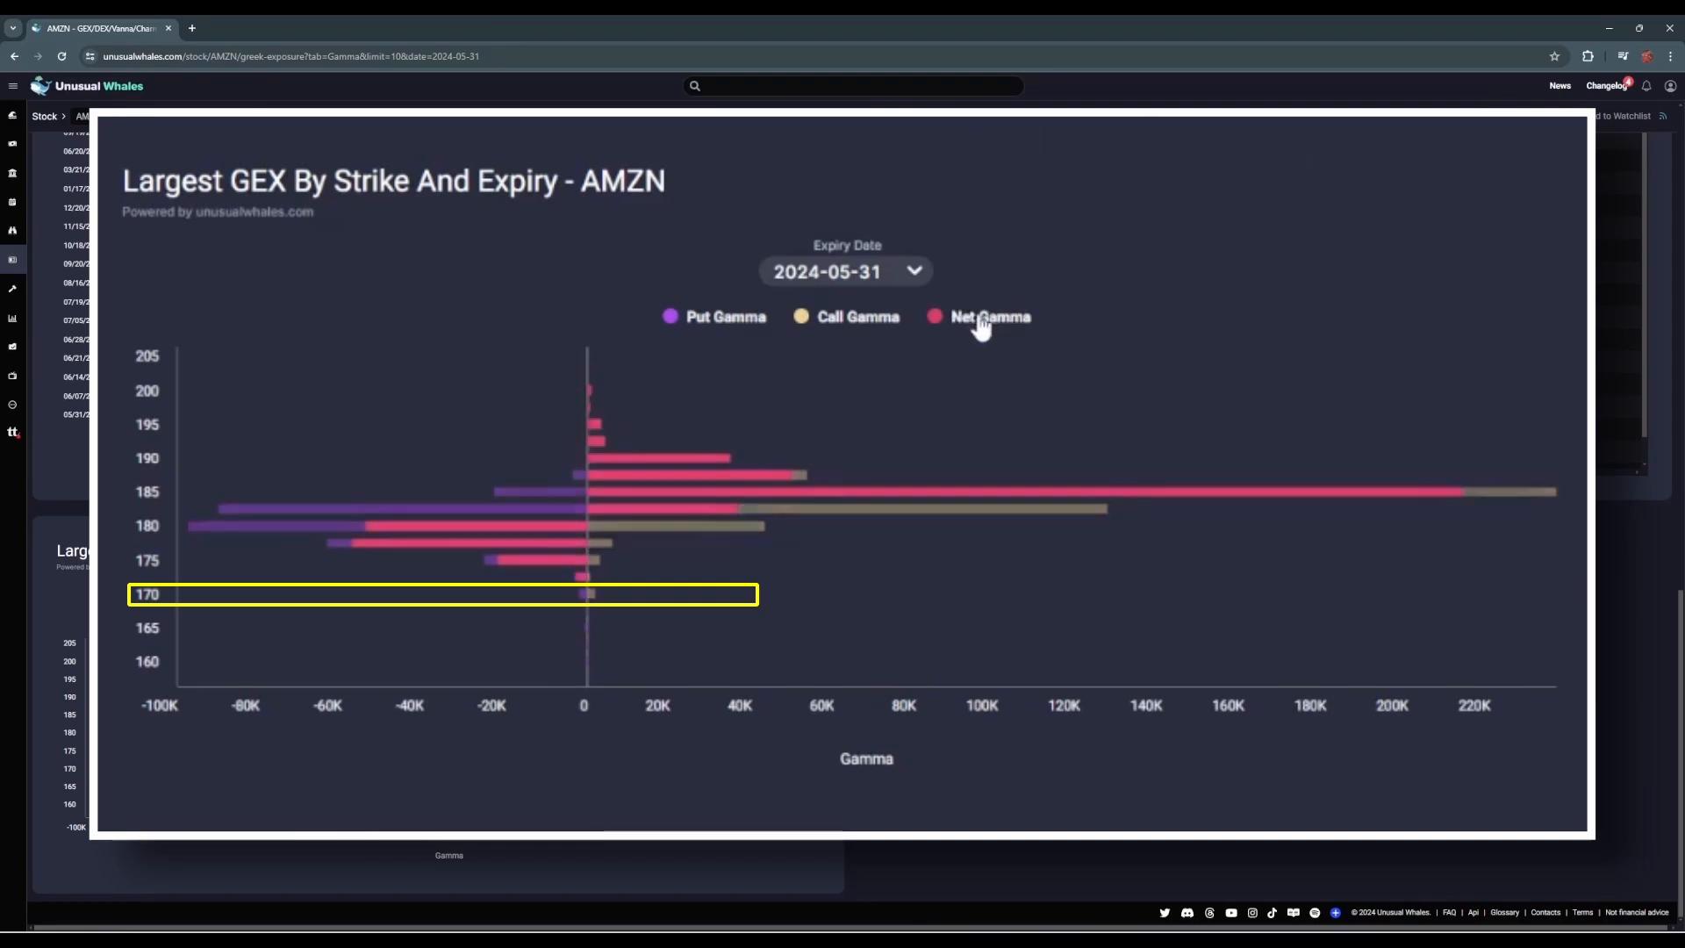
- Hide Call Gamma and Put Gamma so only net gamma shows for the 2024-05-31 expiry
click(857, 316)
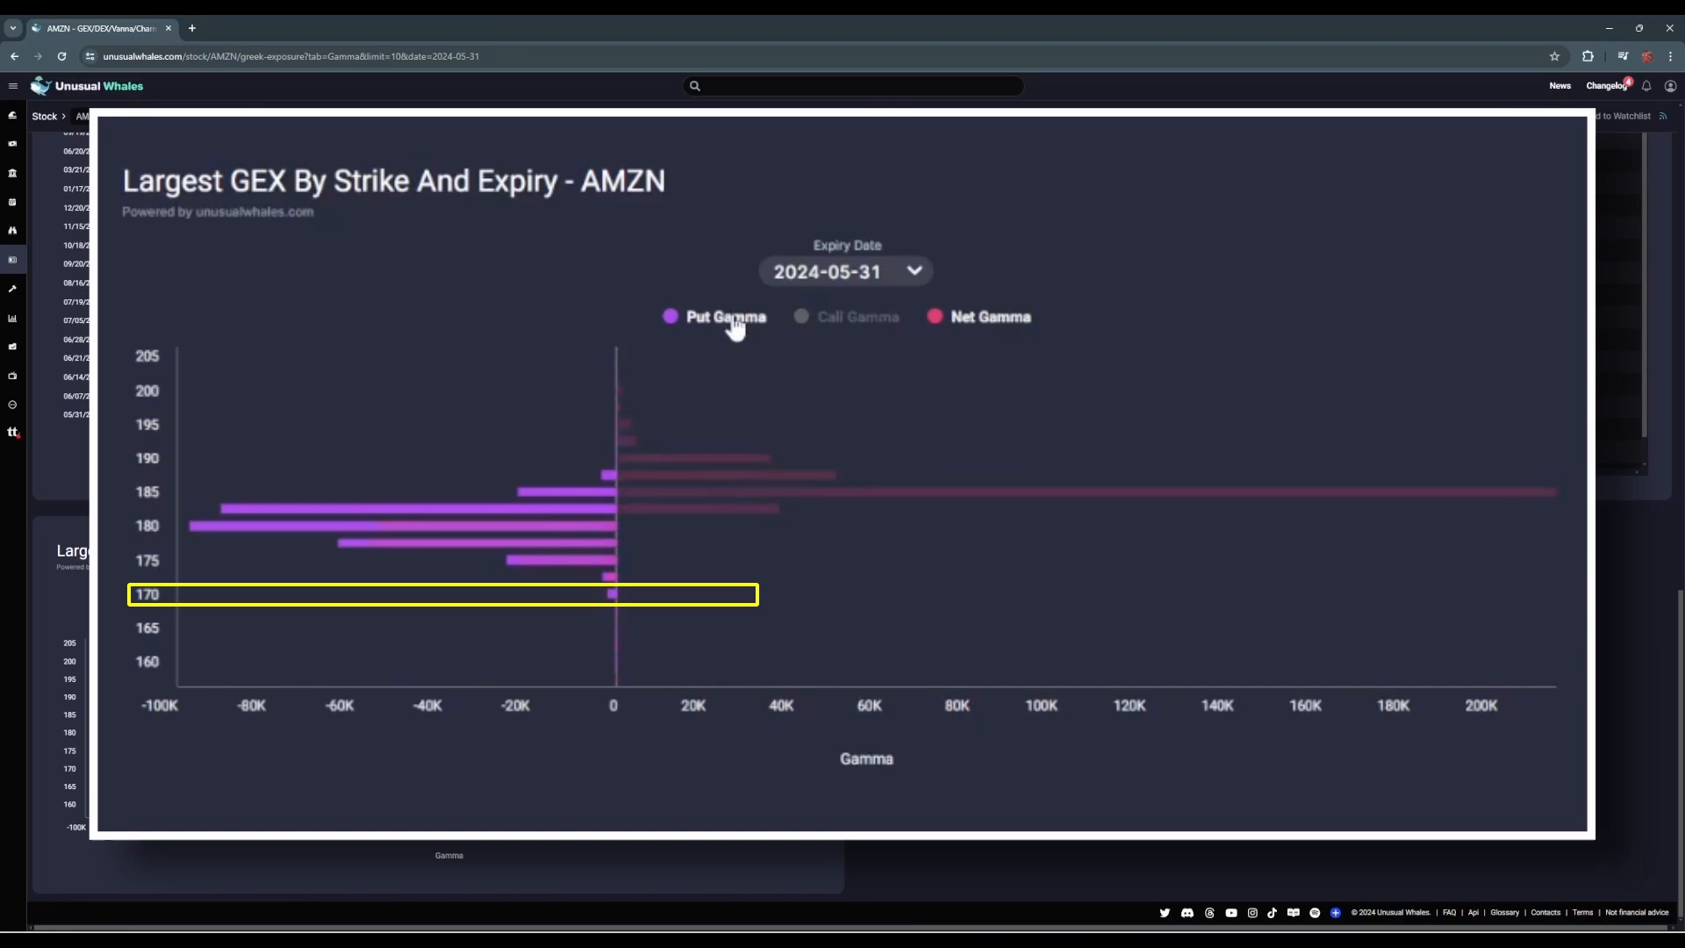
click(713, 316)
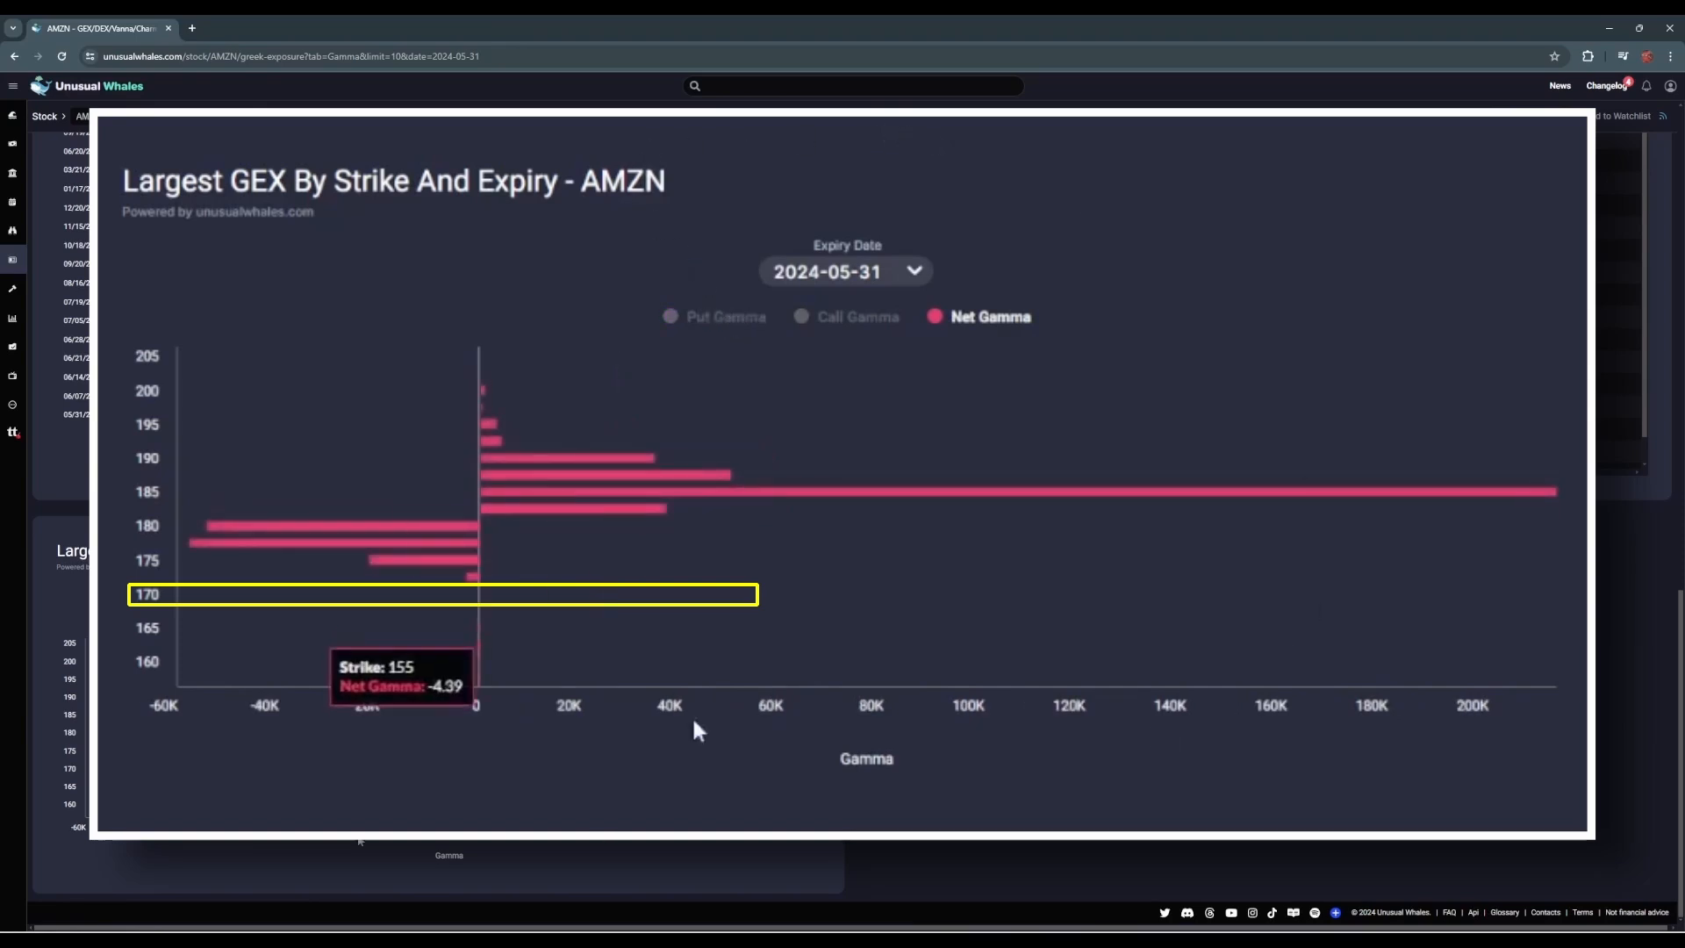
mouse_move(482, 602)
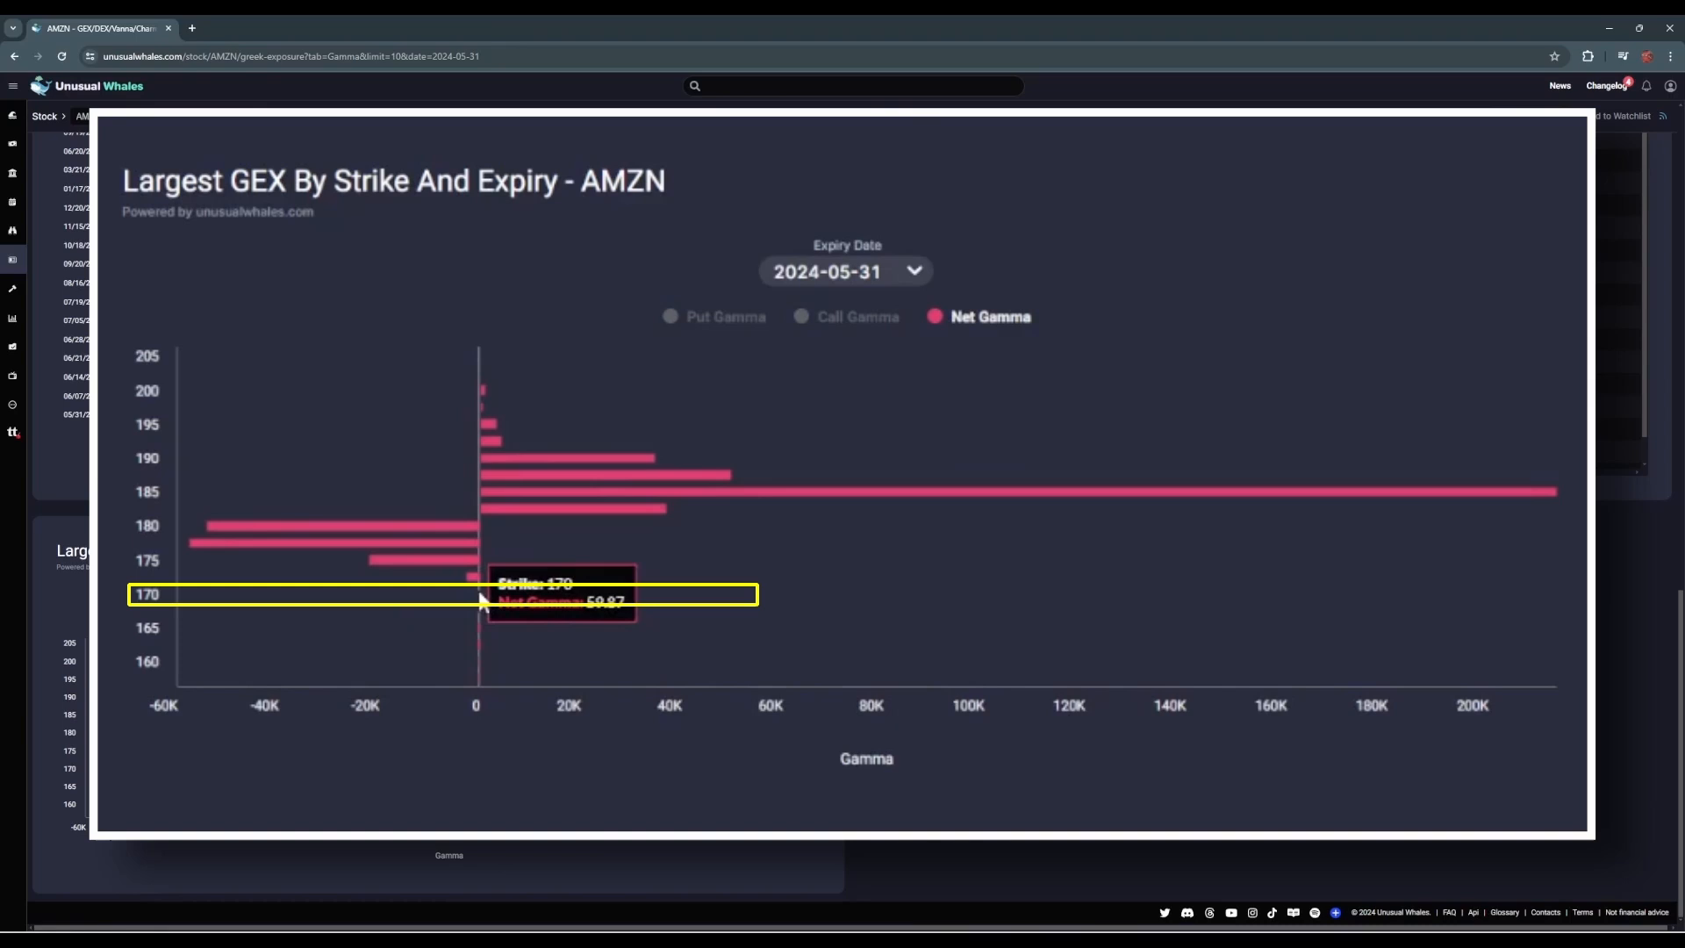
mouse_move(1118, 502)
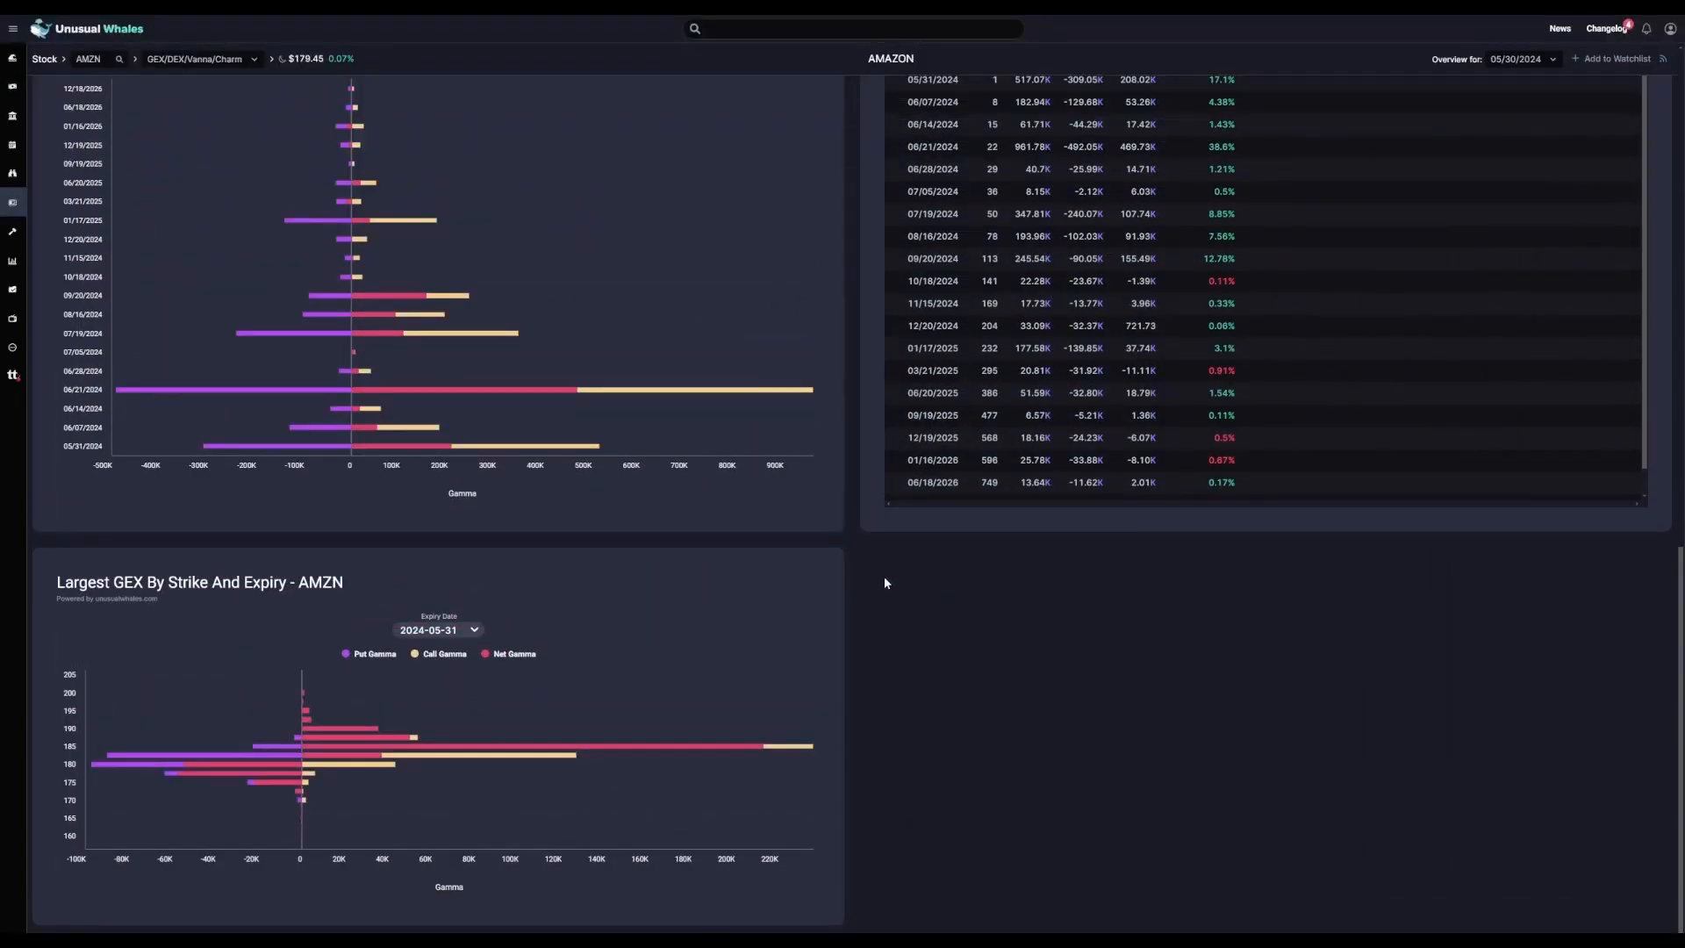
mouse_move(350, 91)
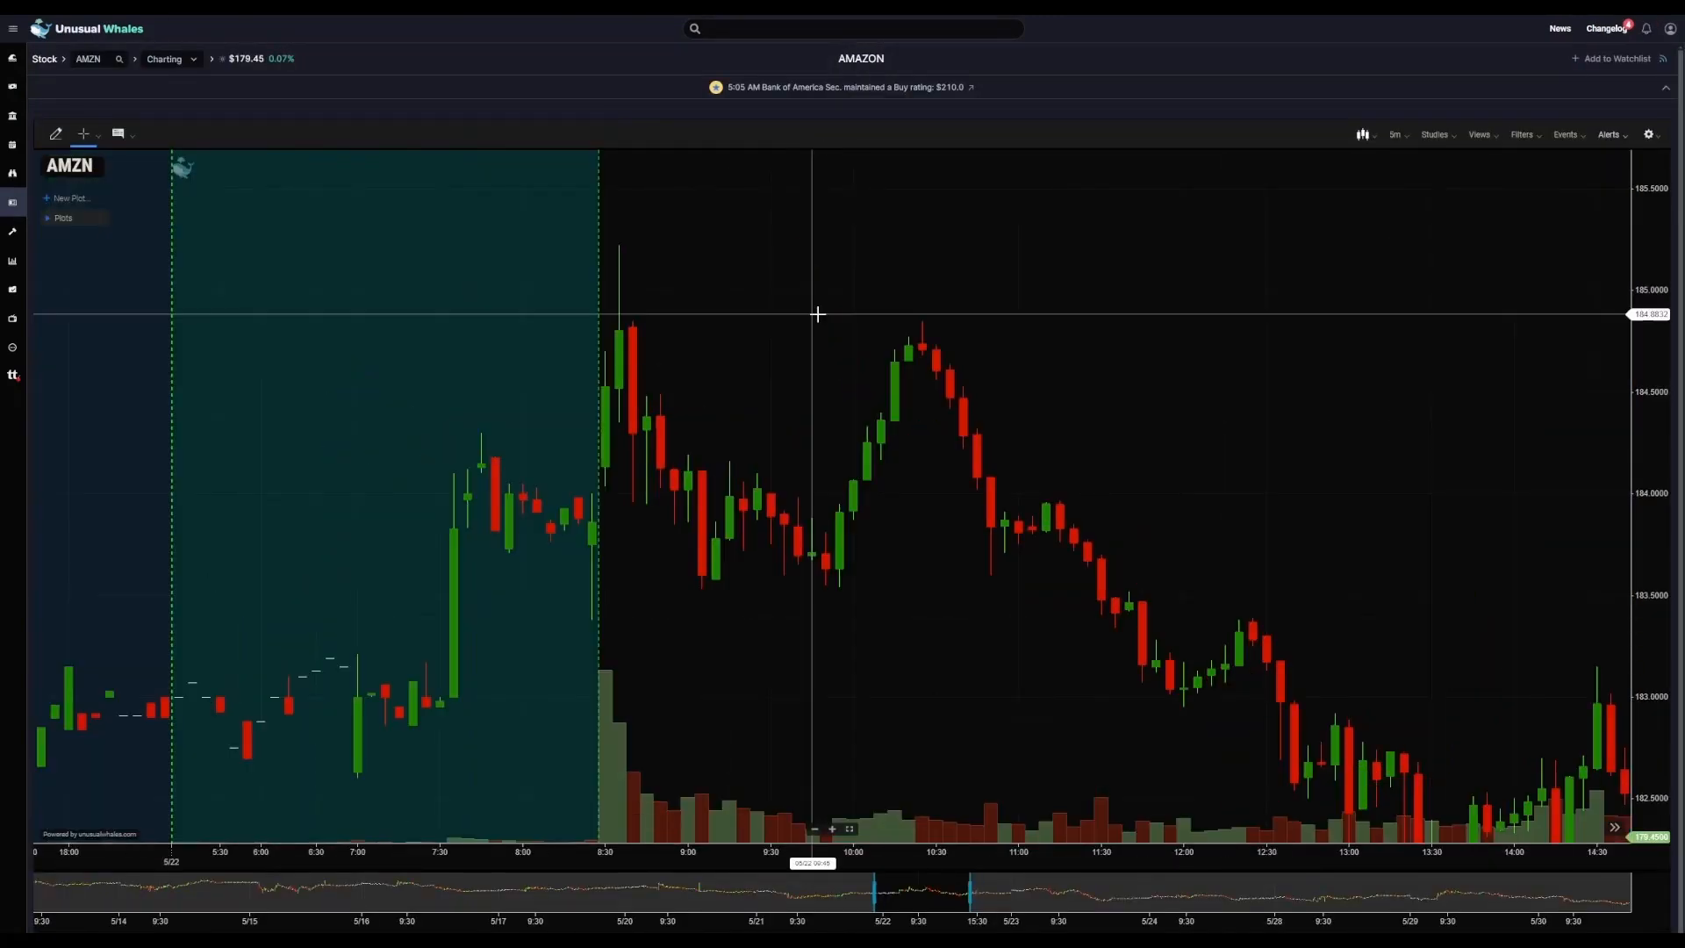
mouse_move(599, 569)
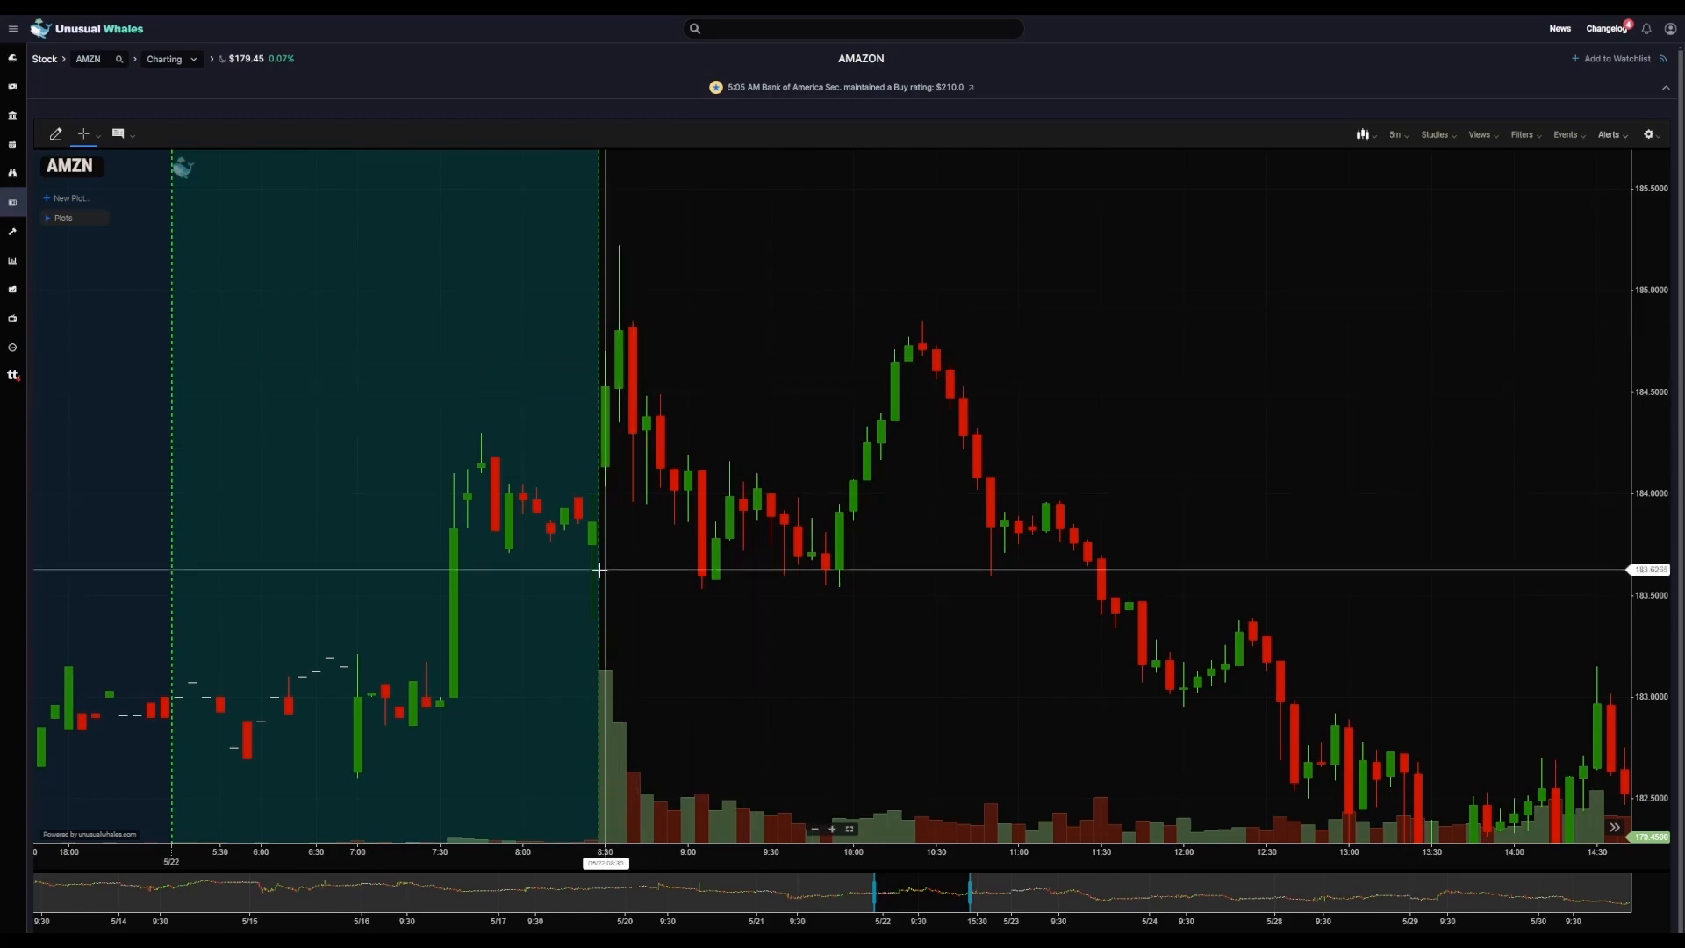
mouse_move(599, 508)
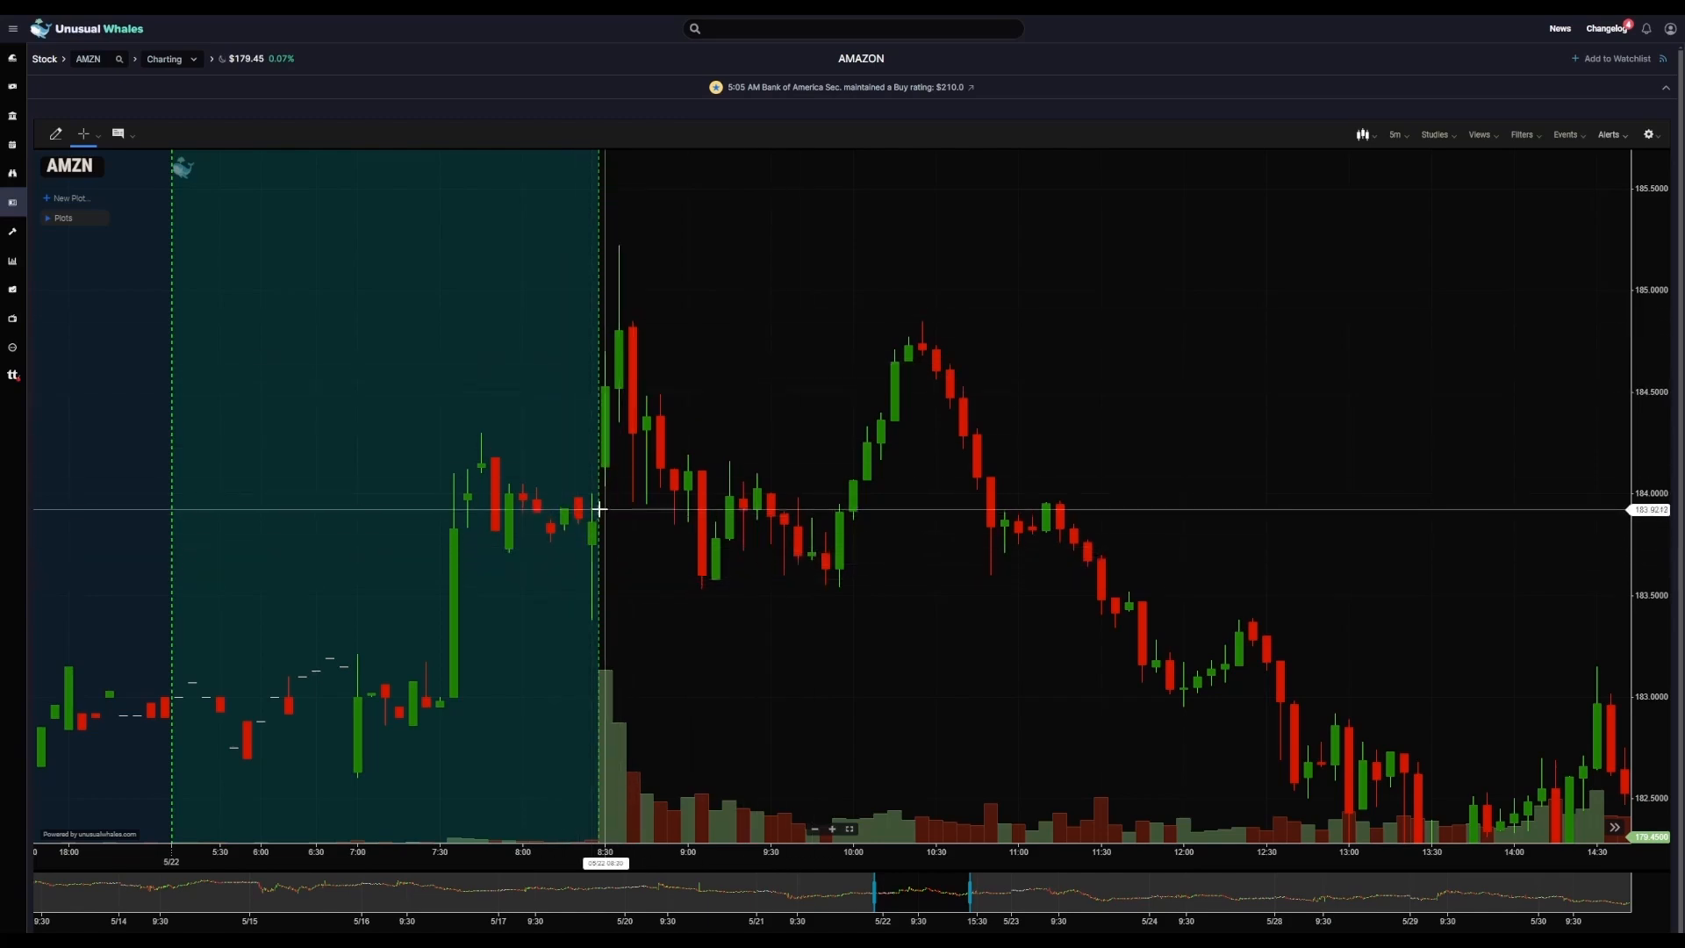
mouse_move(648, 255)
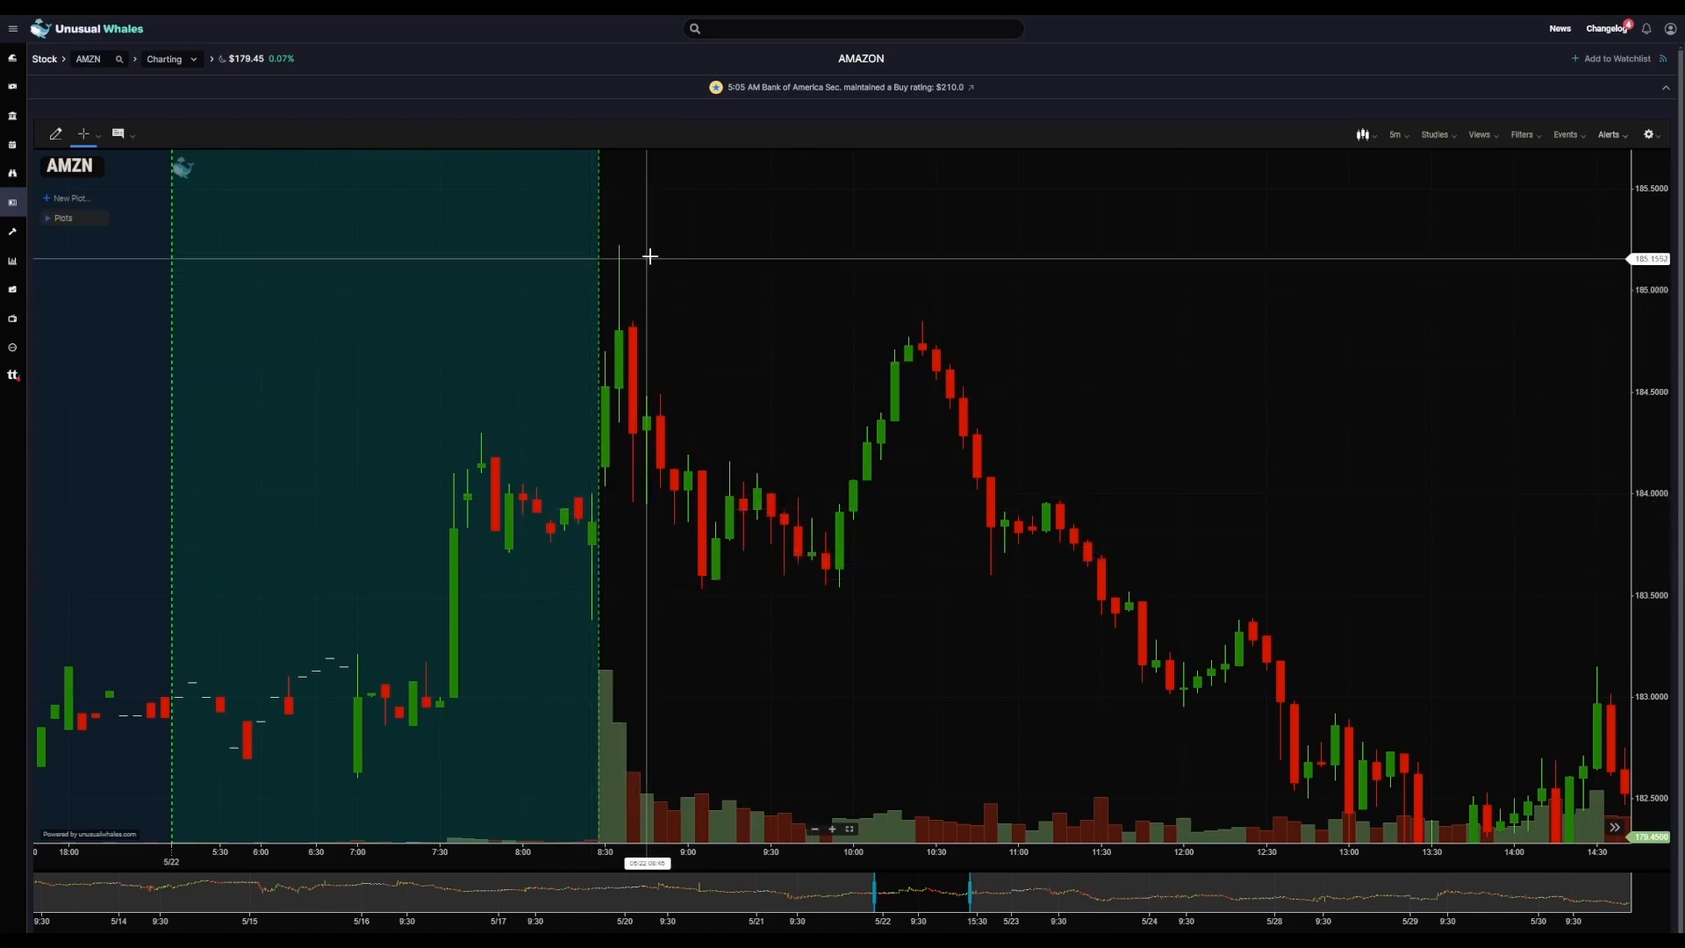
mouse_move(593, 431)
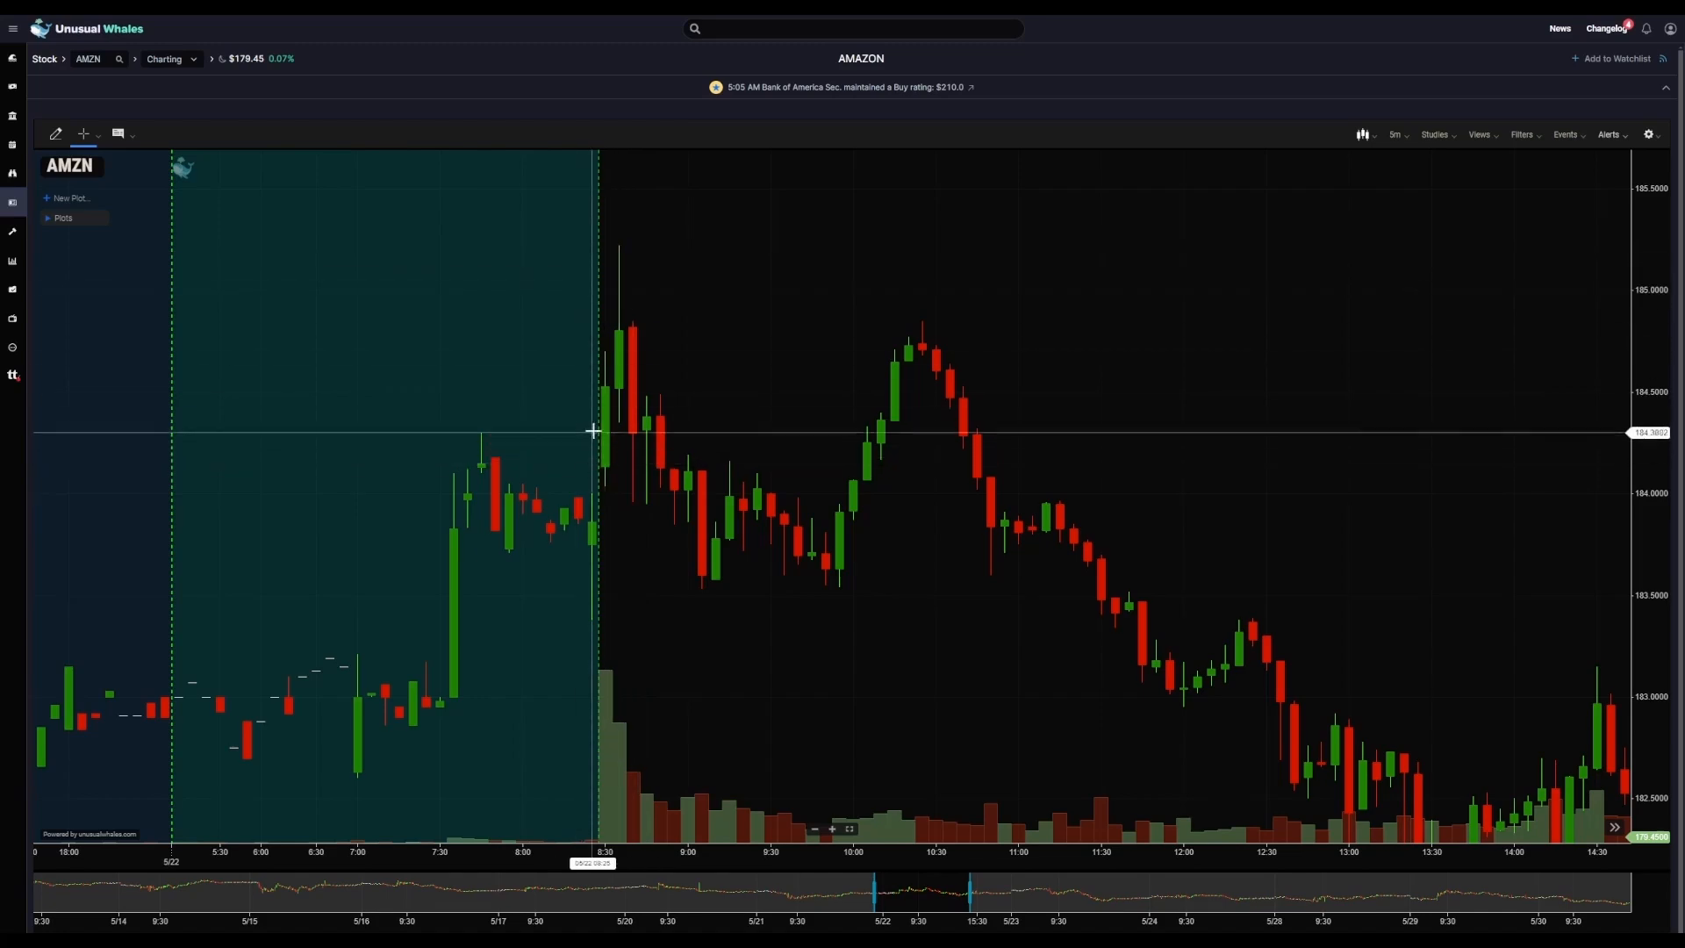
mouse_move(607, 417)
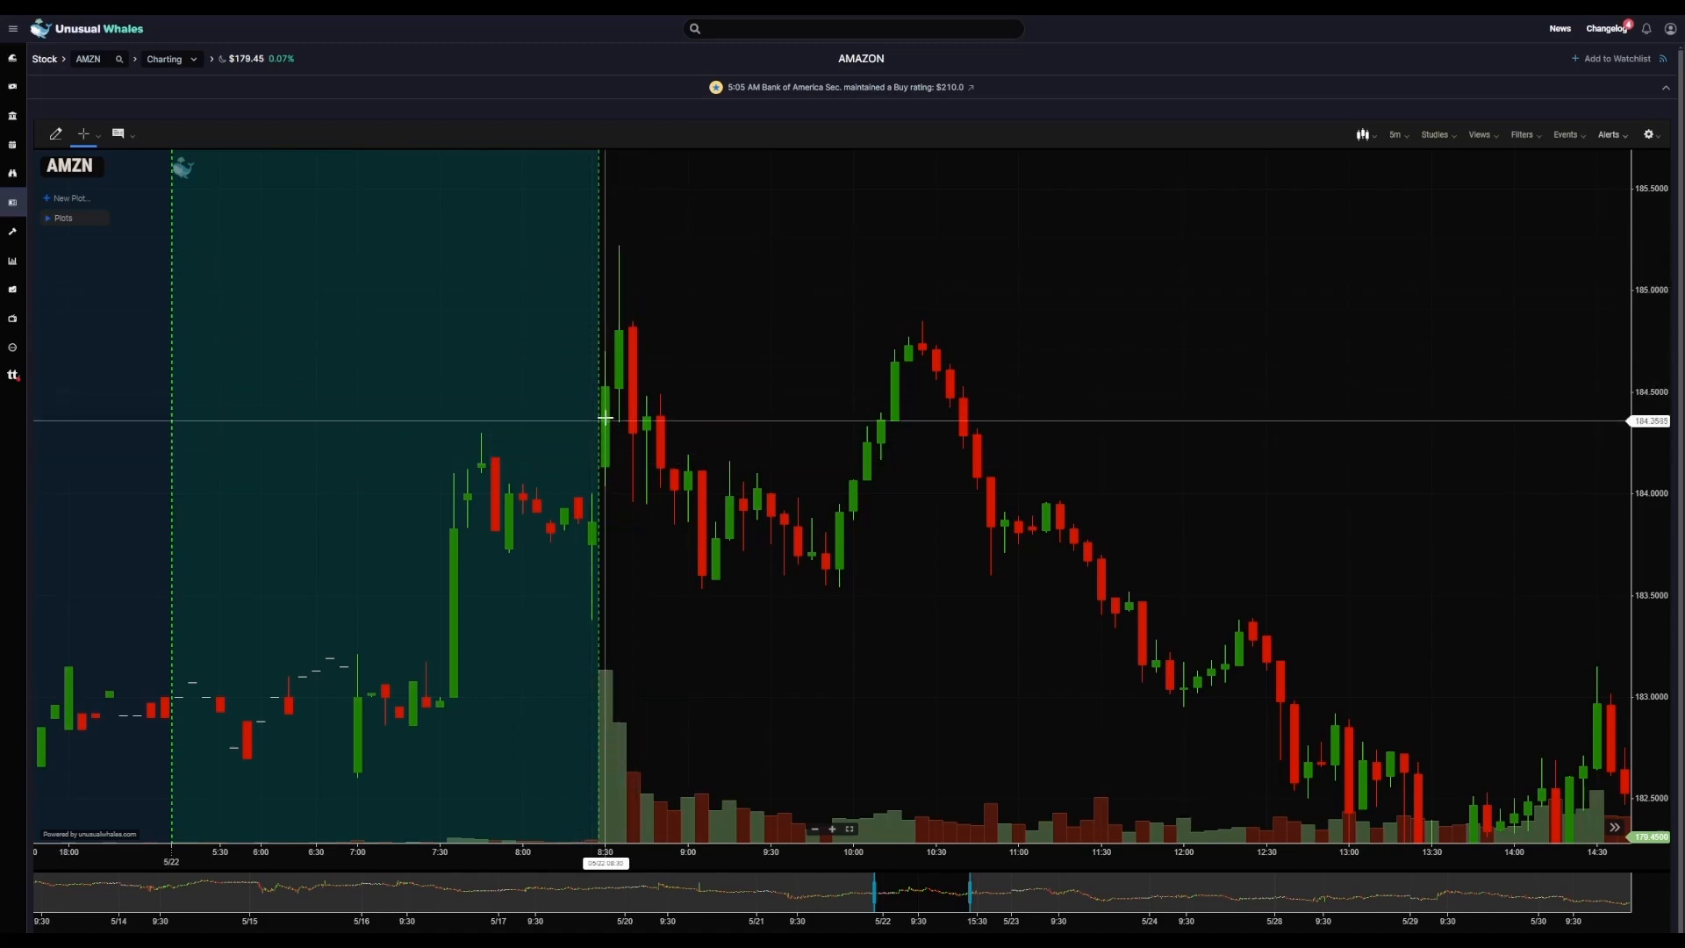
mouse_move(657, 245)
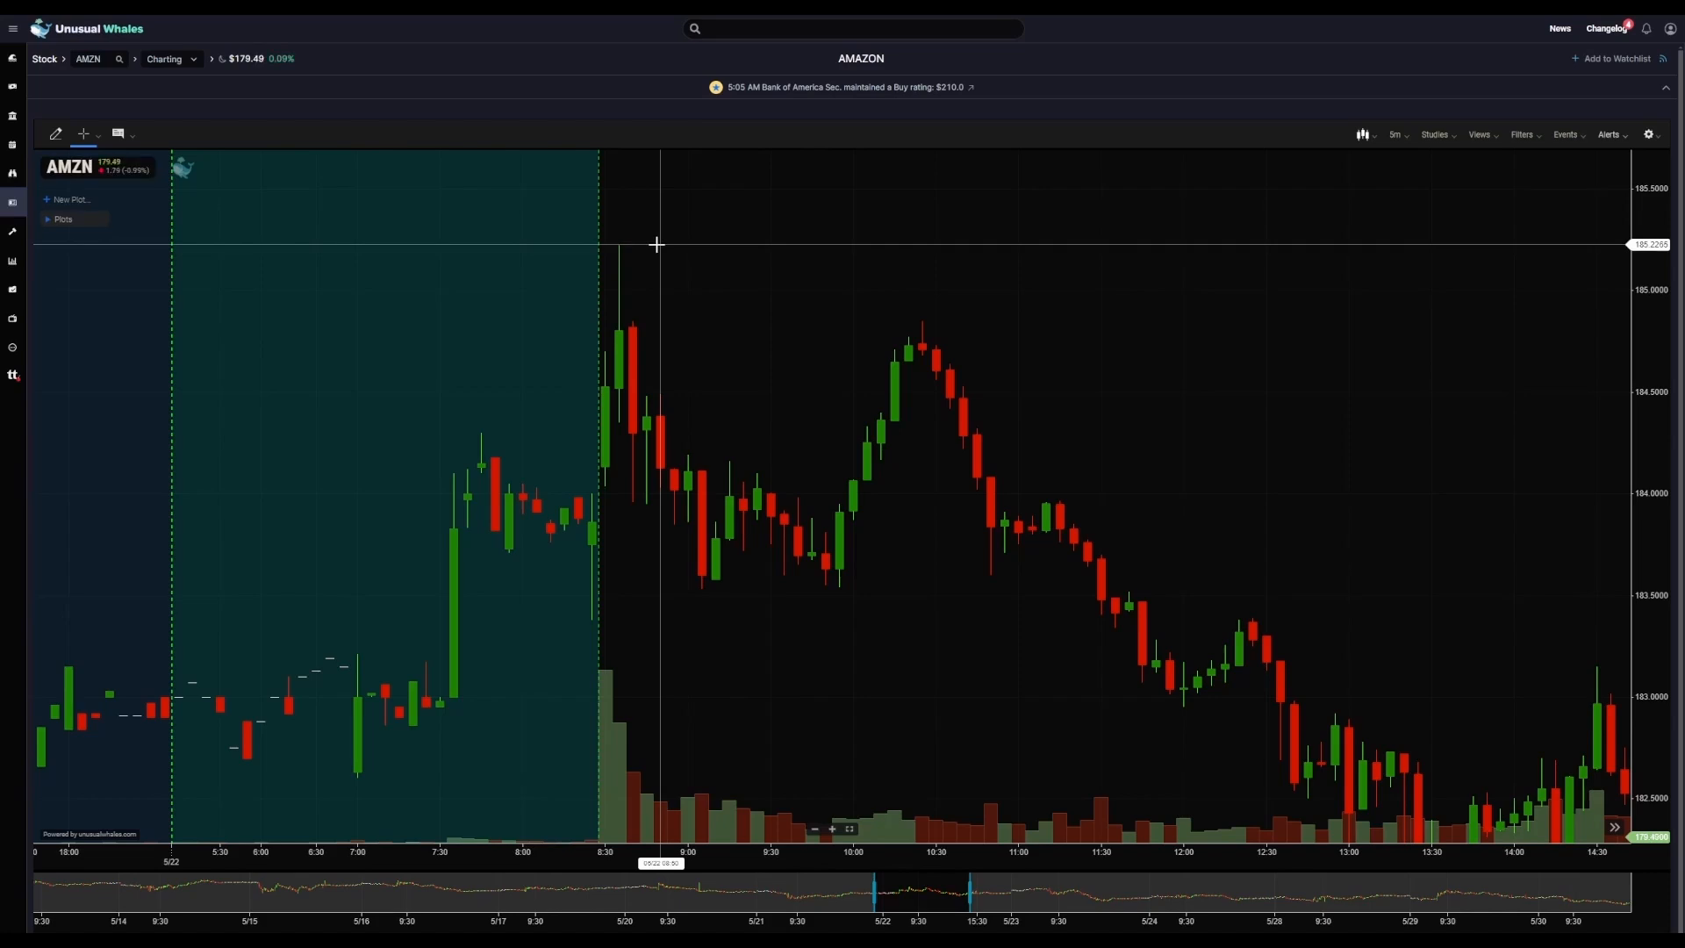
- Choose the Horizontal line drawing tool from the chart's drawing tools
click(55, 134)
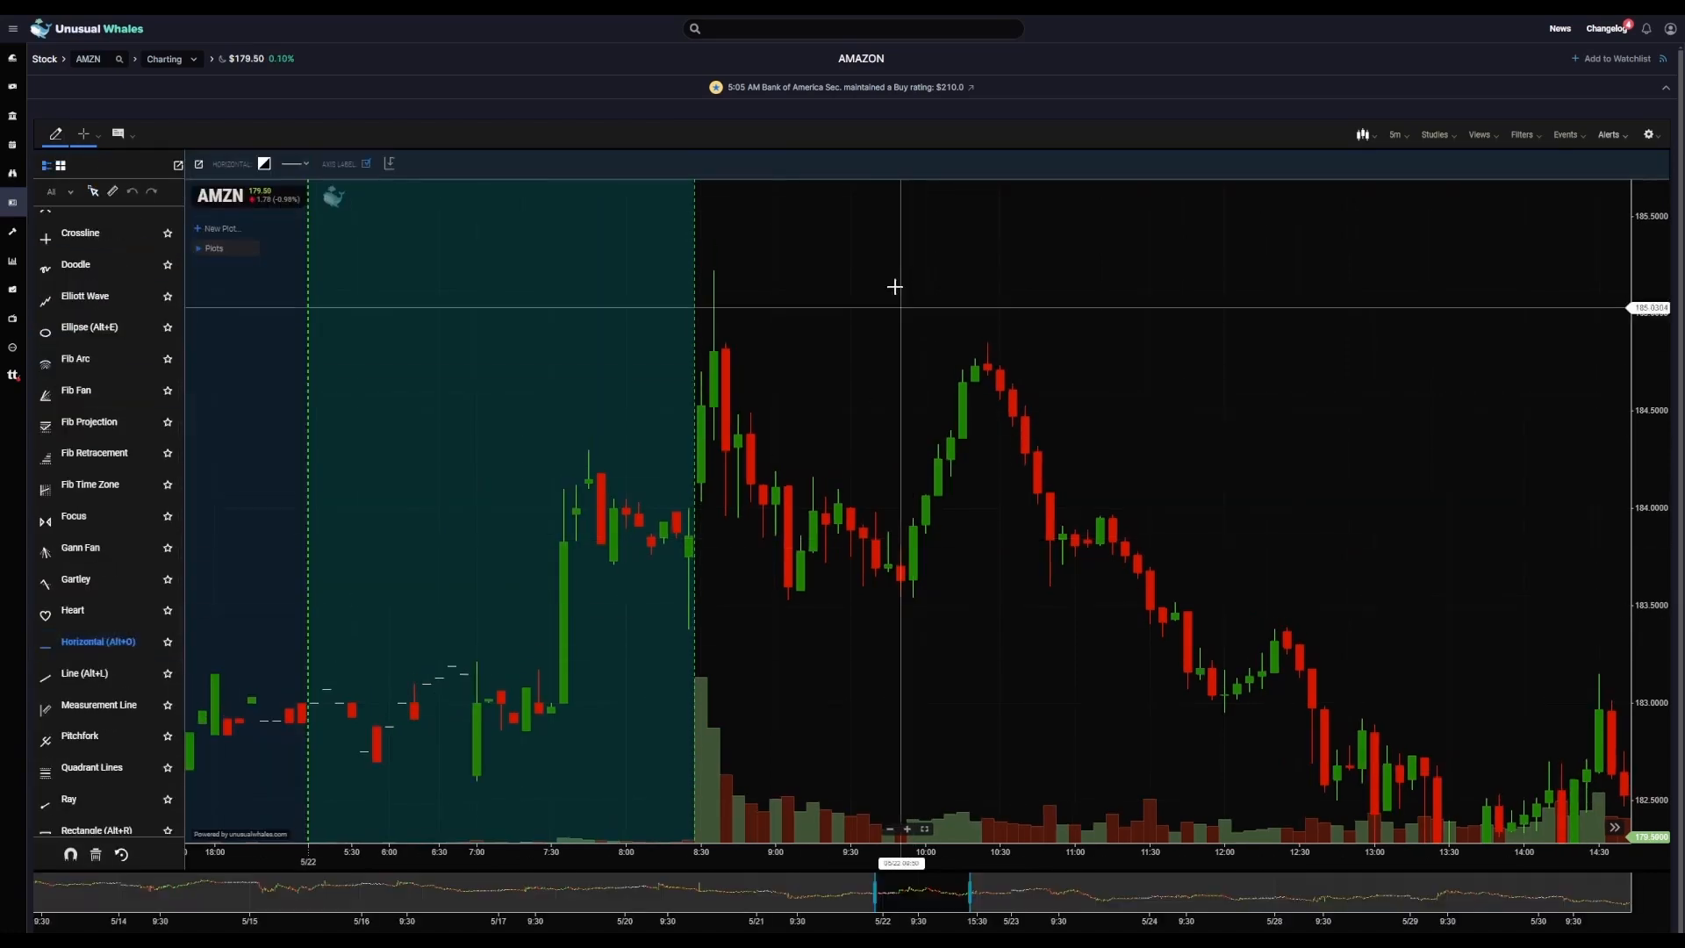
mouse_move(849, 269)
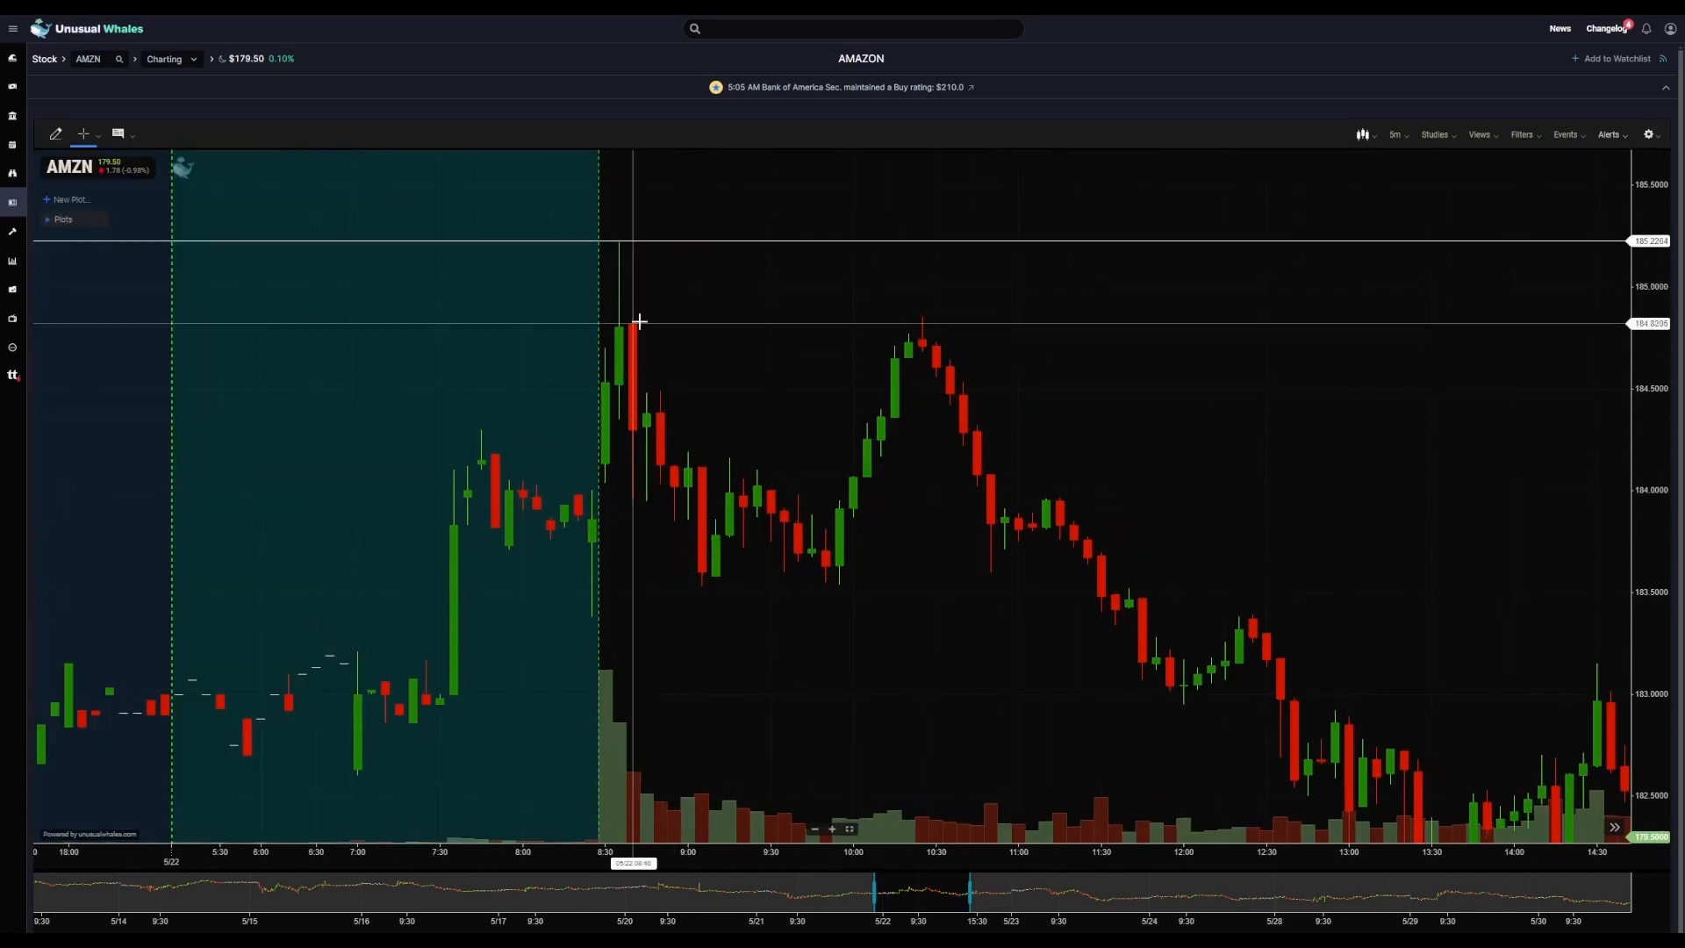
mouse_move(751, 265)
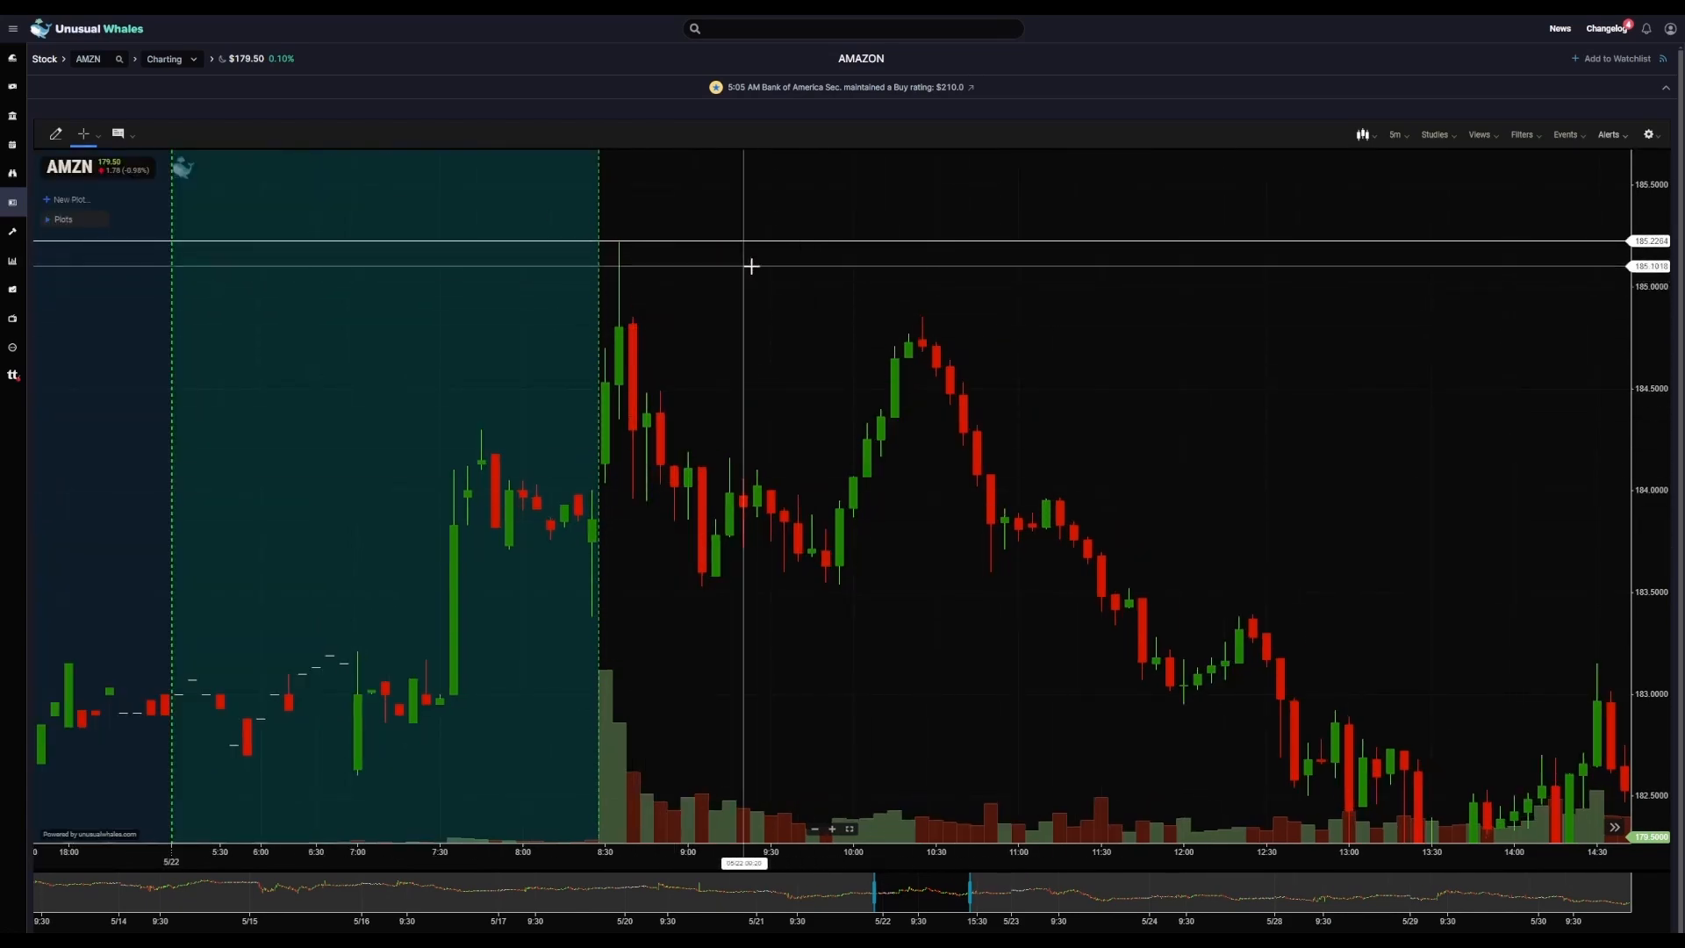
mouse_move(695, 299)
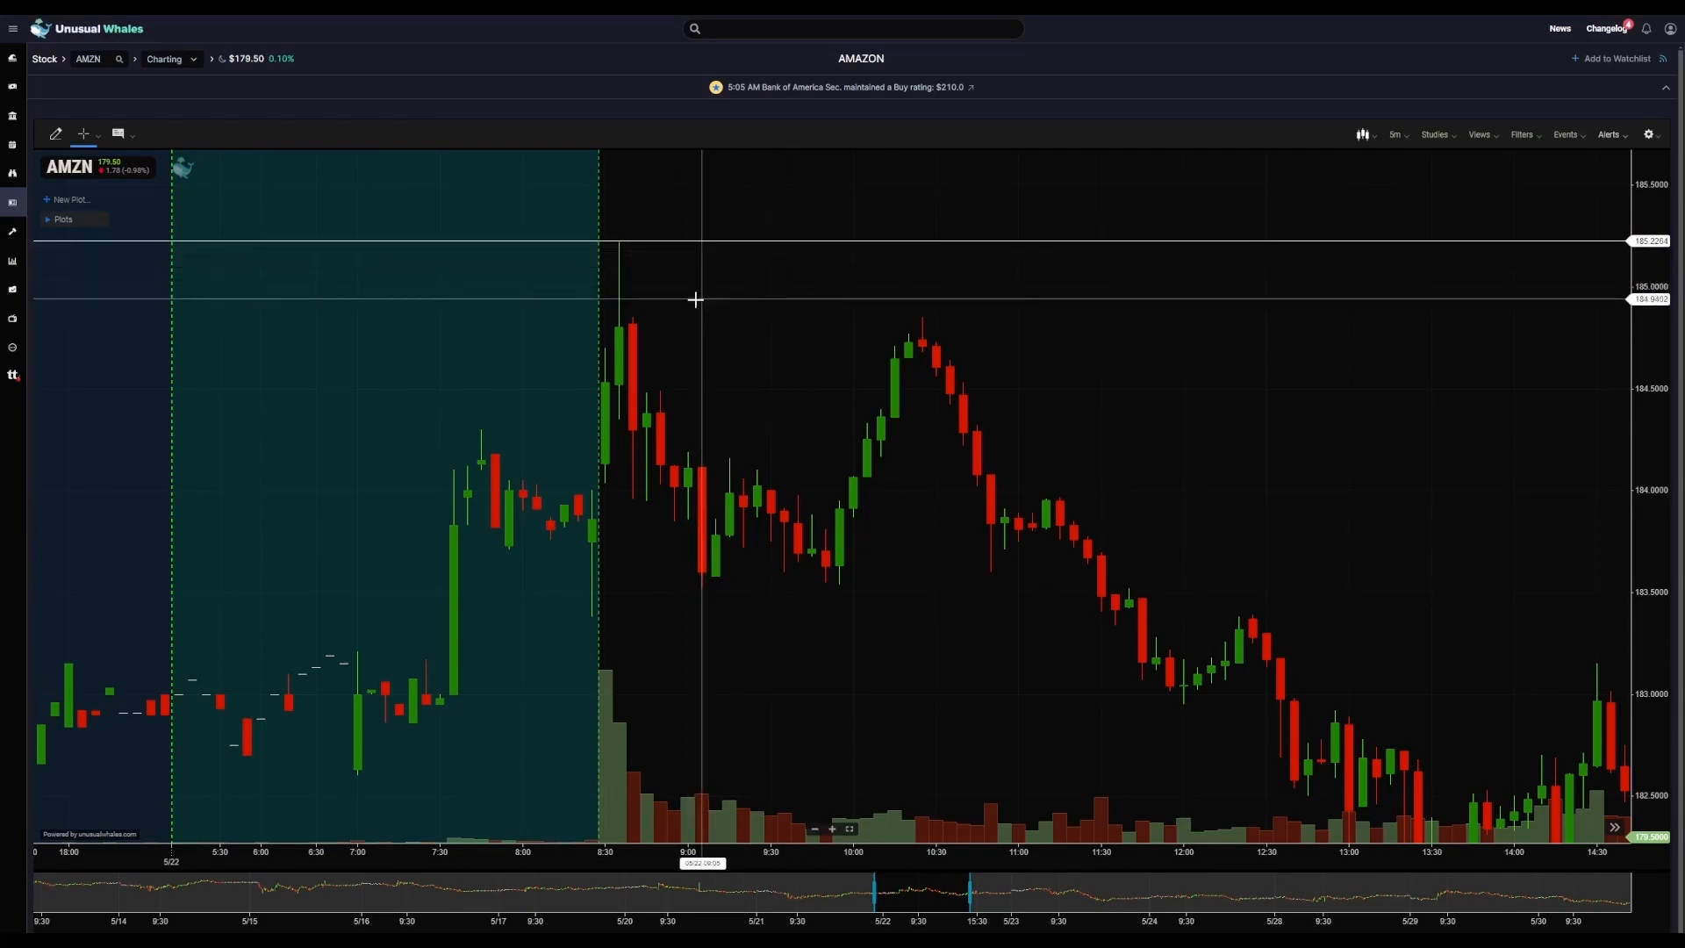
- Place a horizontal line at the May 22 high of day near 185.23
click(694, 240)
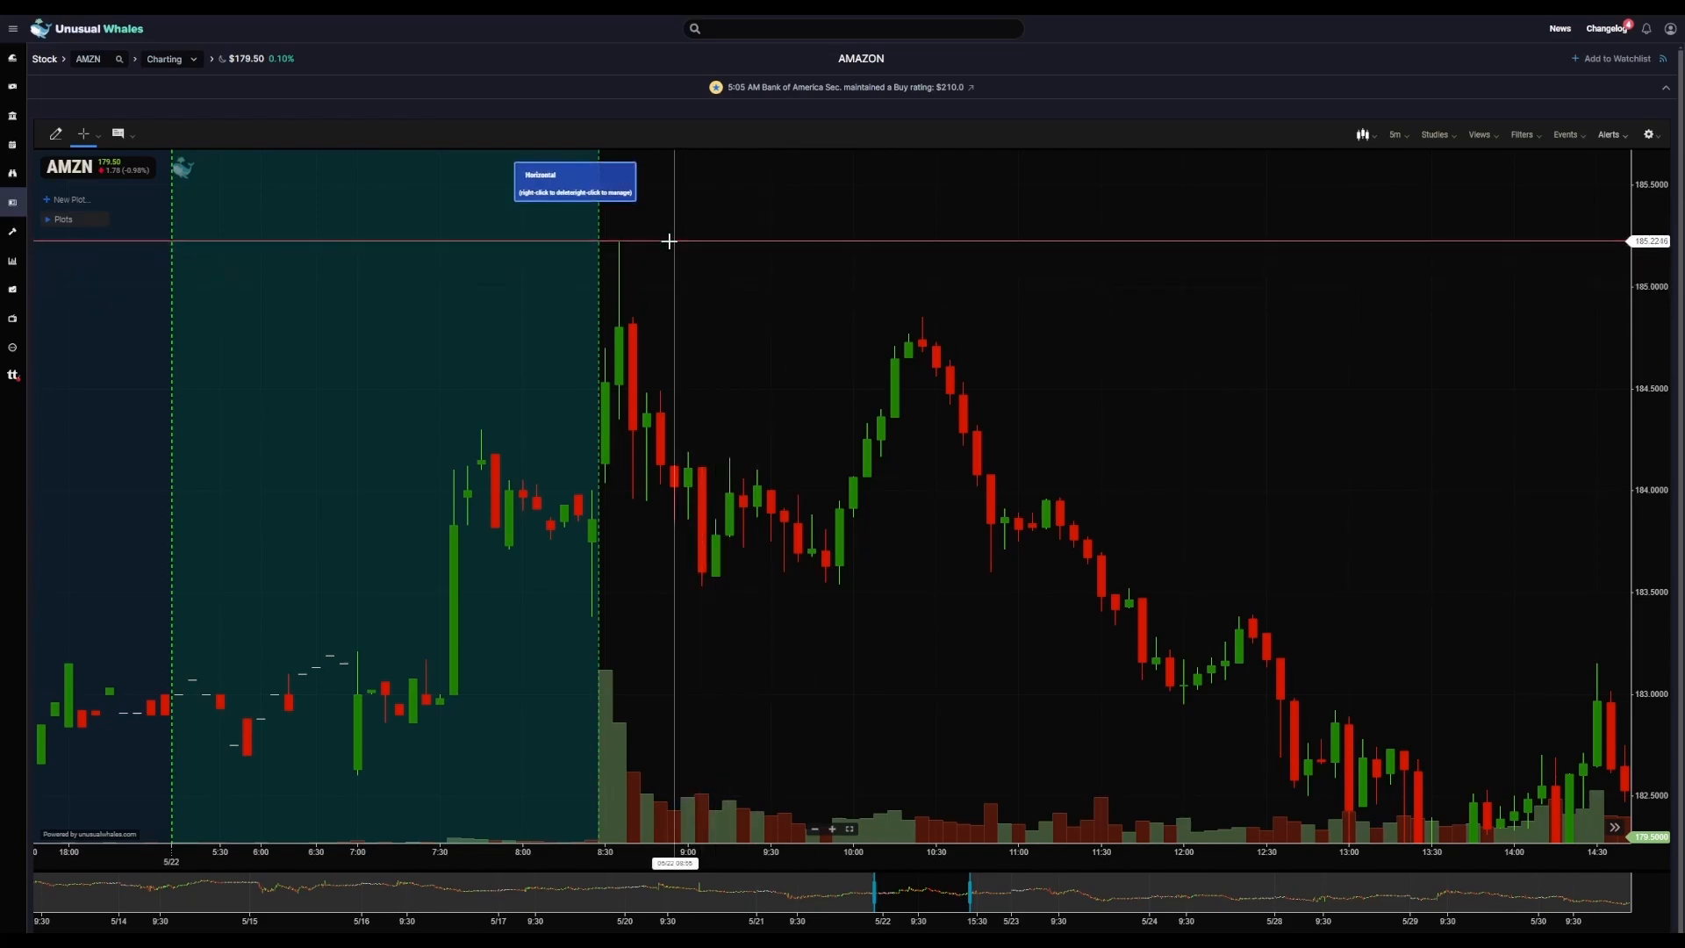
mouse_move(728, 578)
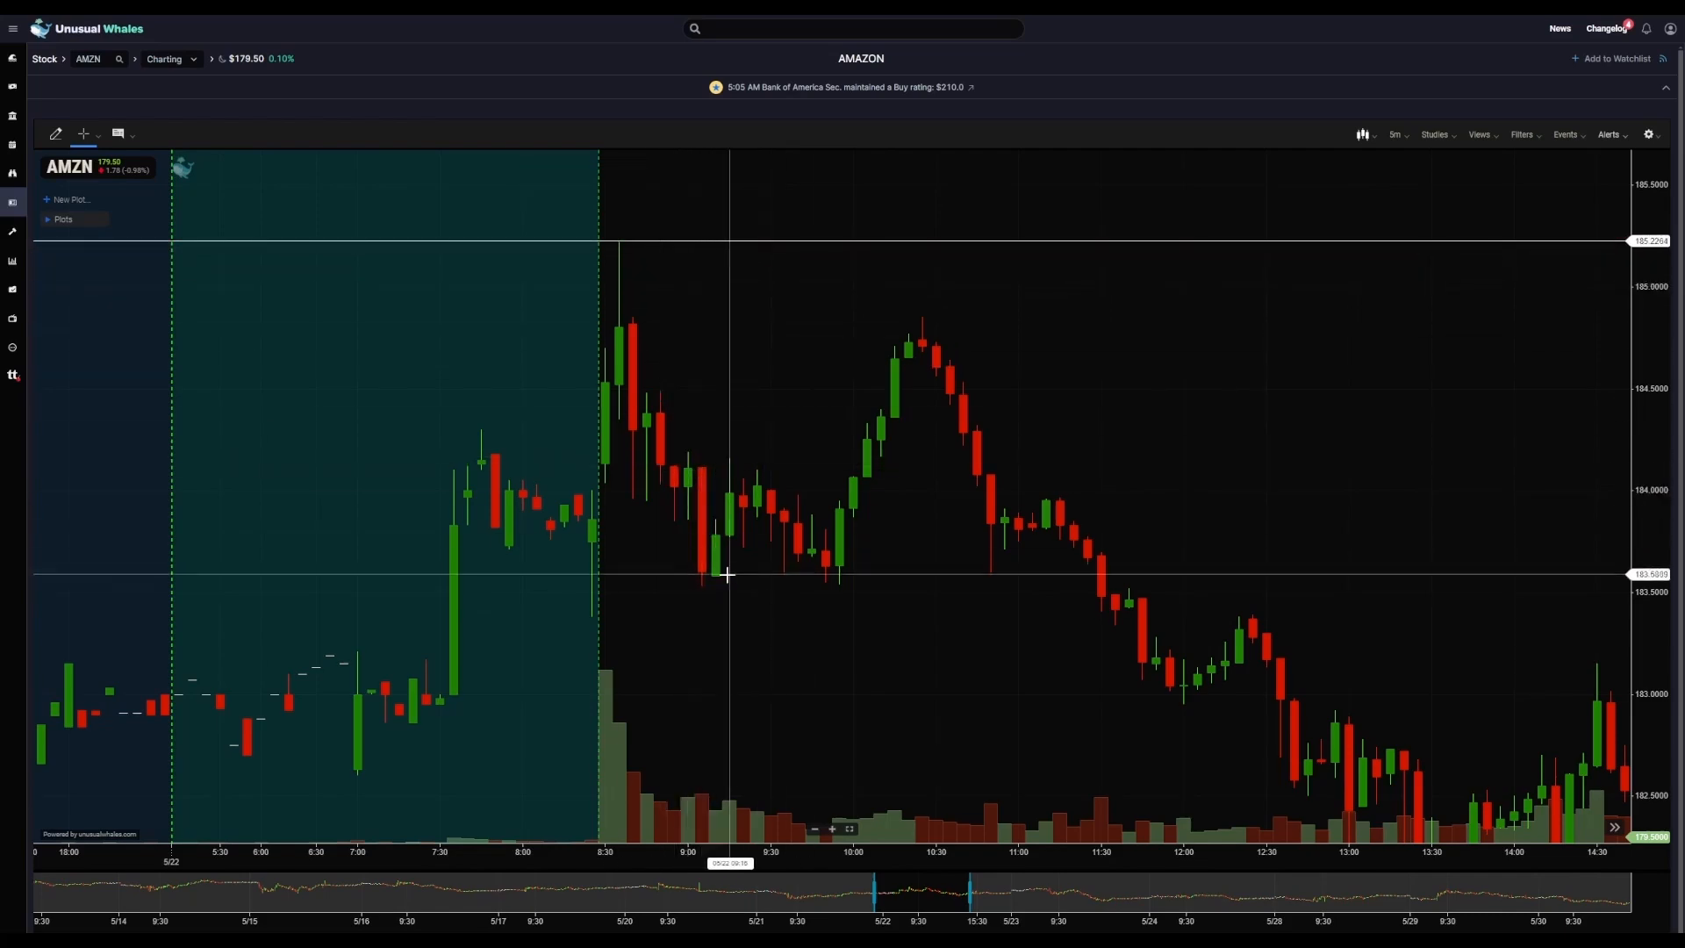
mouse_move(736, 588)
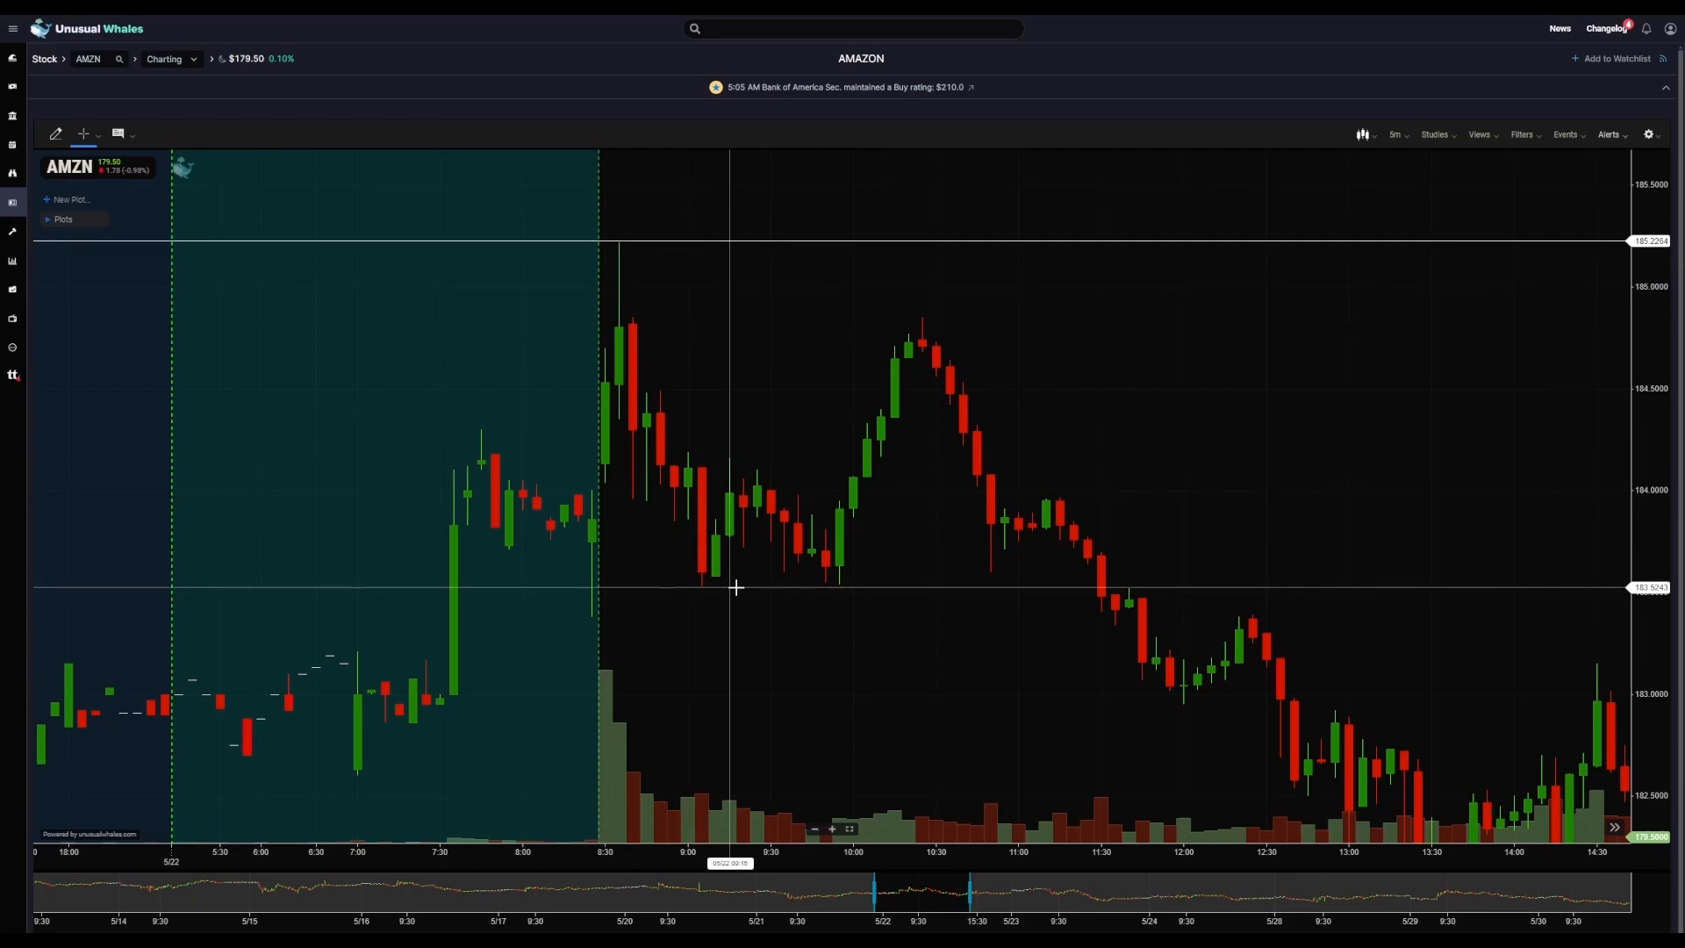
mouse_move(910, 322)
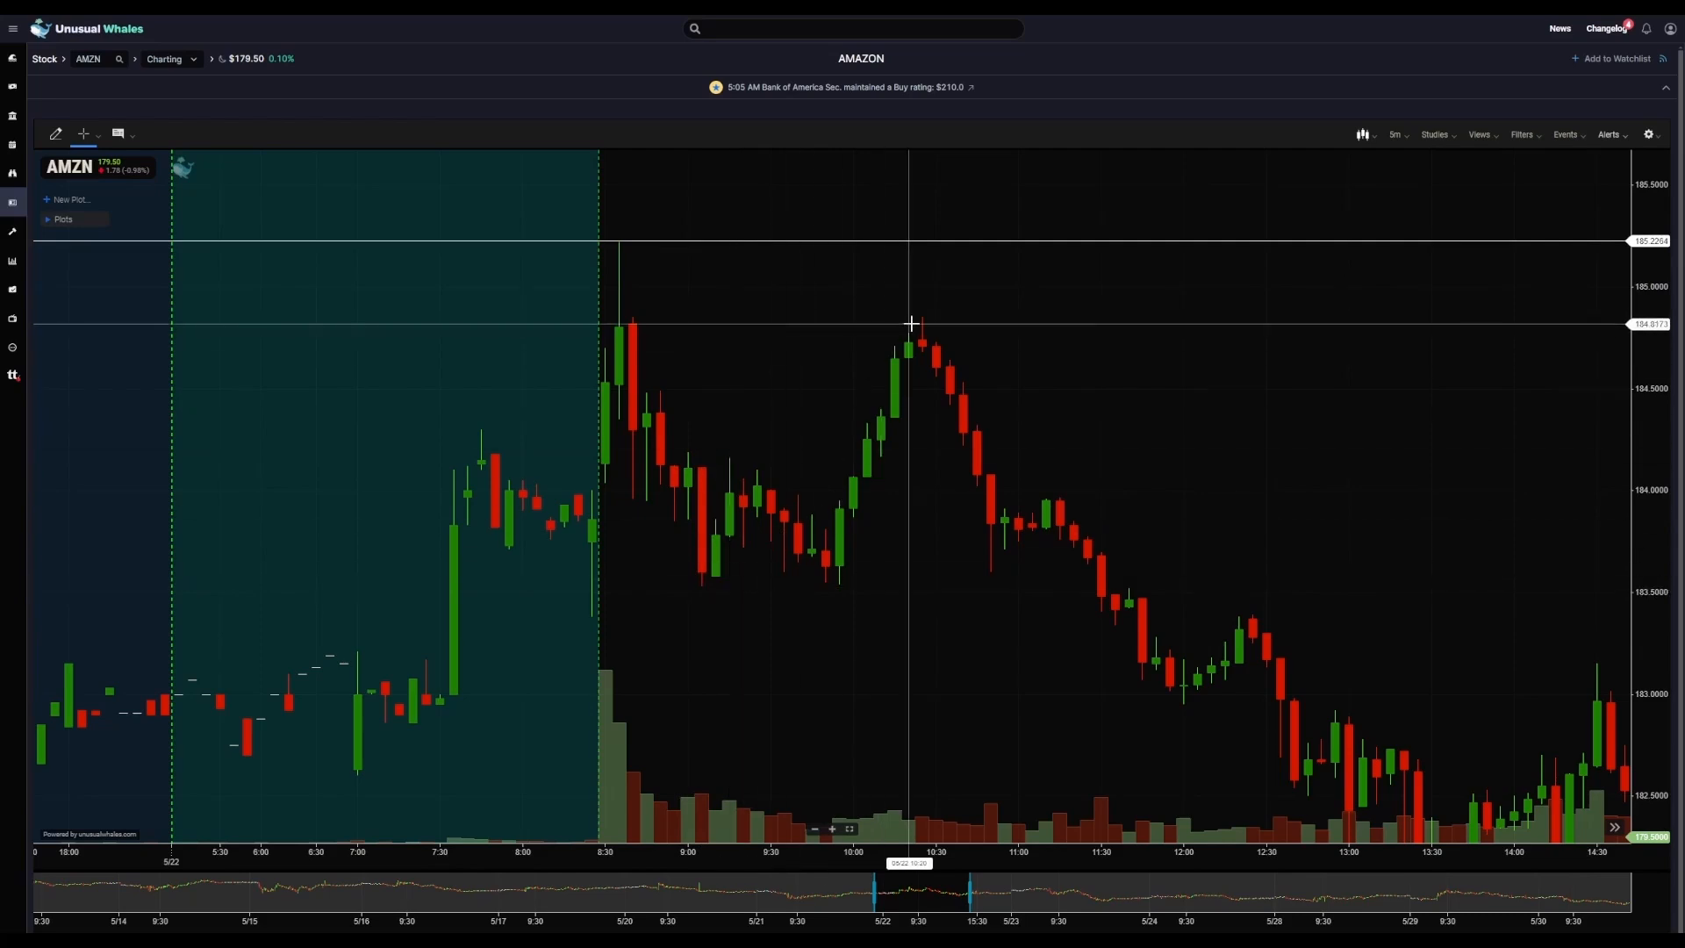
mouse_move(1430, 752)
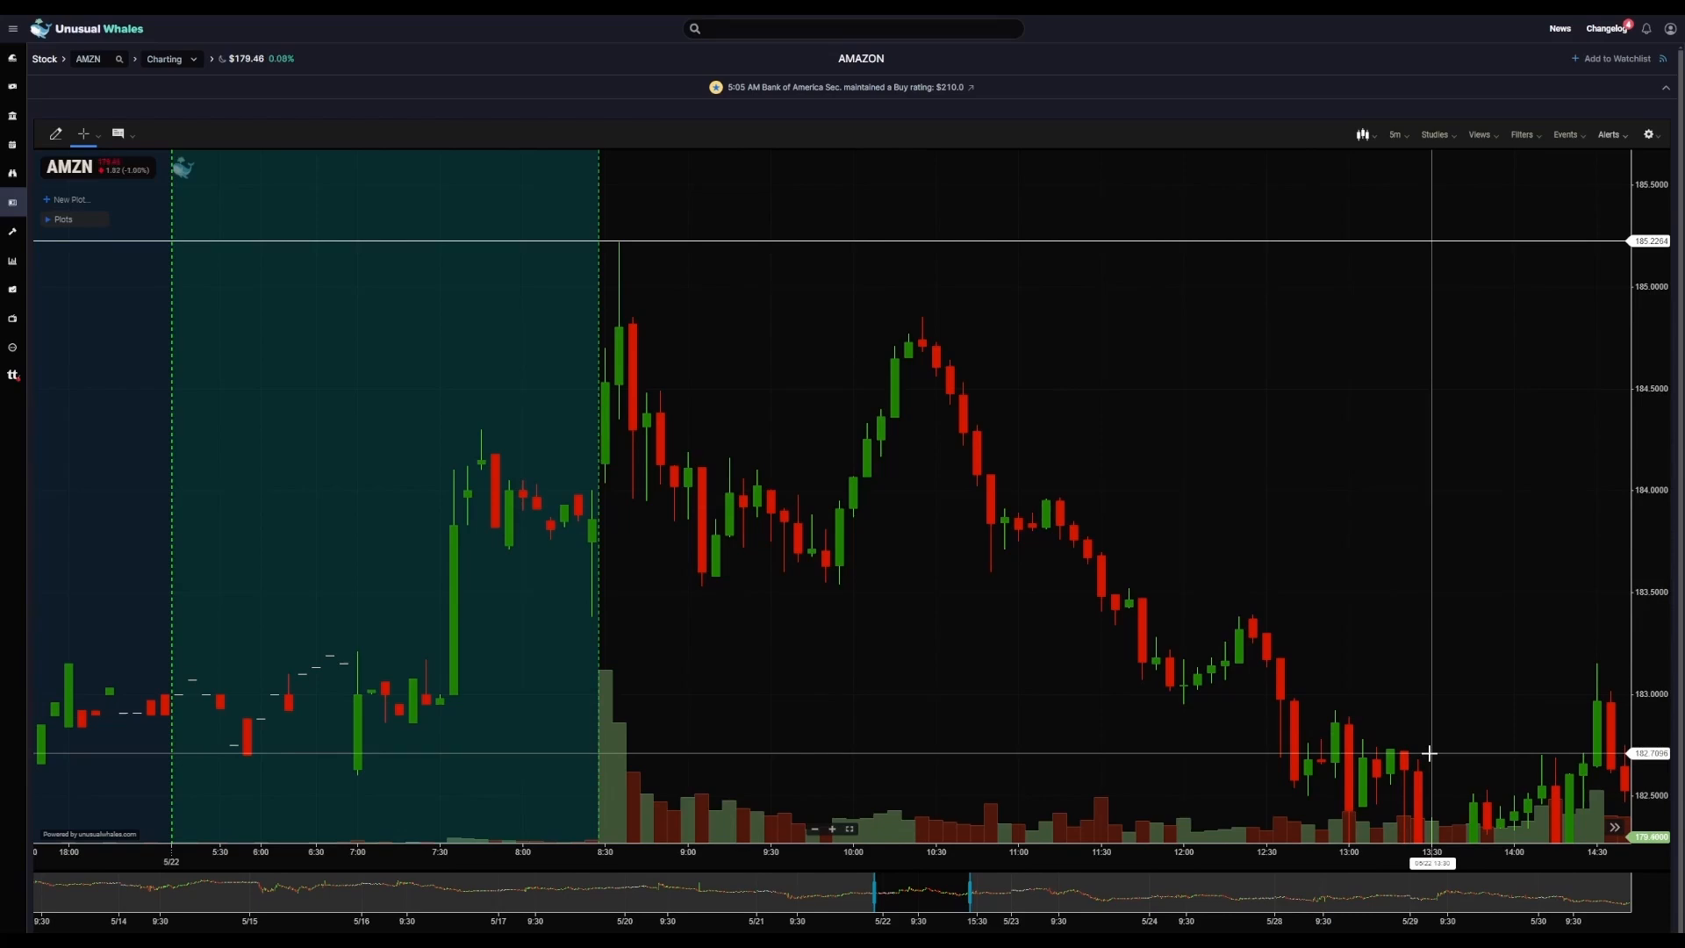
mouse_move(633, 260)
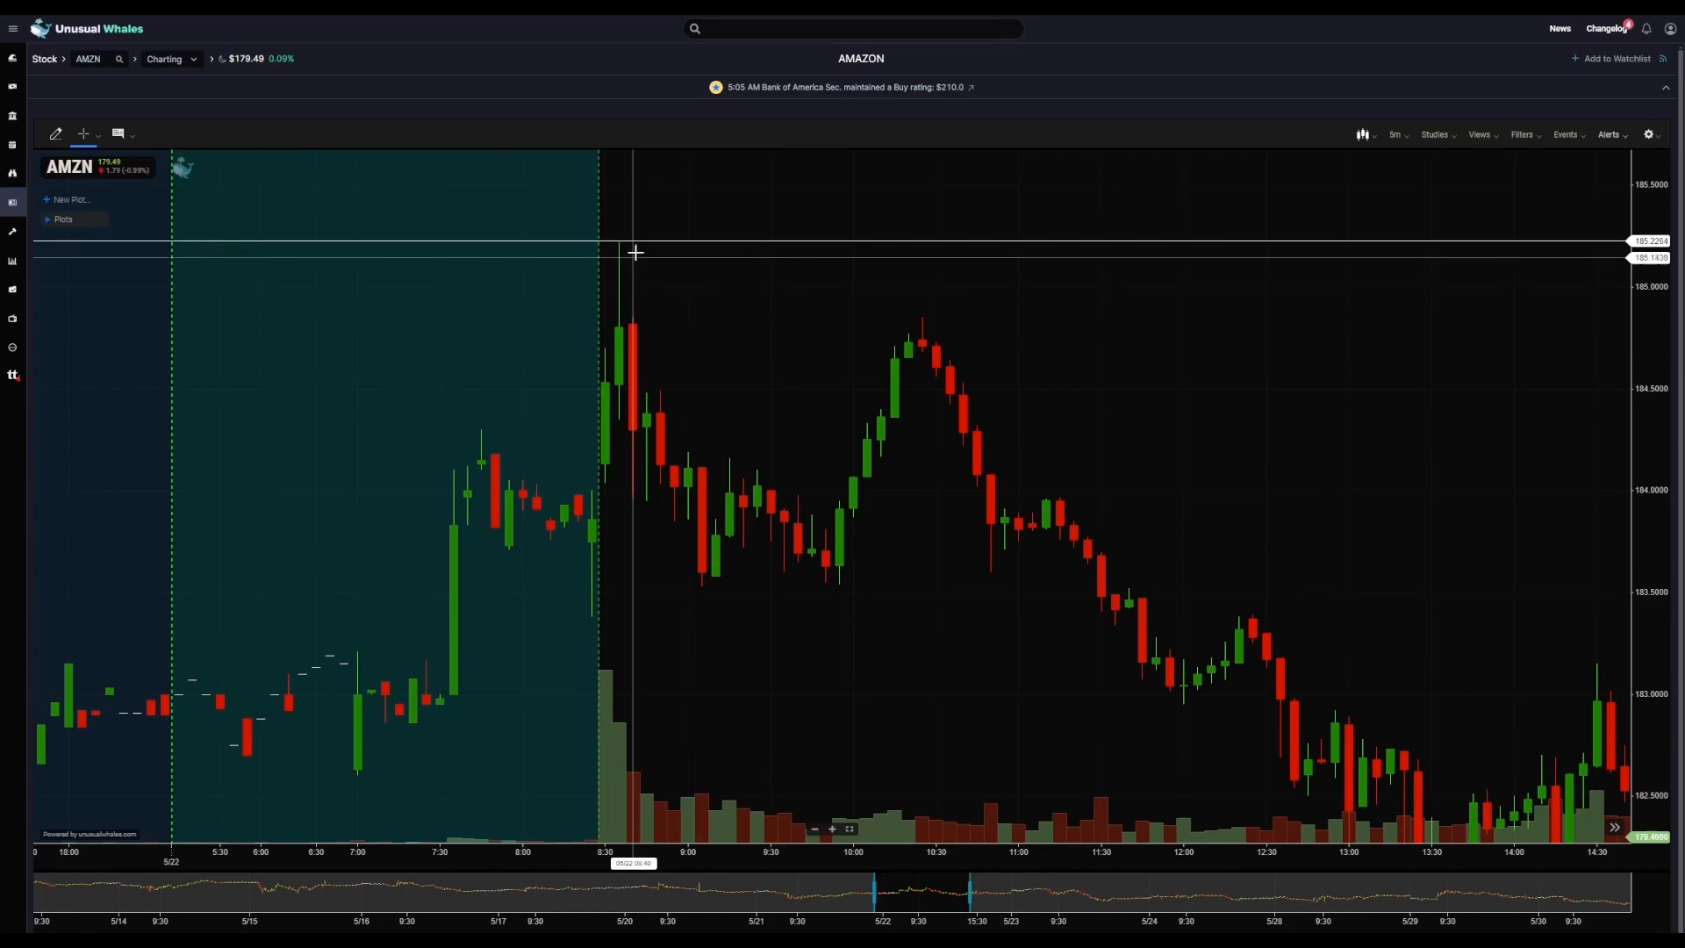
mouse_move(775, 471)
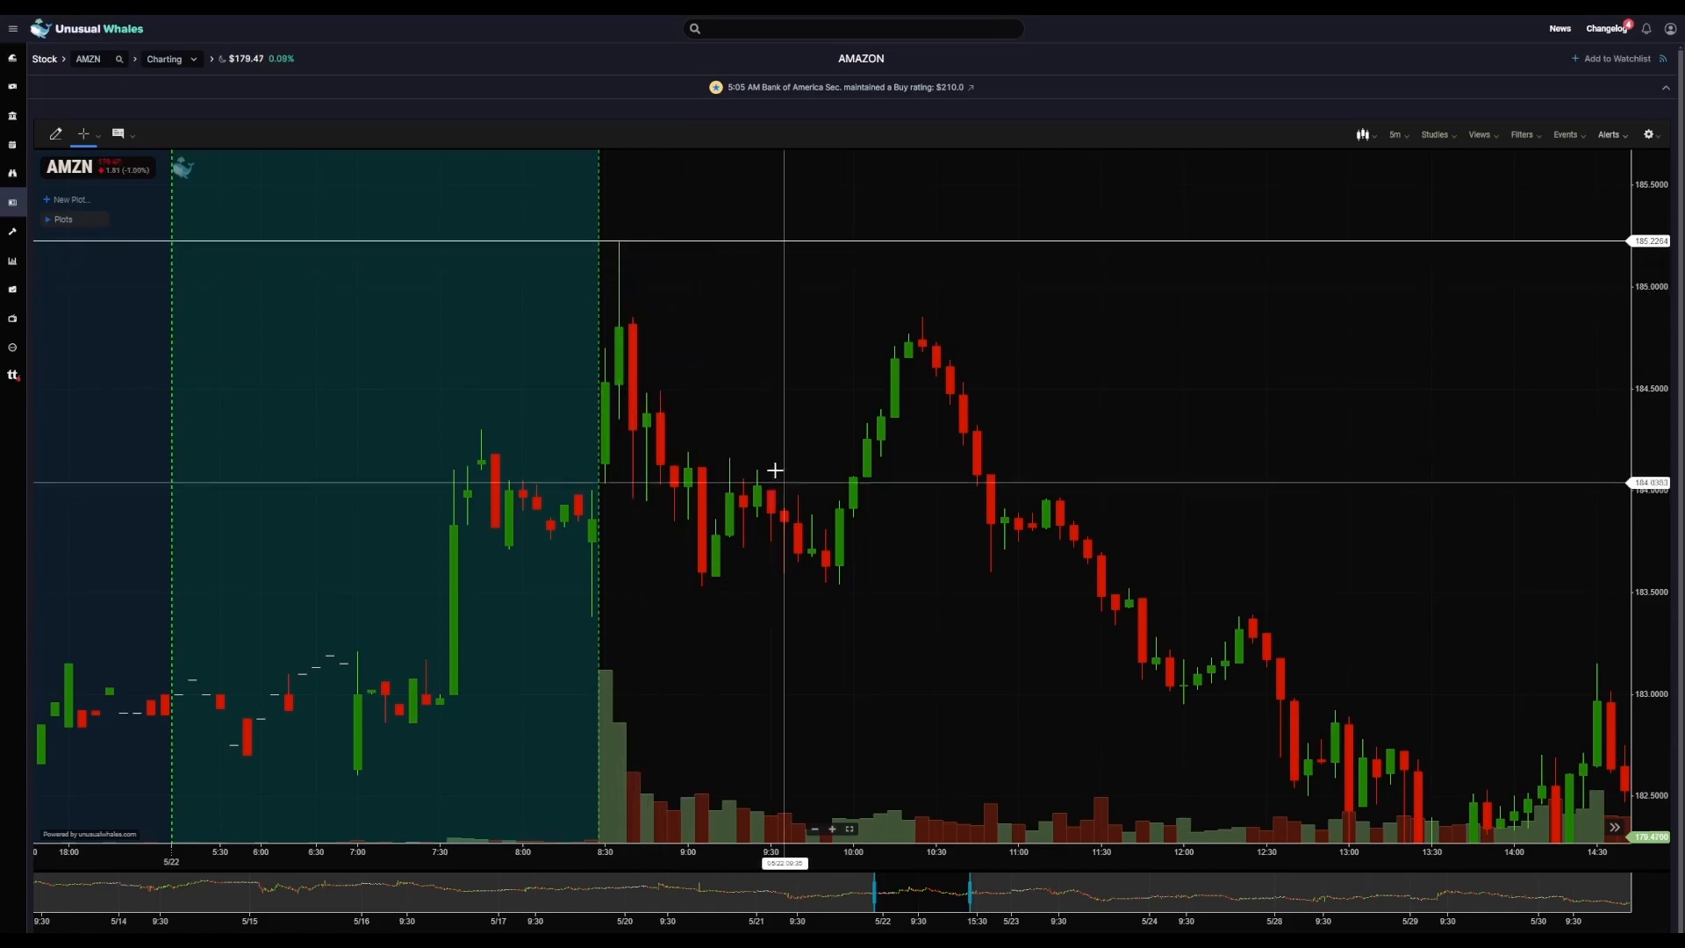
mouse_move(1110, 320)
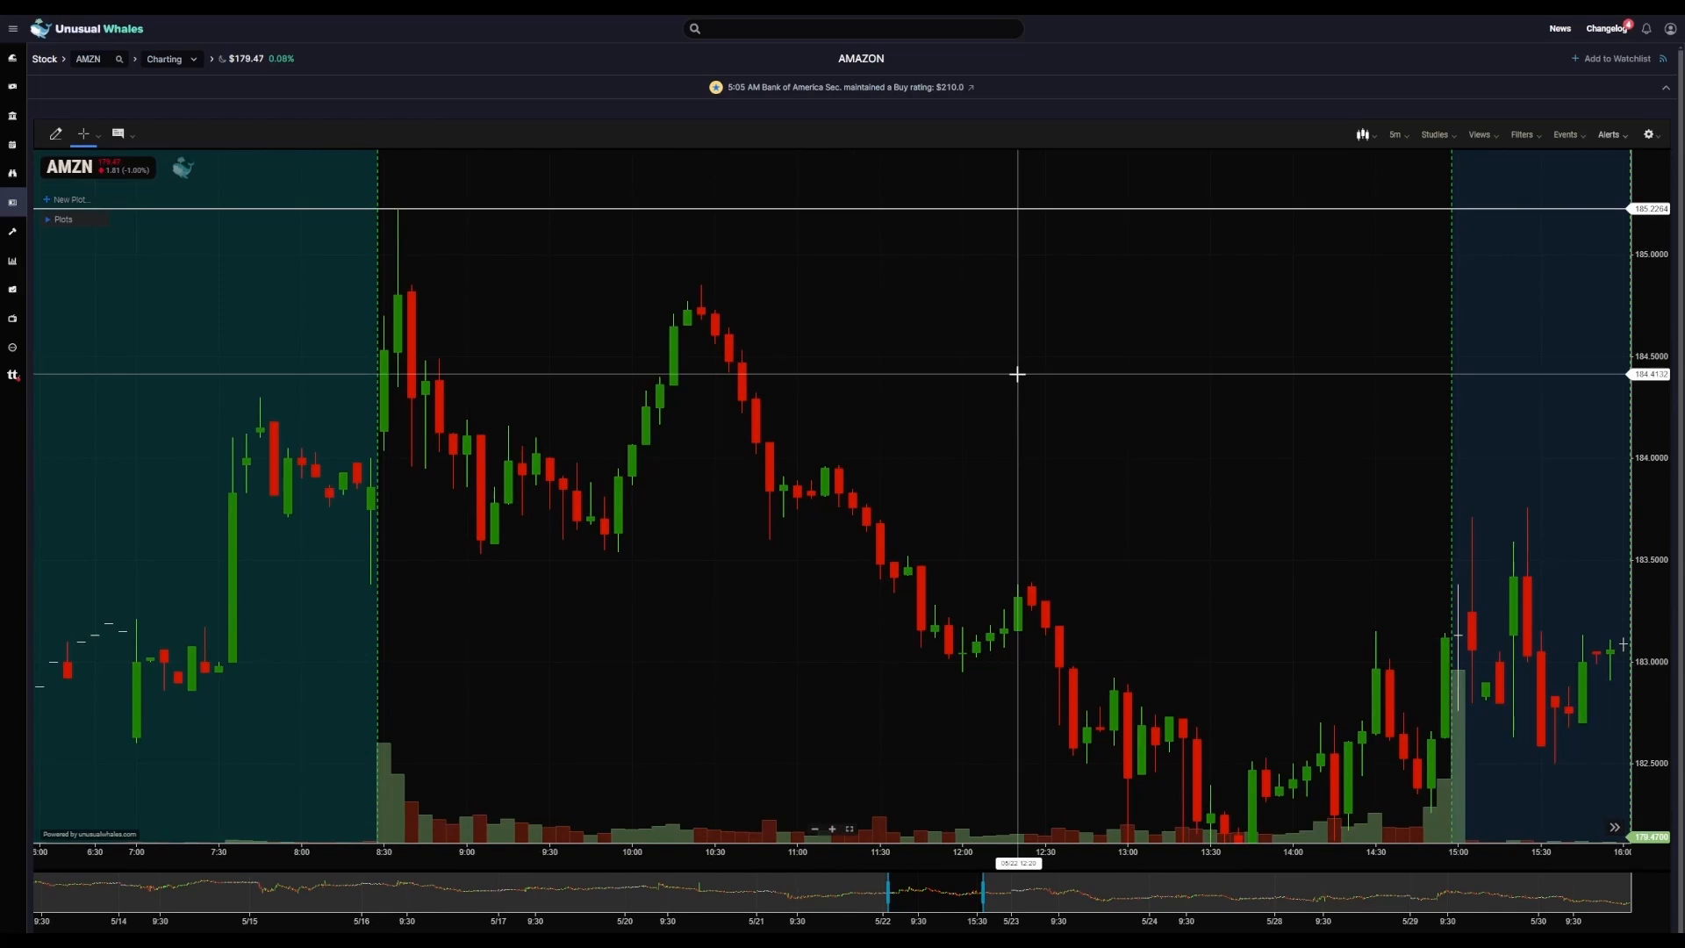
mouse_move(947, 318)
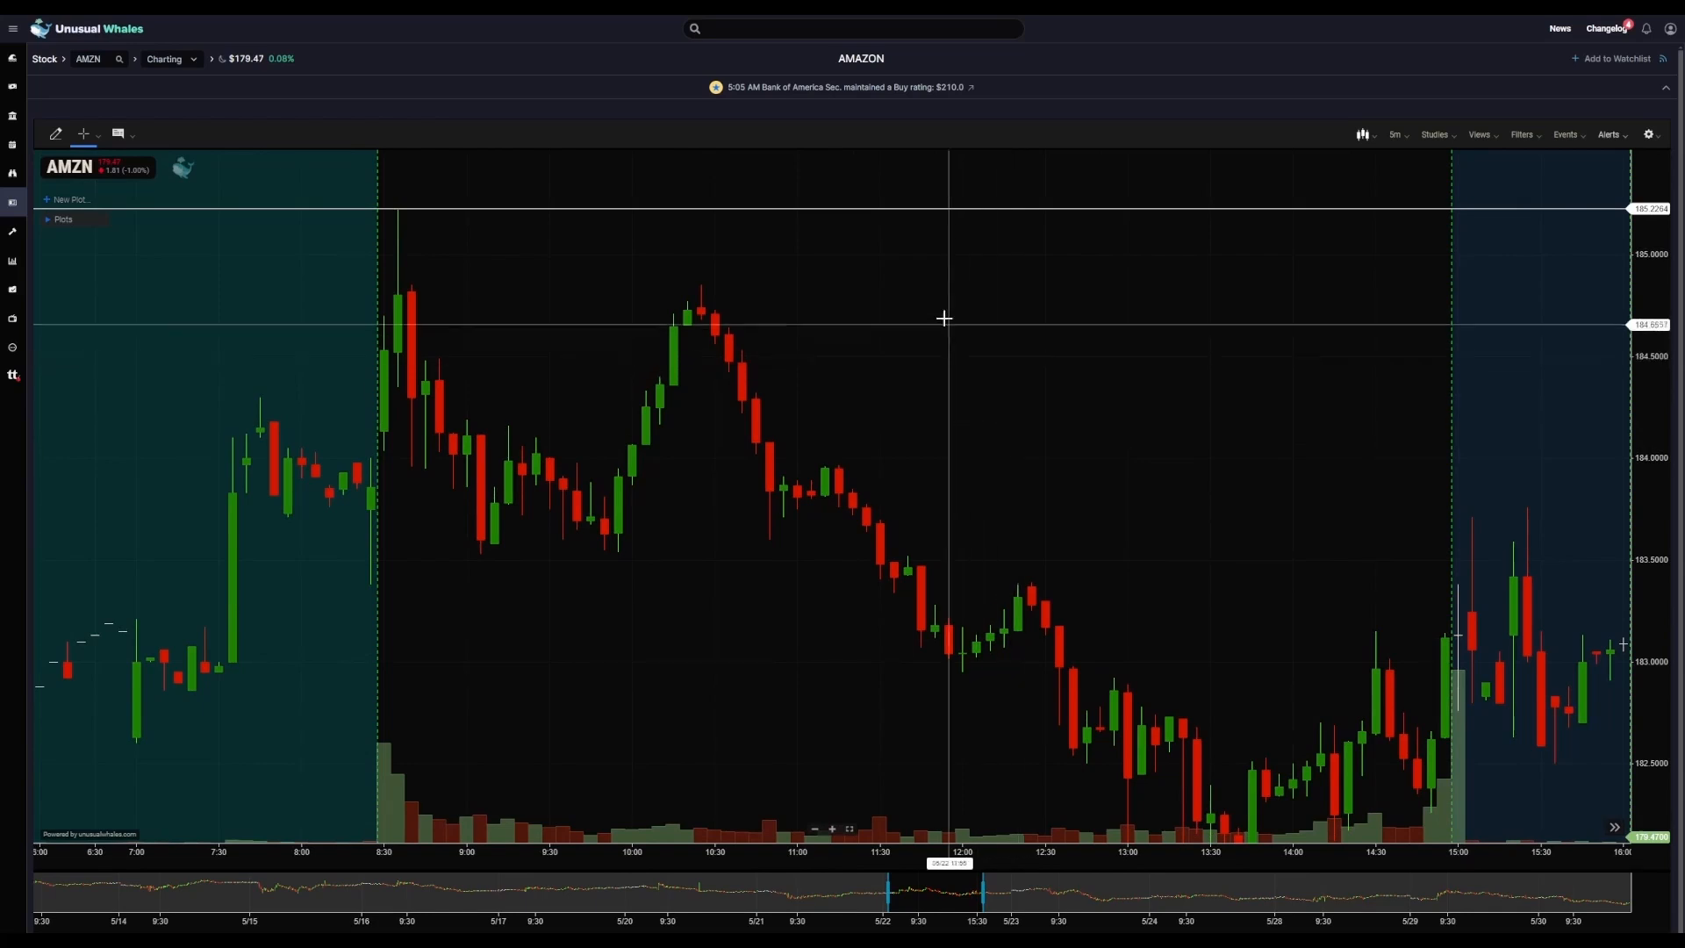
mouse_move(524, 252)
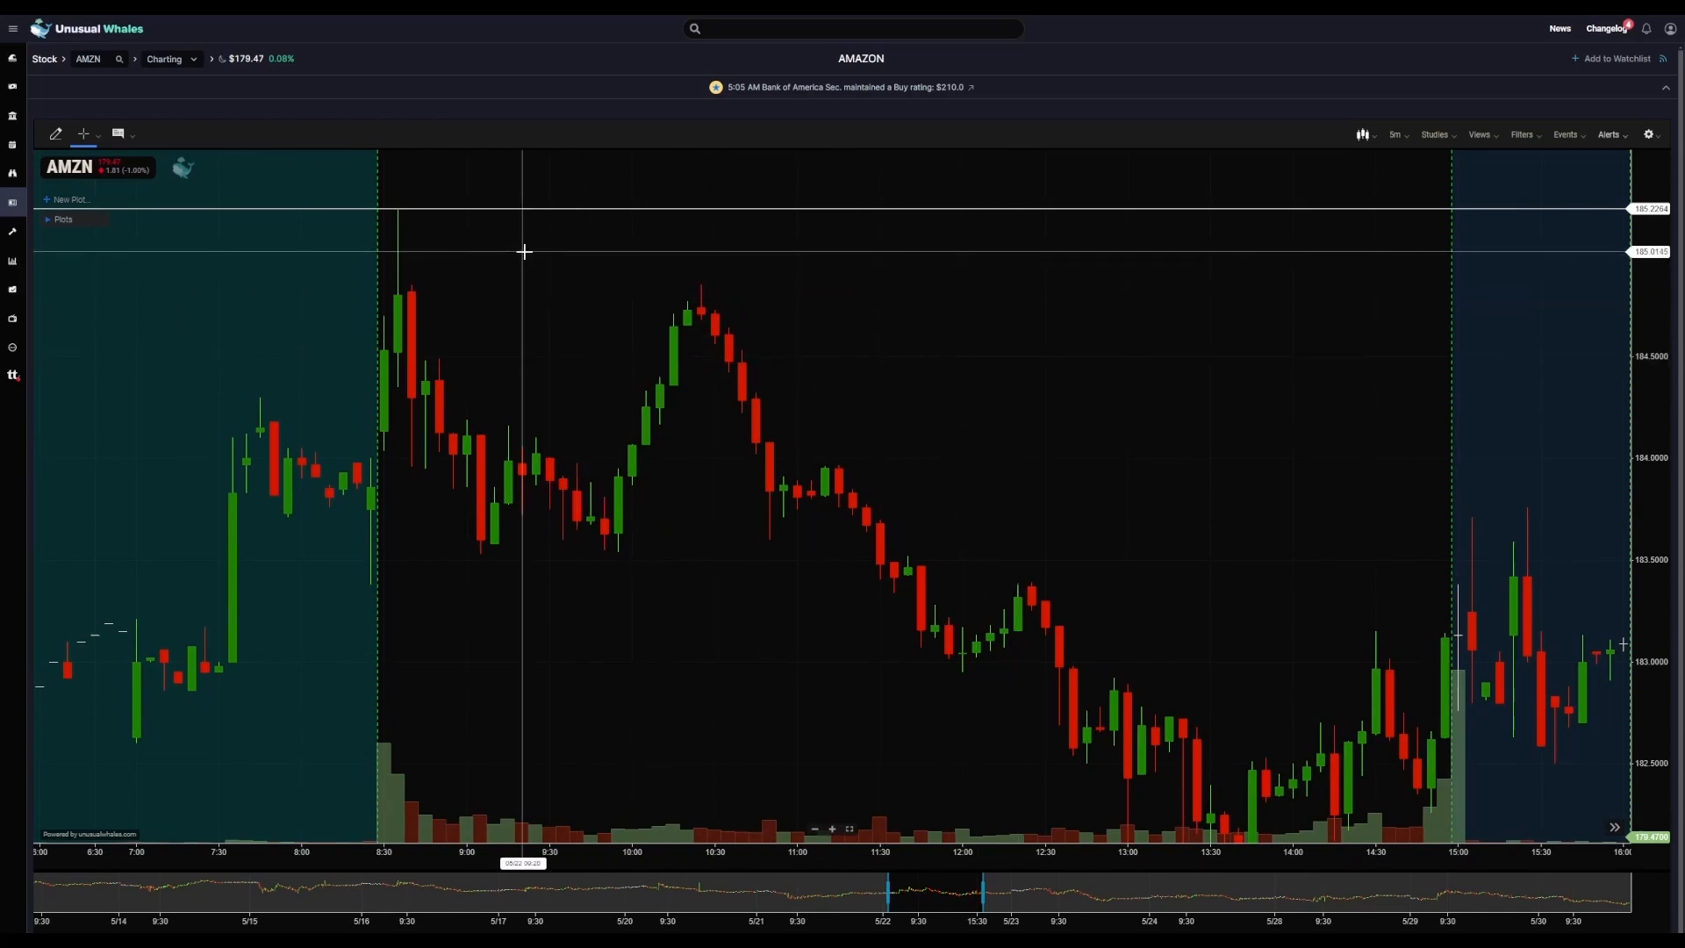
mouse_move(491, 309)
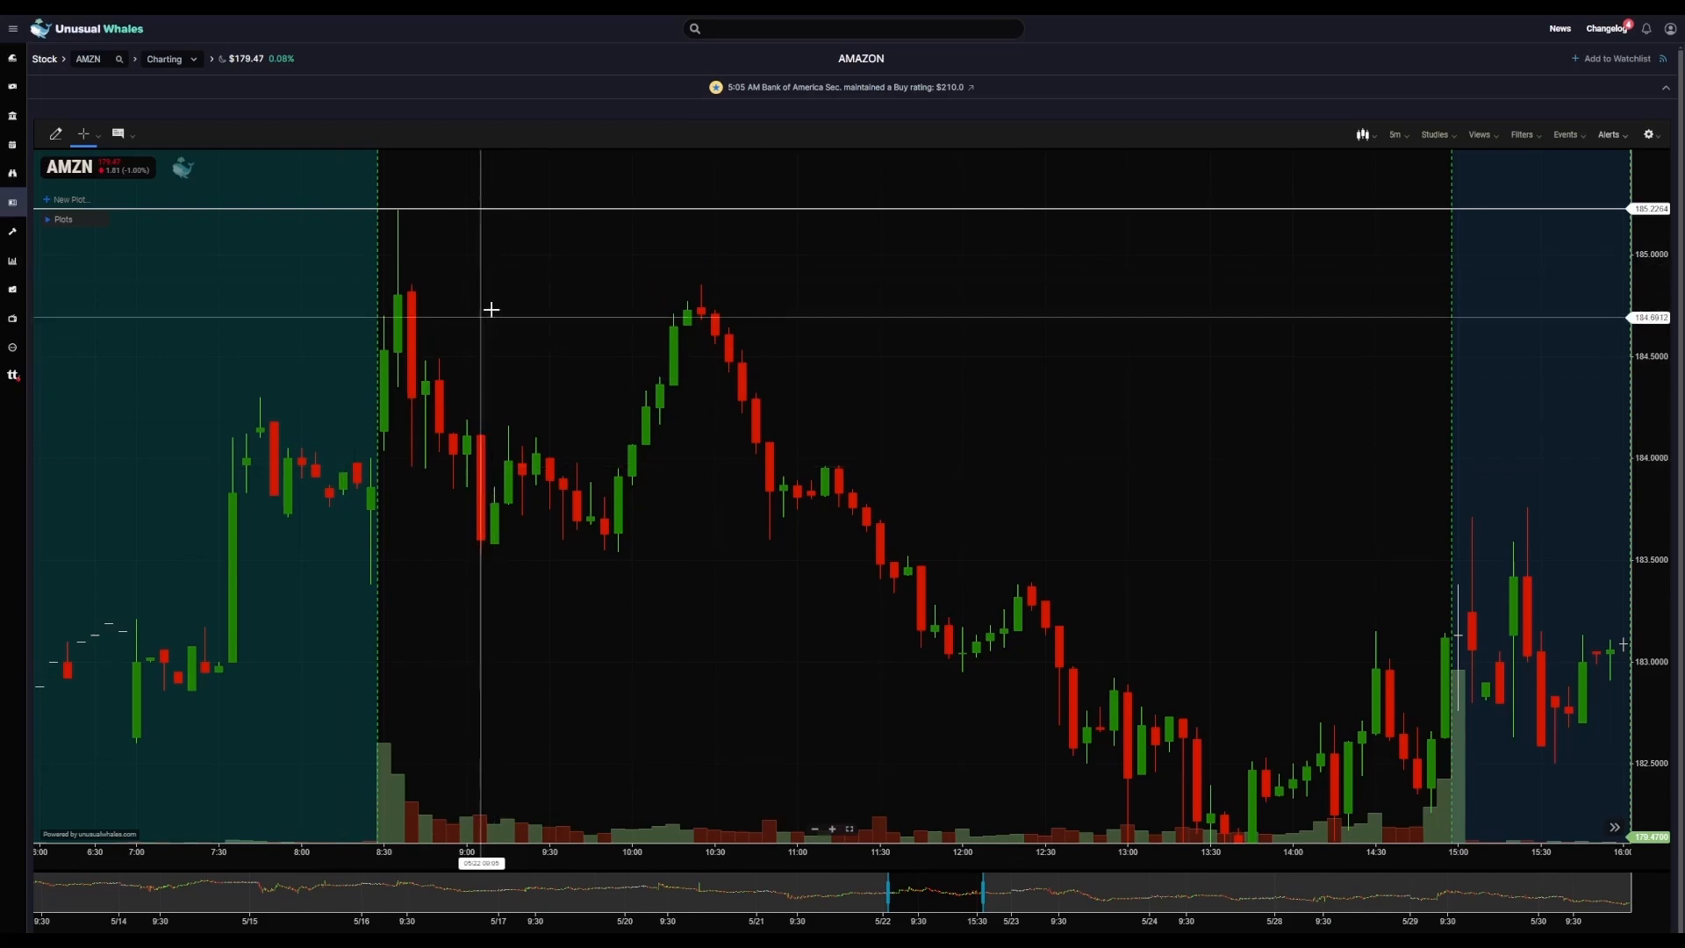
mouse_move(508, 243)
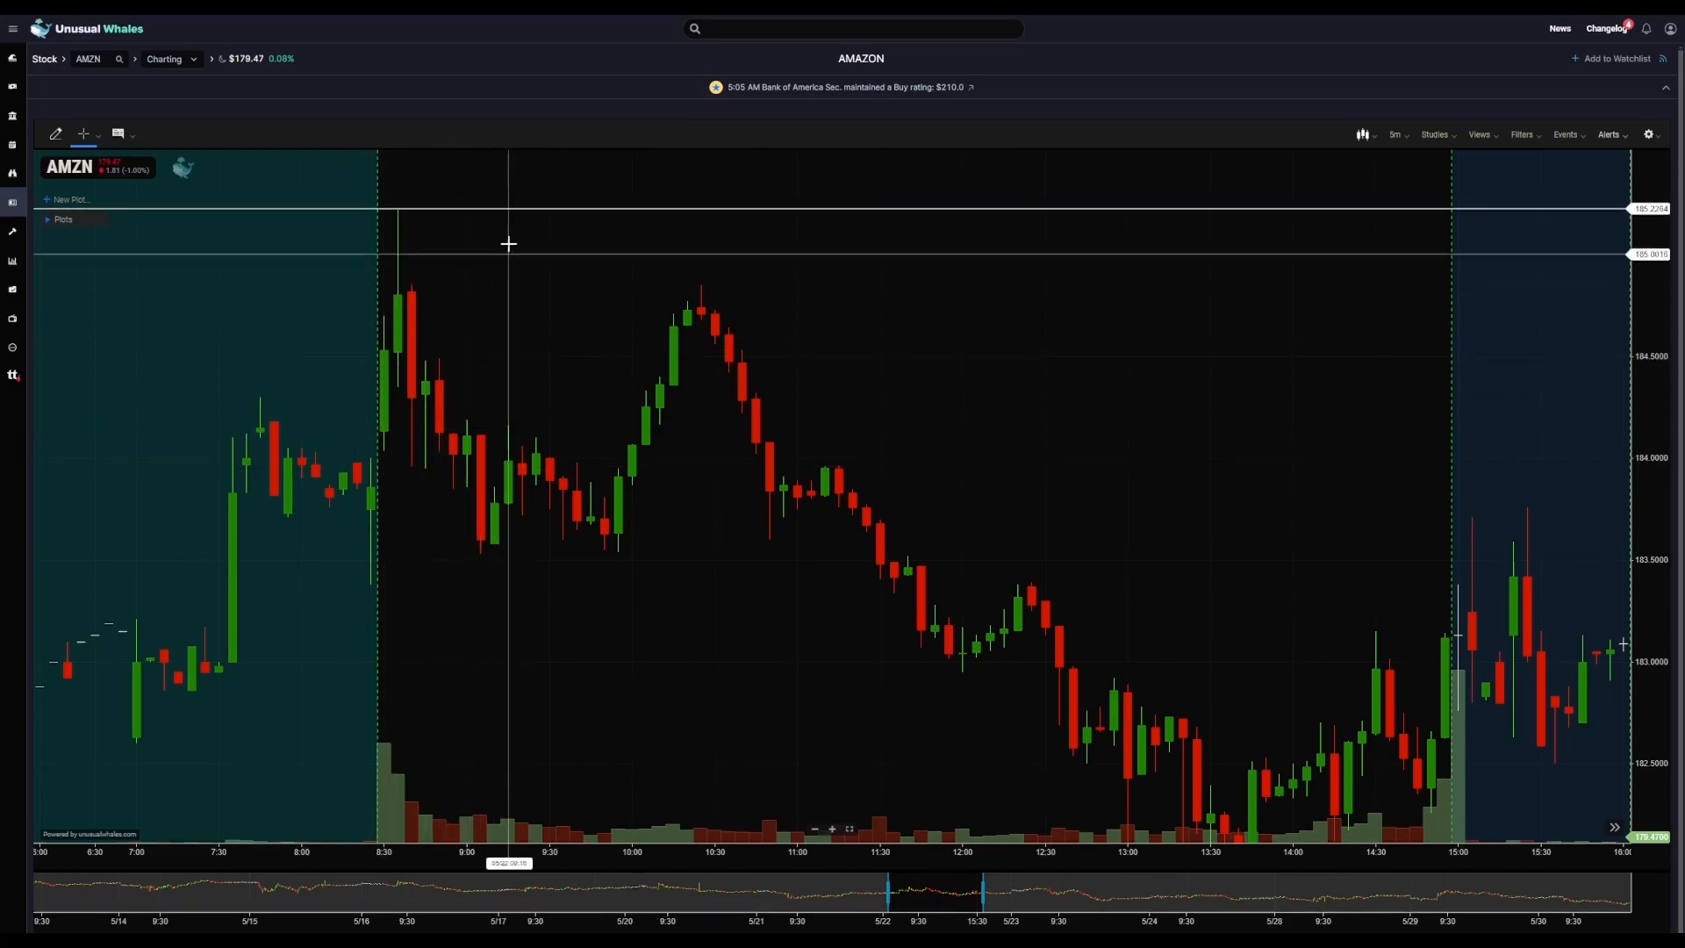
mouse_move(483, 217)
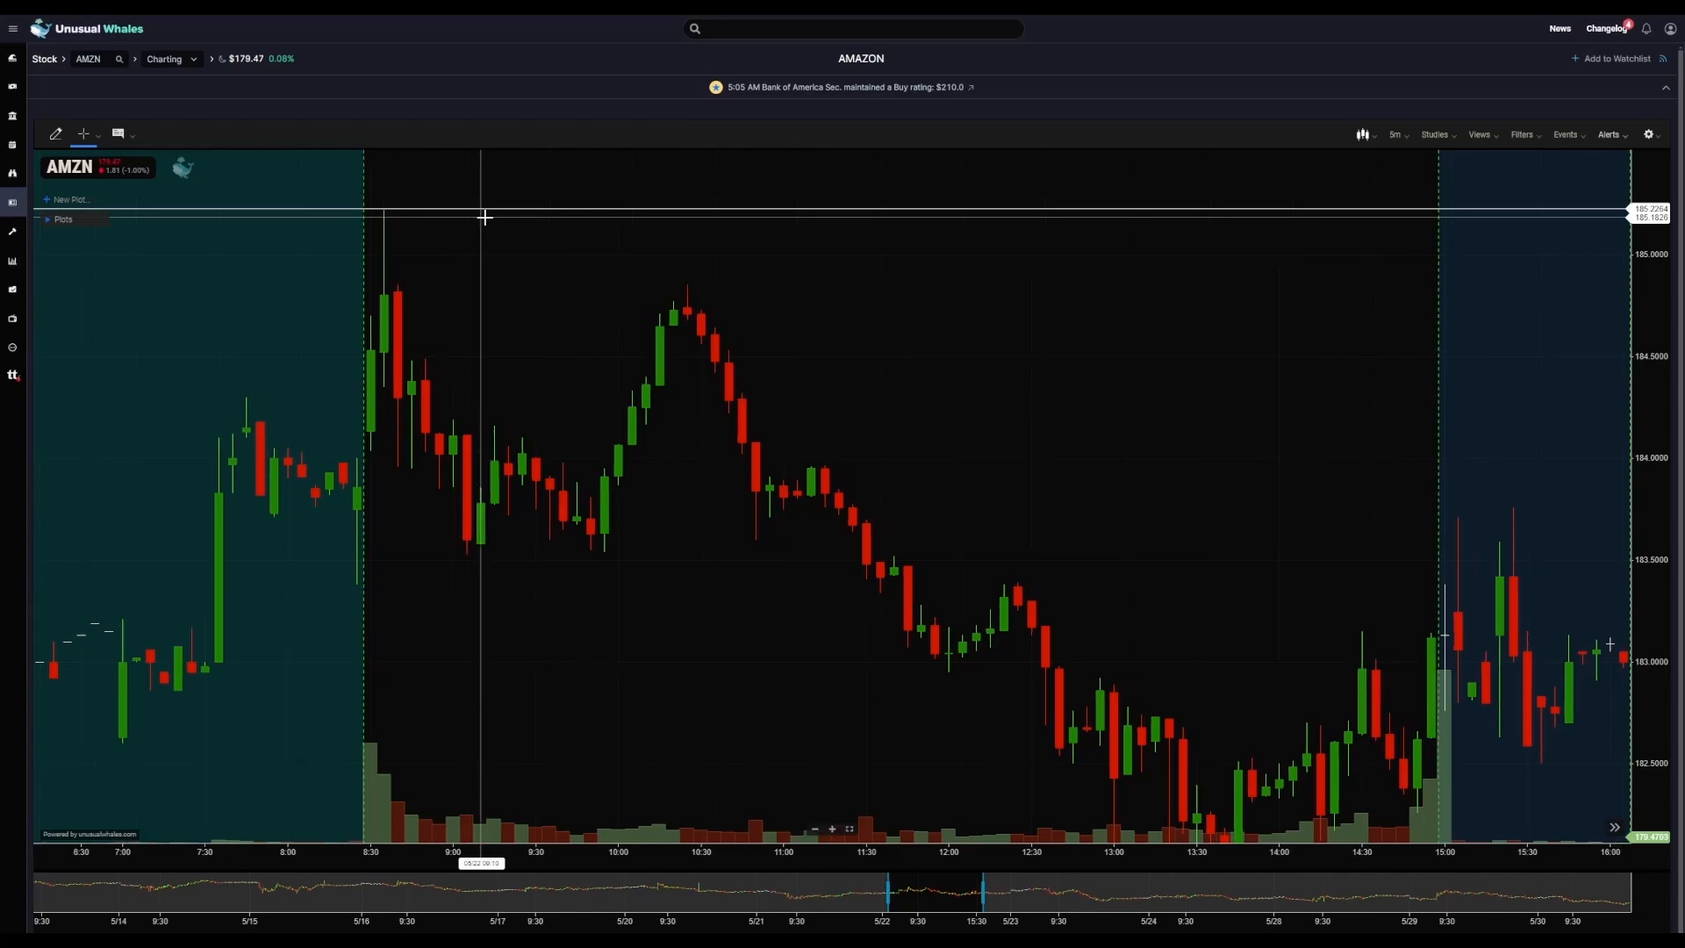
click(471, 202)
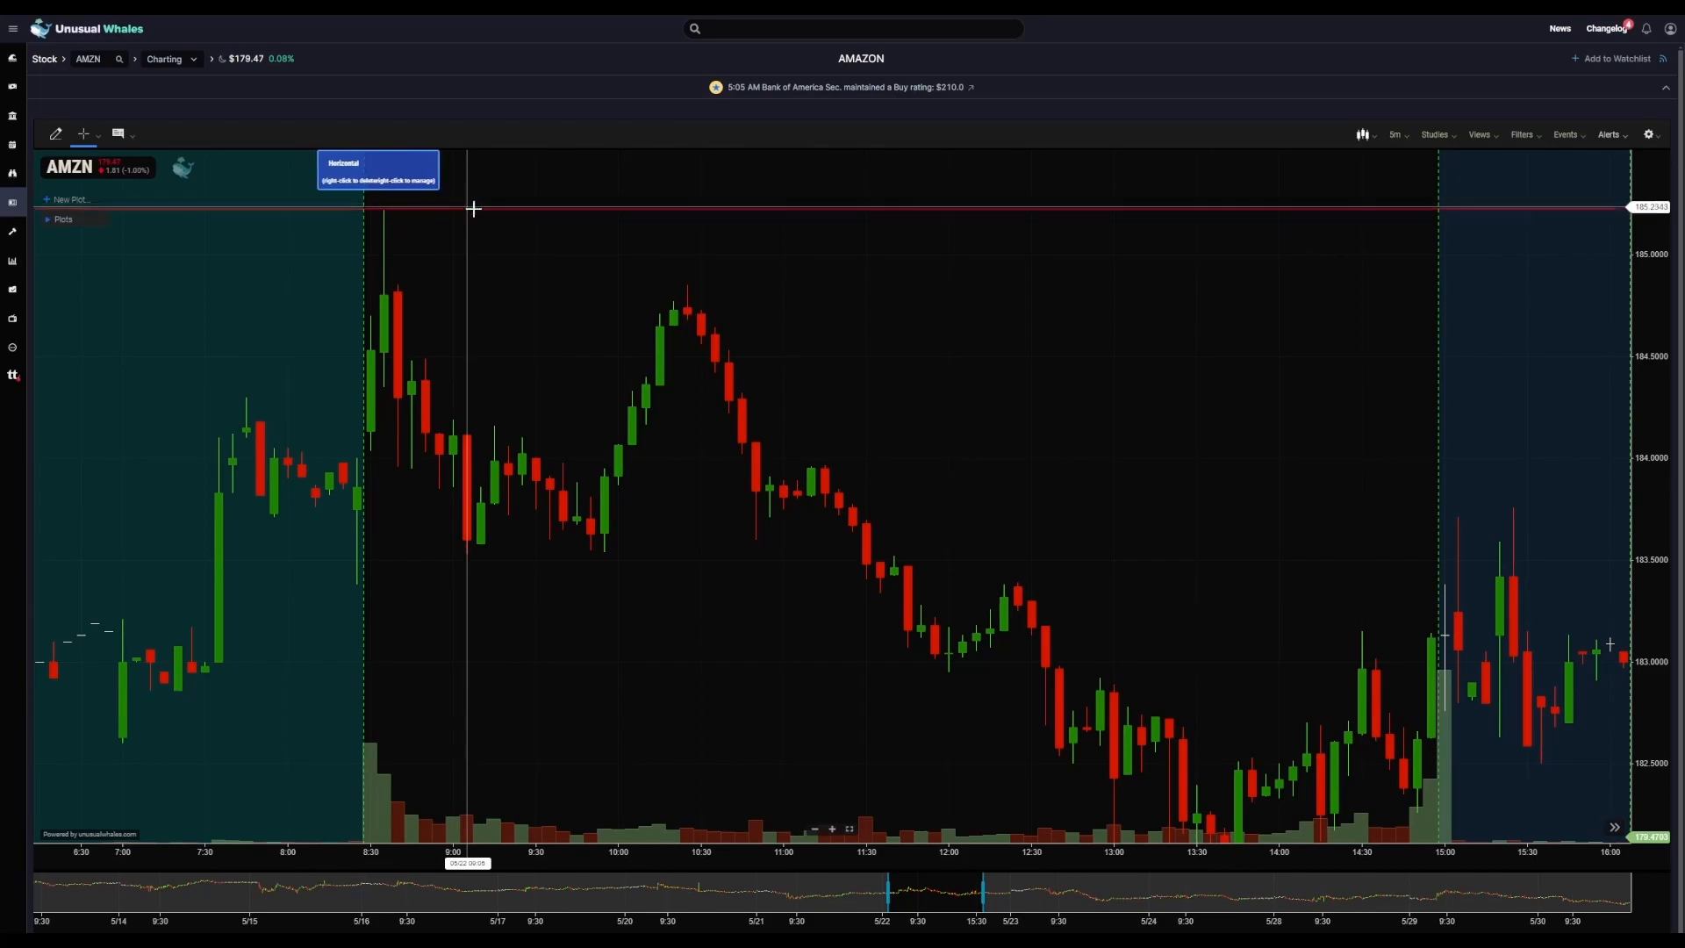
mouse_move(518, 393)
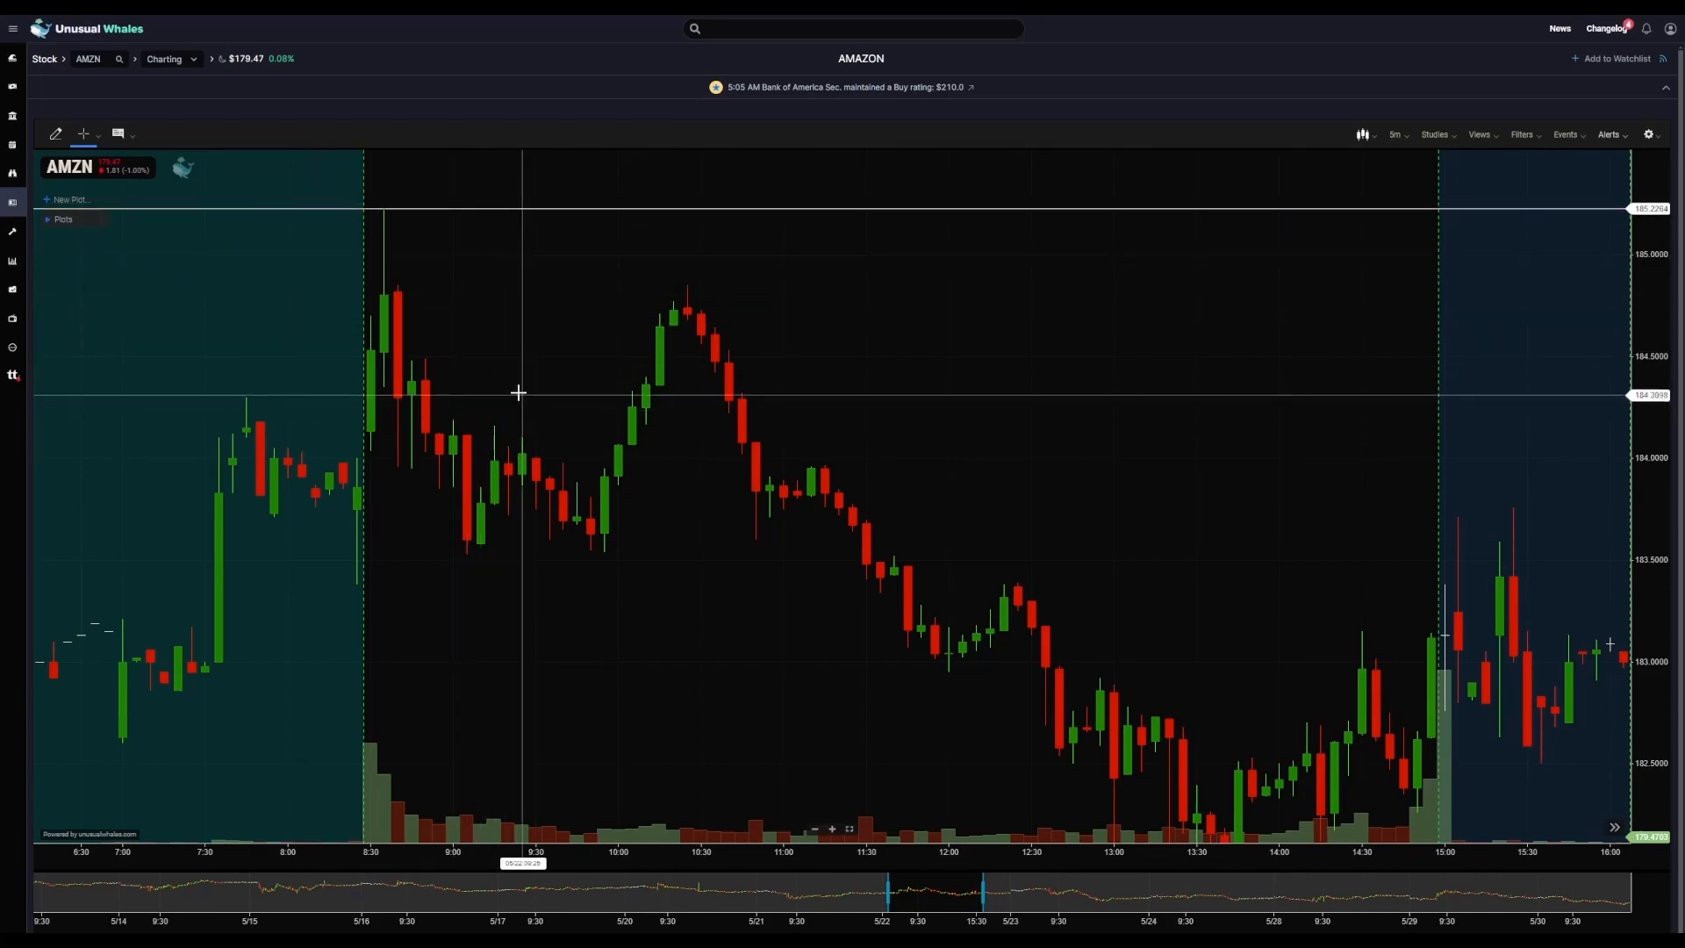
mouse_move(540, 292)
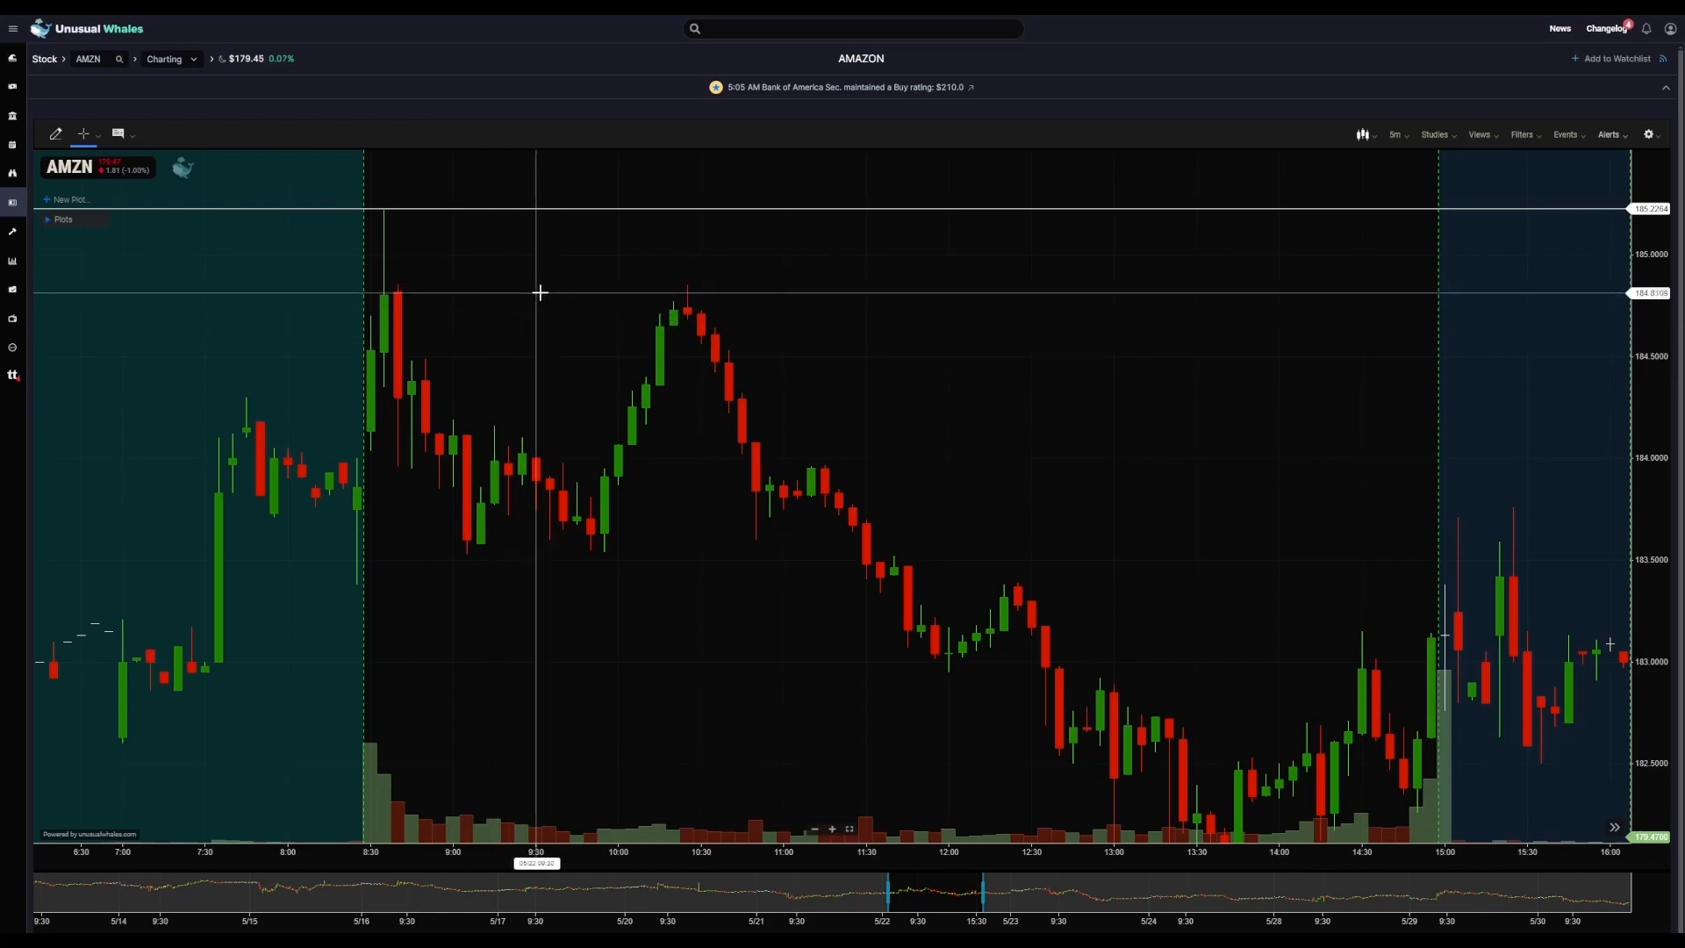
mouse_move(542, 268)
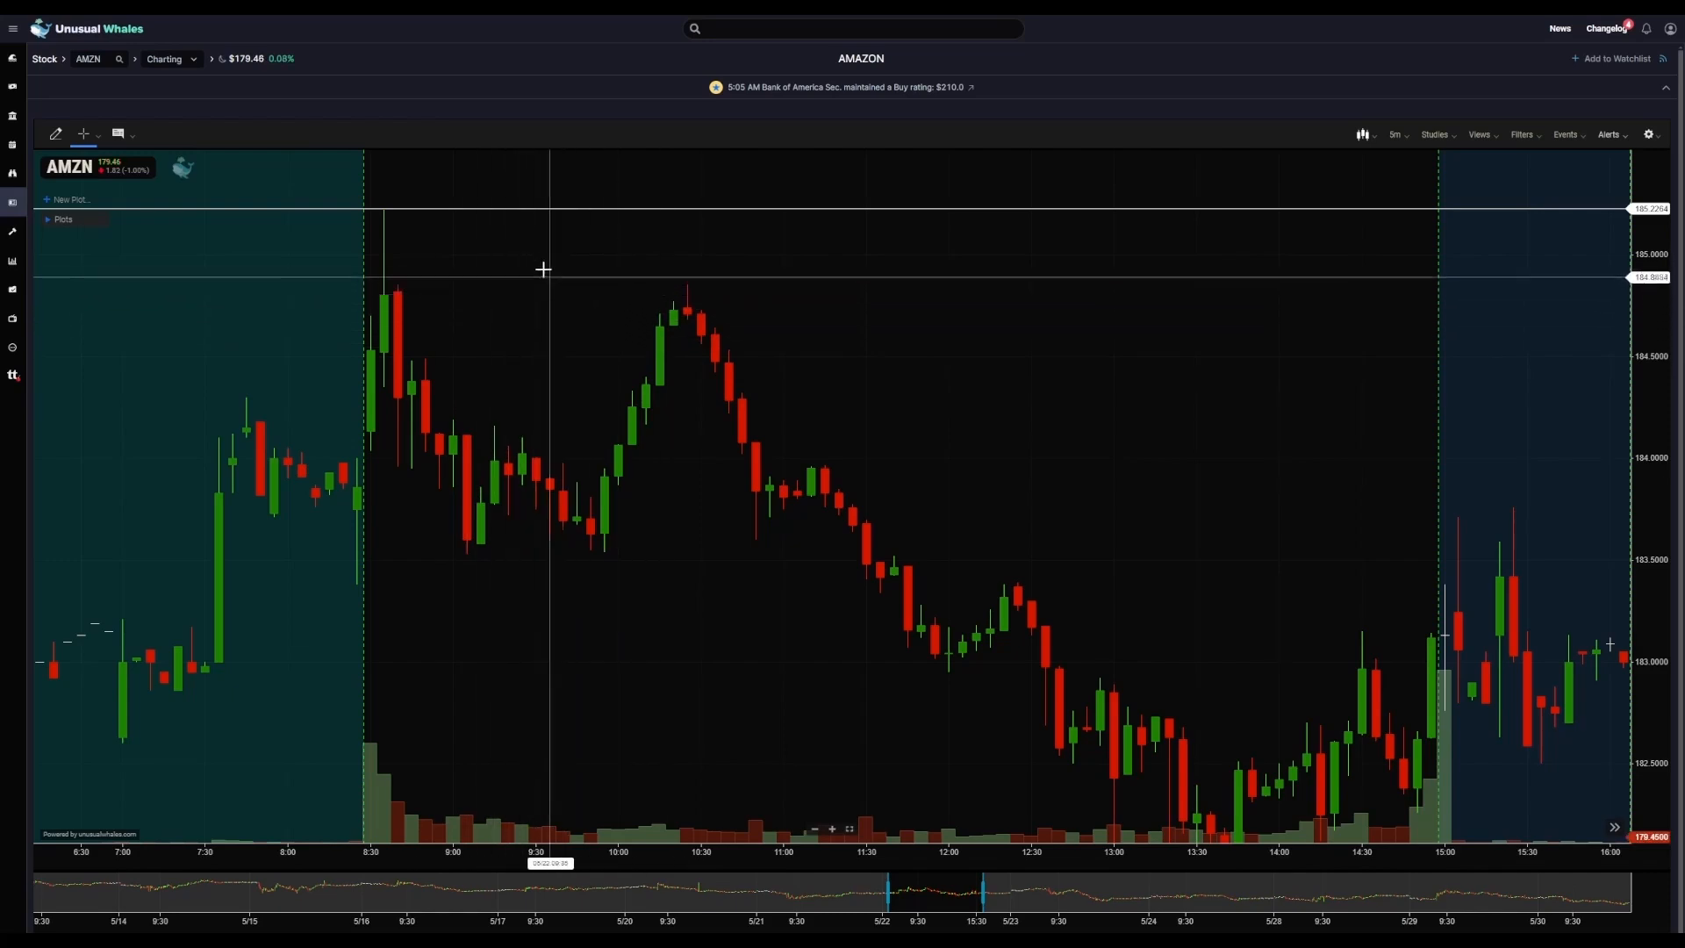
mouse_move(578, 487)
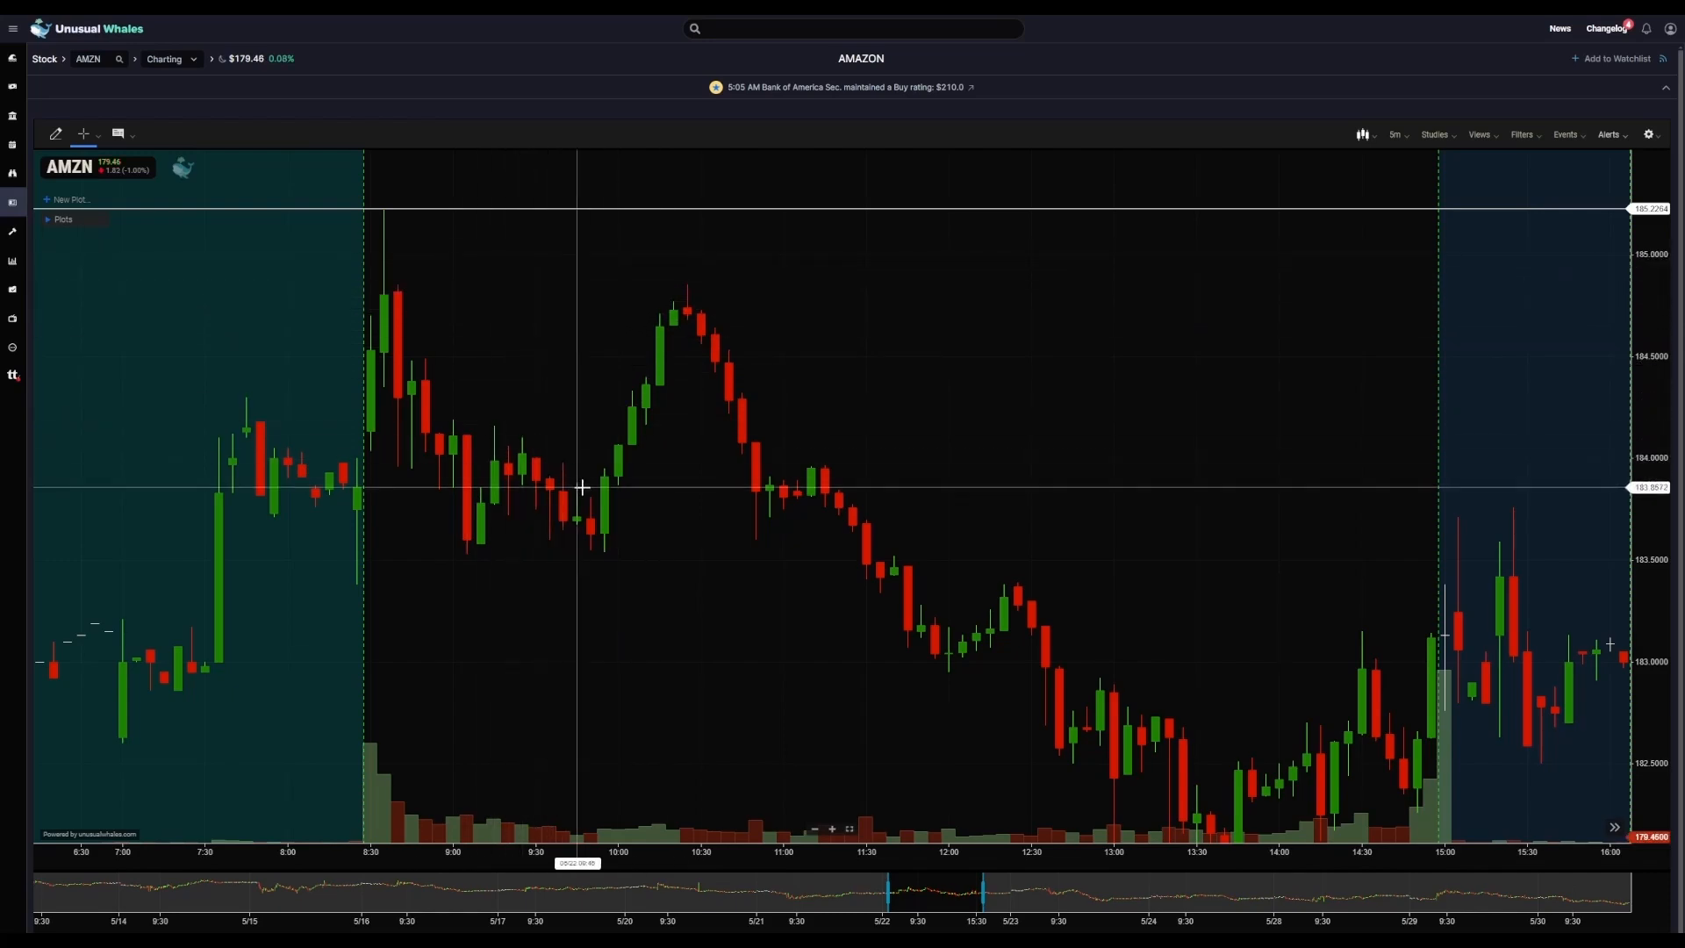
mouse_move(468, 403)
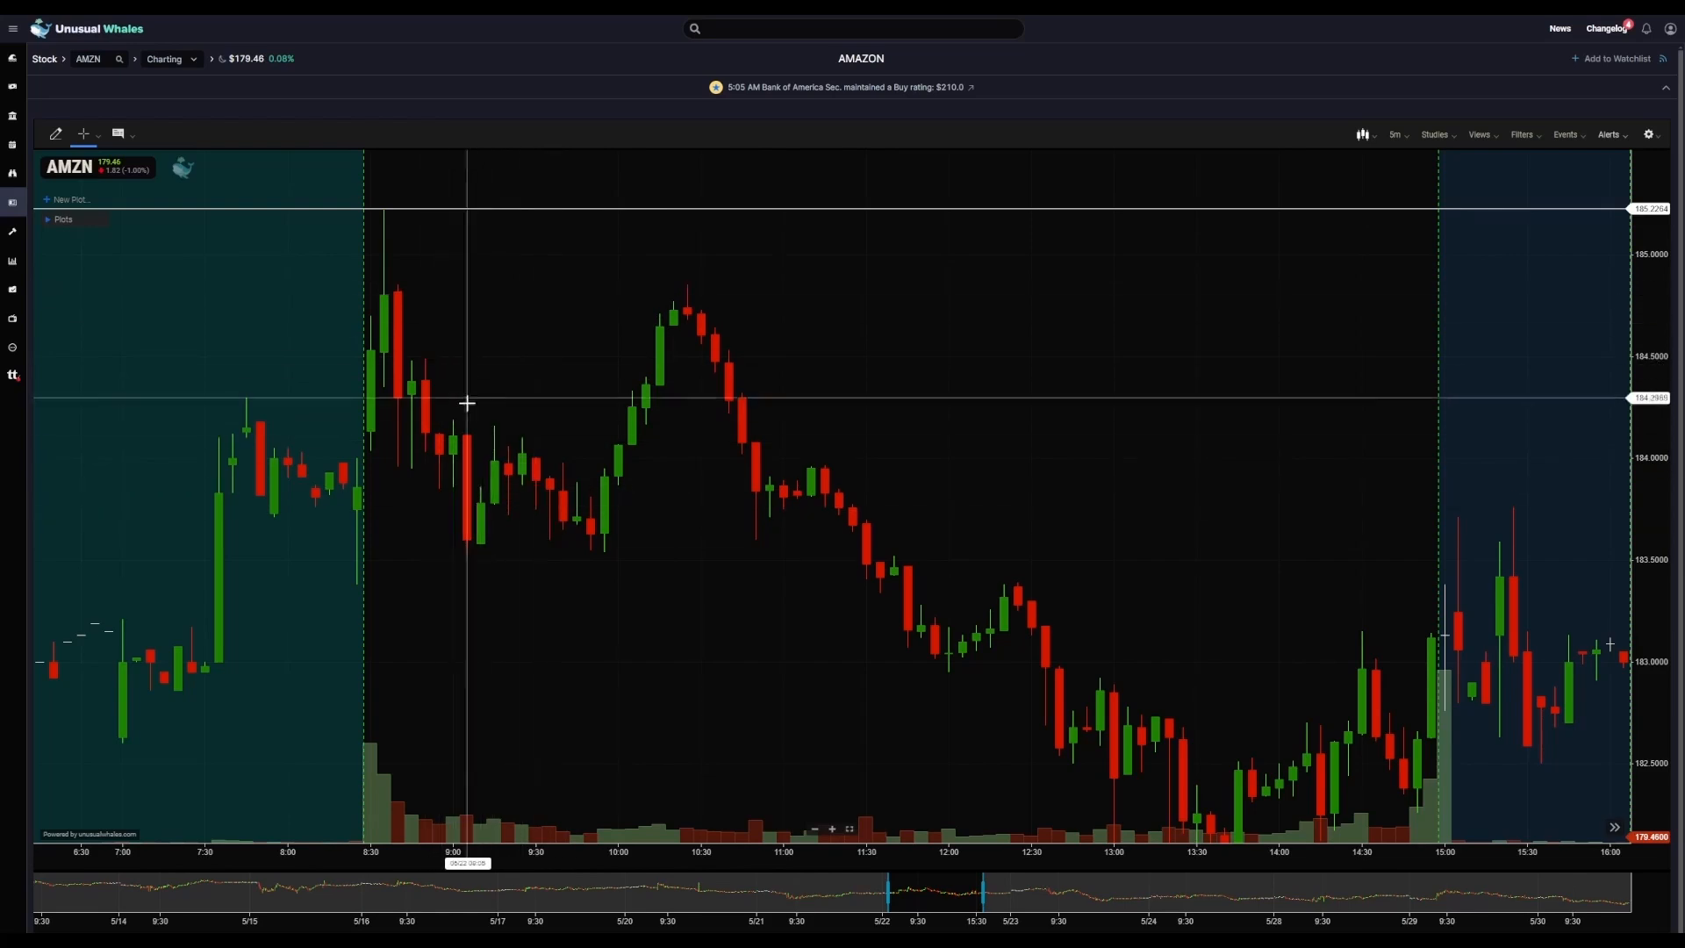
mouse_move(494, 449)
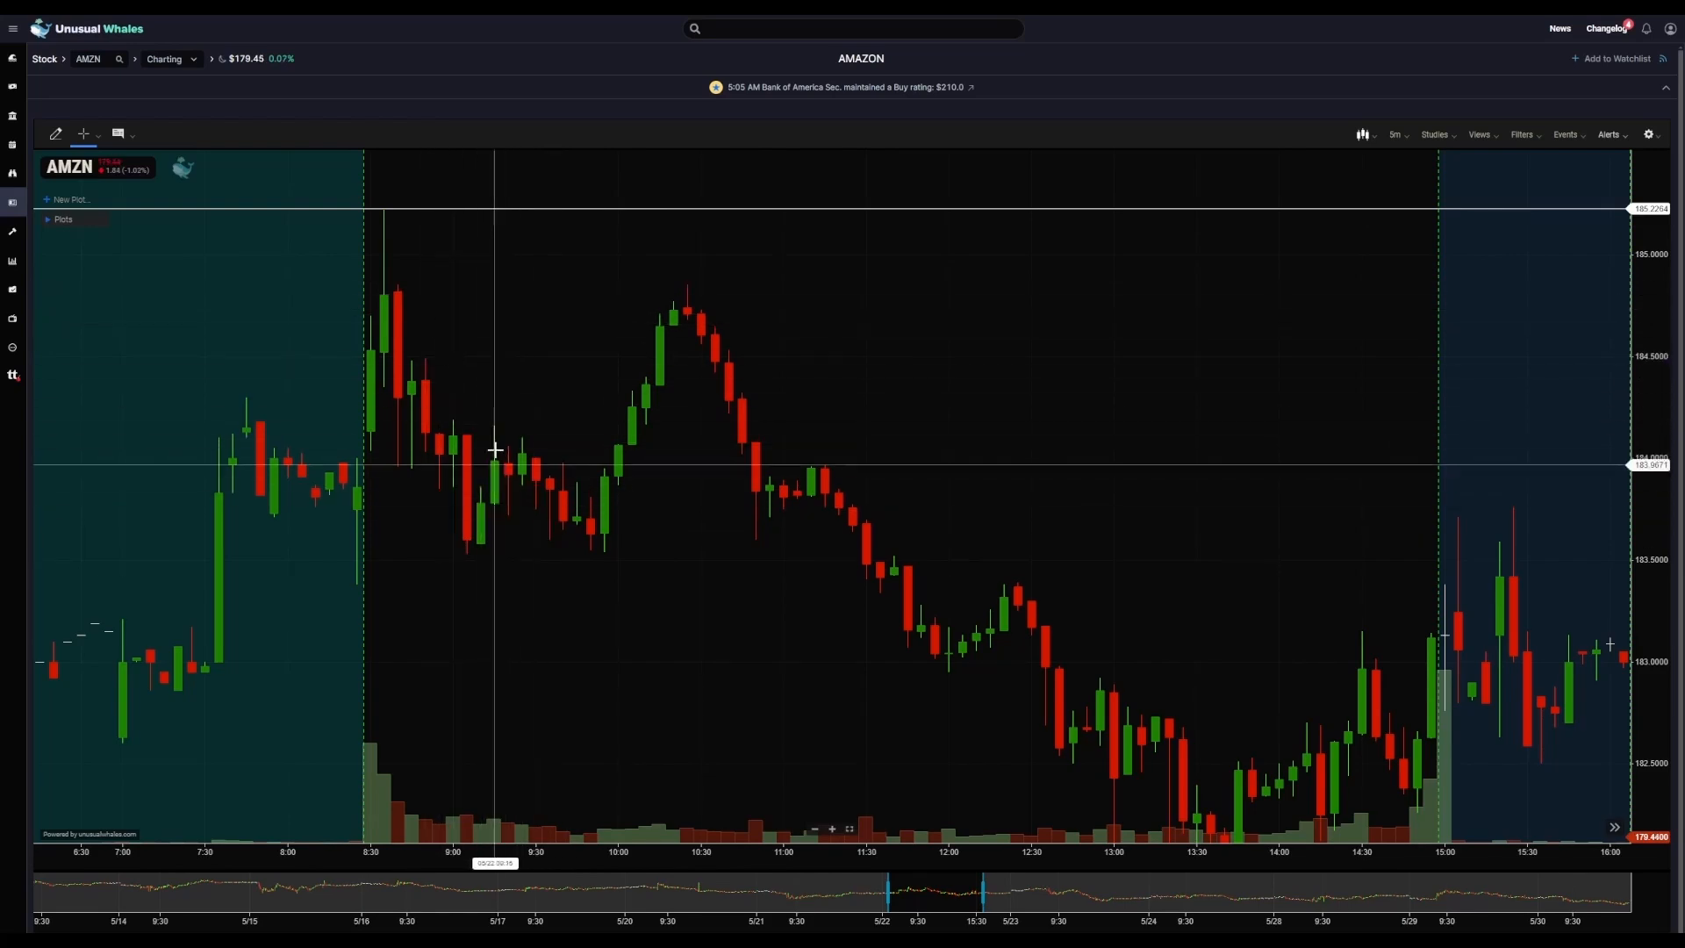
mouse_move(518, 312)
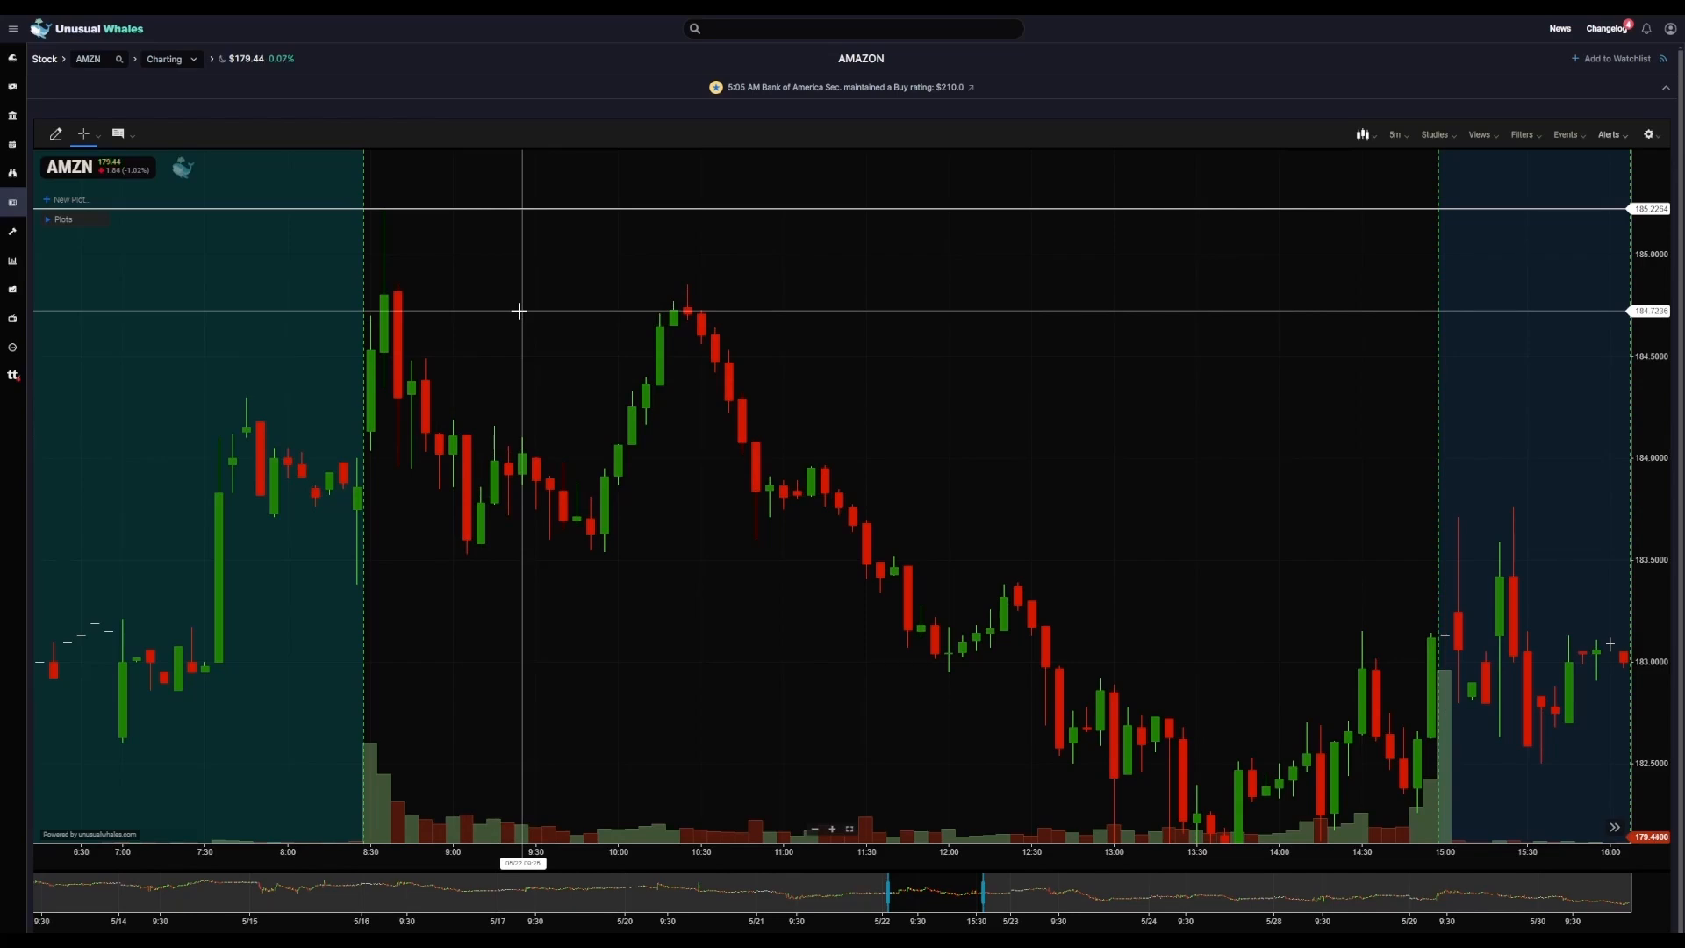
mouse_move(532, 246)
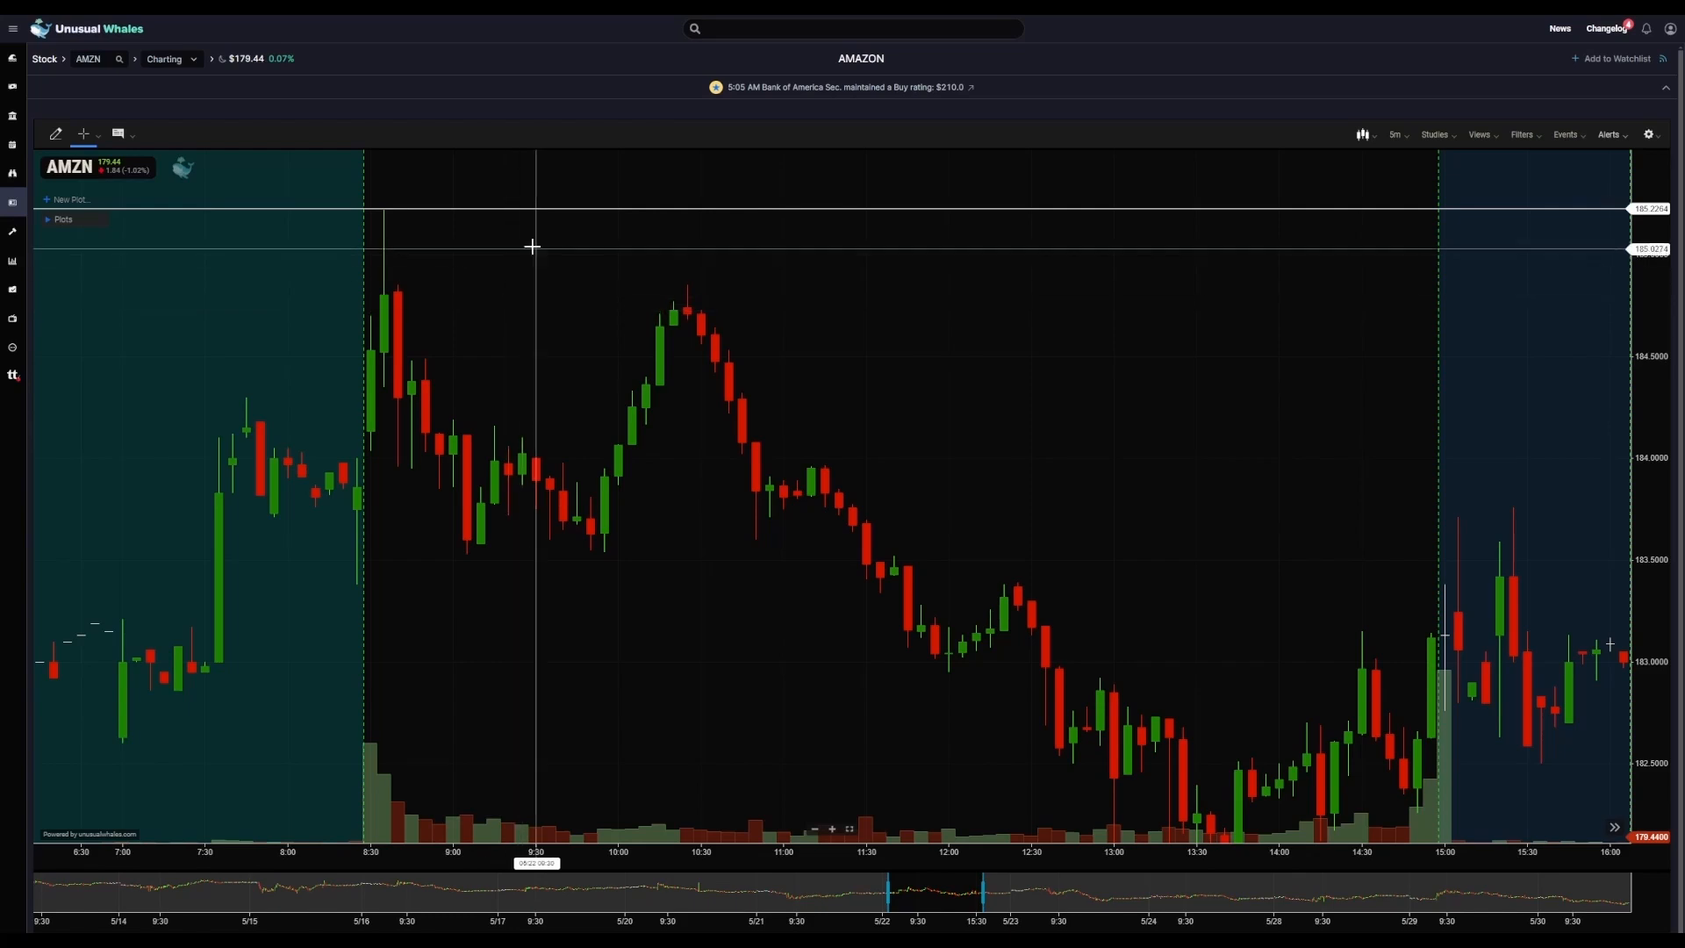
mouse_move(468, 235)
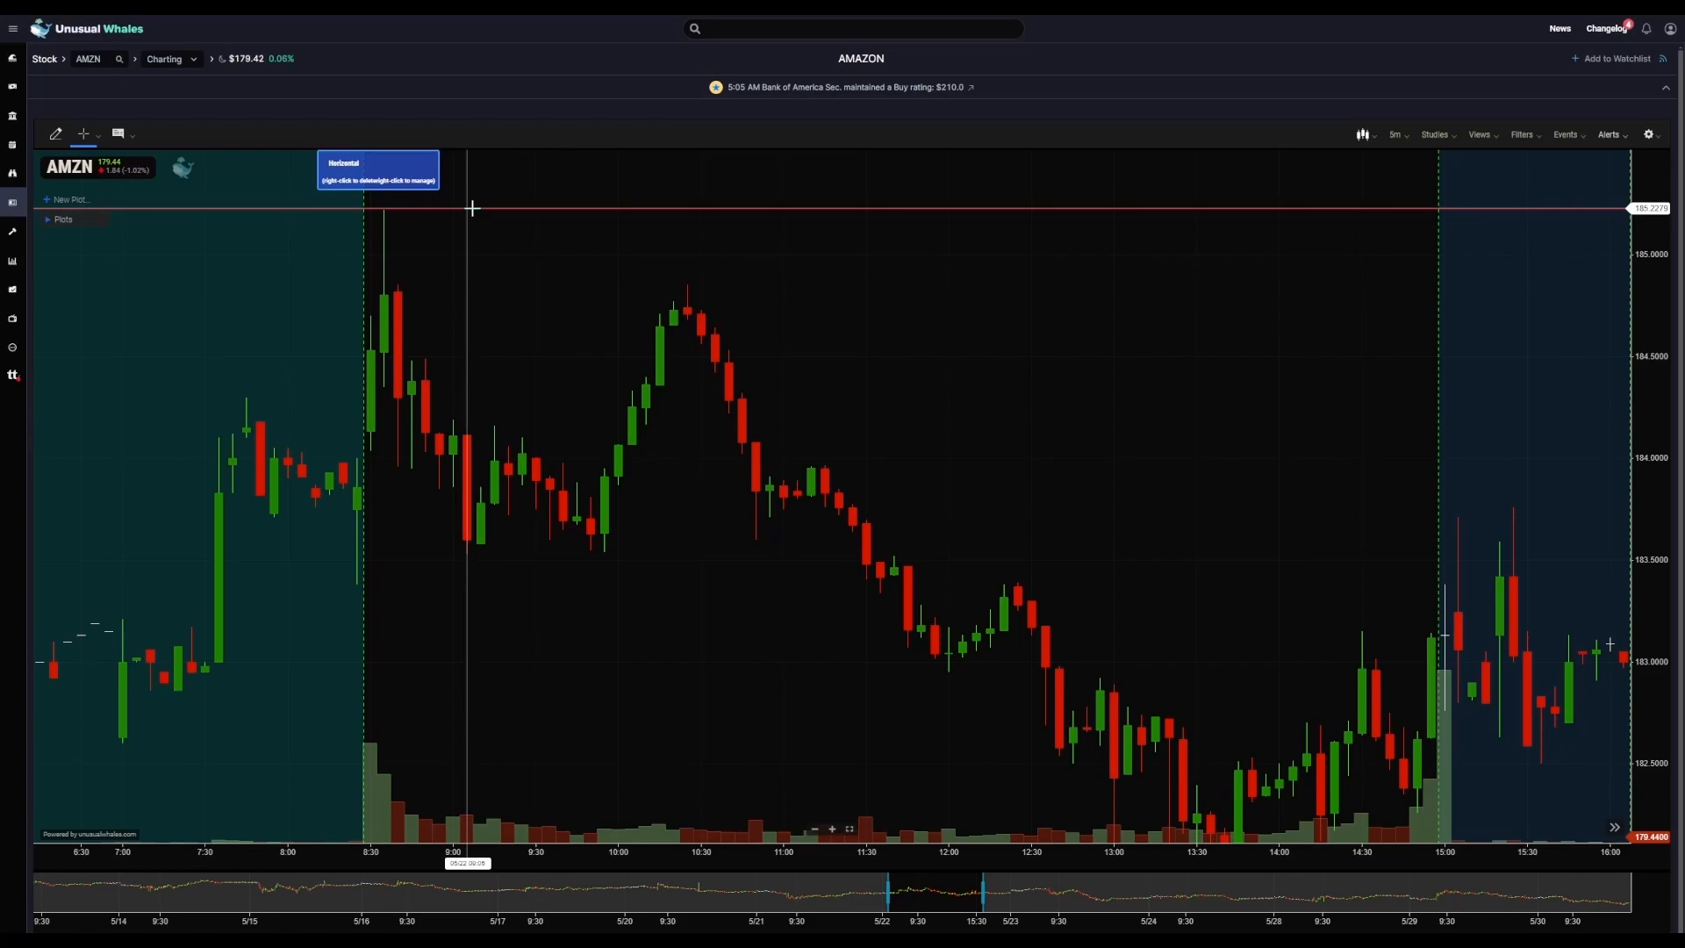
mouse_move(525, 365)
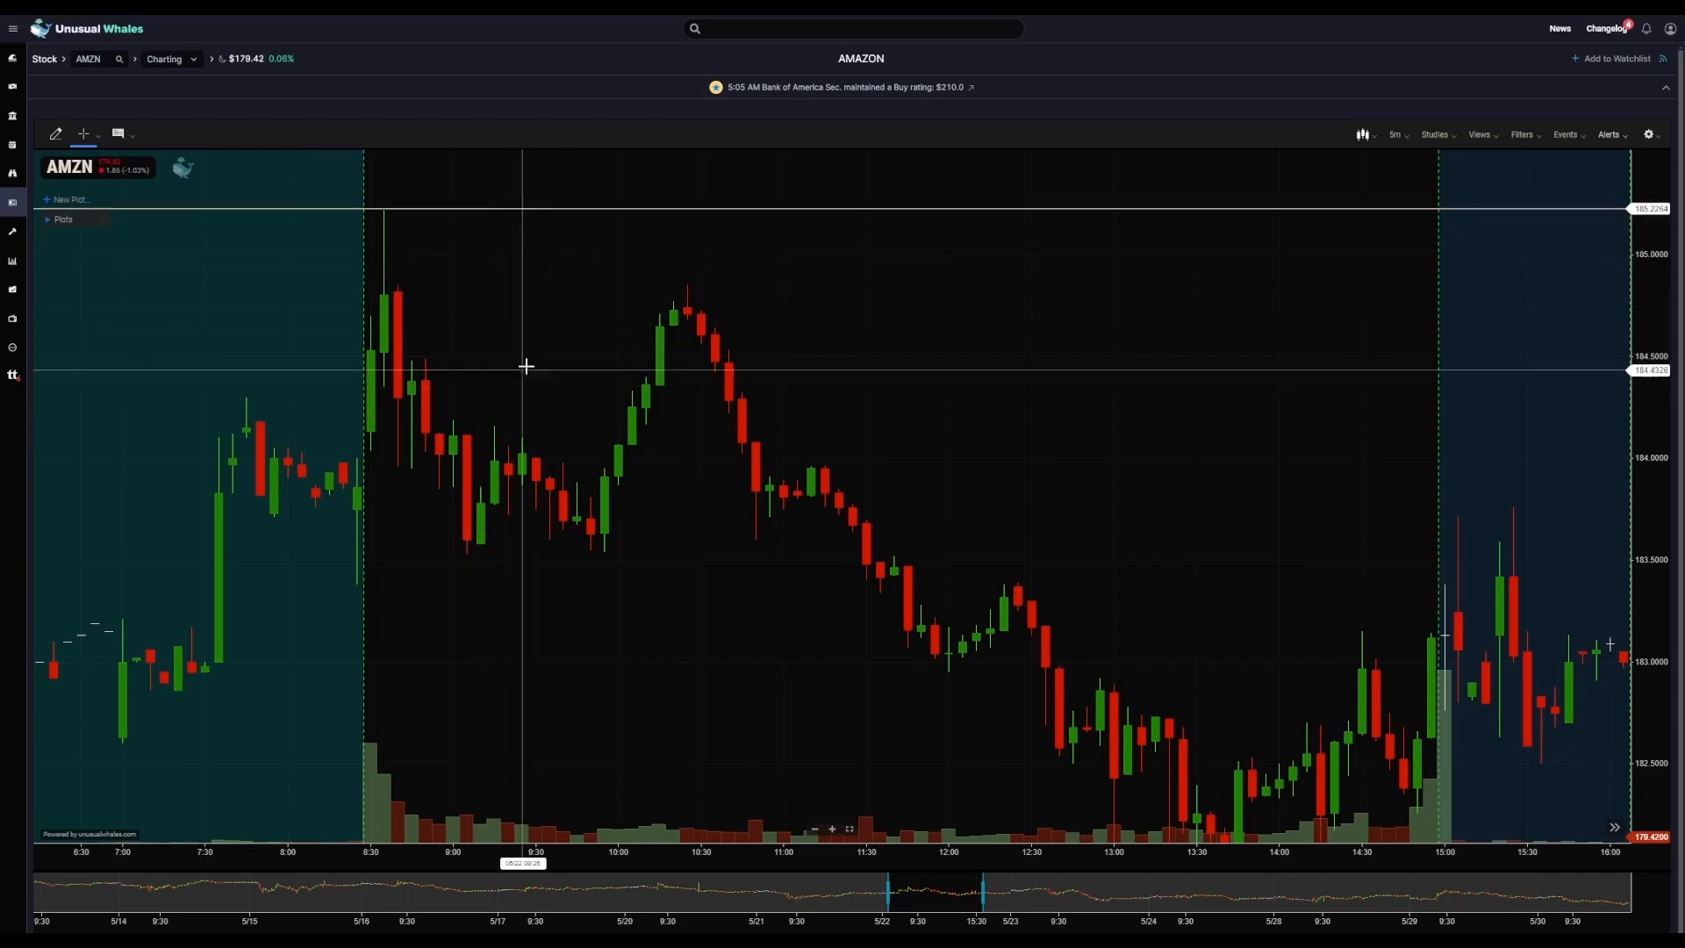
mouse_move(401, 221)
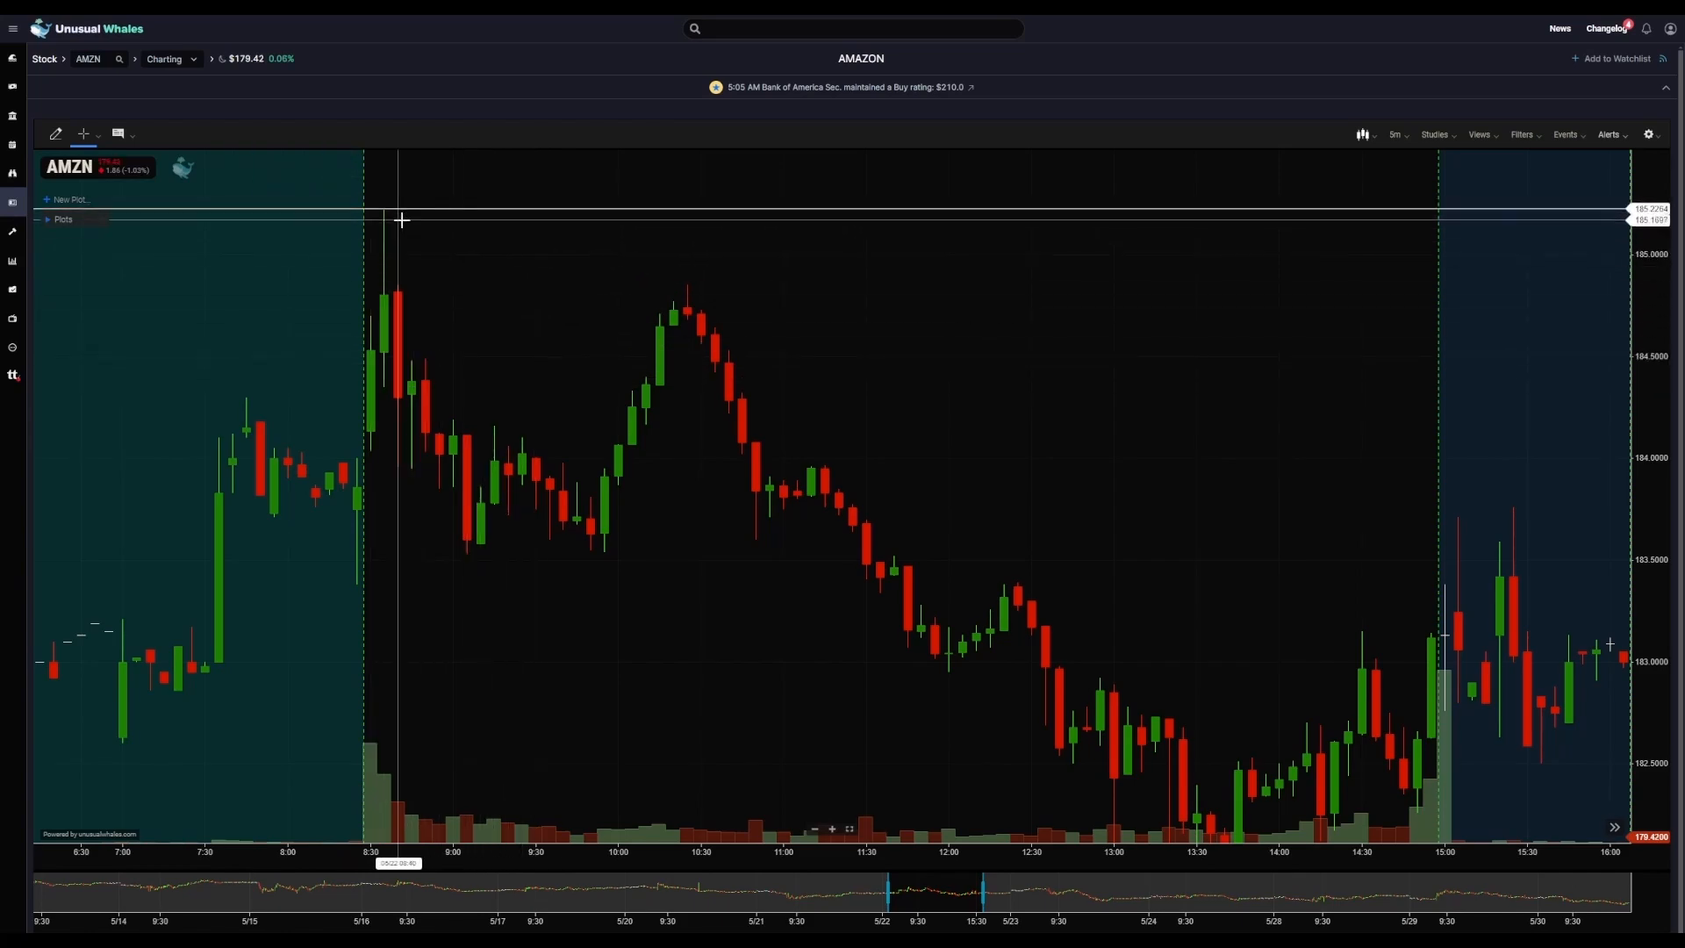
mouse_move(466, 216)
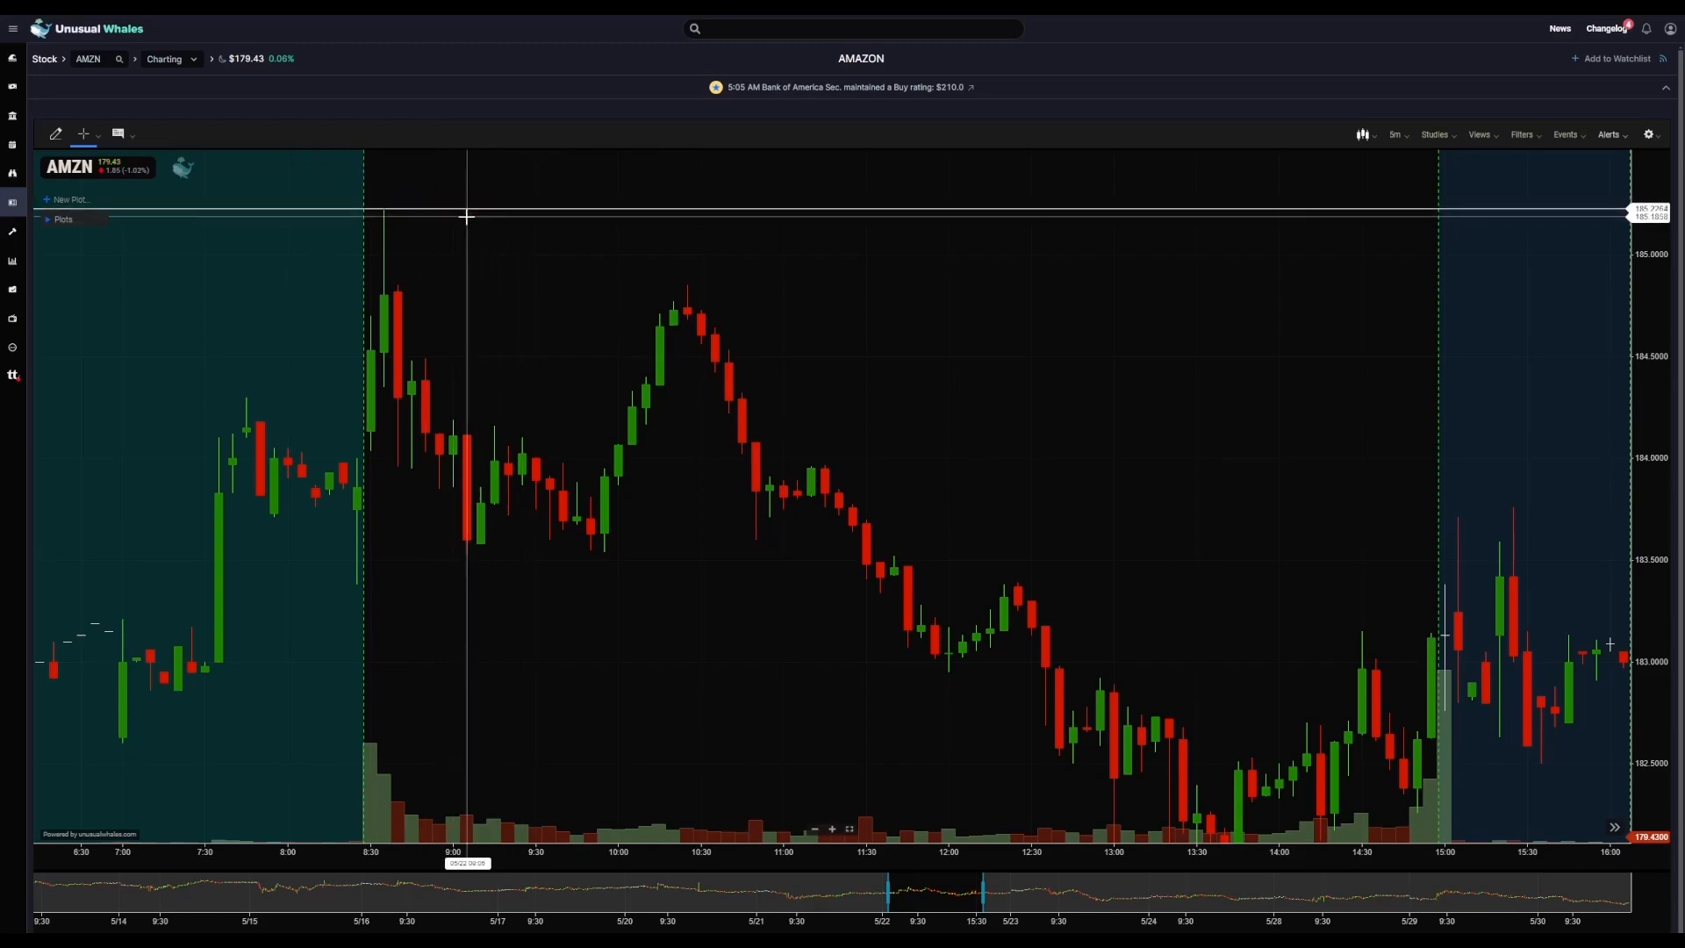
mouse_move(460, 221)
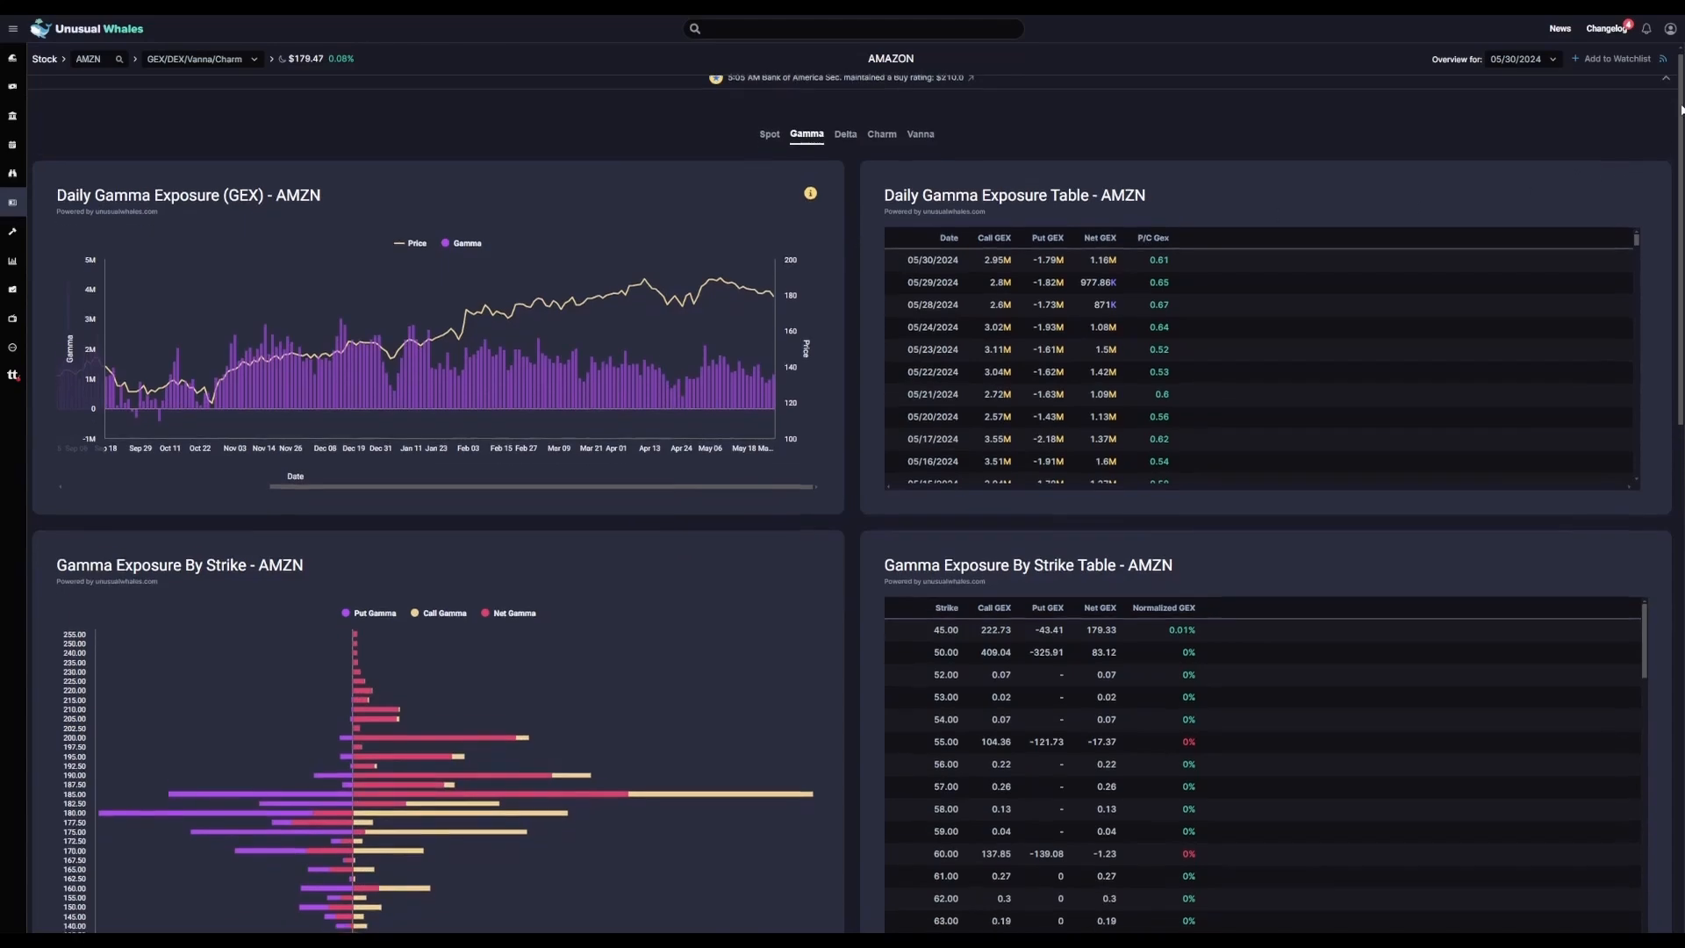
- Scroll through AMZN's daily gamma exposure and gamma-by-strike charts and tables
scroll(down, 3)
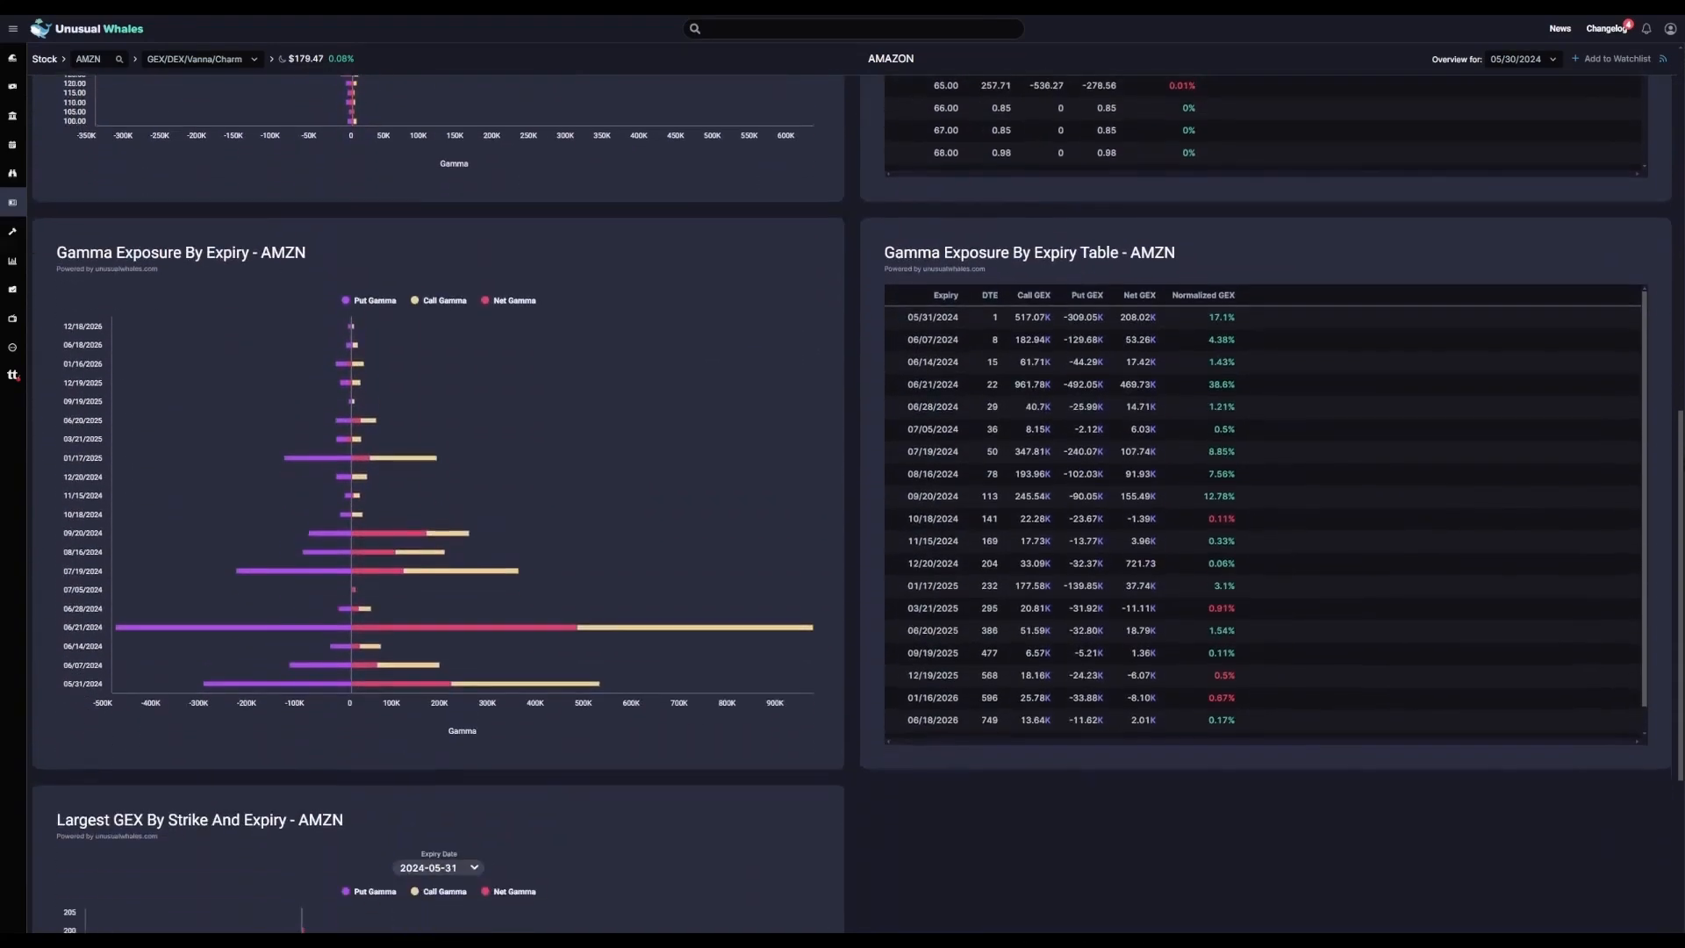
scroll(down, 3)
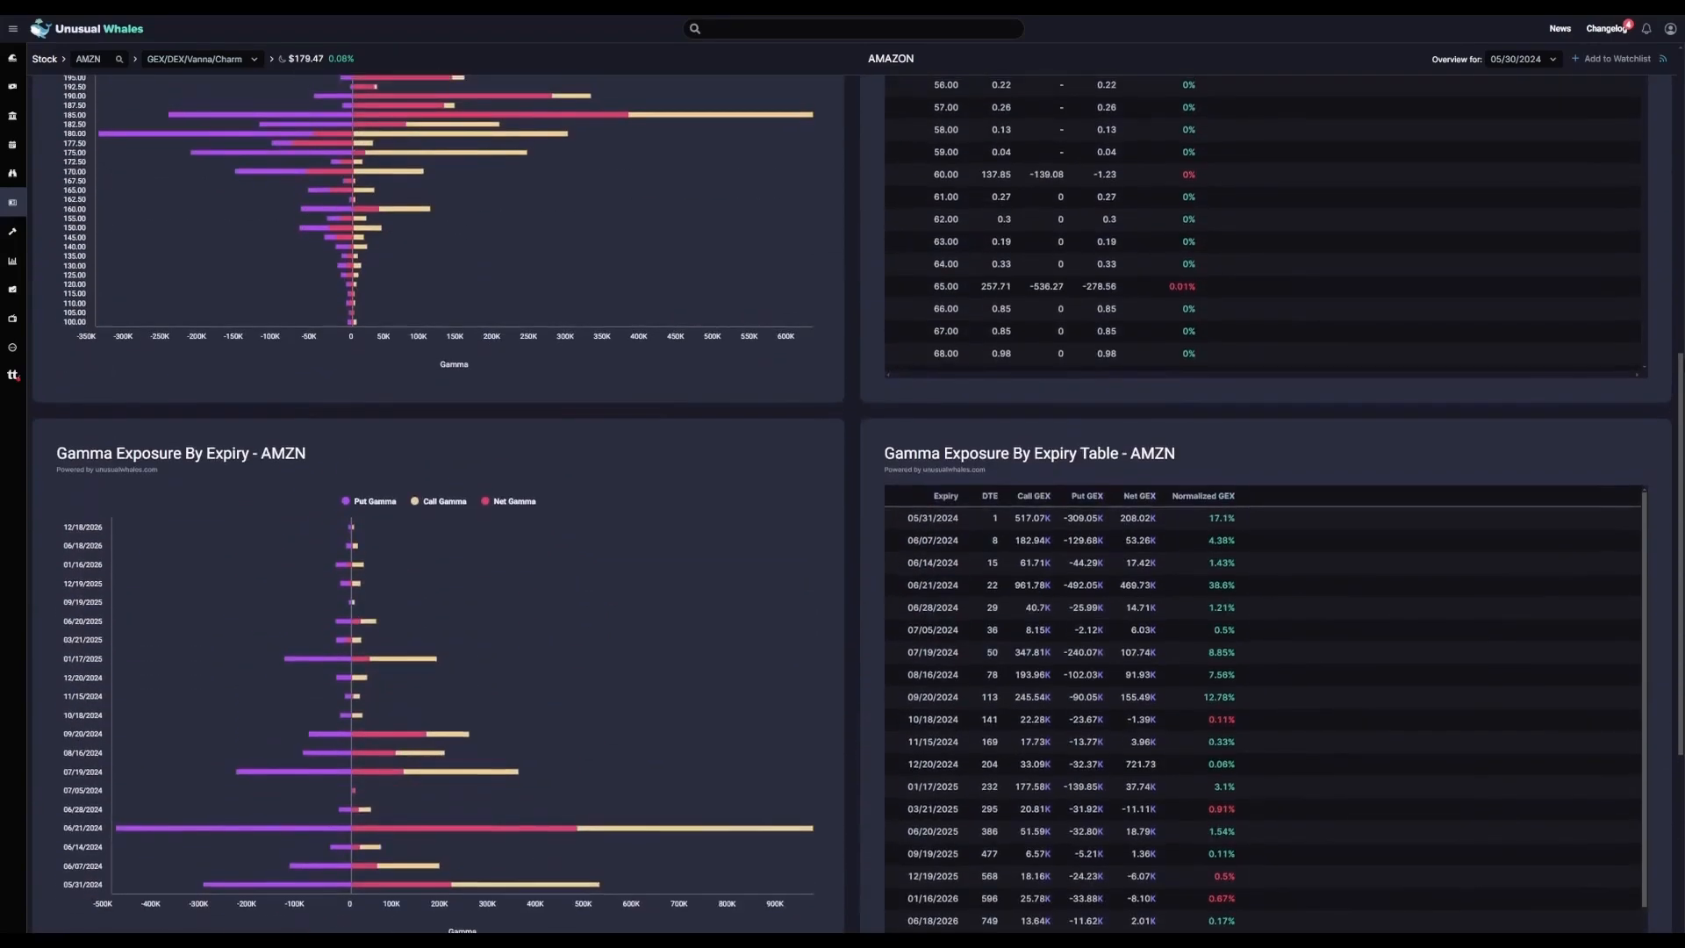
scroll(up, 3)
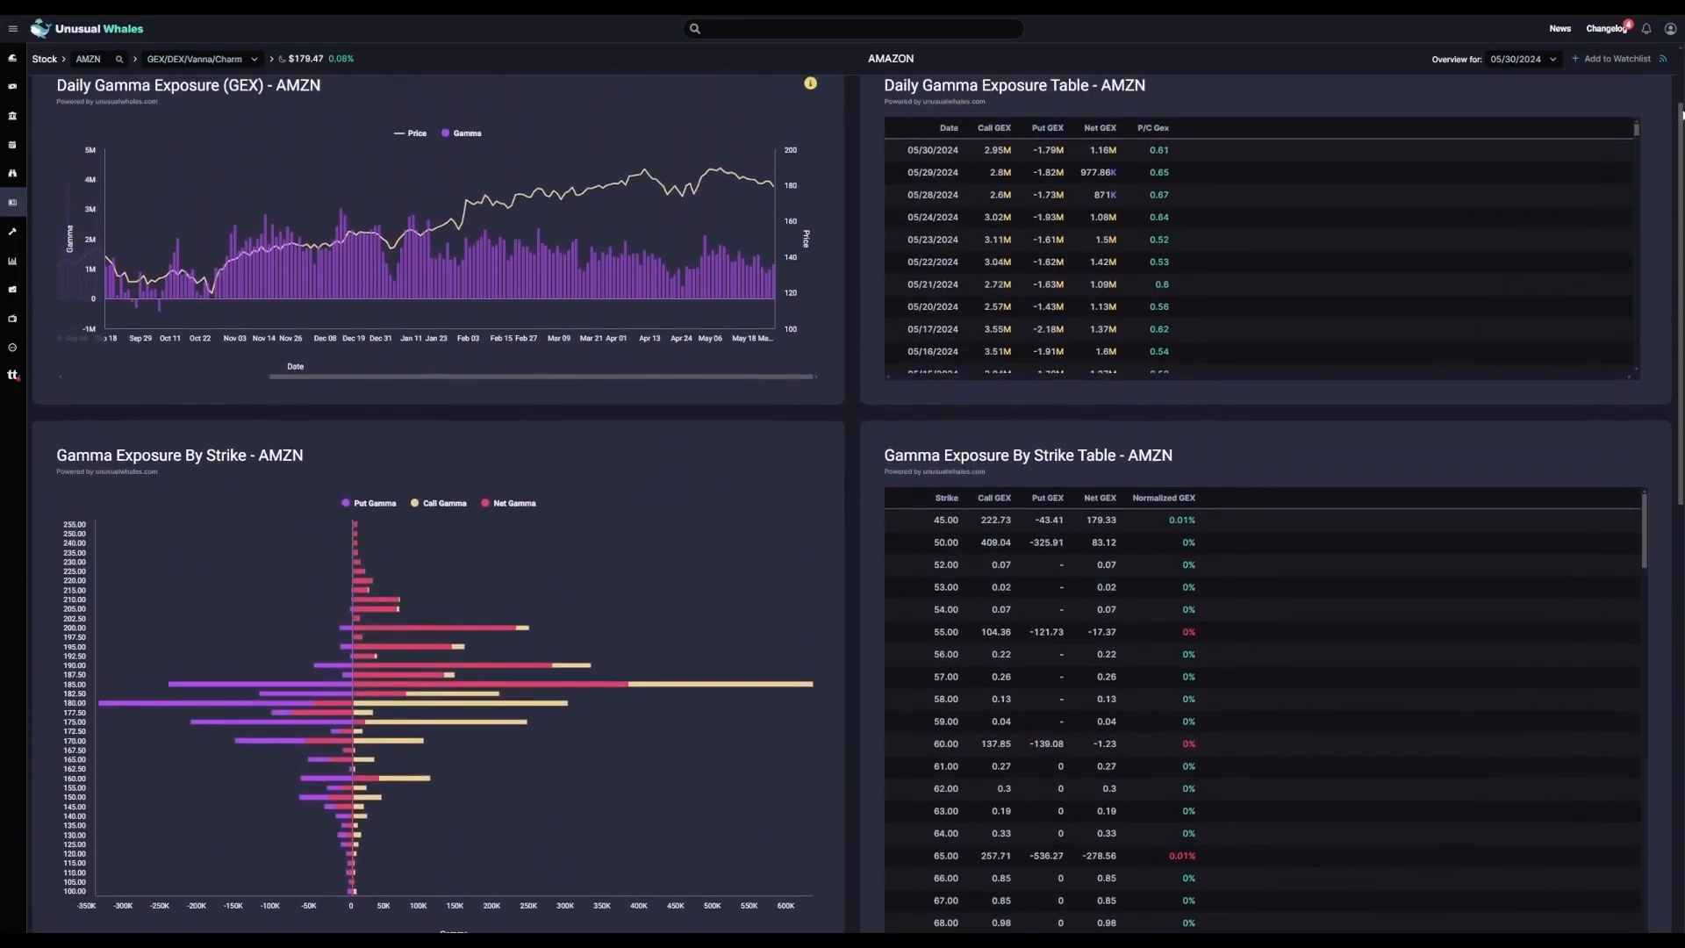